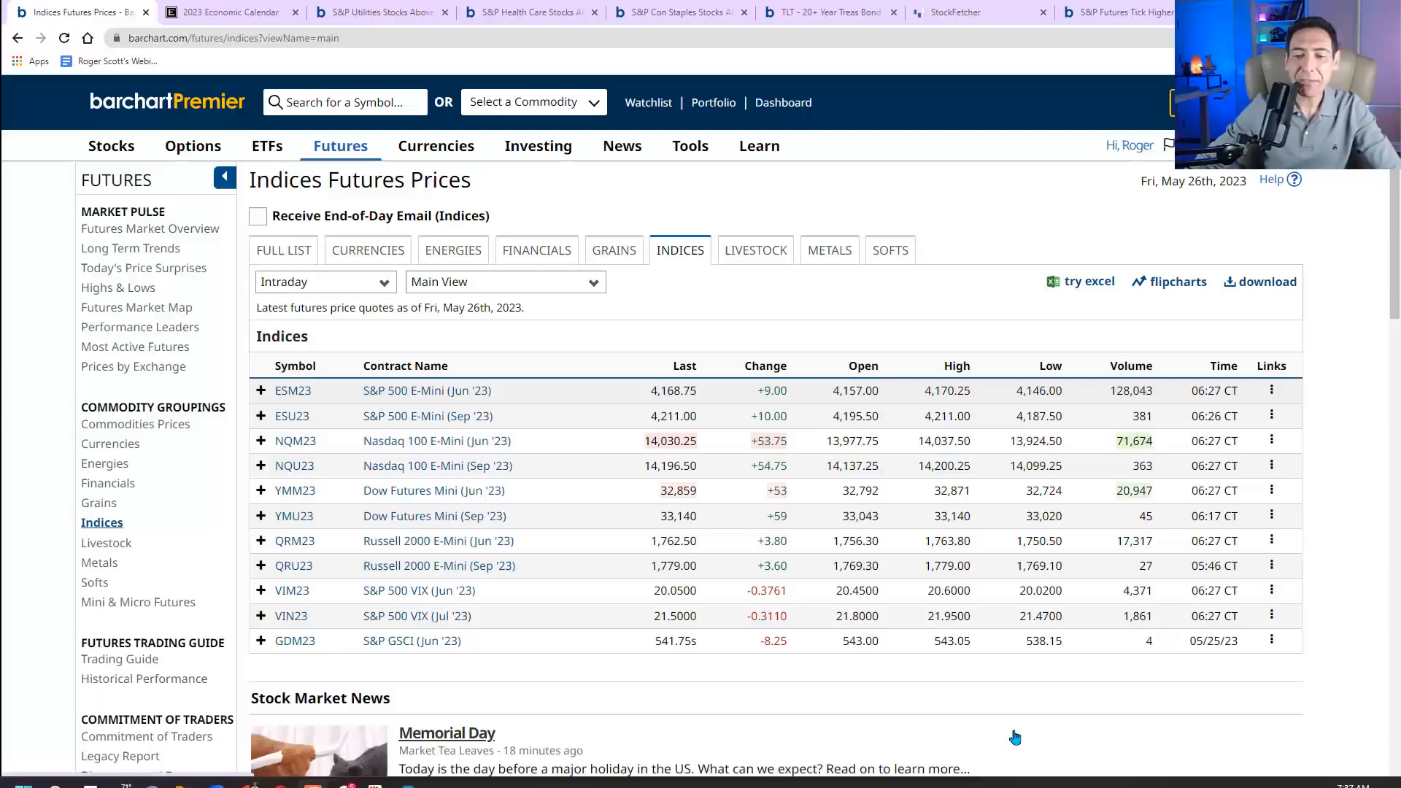
pyautogui.moveTo(940, 198)
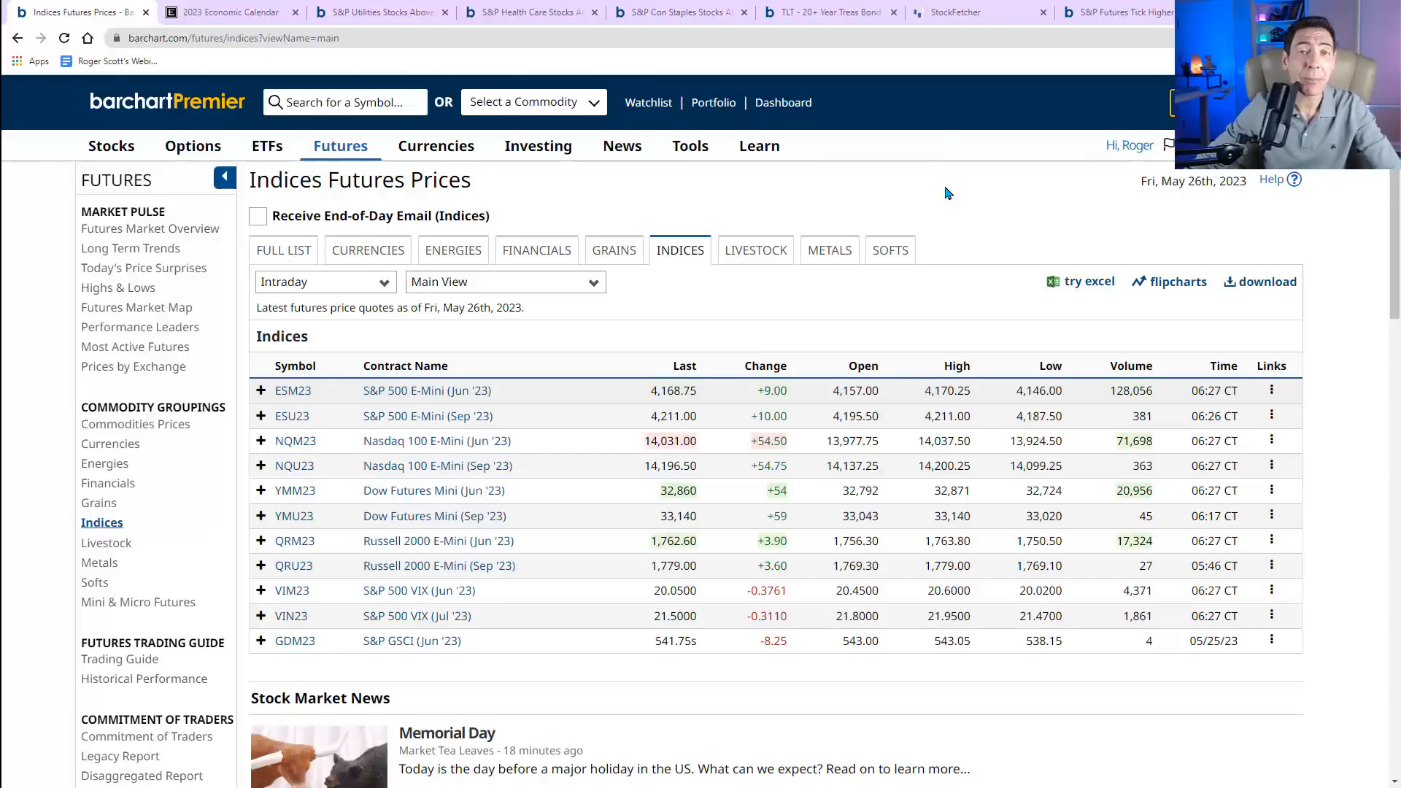
# - Scroll through StockFetcher's eleven sector ETF charts, including Materials, Real Estate and Consumer Discretionary
pyautogui.click(954, 12)
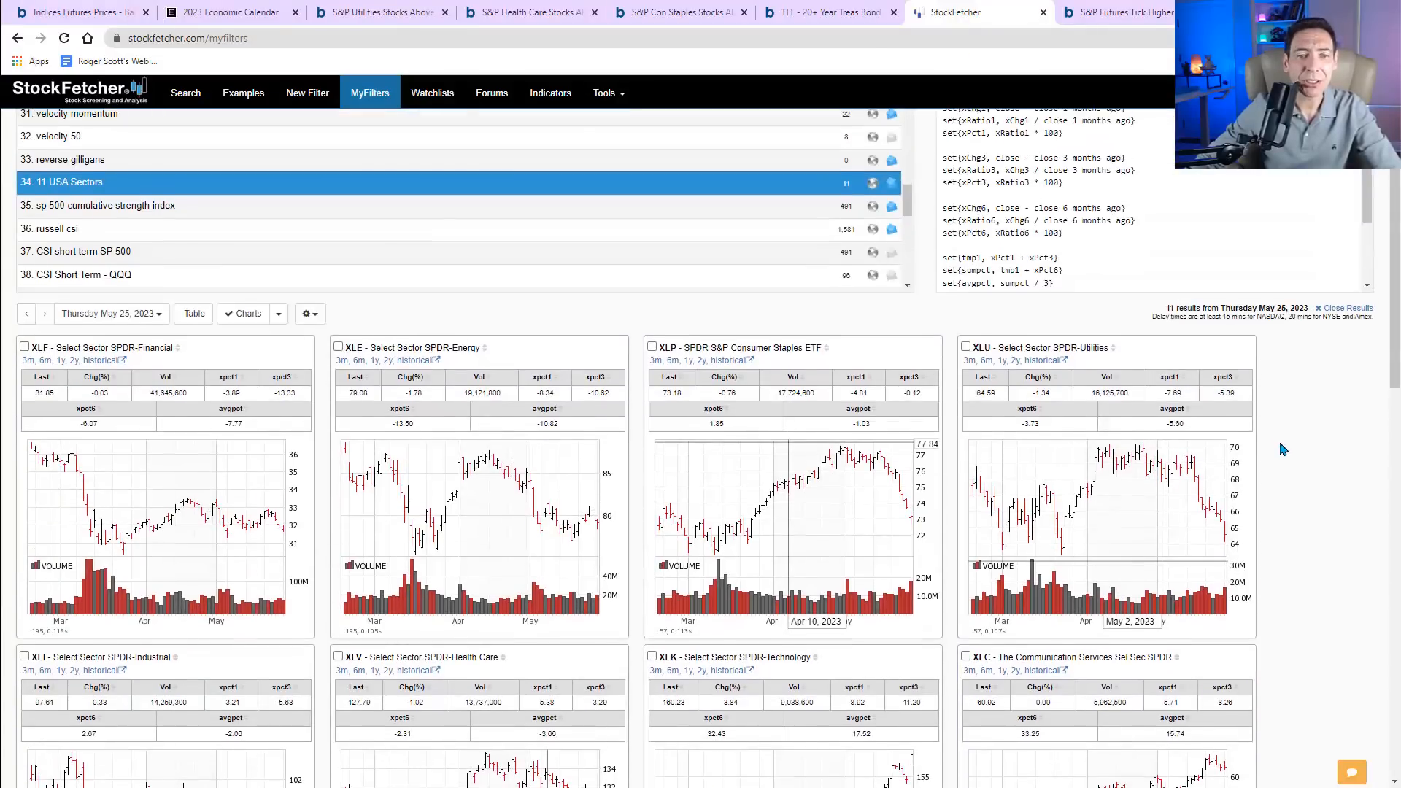
pyautogui.scroll(-3)
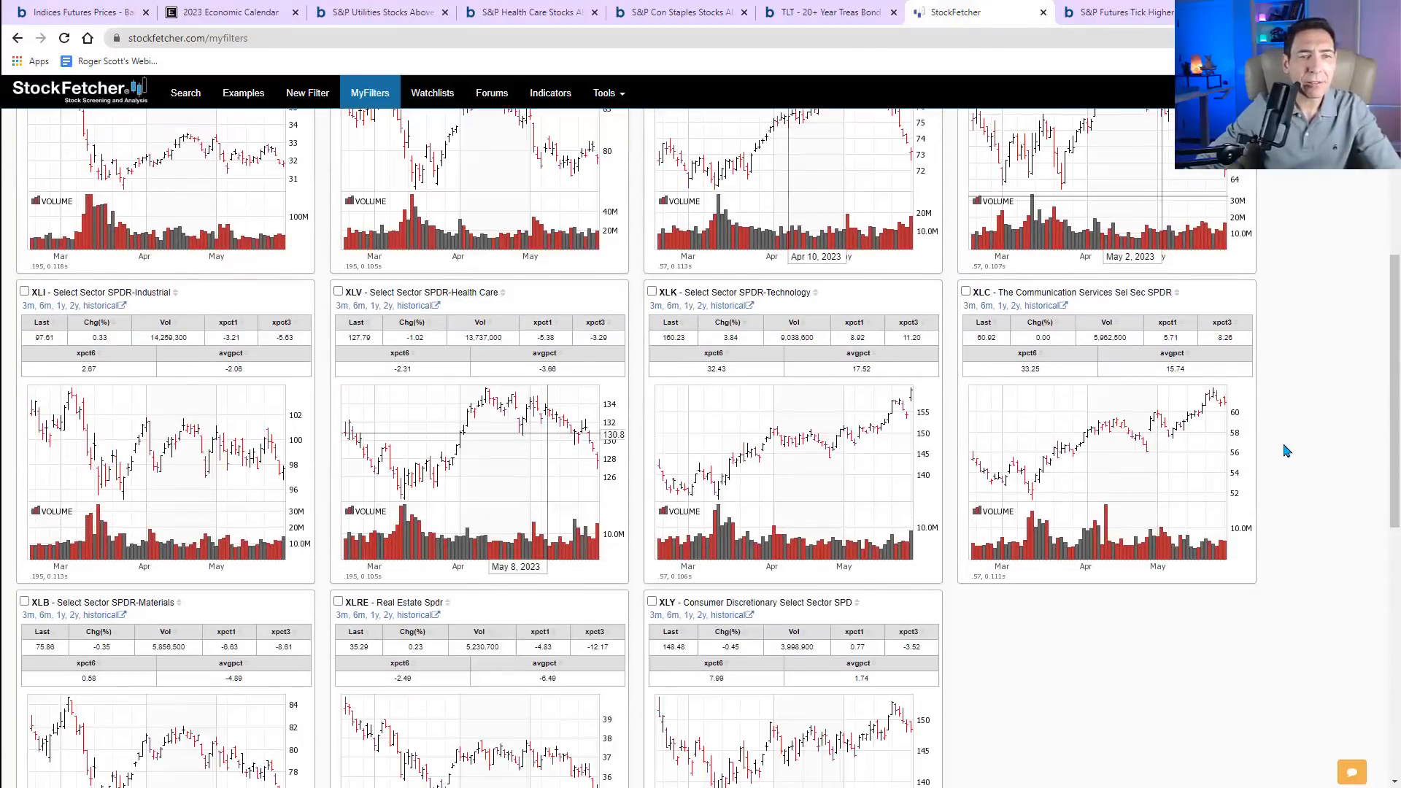
pyautogui.scroll(-3)
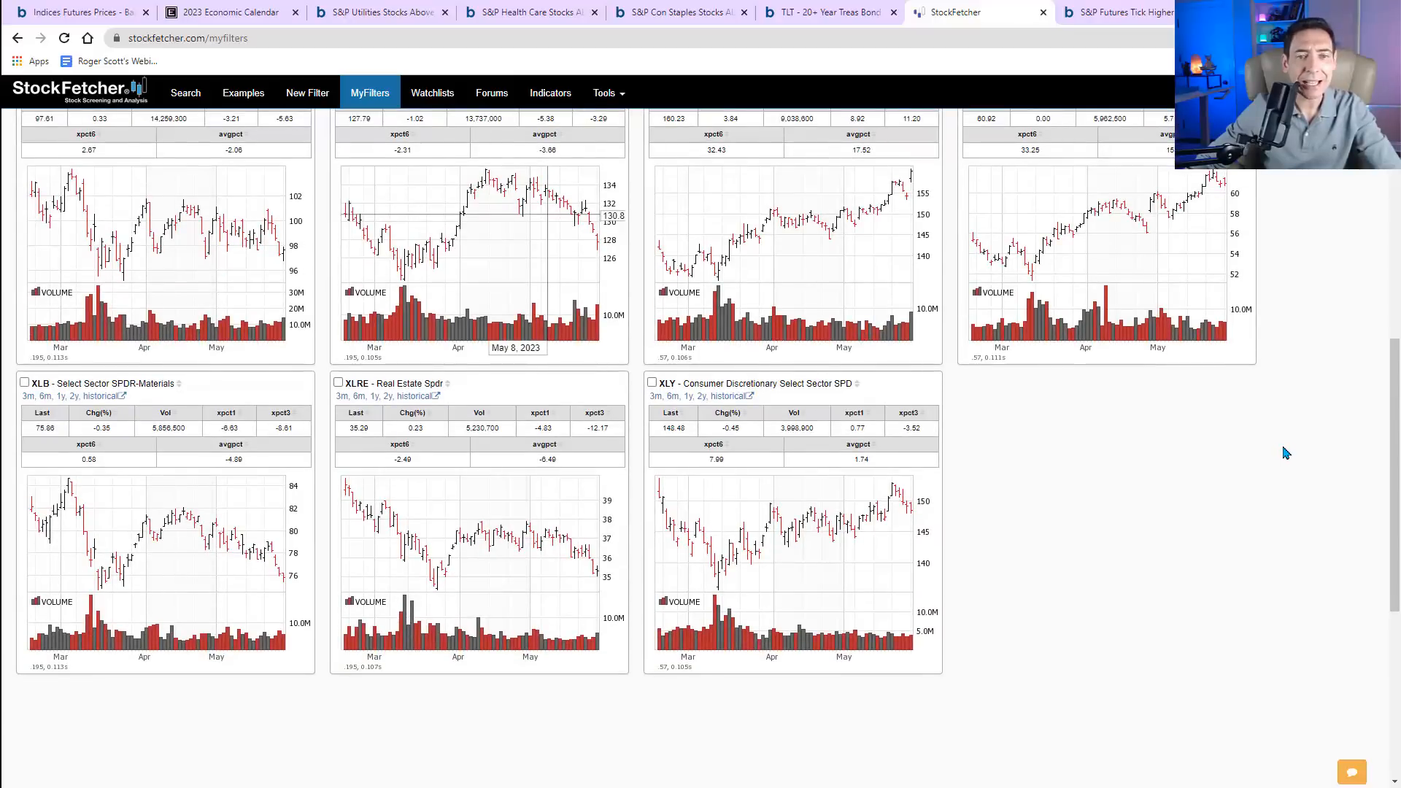
pyautogui.moveTo(884, 498)
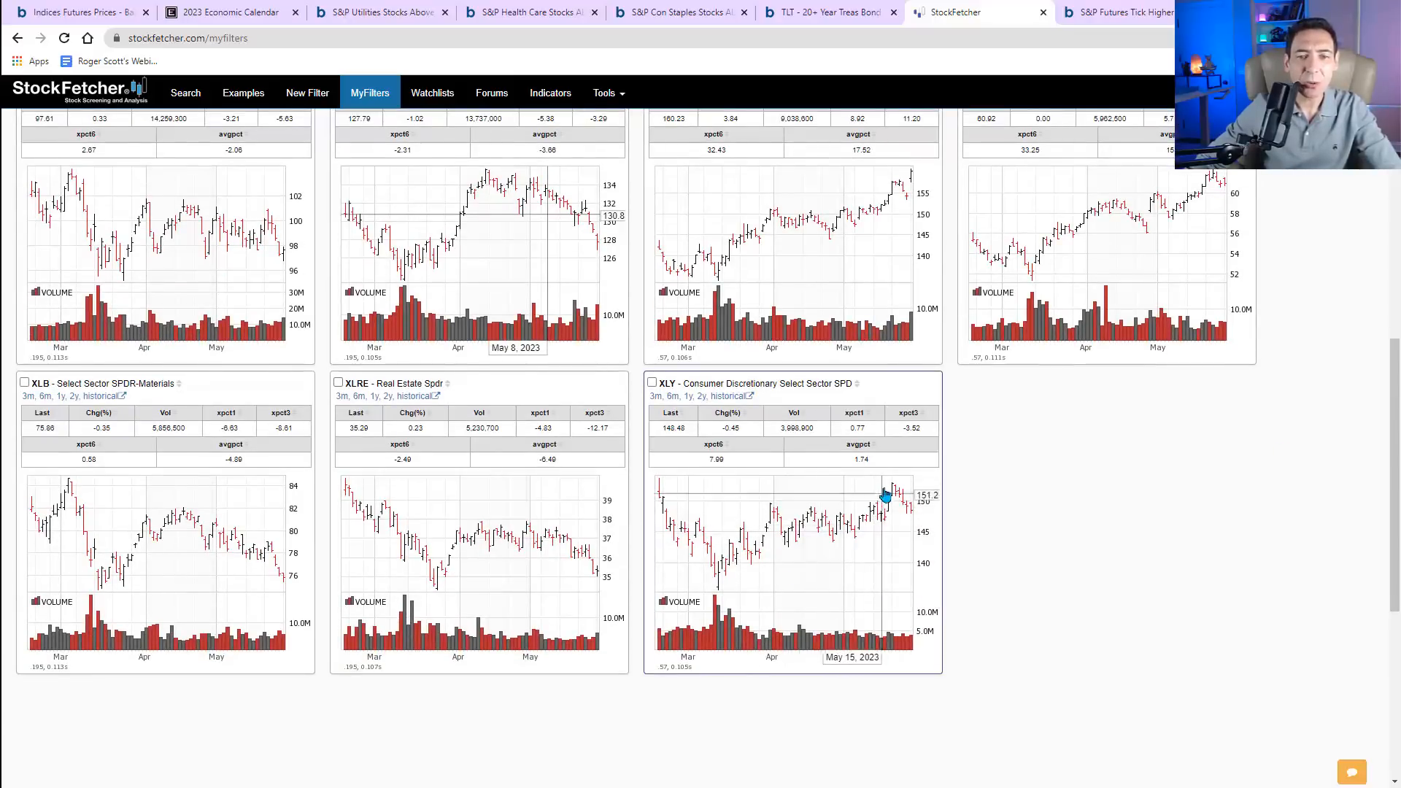
pyautogui.scroll(3)
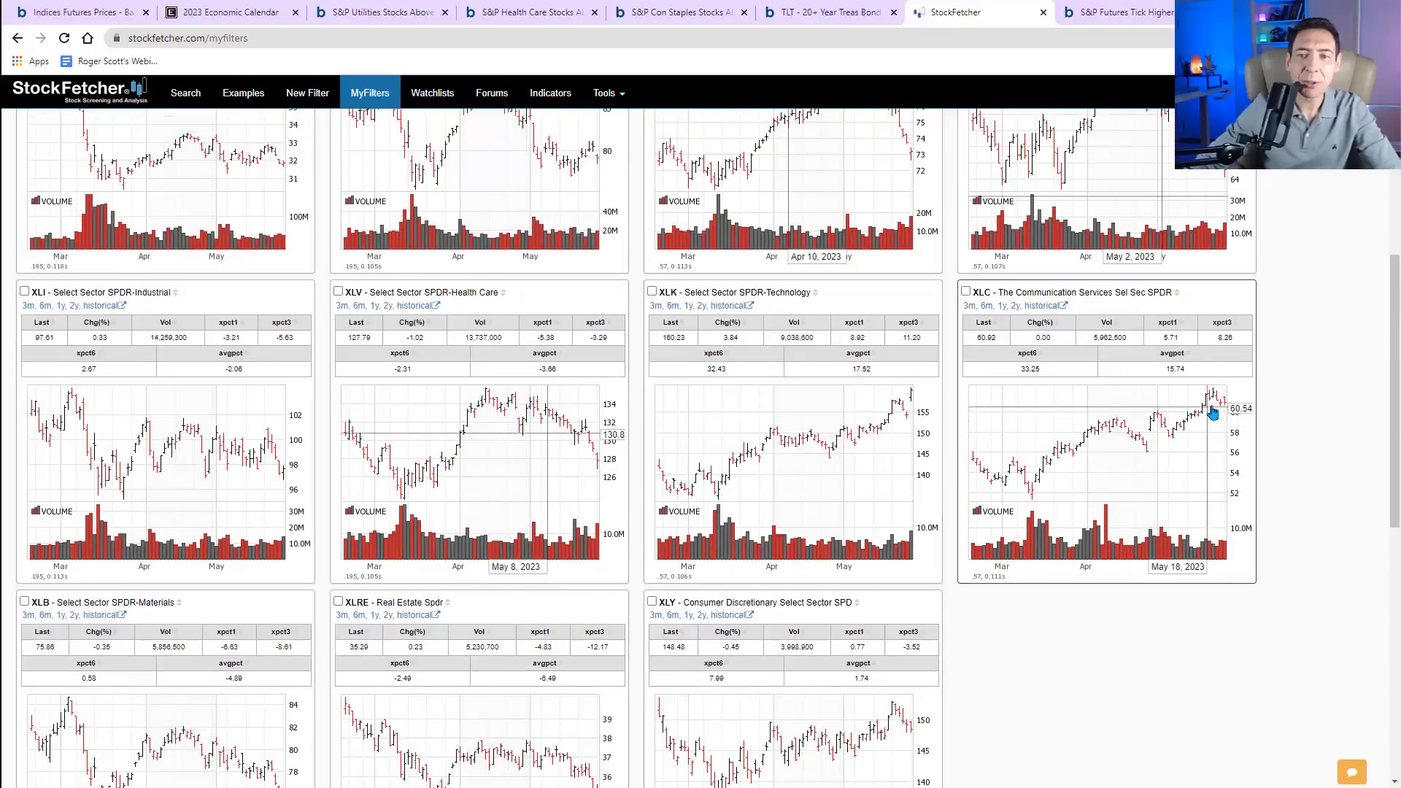
pyautogui.moveTo(1325, 454)
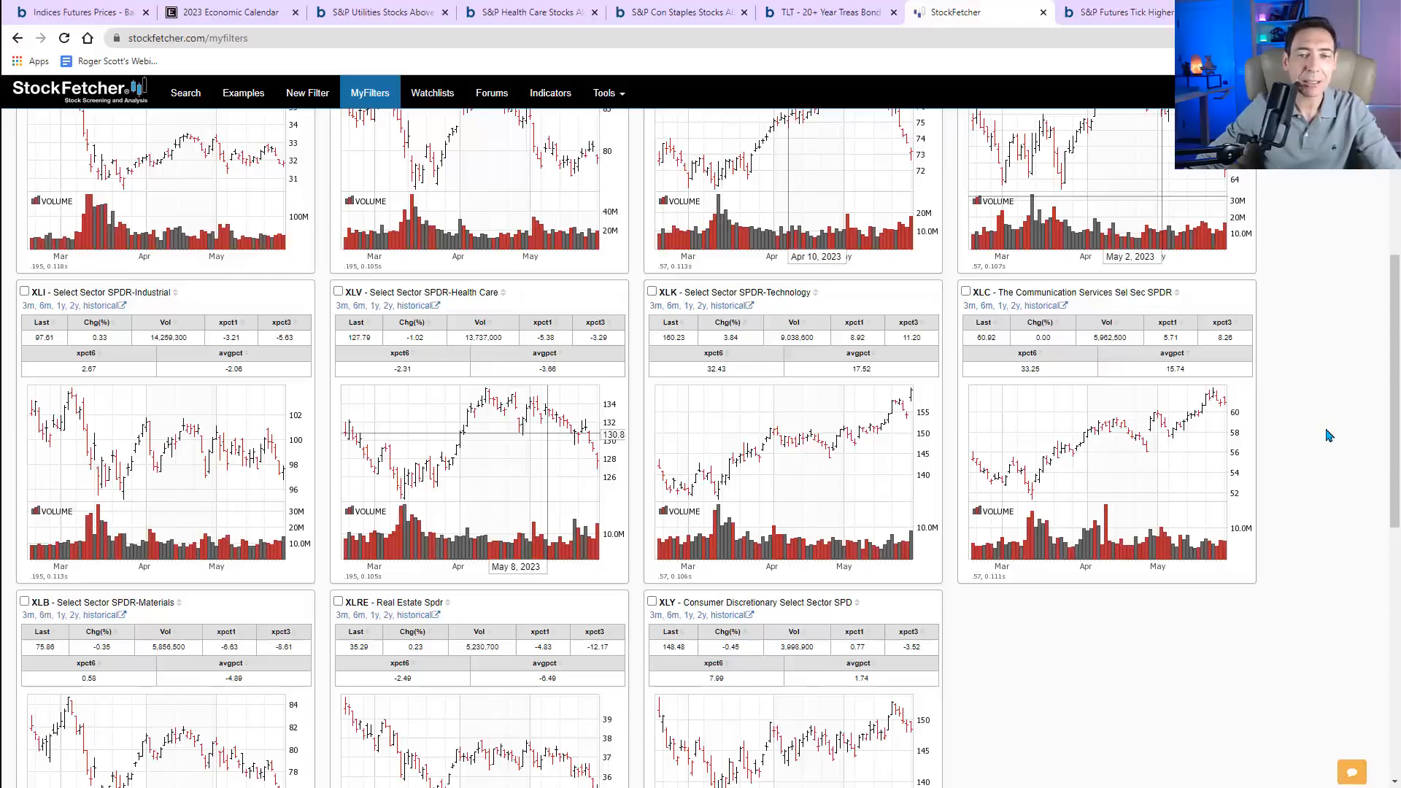
pyautogui.moveTo(1306, 420)
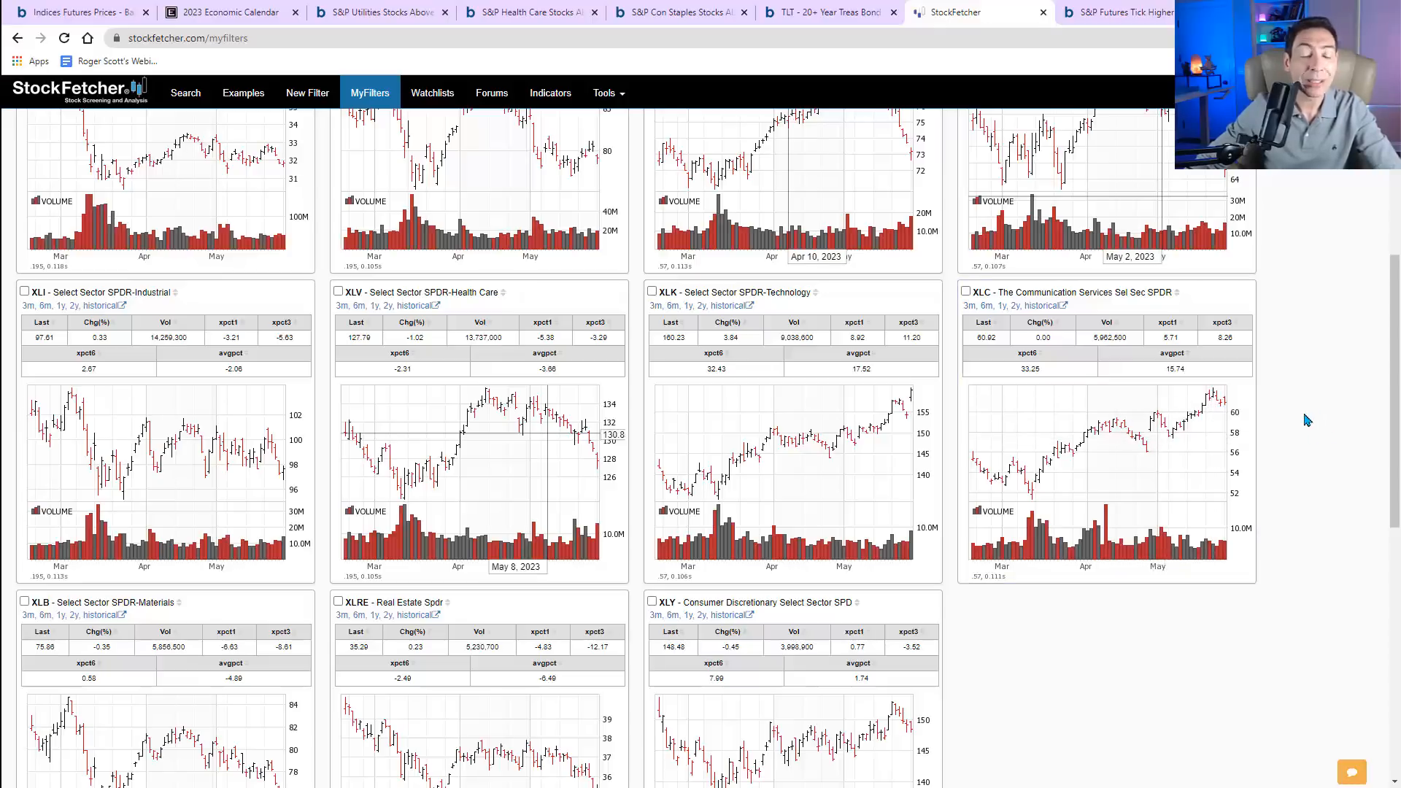
pyautogui.scroll(3)
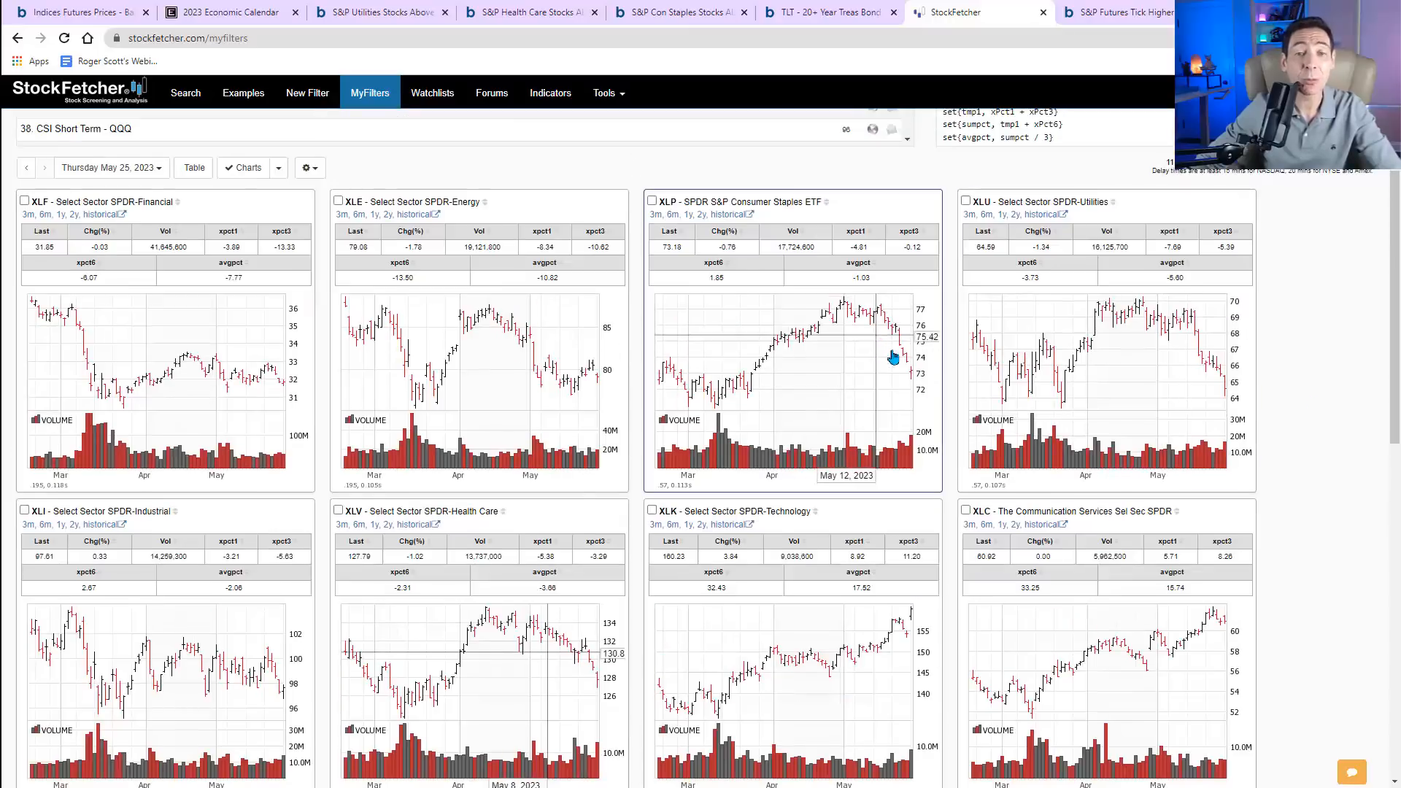
pyautogui.moveTo(867, 332)
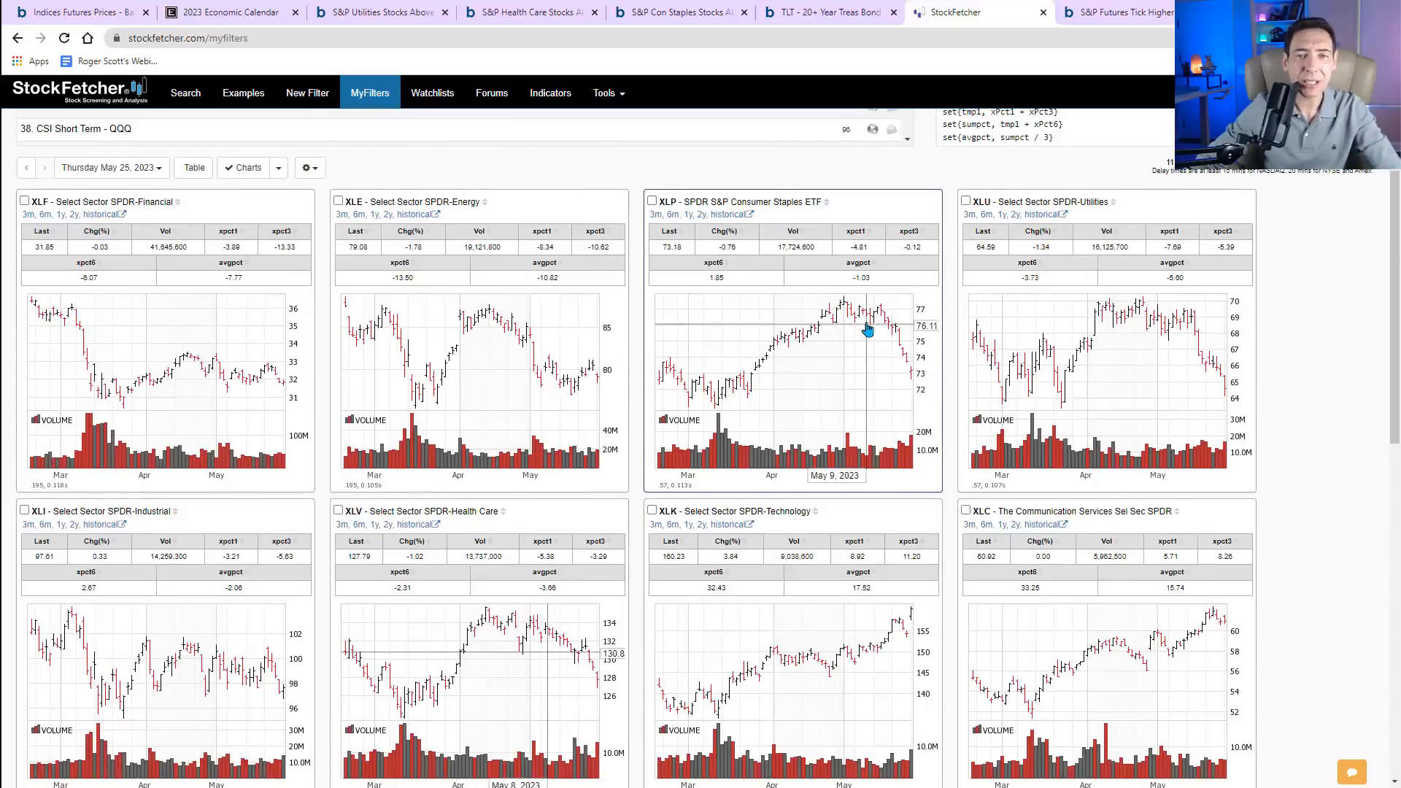
pyautogui.moveTo(911, 386)
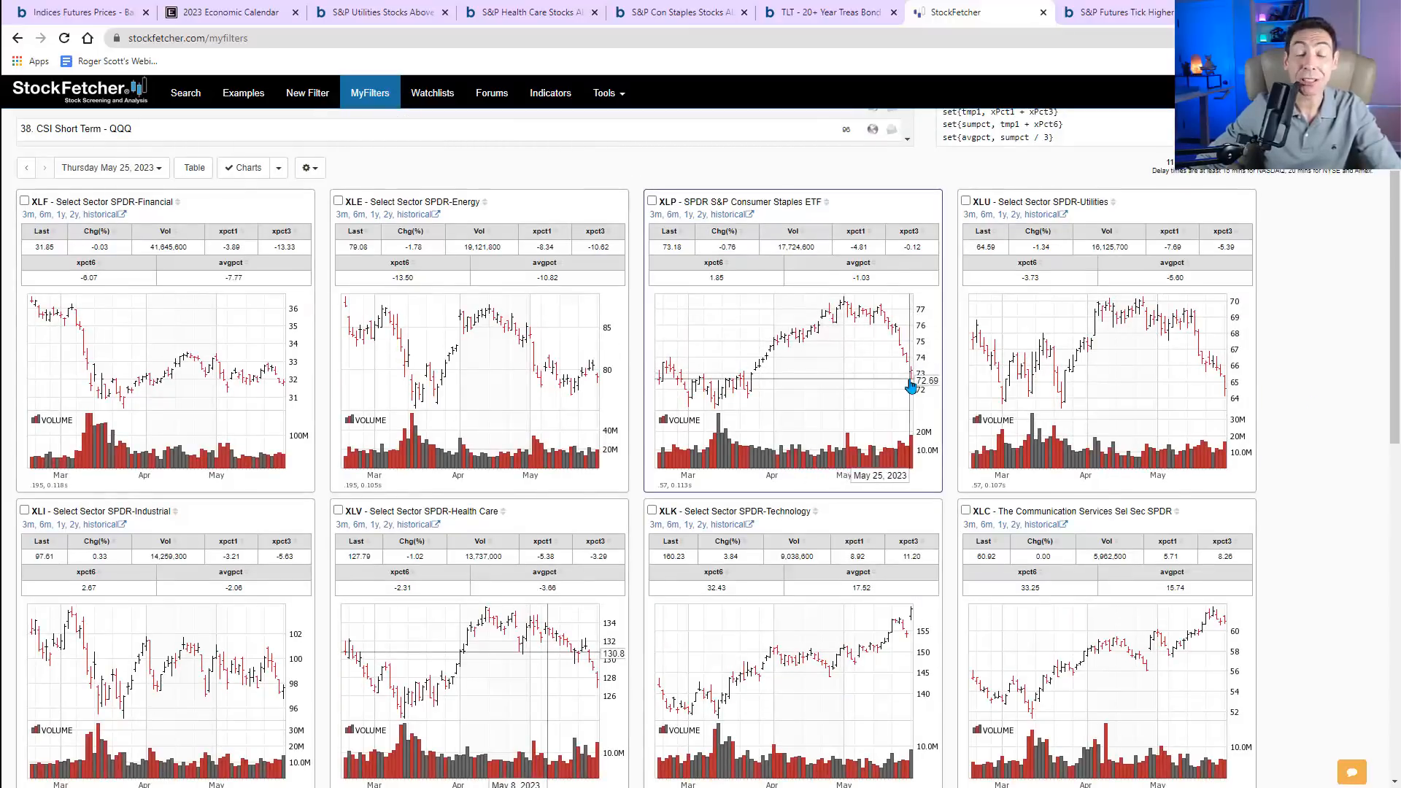
pyautogui.moveTo(875, 338)
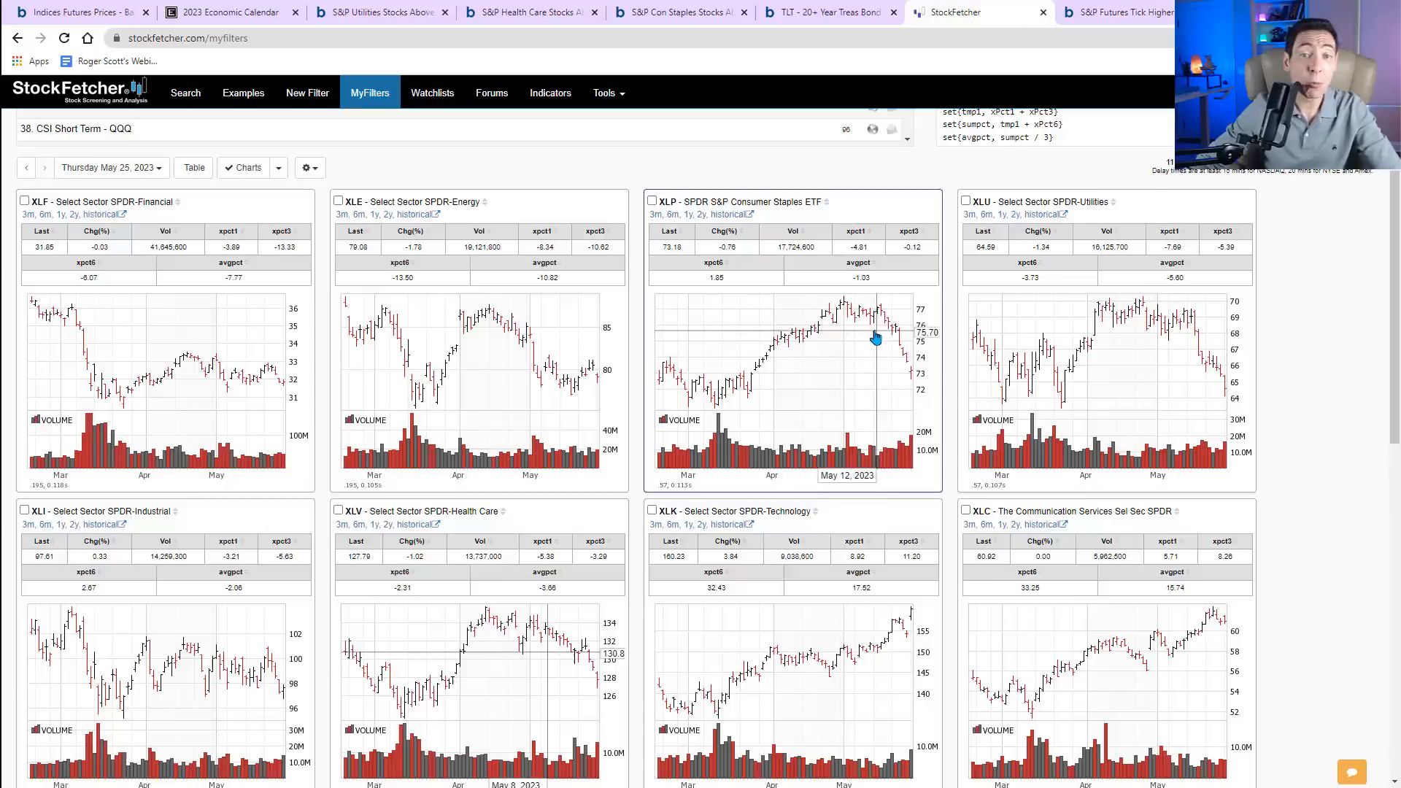
pyautogui.moveTo(910, 382)
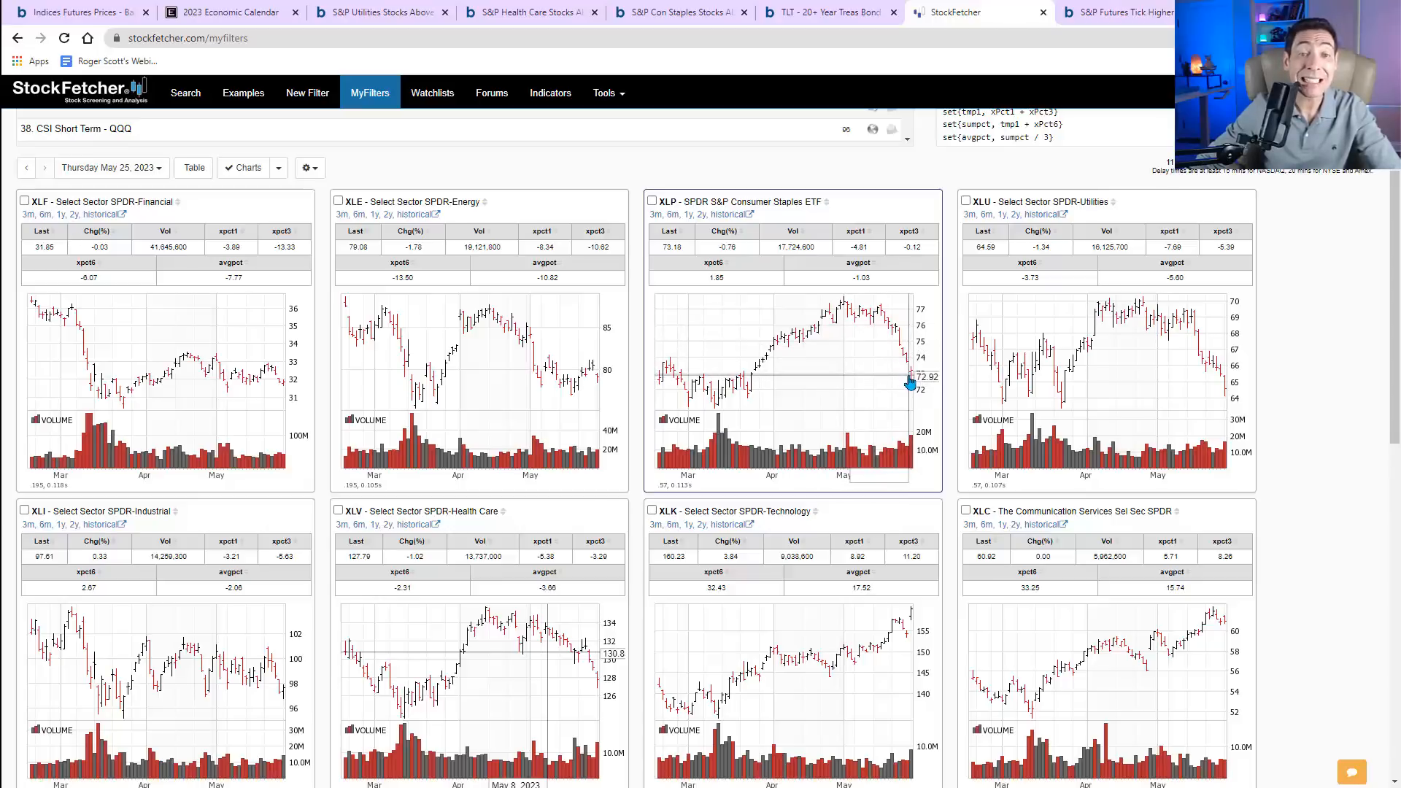
pyautogui.moveTo(895, 371)
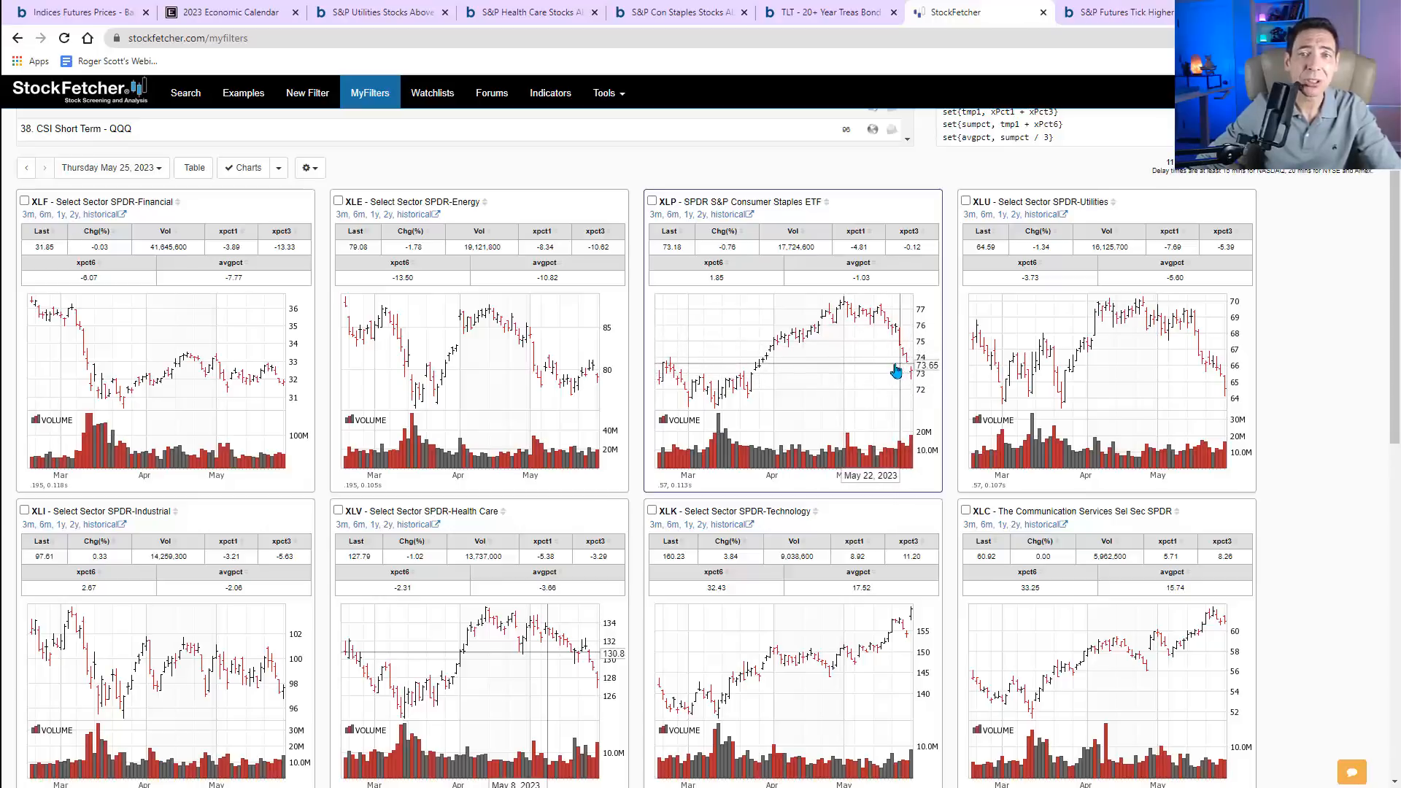
pyautogui.moveTo(900, 343)
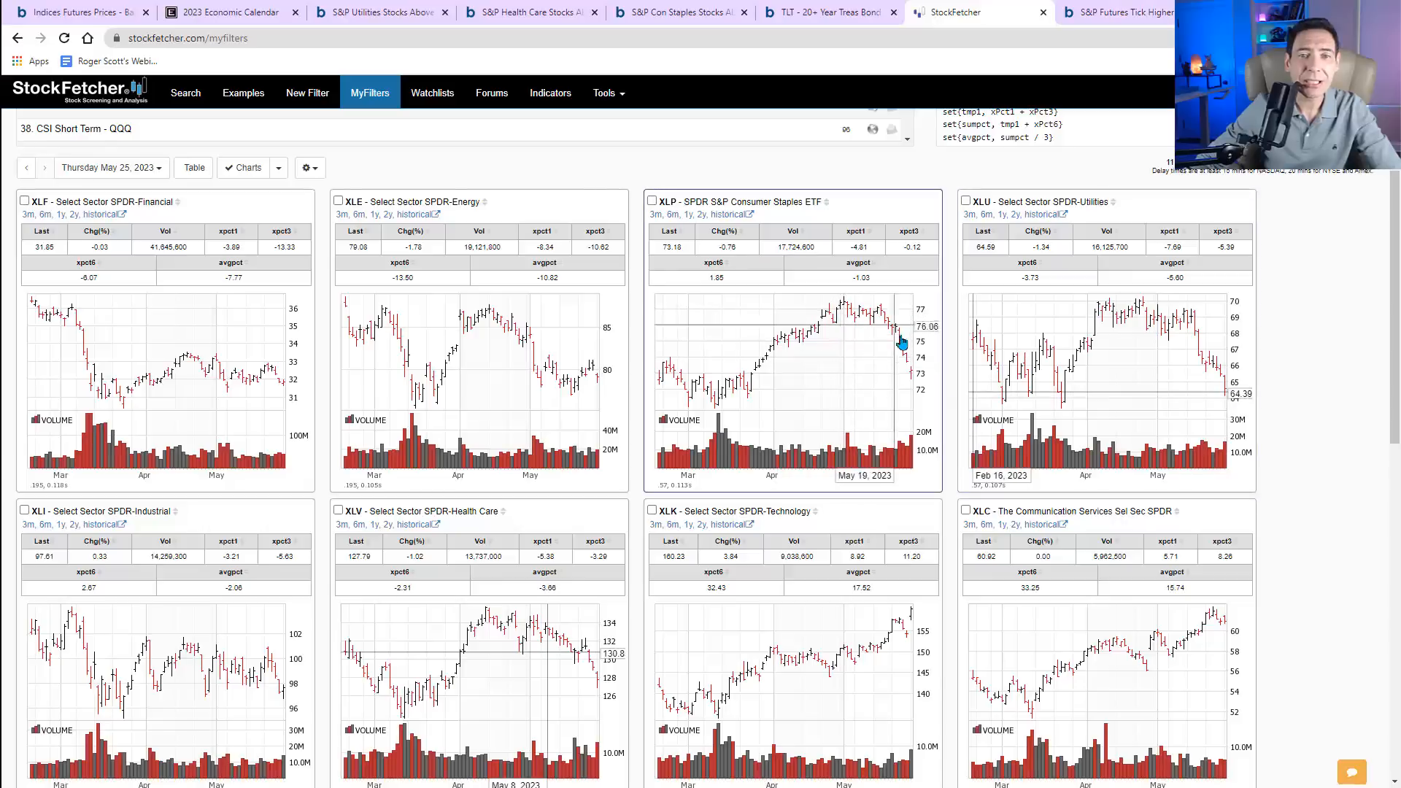
pyautogui.moveTo(907, 370)
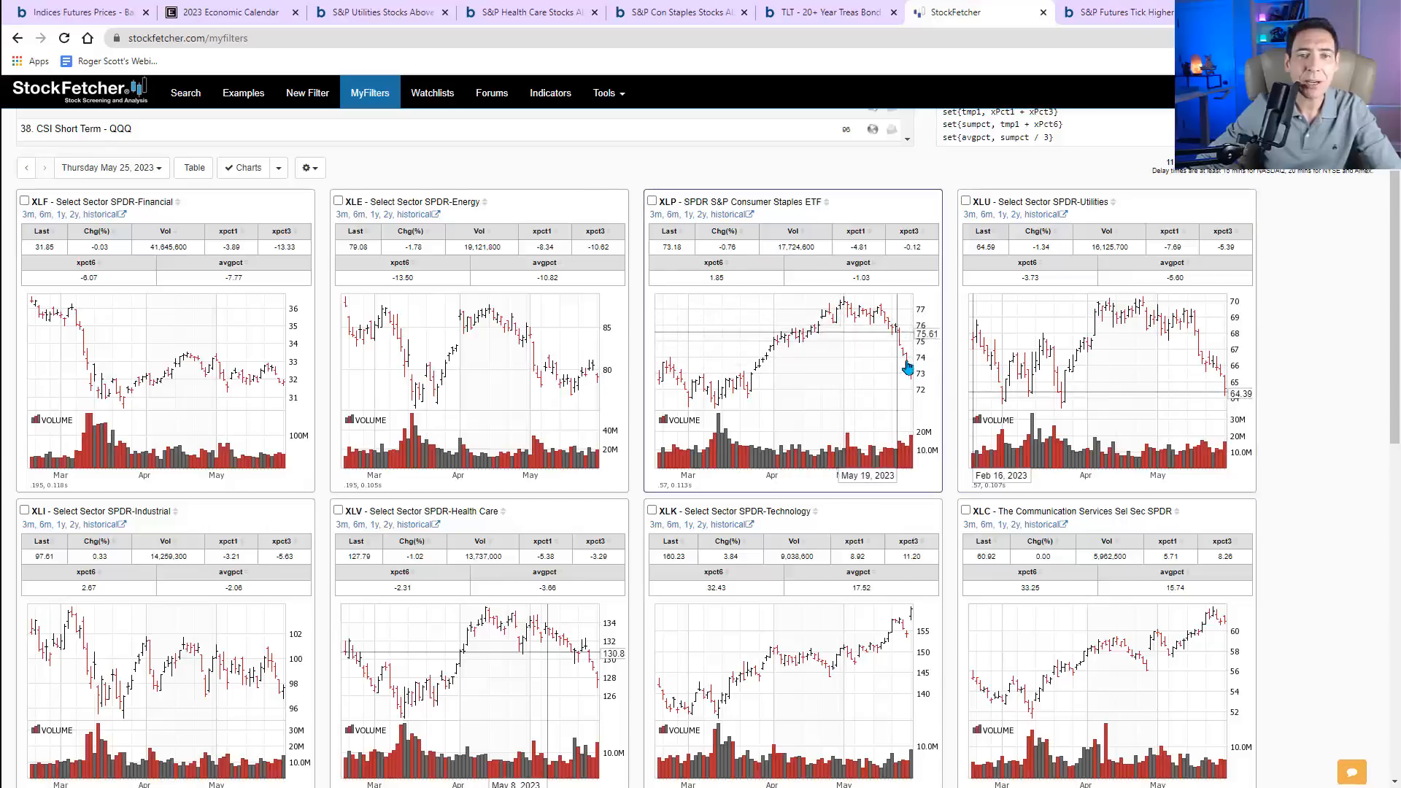
pyautogui.moveTo(1213, 376)
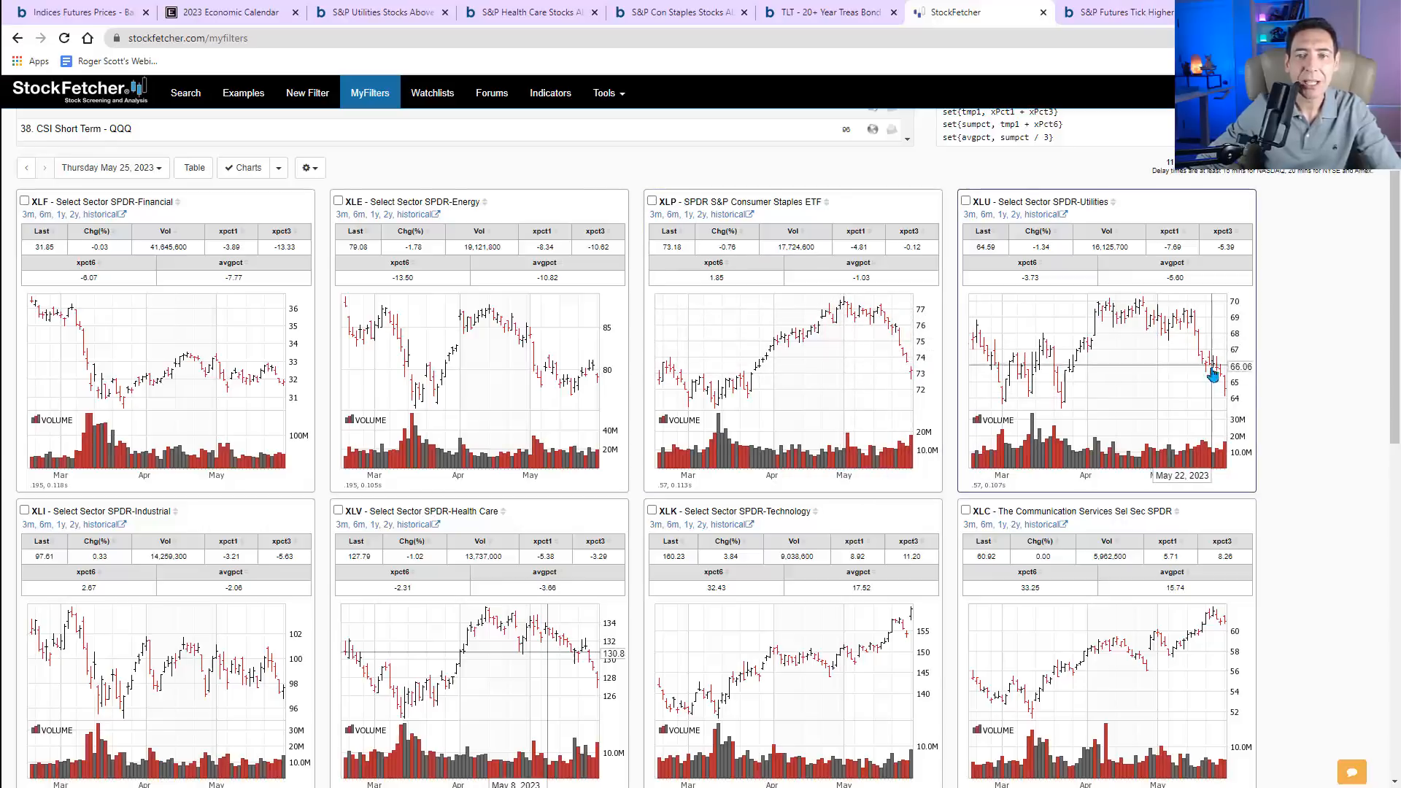
pyautogui.scroll(-3)
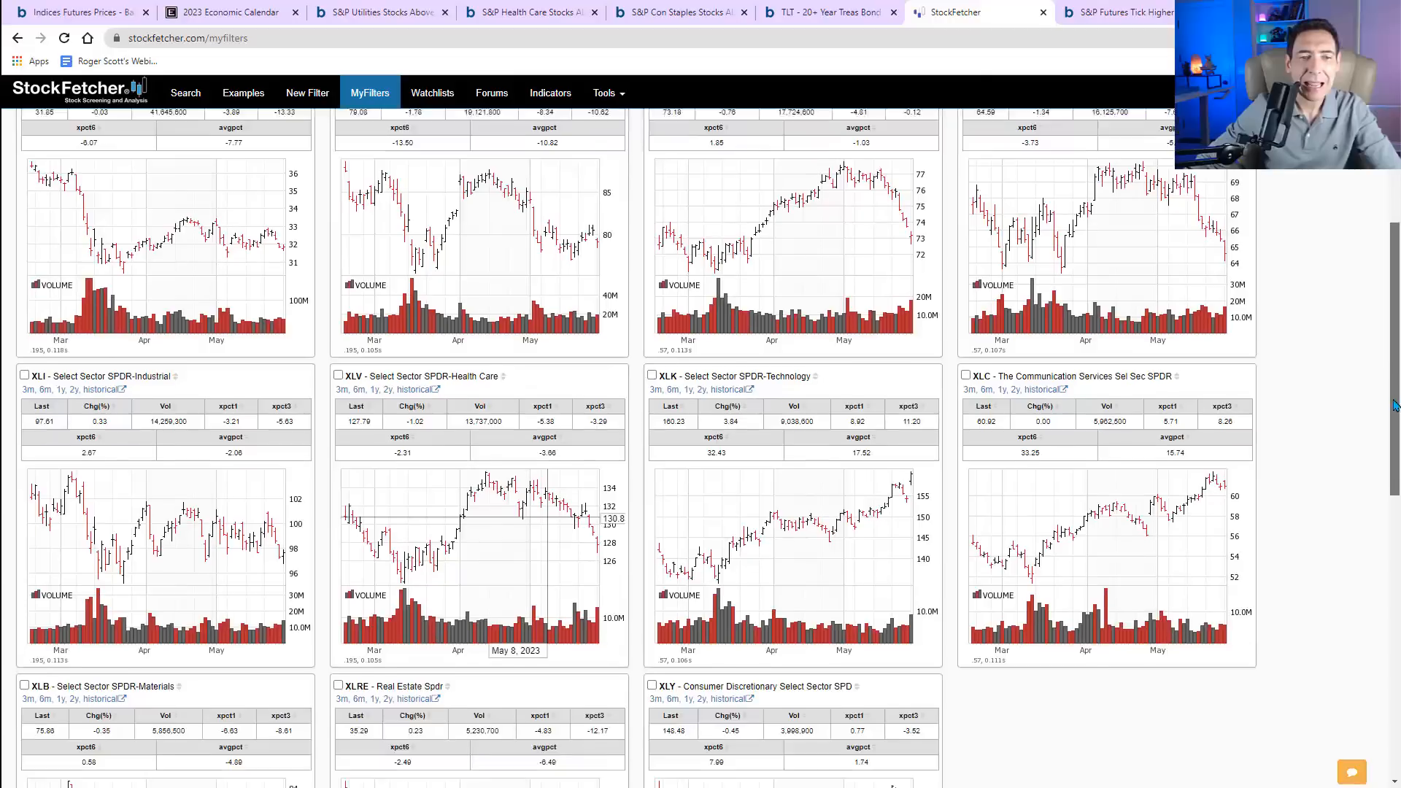
pyautogui.scroll(-3)
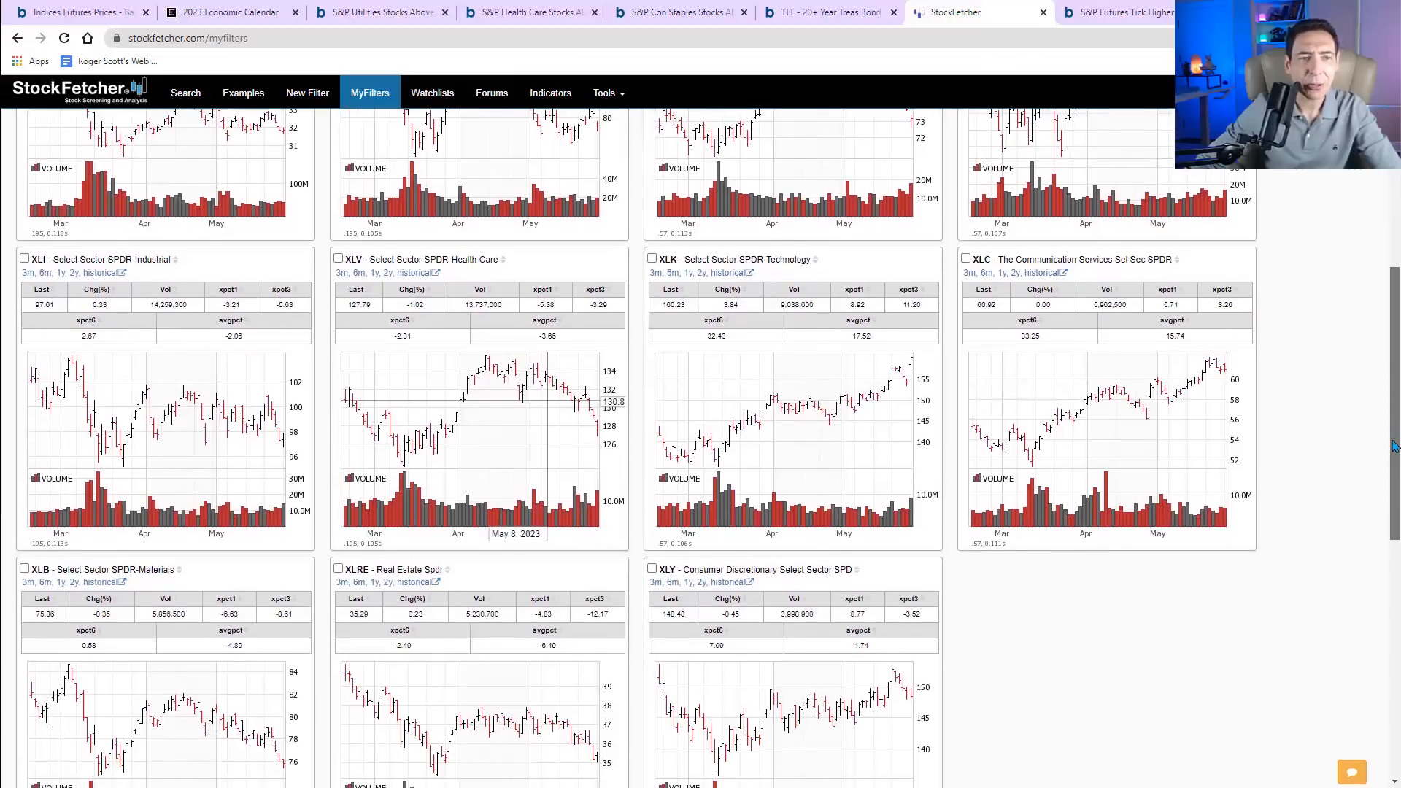
pyautogui.moveTo(521, 470)
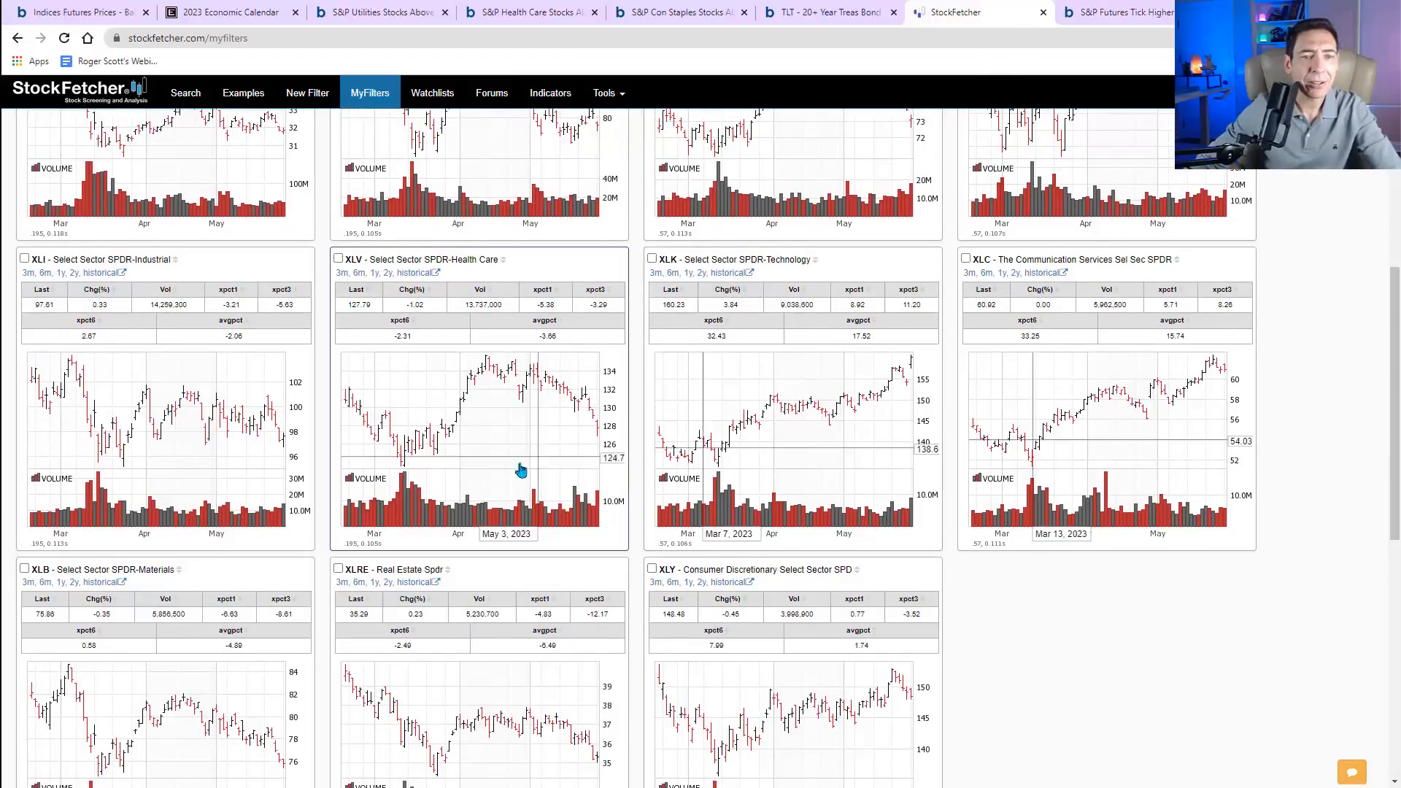
pyautogui.scroll(3)
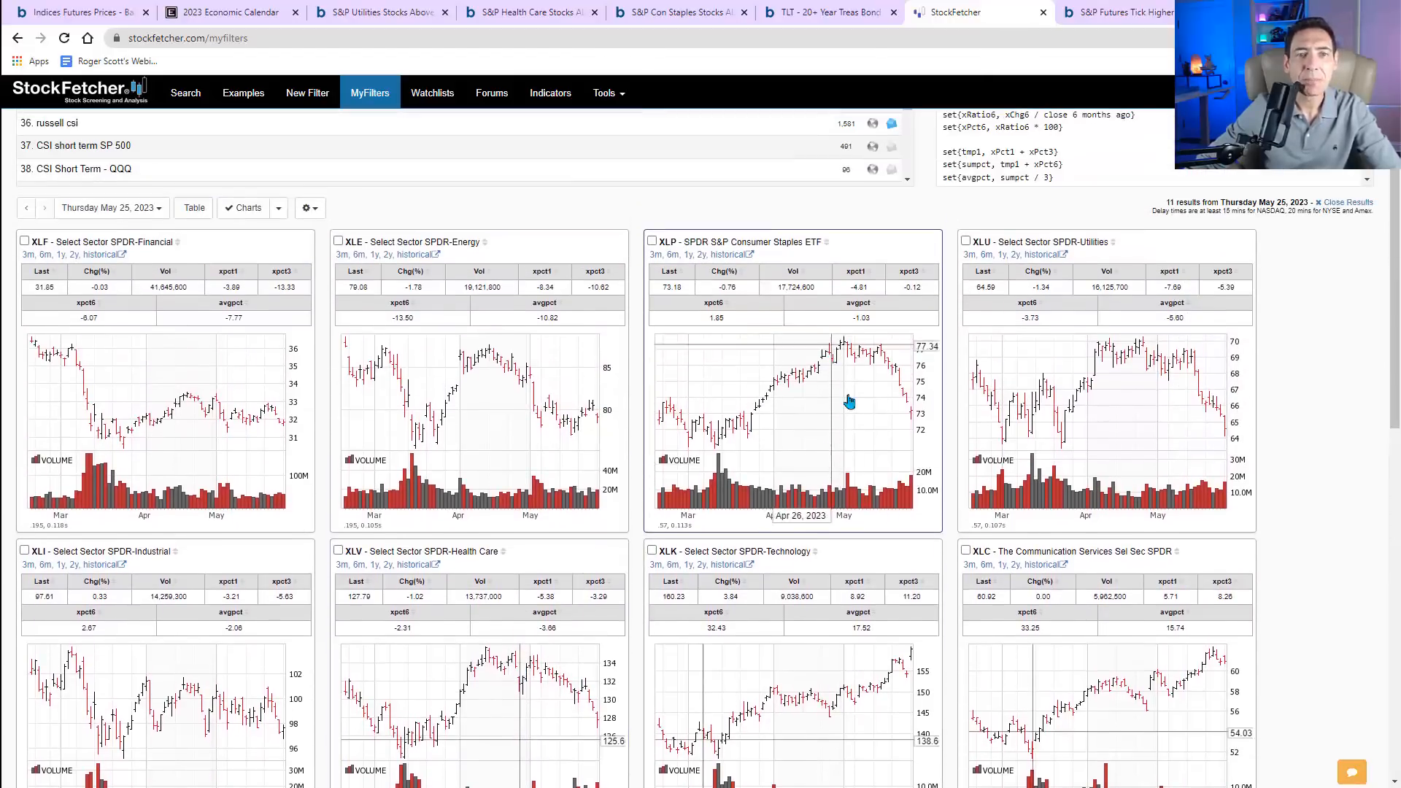
pyautogui.moveTo(1086, 385)
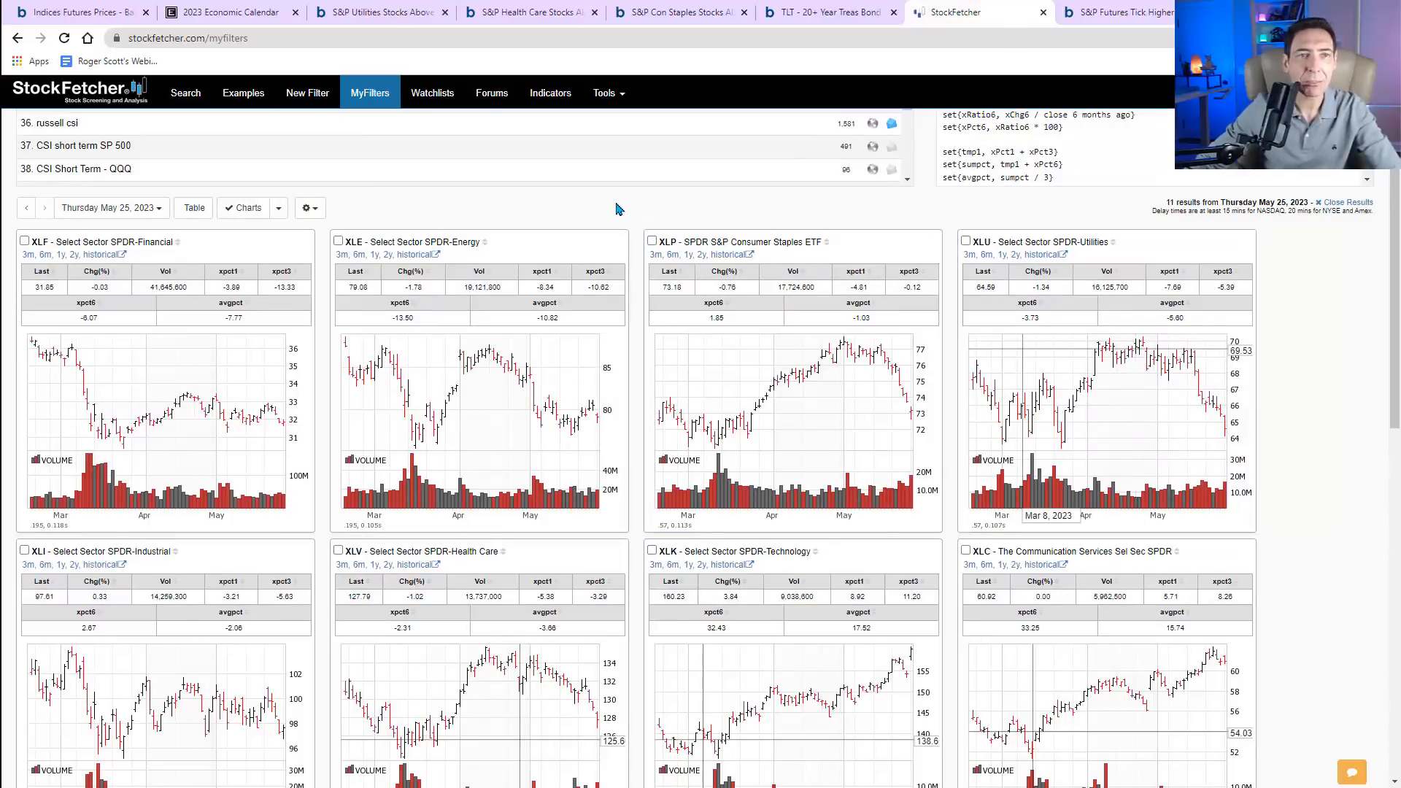
# - Switch to the S&P Utilities stocks-above-20-day breadth chart and review the XLU RSI pane
pyautogui.click(375, 12)
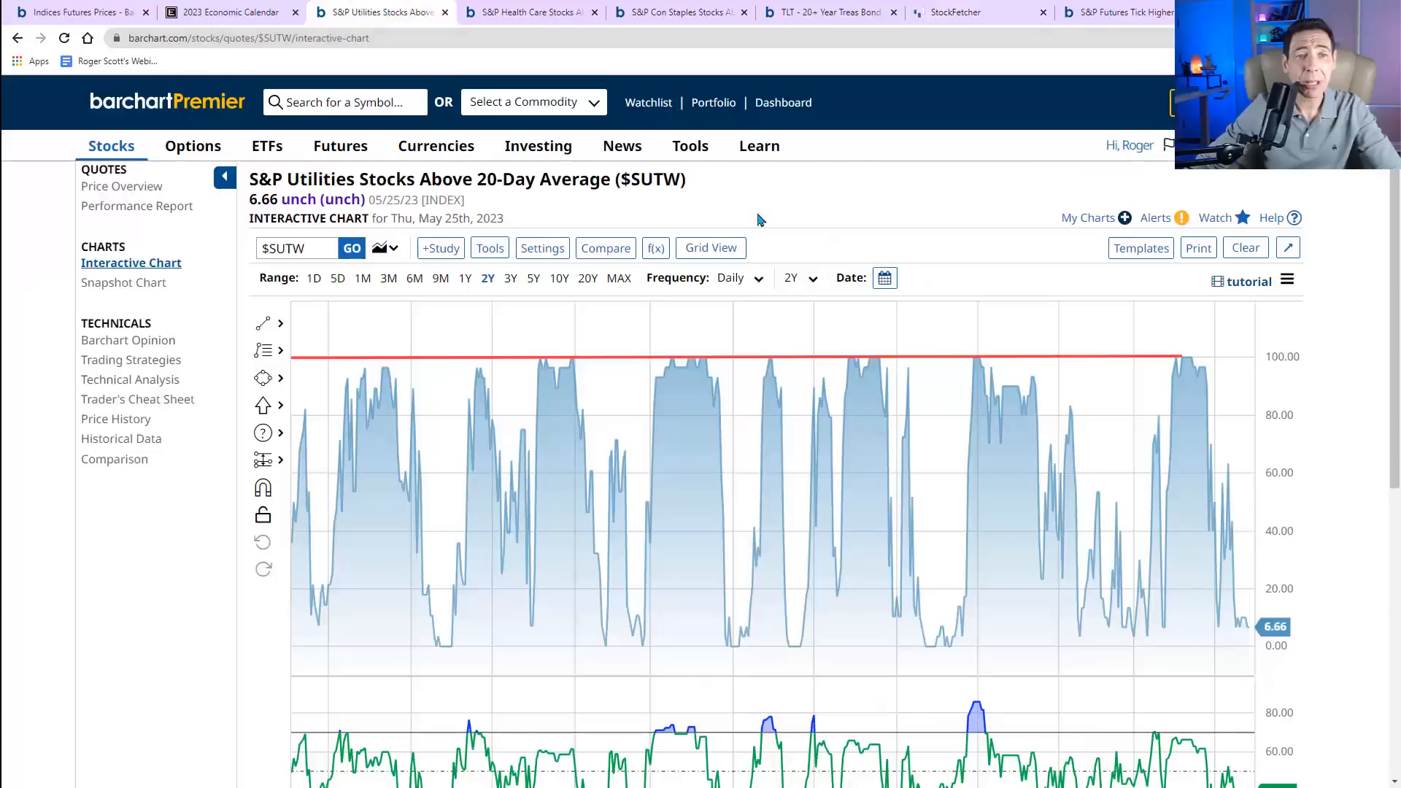
pyautogui.moveTo(1238, 636)
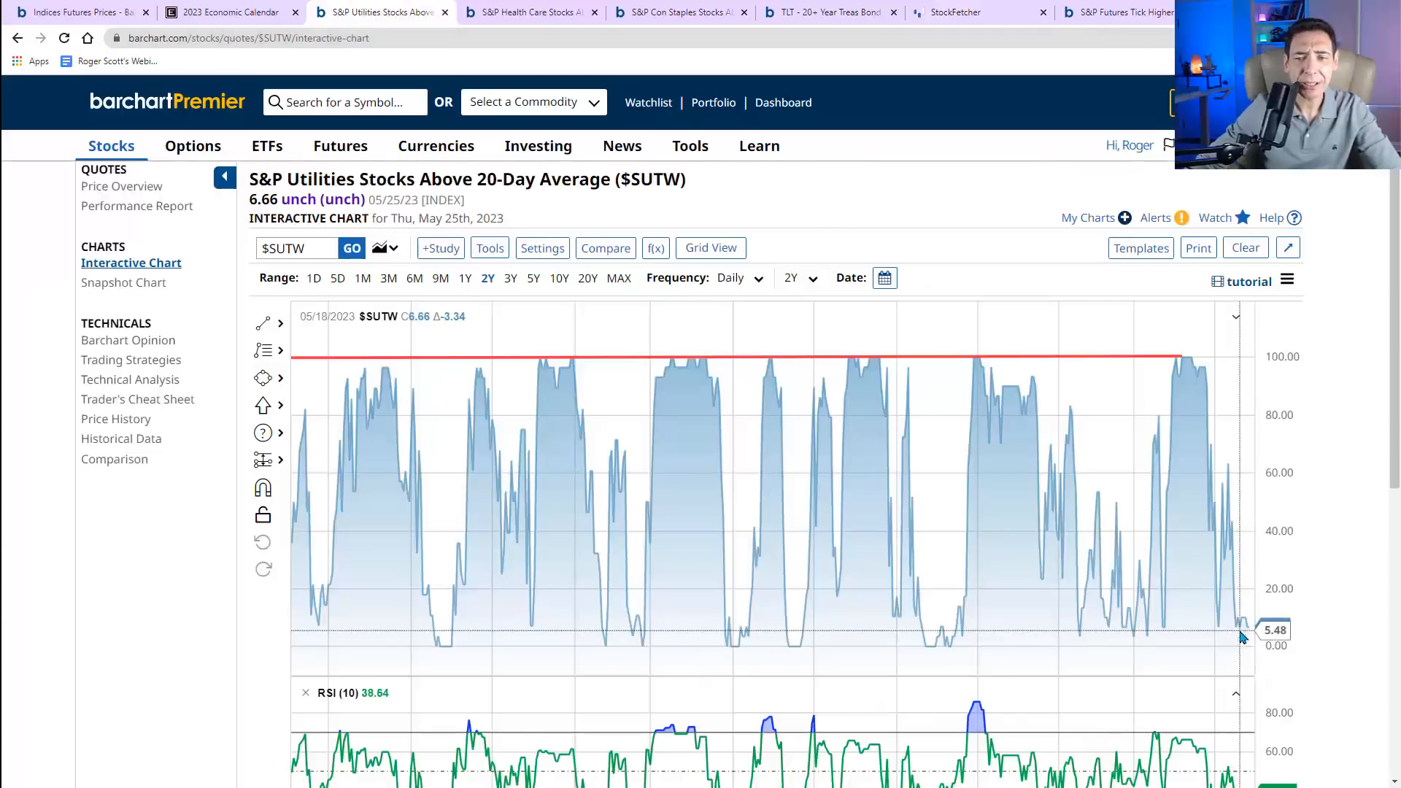
pyautogui.moveTo(751, 403)
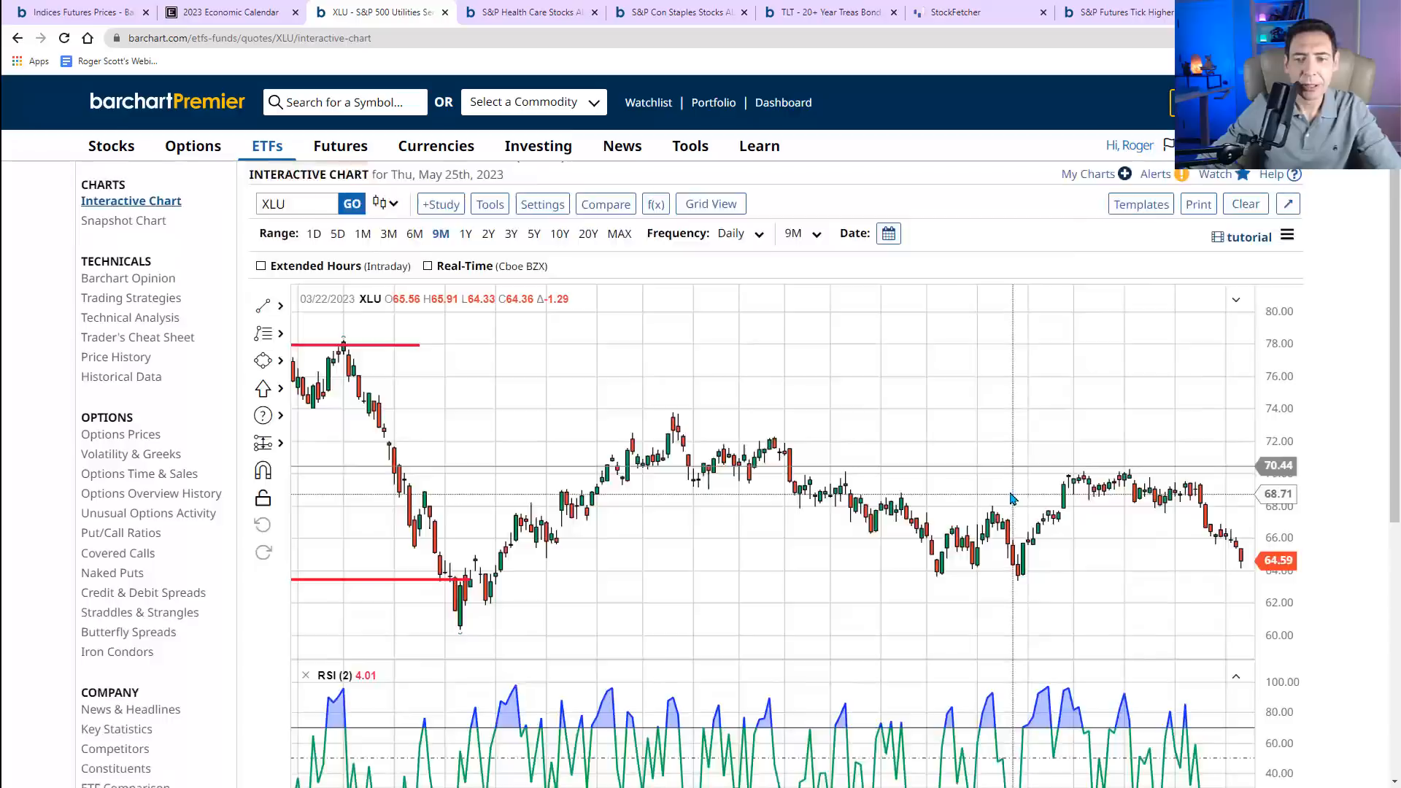
pyautogui.scroll(-3)
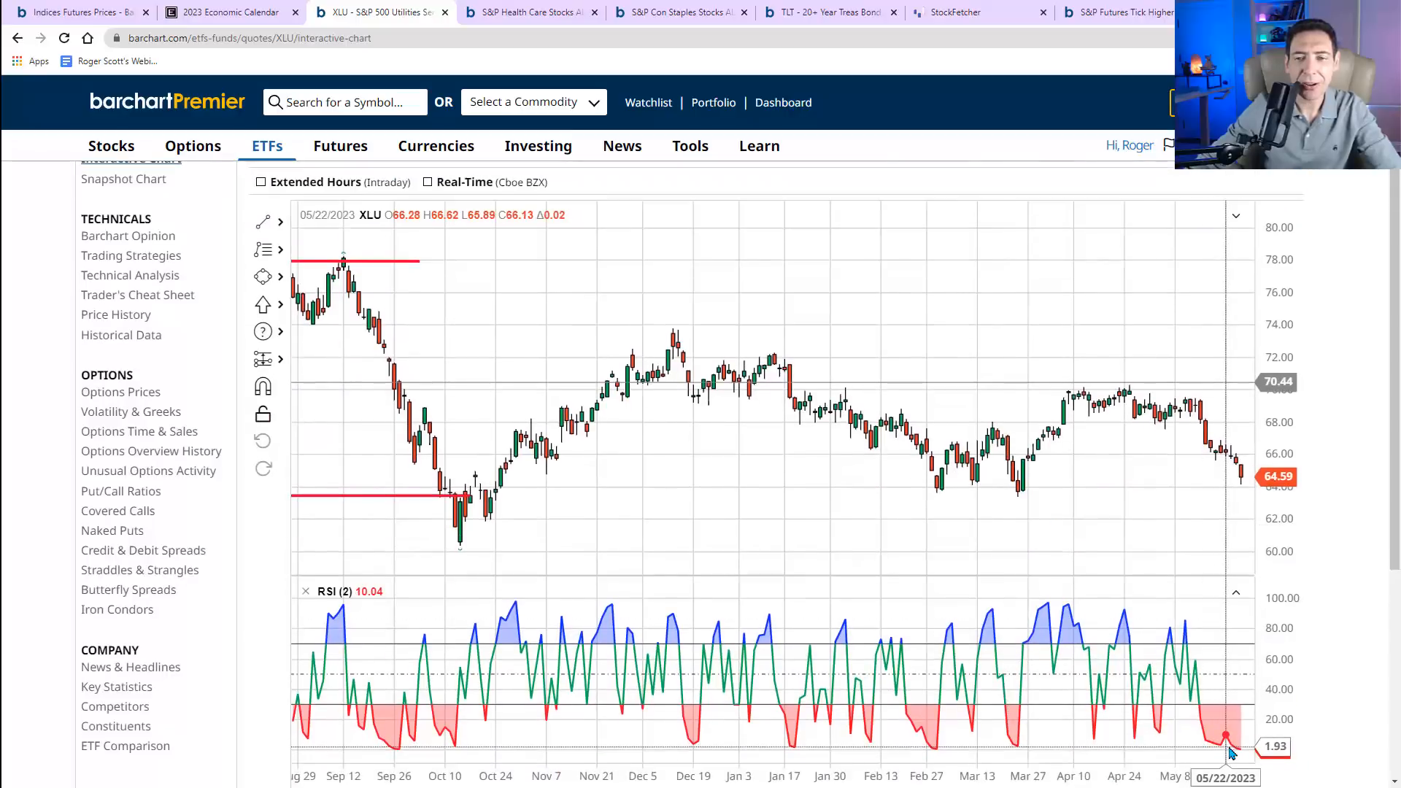
pyautogui.moveTo(1240, 482)
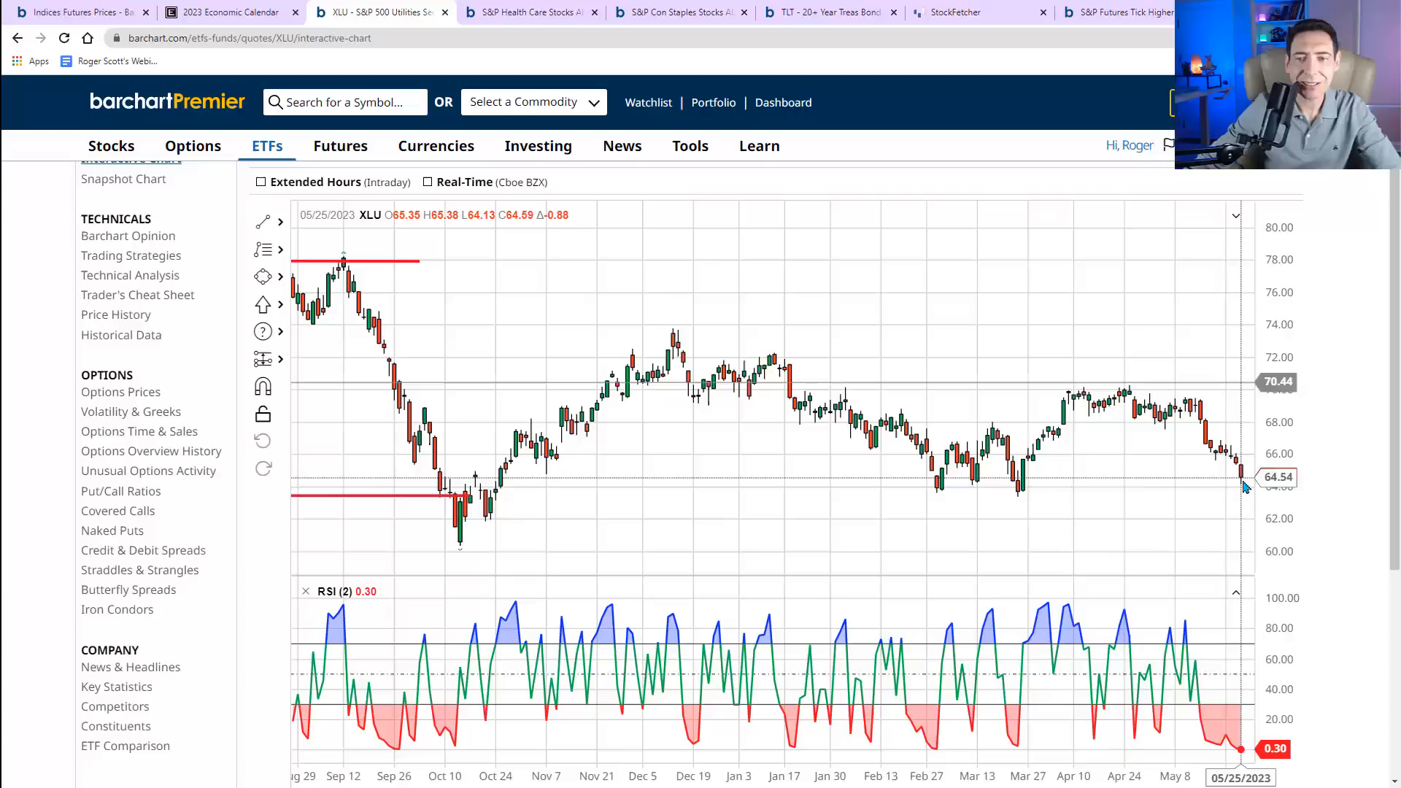
pyautogui.moveTo(1237, 480)
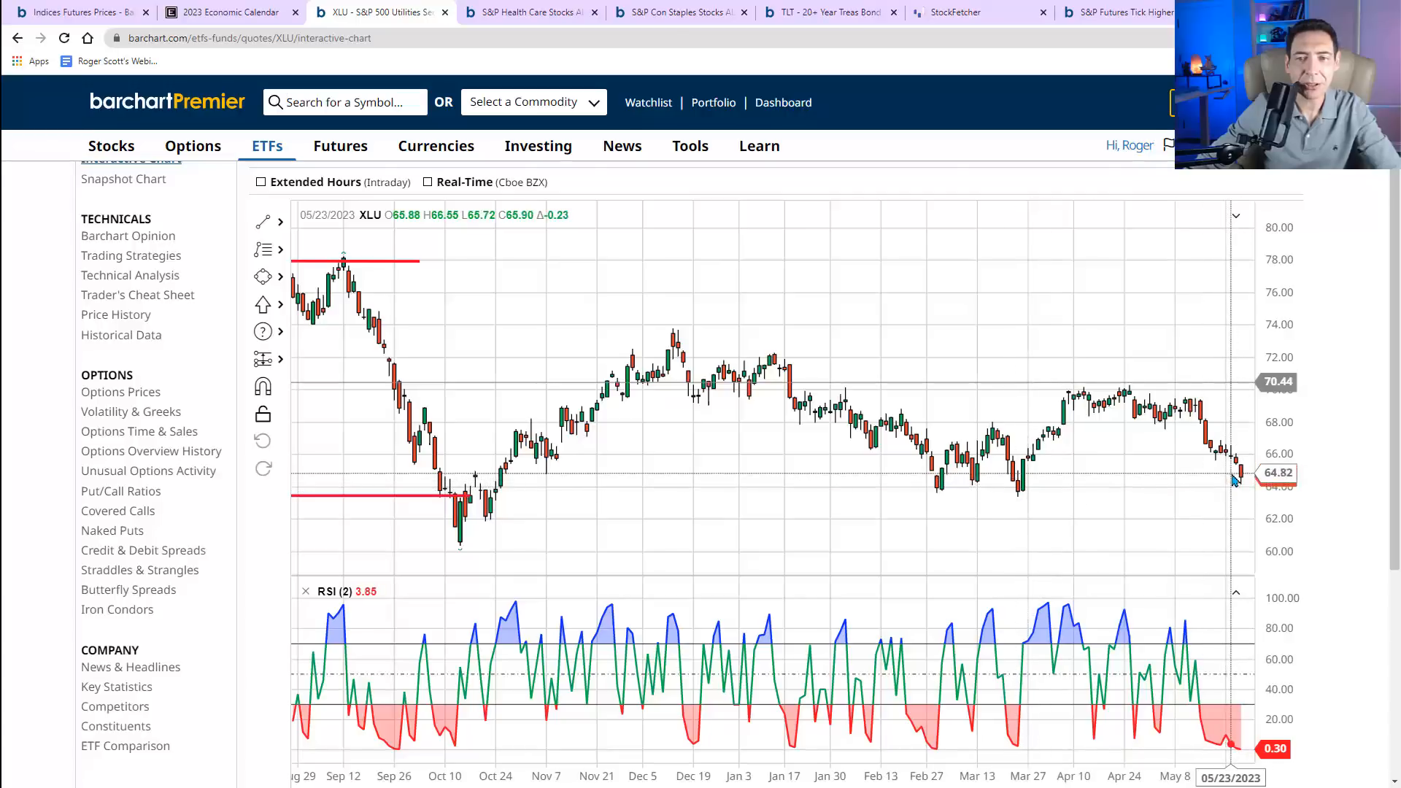
pyautogui.scroll(3)
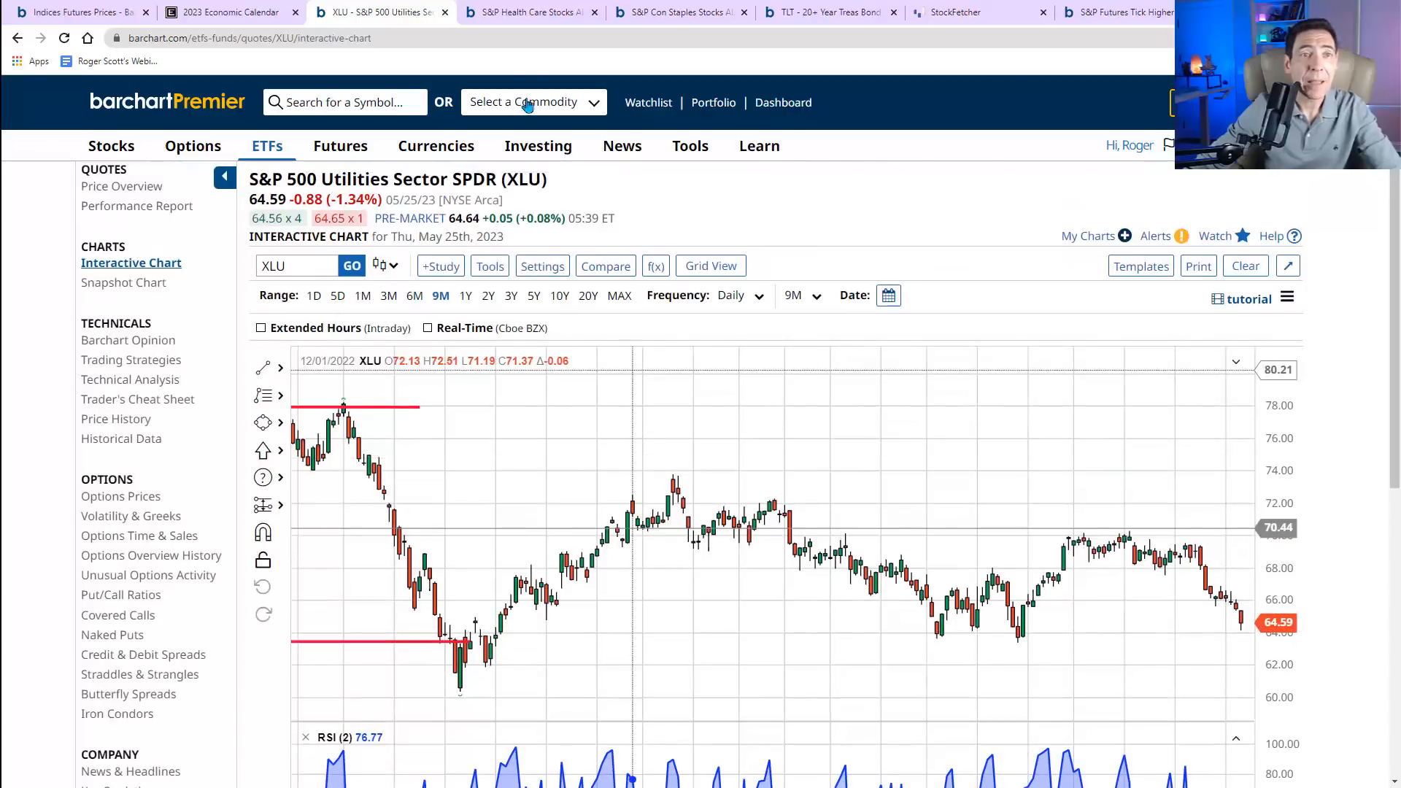
# - Load the XLV healthcare ETF chart and scroll down to its price and RSI(2) panes
pyautogui.click(529, 12)
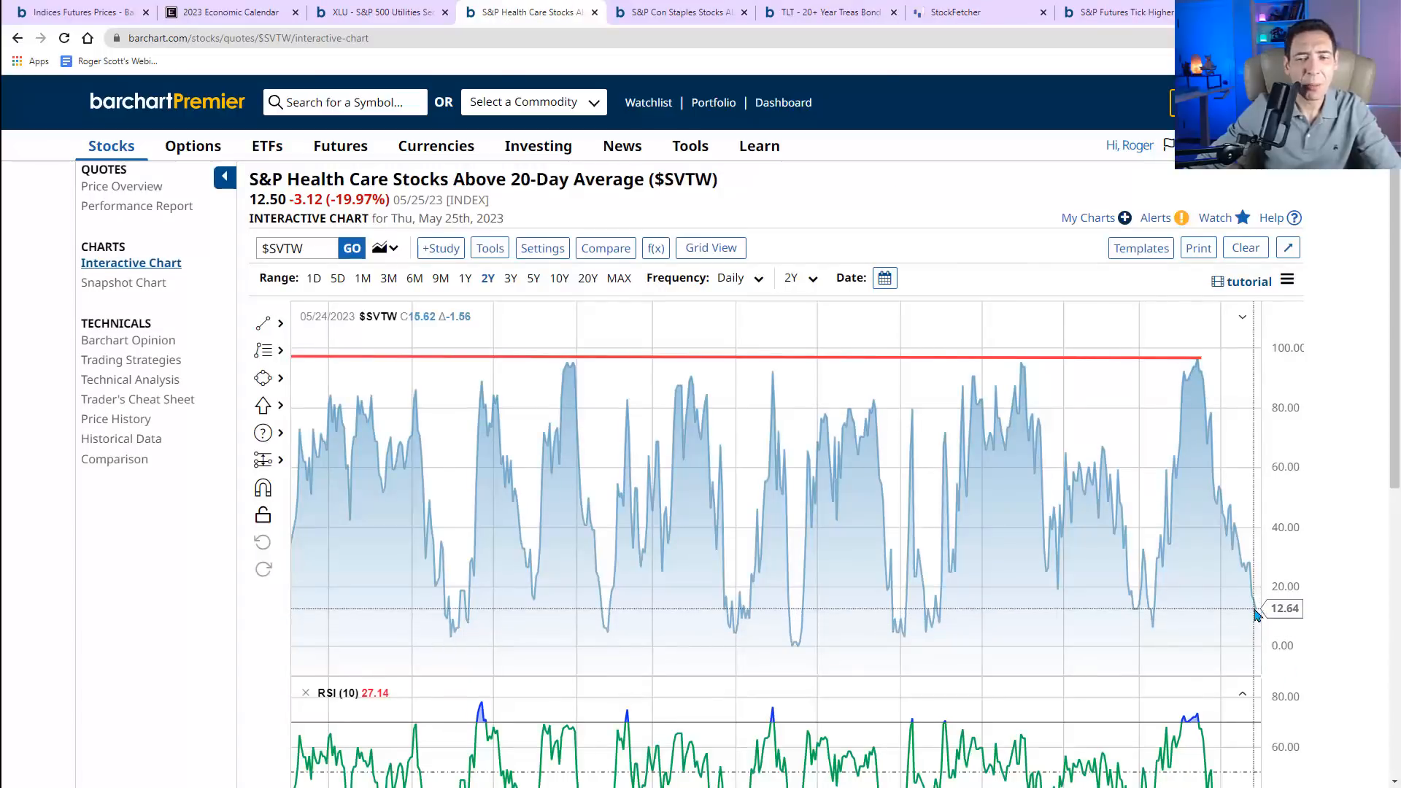
pyautogui.moveTo(465, 465)
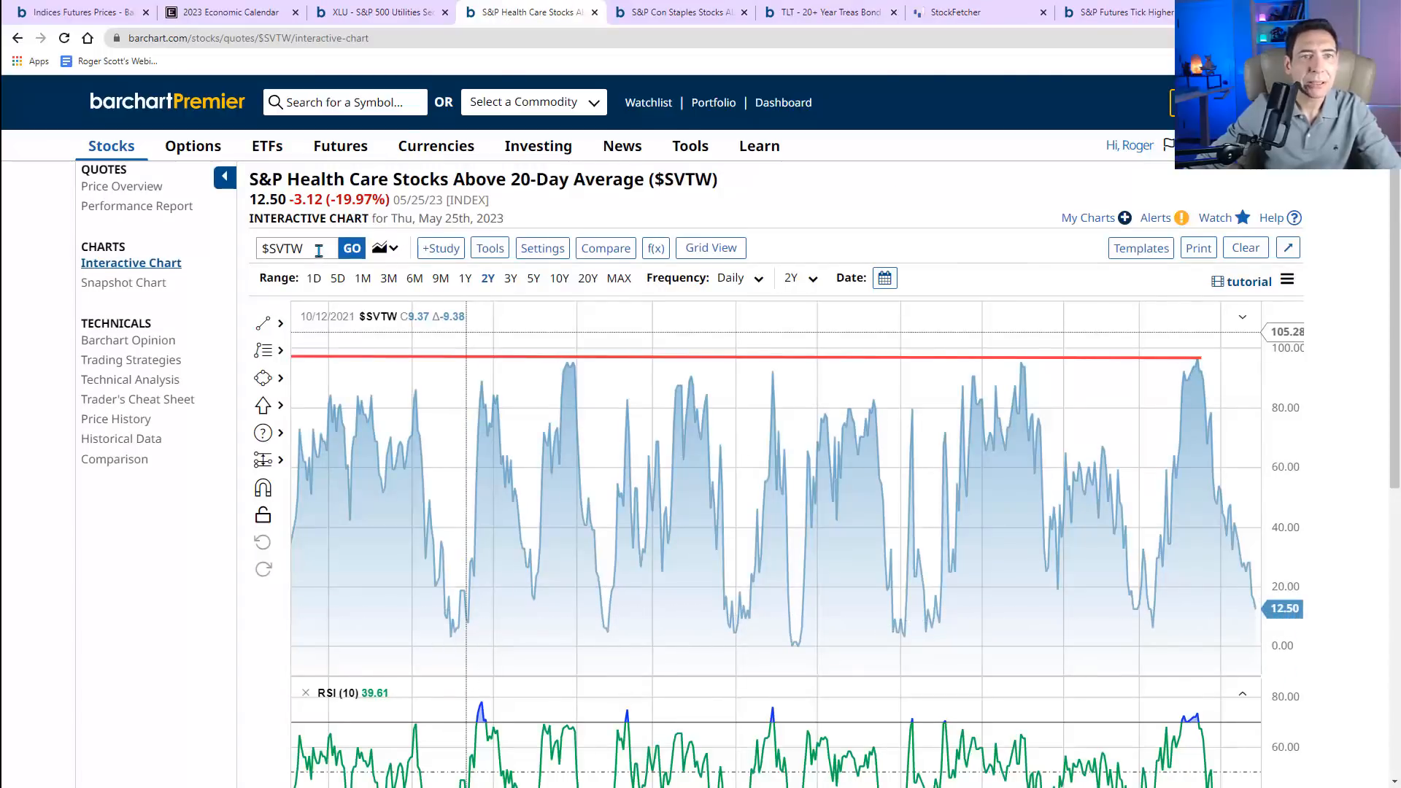
pyautogui.write('xlv')
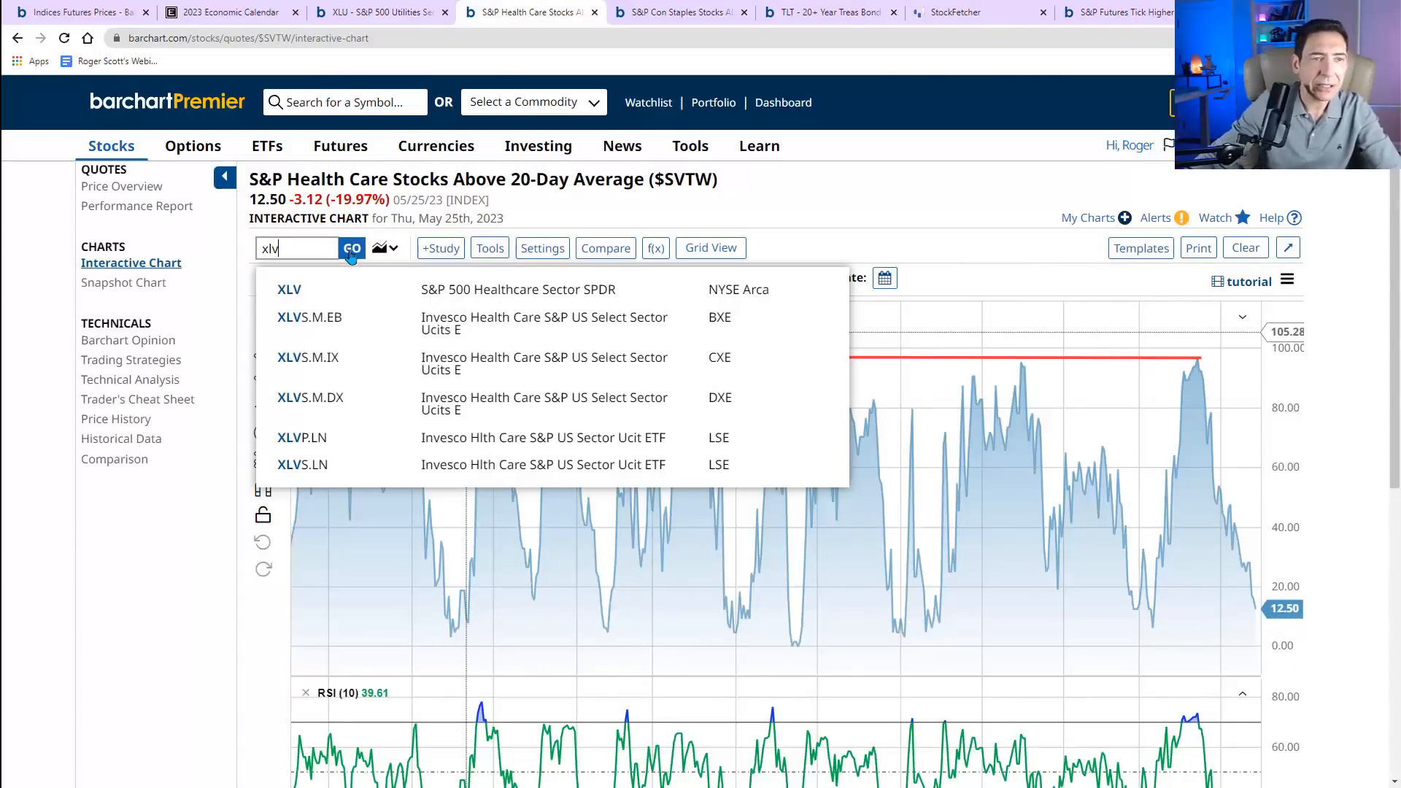
pyautogui.click(289, 288)
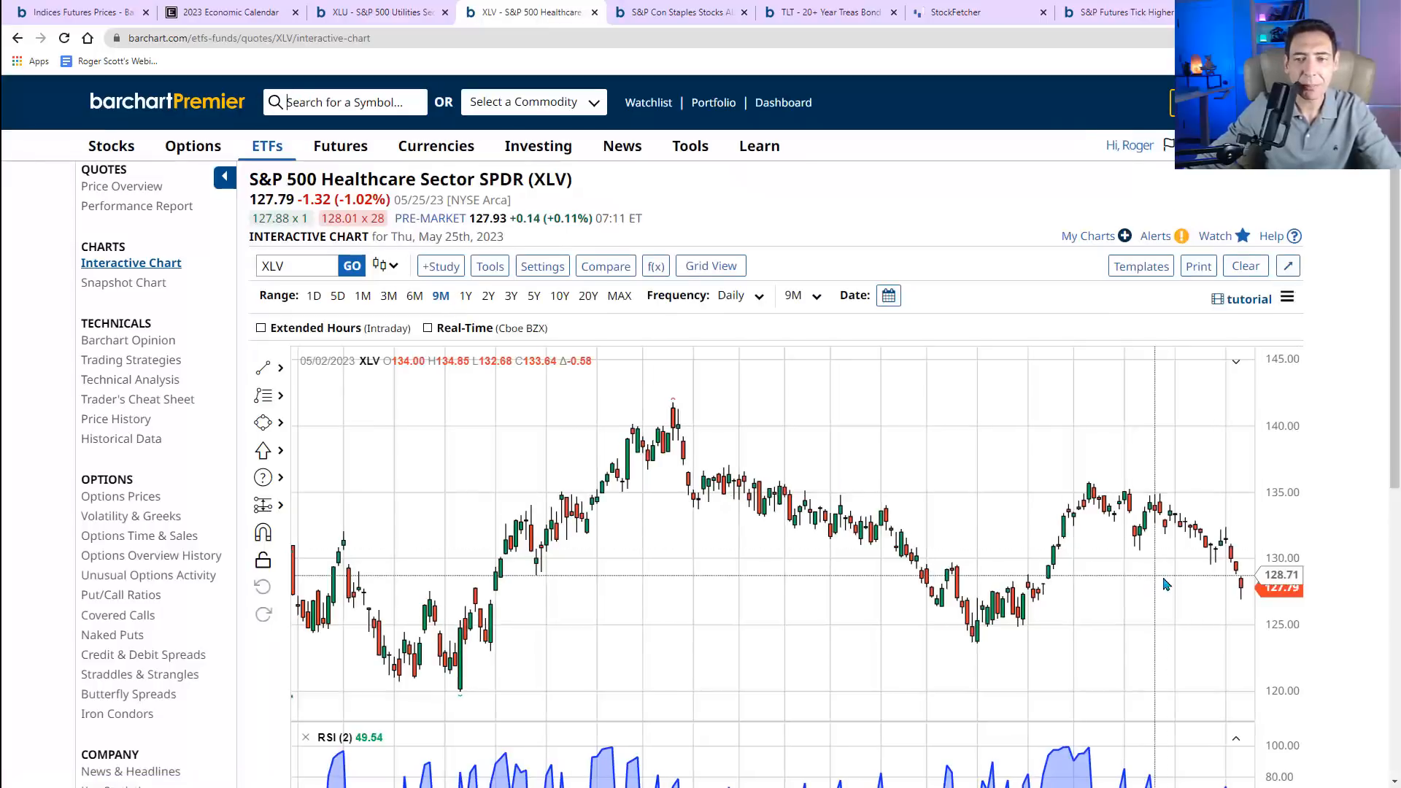
pyautogui.scroll(-3)
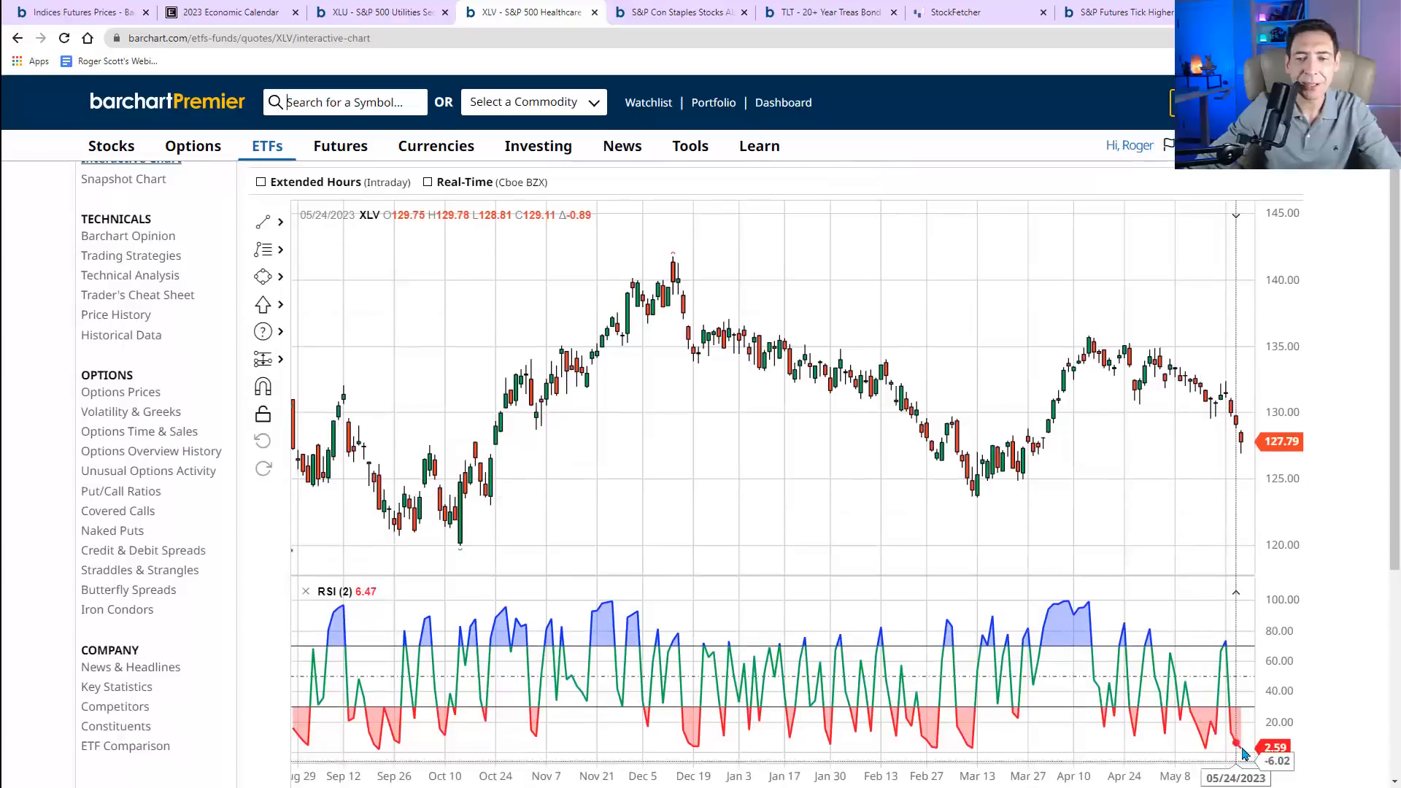
pyautogui.moveTo(770, 313)
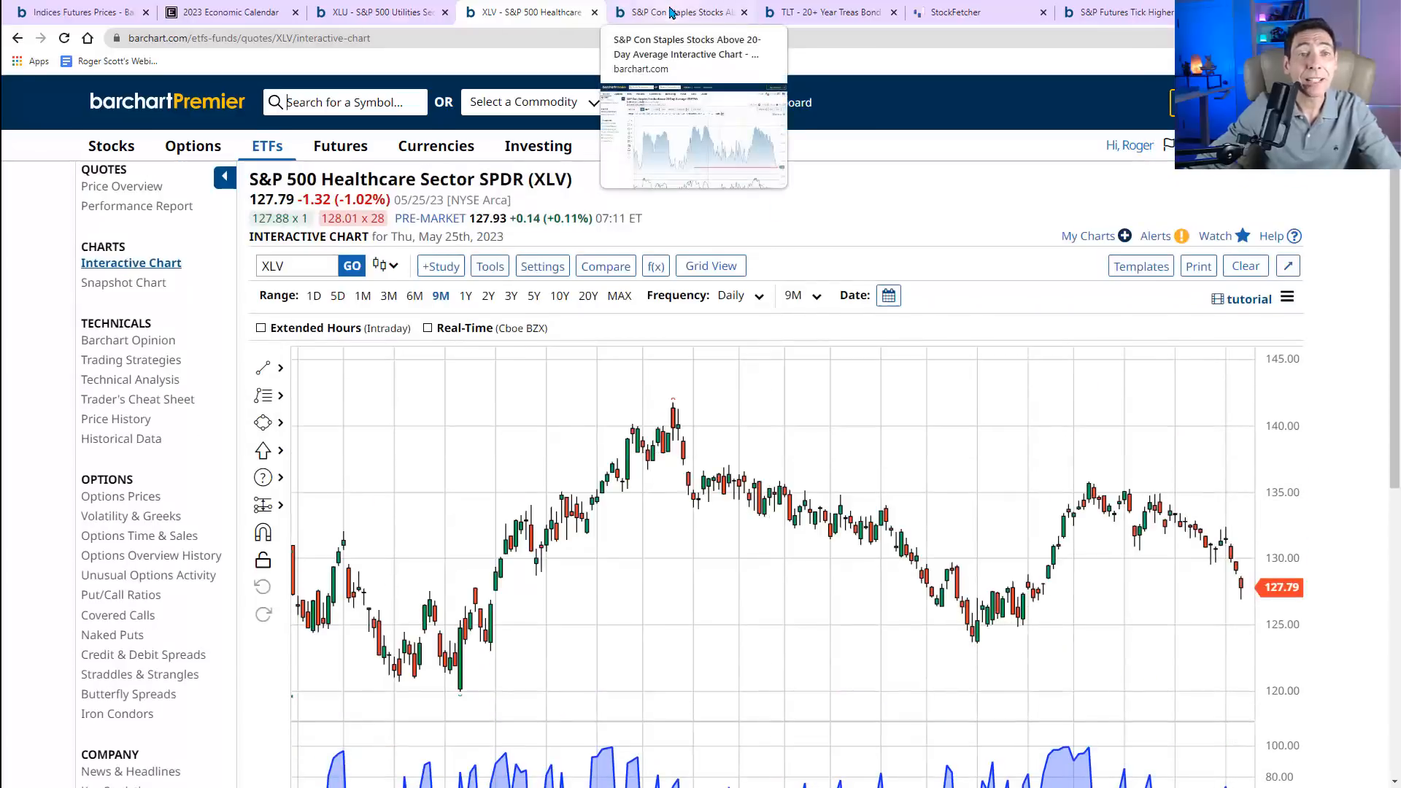
# - Switch to the XLP consumer staples daily chart and scroll through its RSI view
pyautogui.click(679, 12)
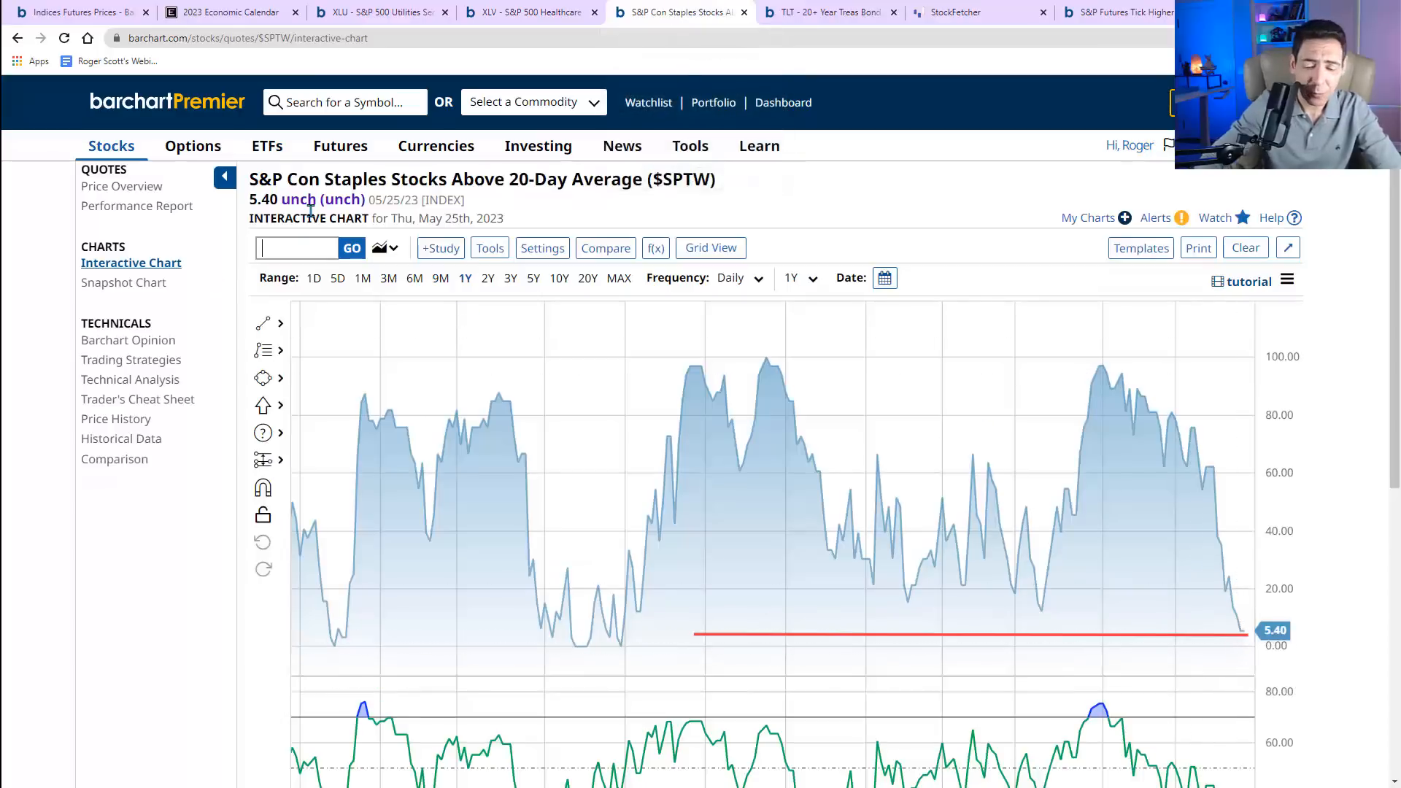
pyautogui.click(680, 12)
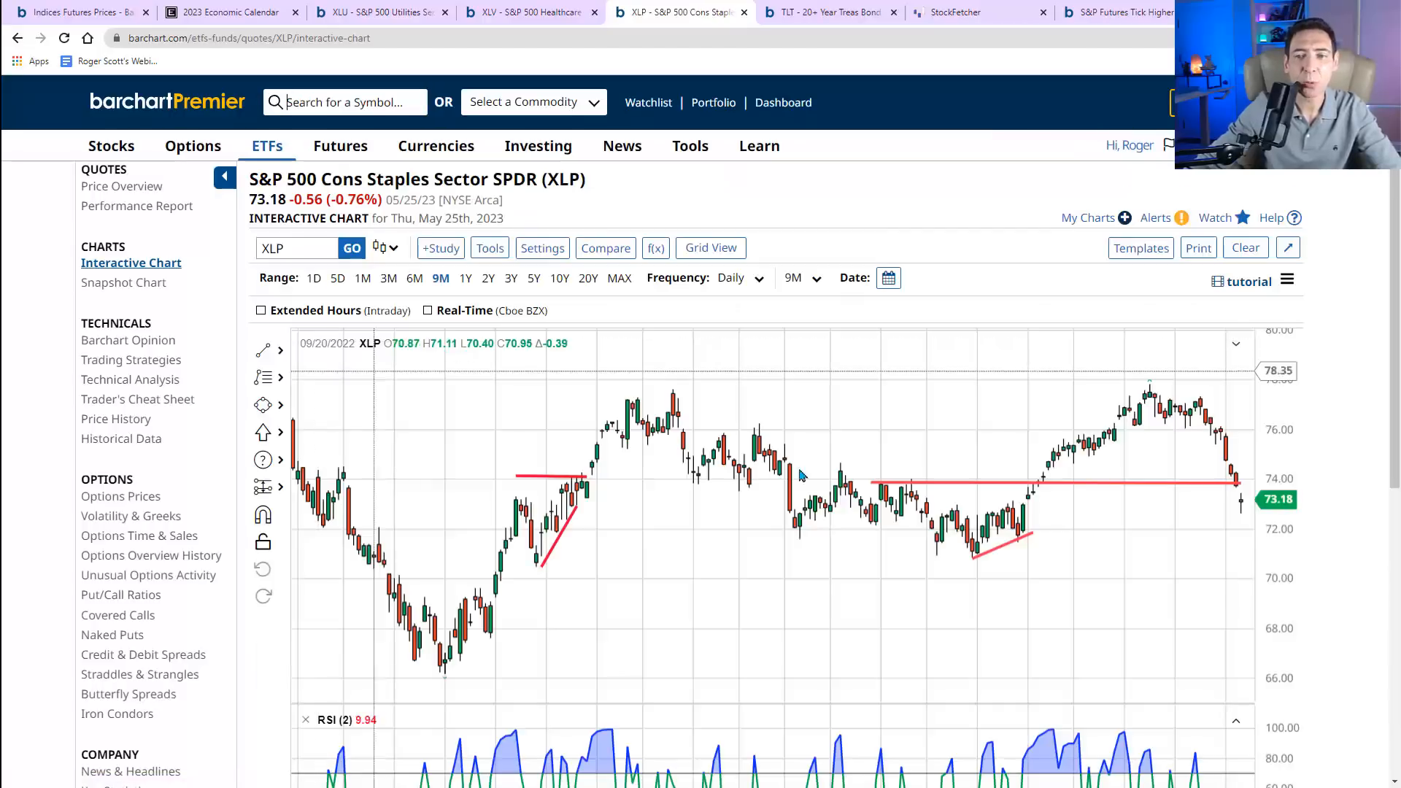
pyautogui.moveTo(1240, 514)
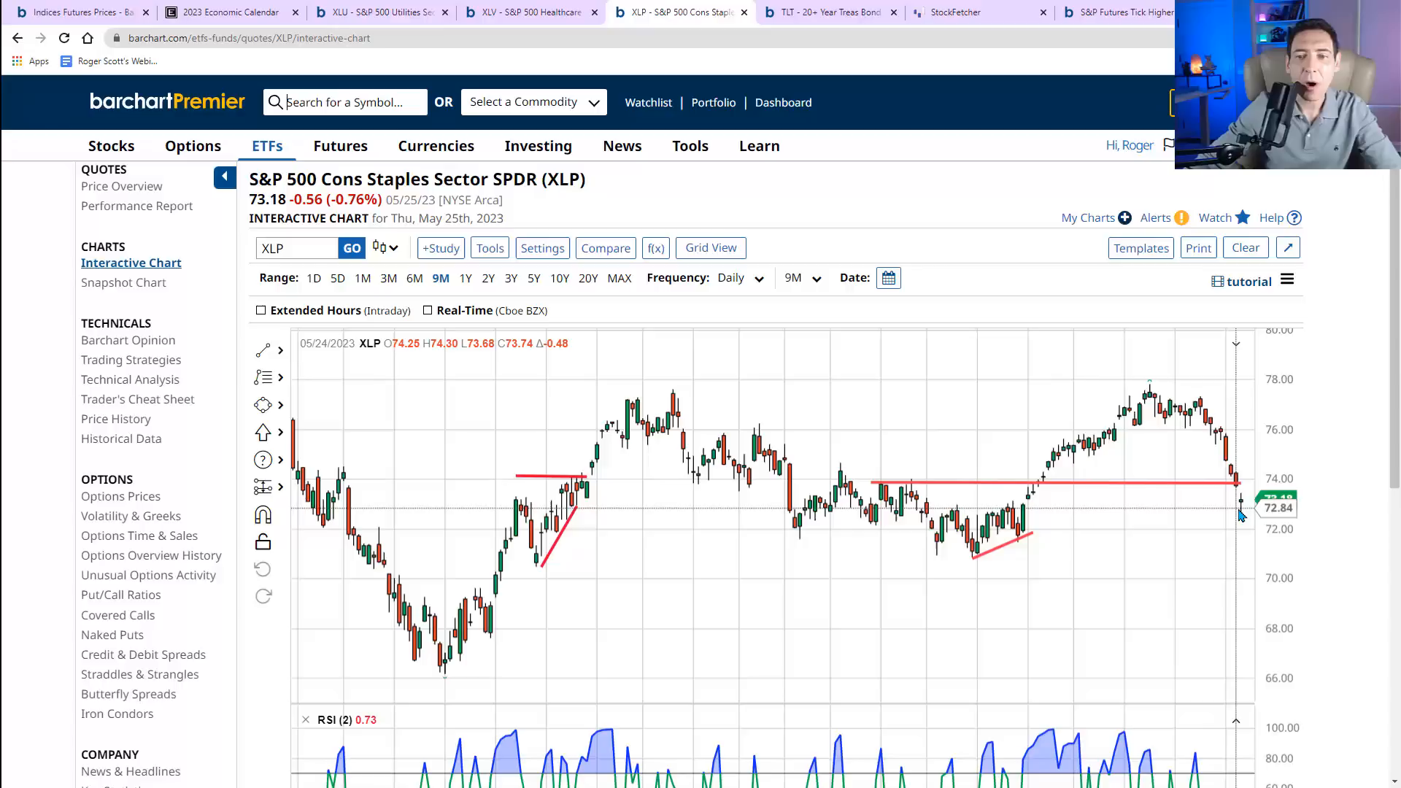
pyautogui.moveTo(880, 200)
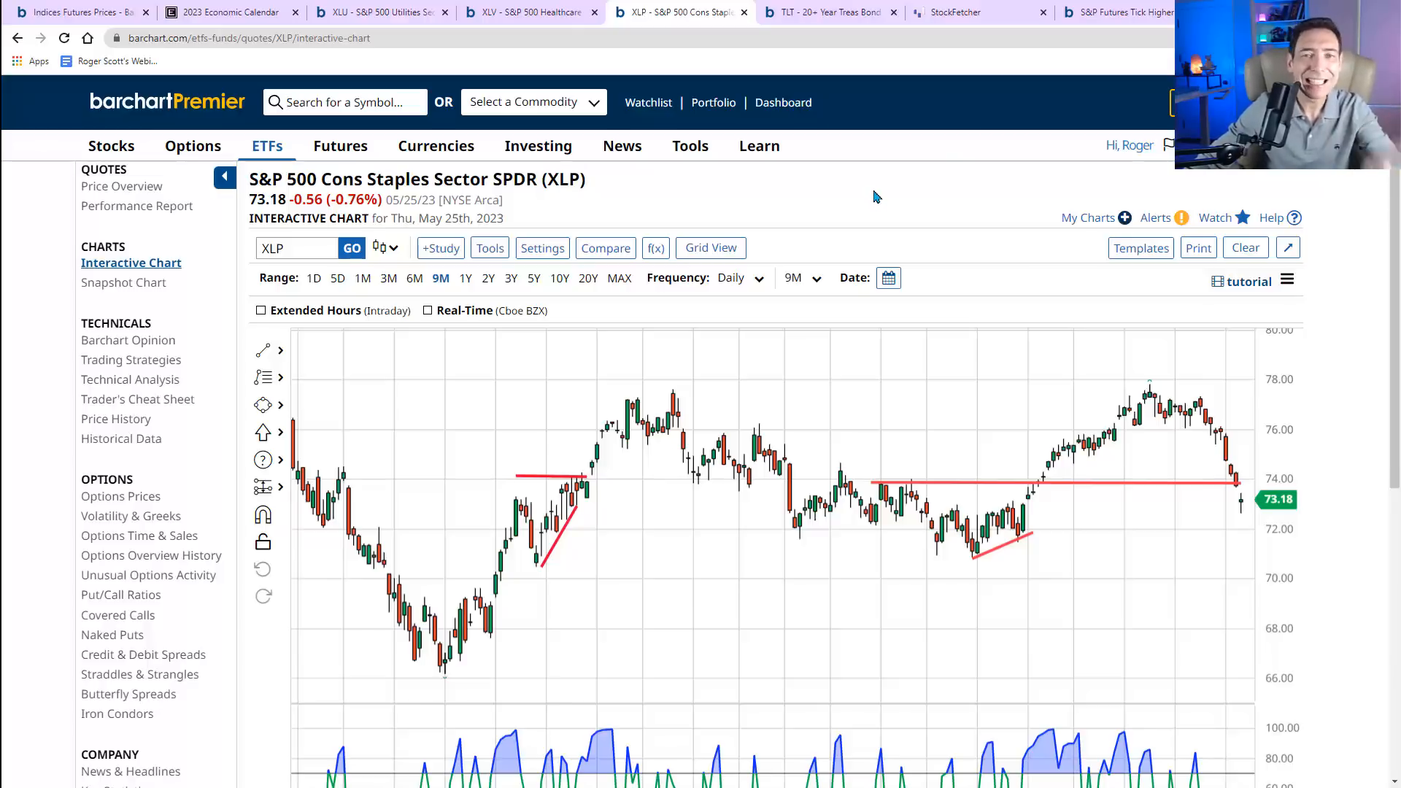
pyautogui.moveTo(1221, 480)
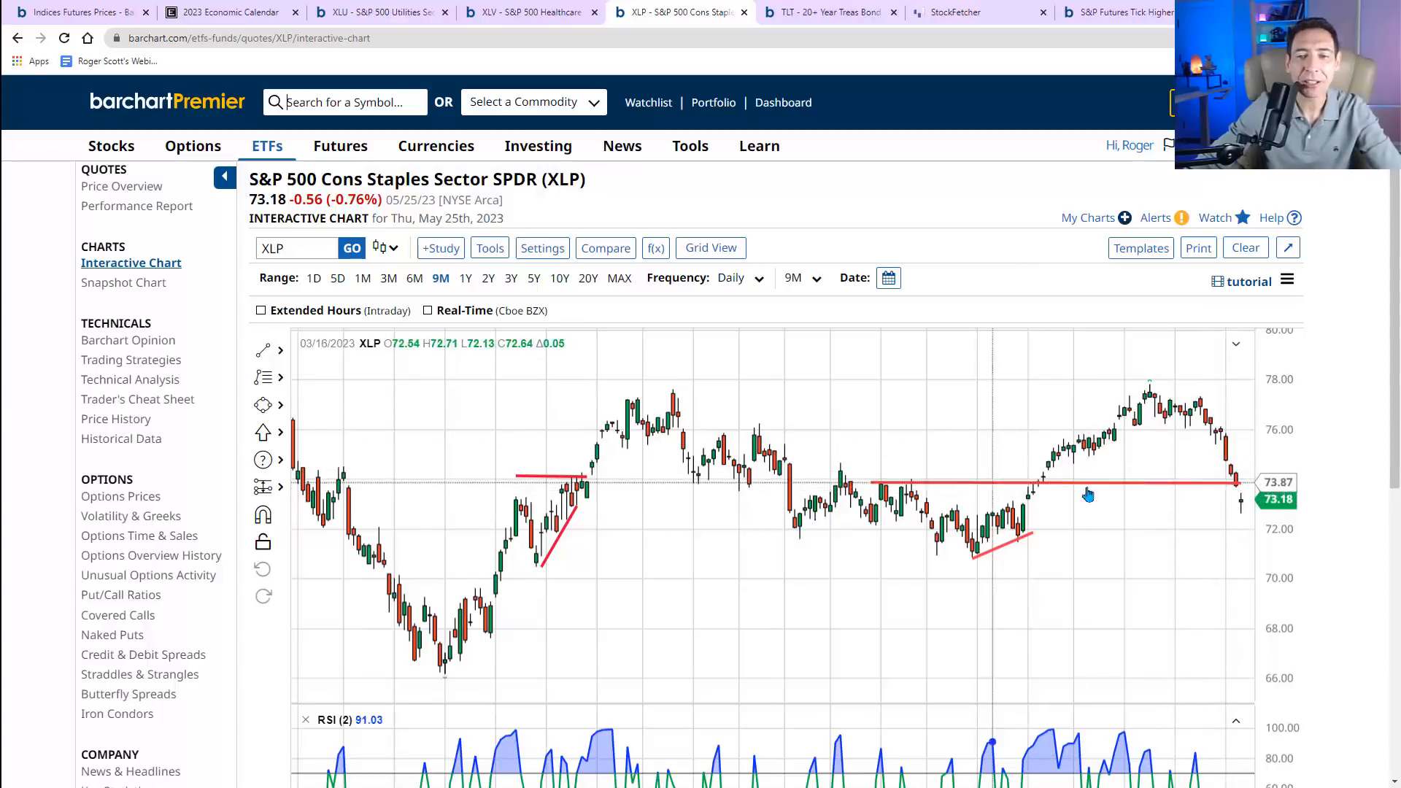
pyautogui.moveTo(1226, 451)
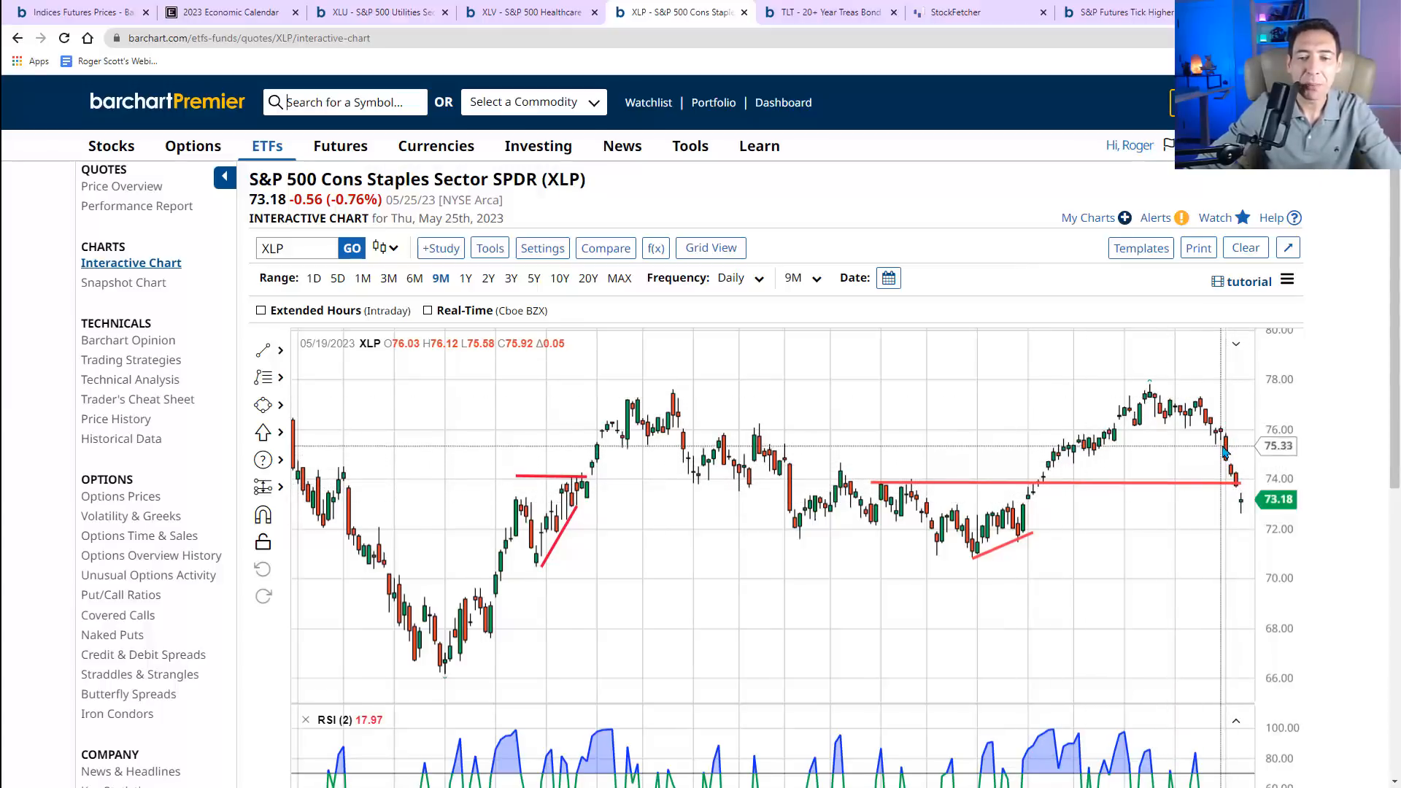
pyautogui.moveTo(1226, 457)
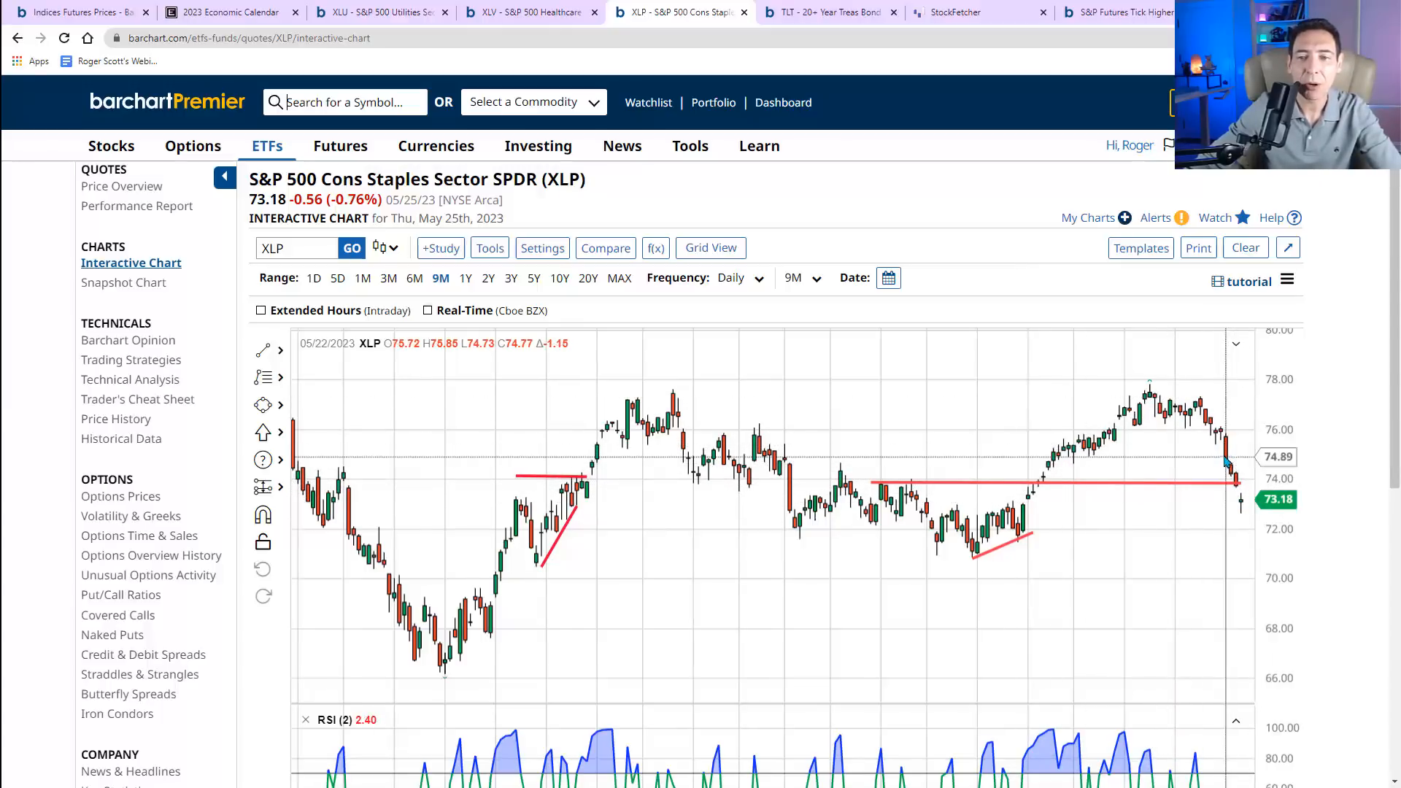
pyautogui.moveTo(1229, 451)
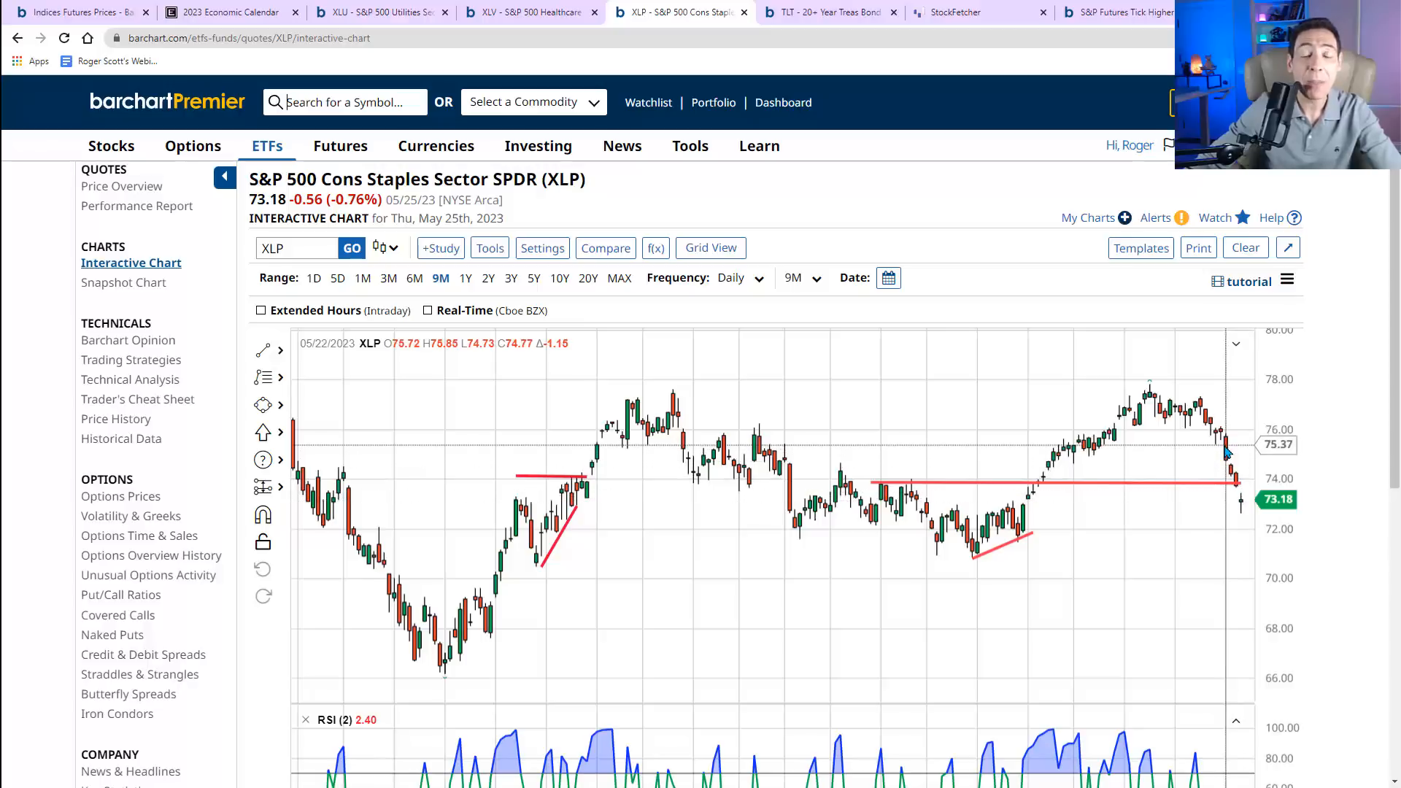
pyautogui.moveTo(1229, 455)
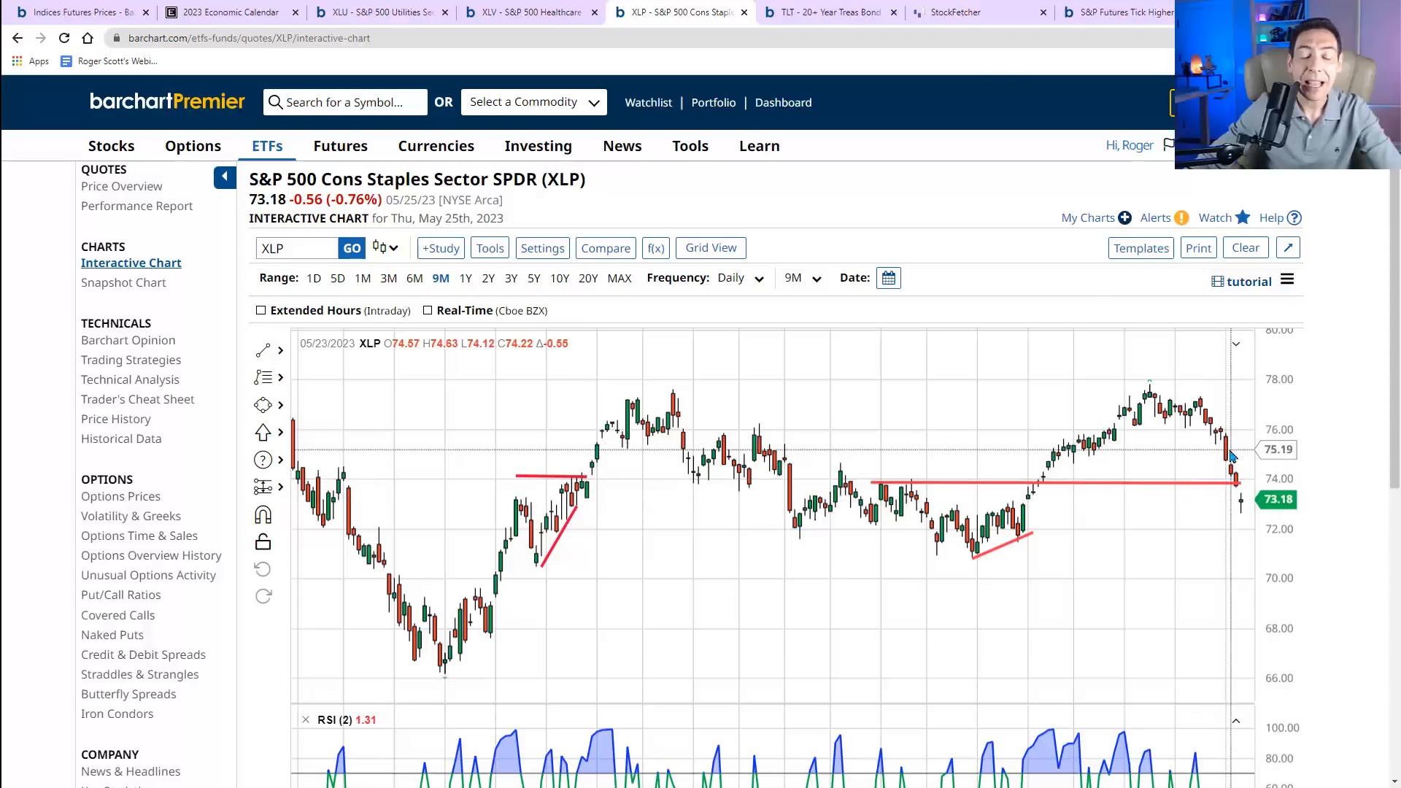
pyautogui.moveTo(903, 190)
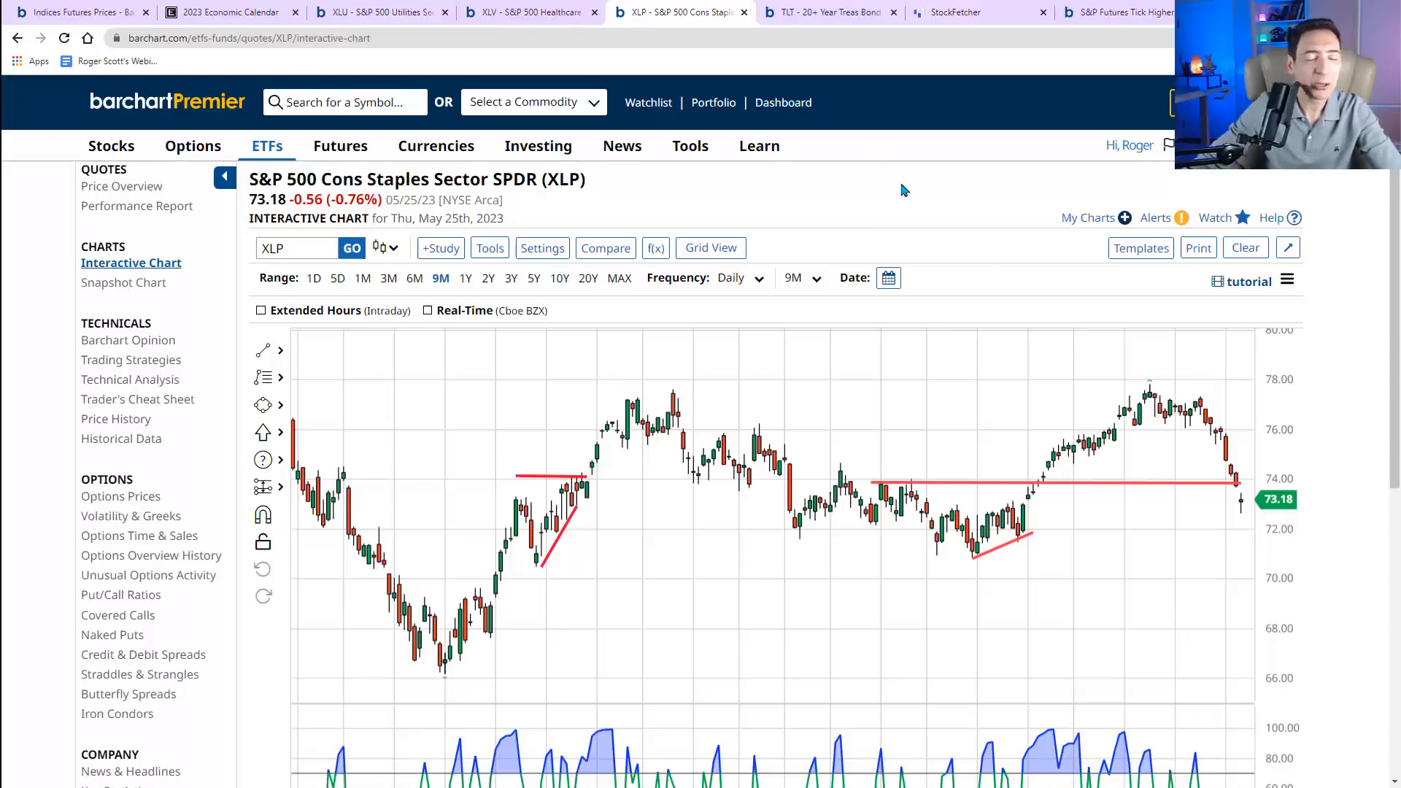
pyautogui.moveTo(936, 200)
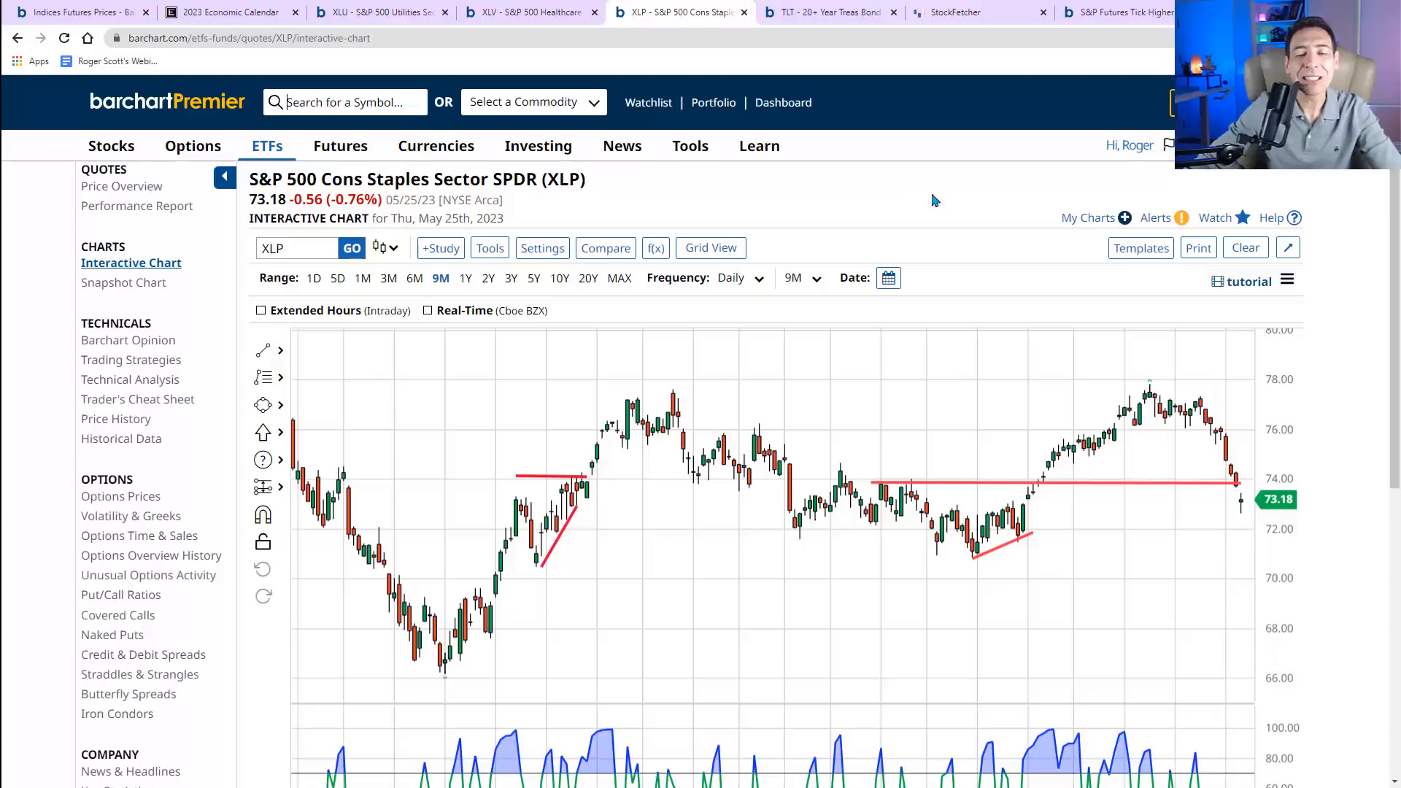
pyautogui.moveTo(1237, 478)
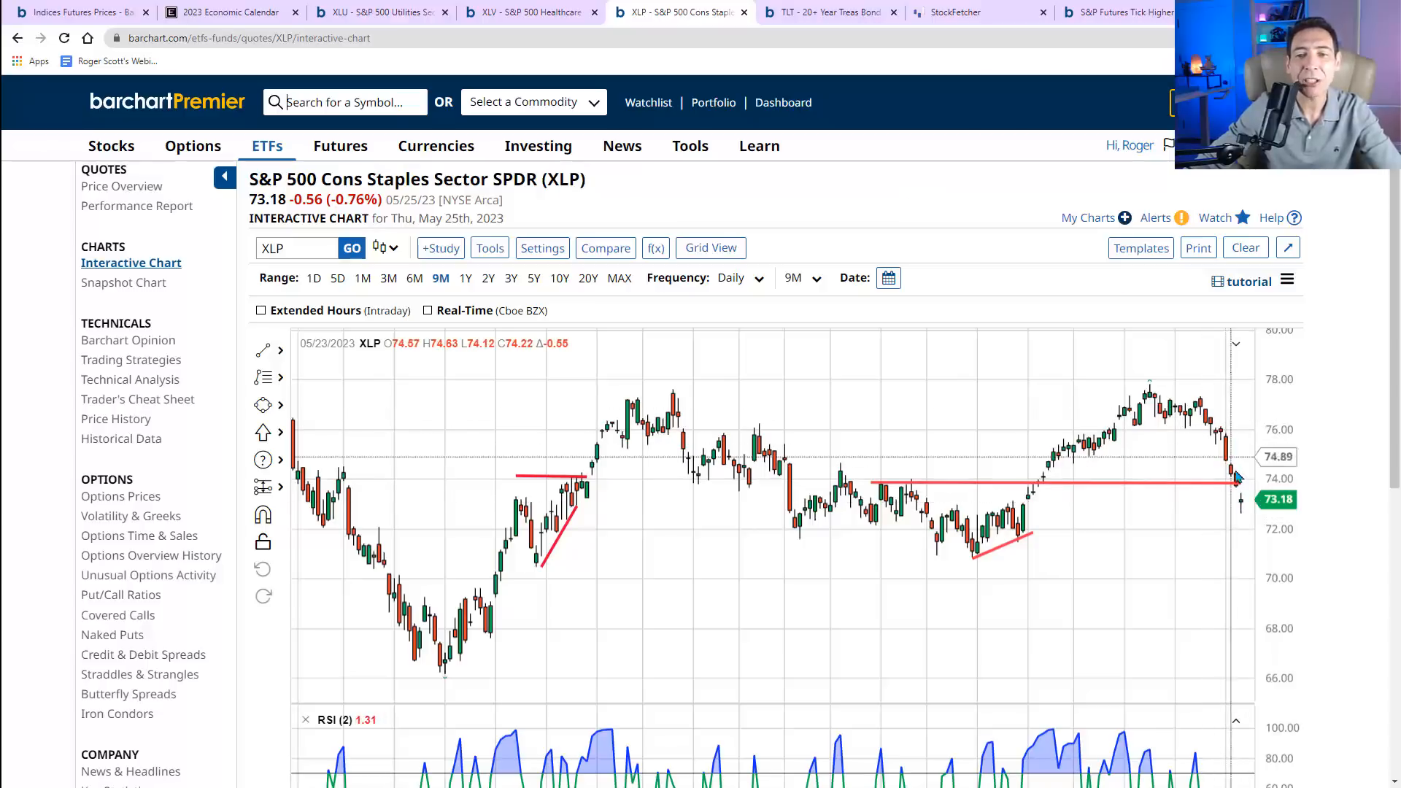
pyautogui.moveTo(1171, 438)
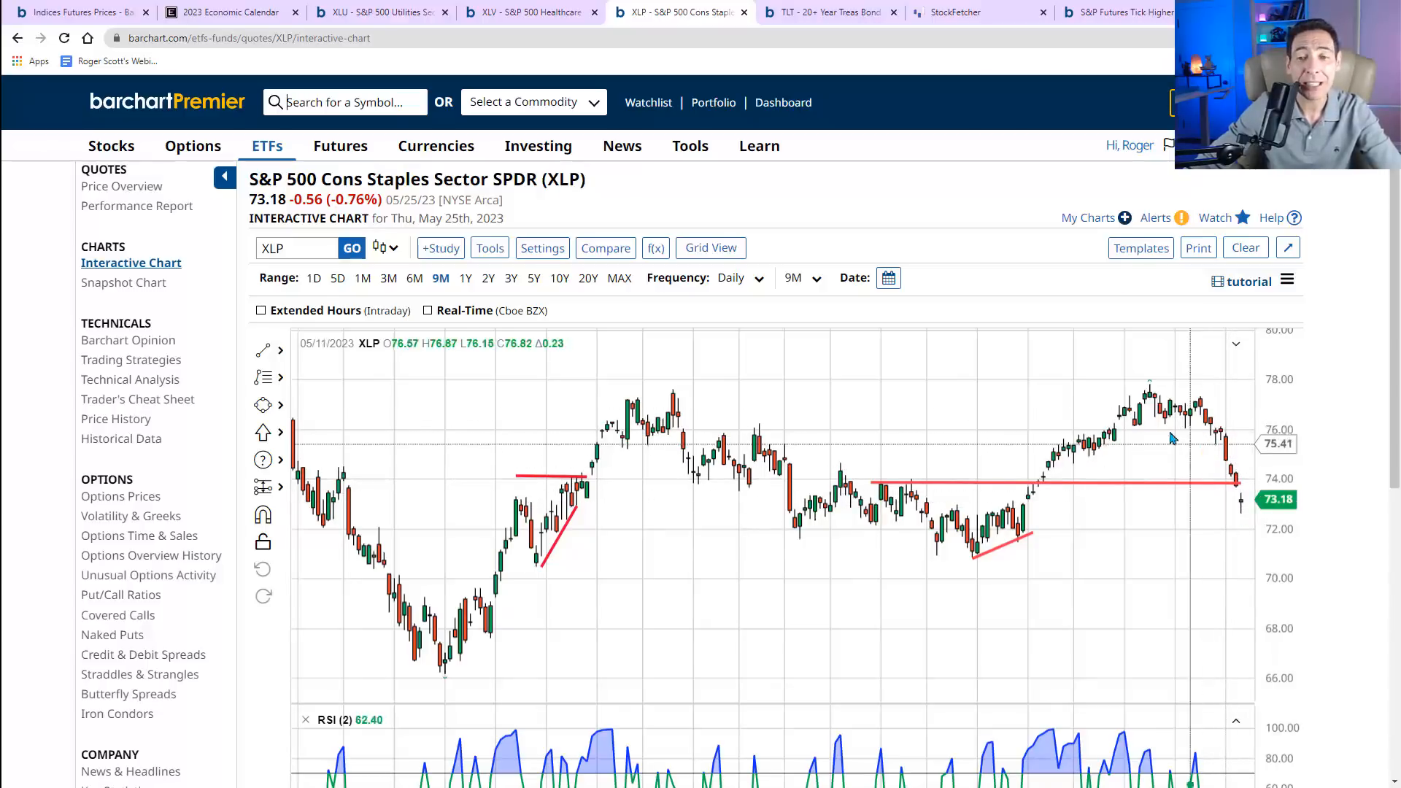
pyautogui.scroll(-3)
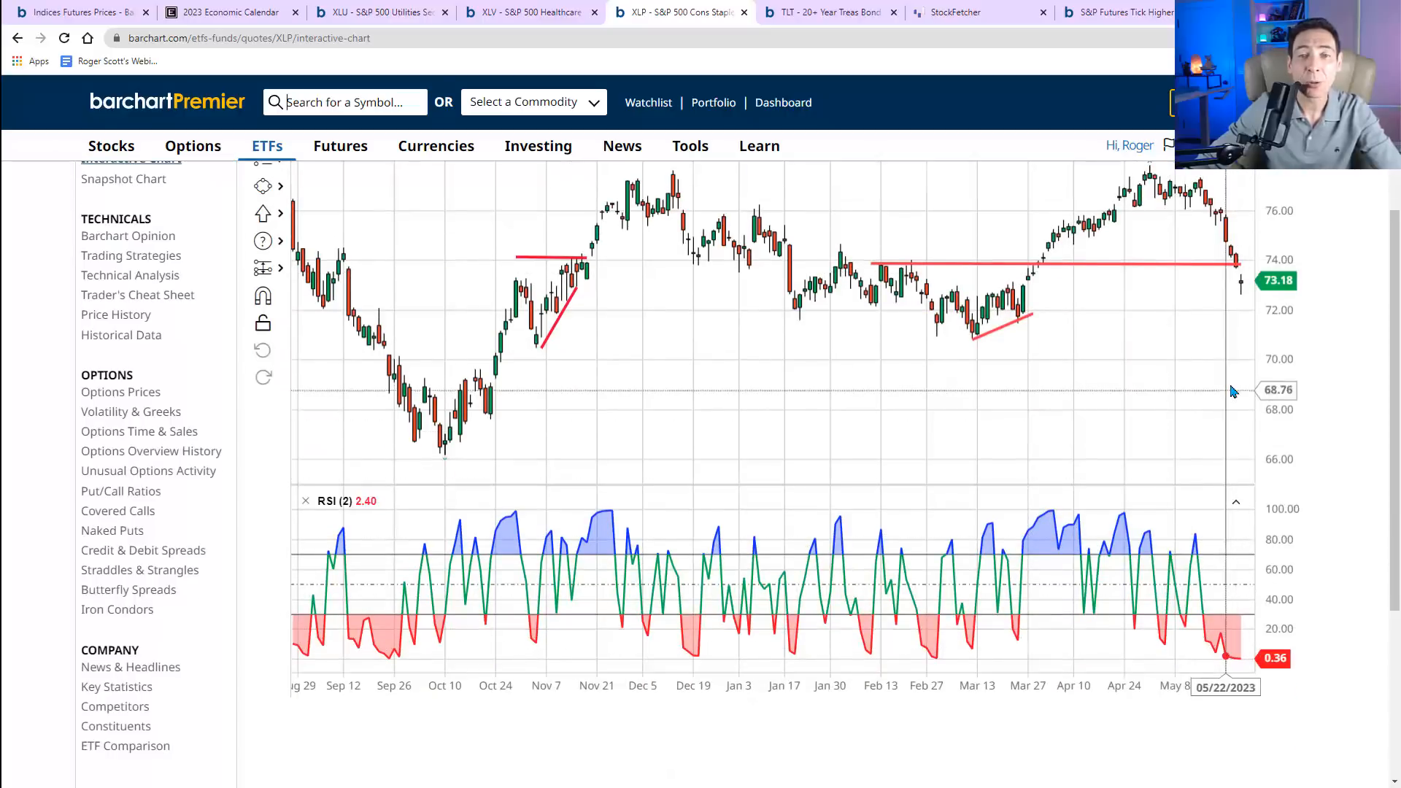
pyautogui.scroll(3)
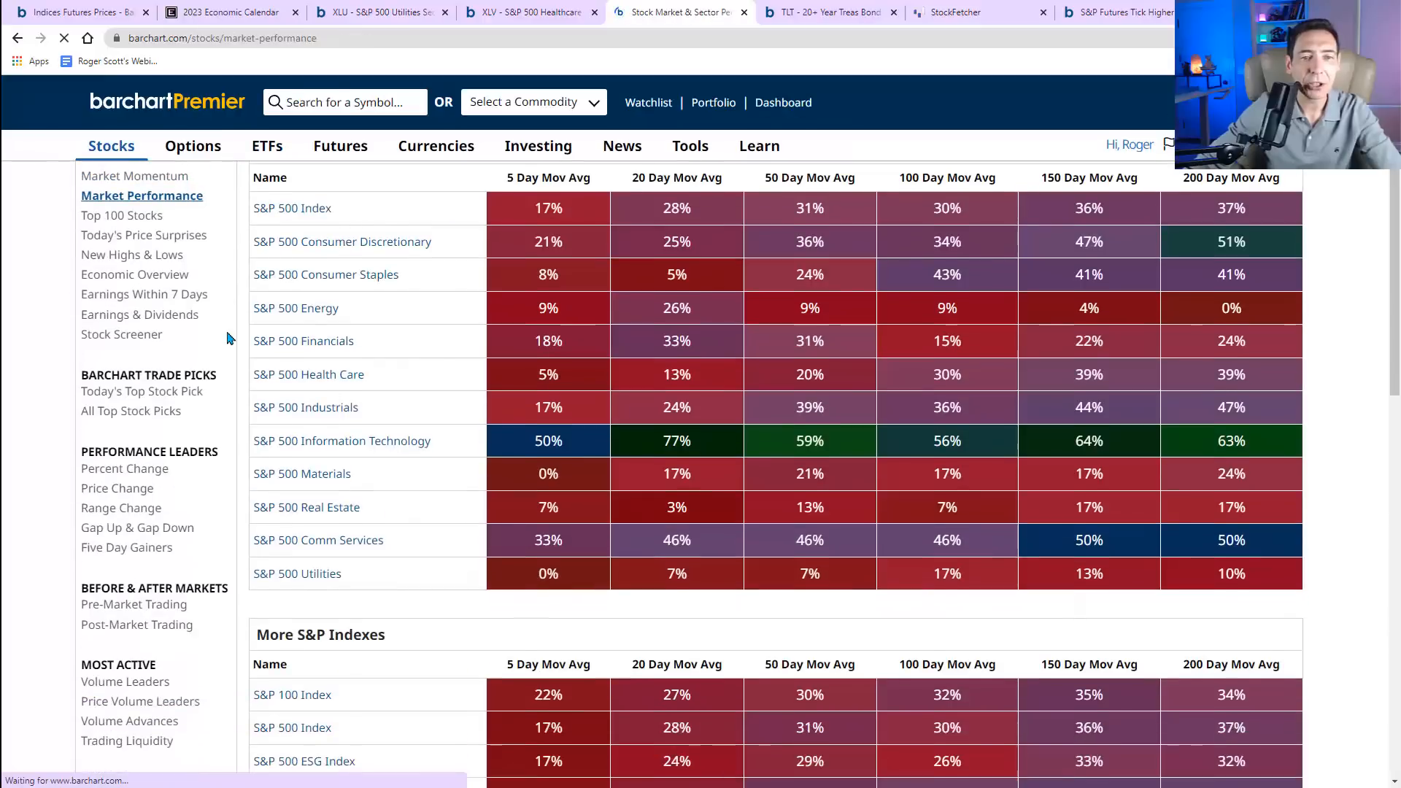
pyautogui.scroll(3)
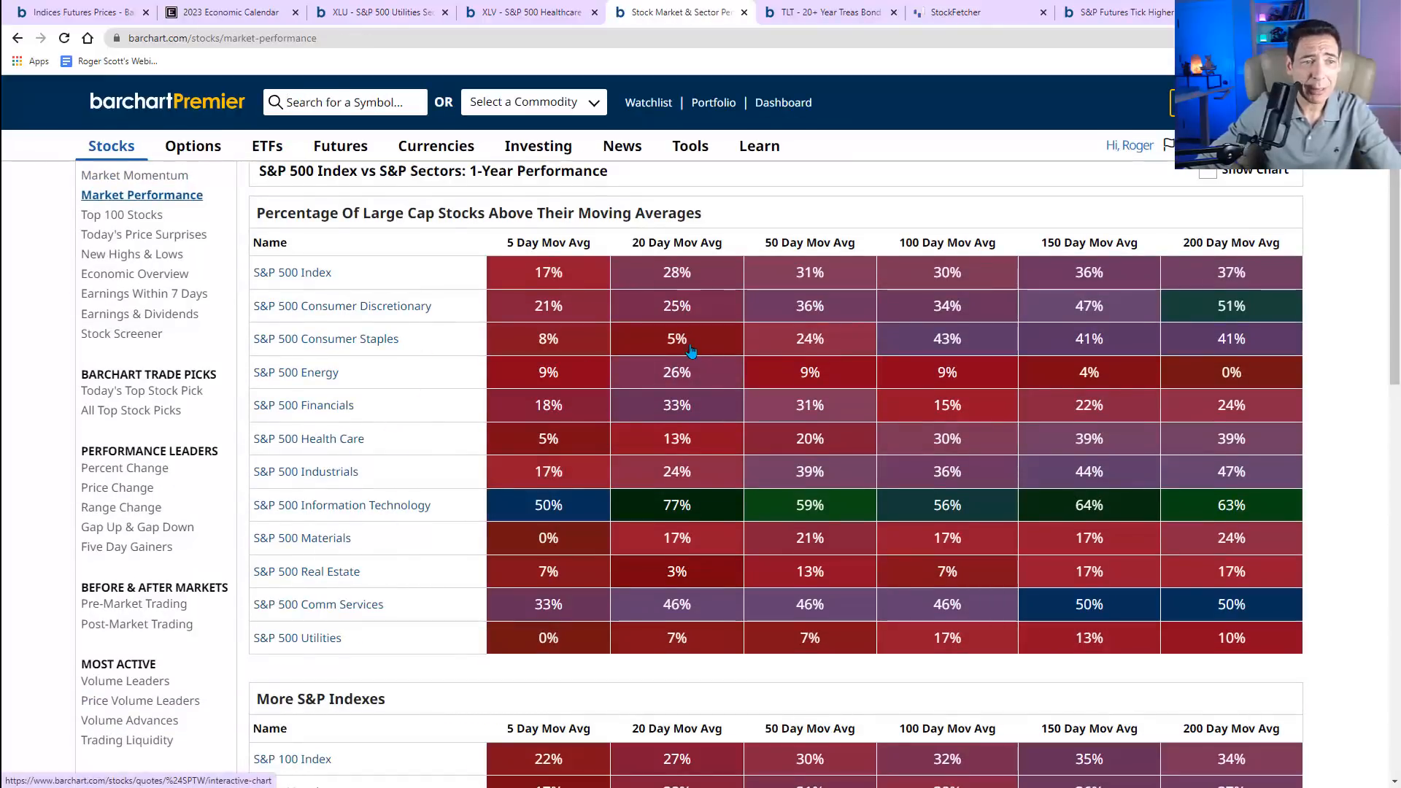
pyautogui.moveTo(690, 445)
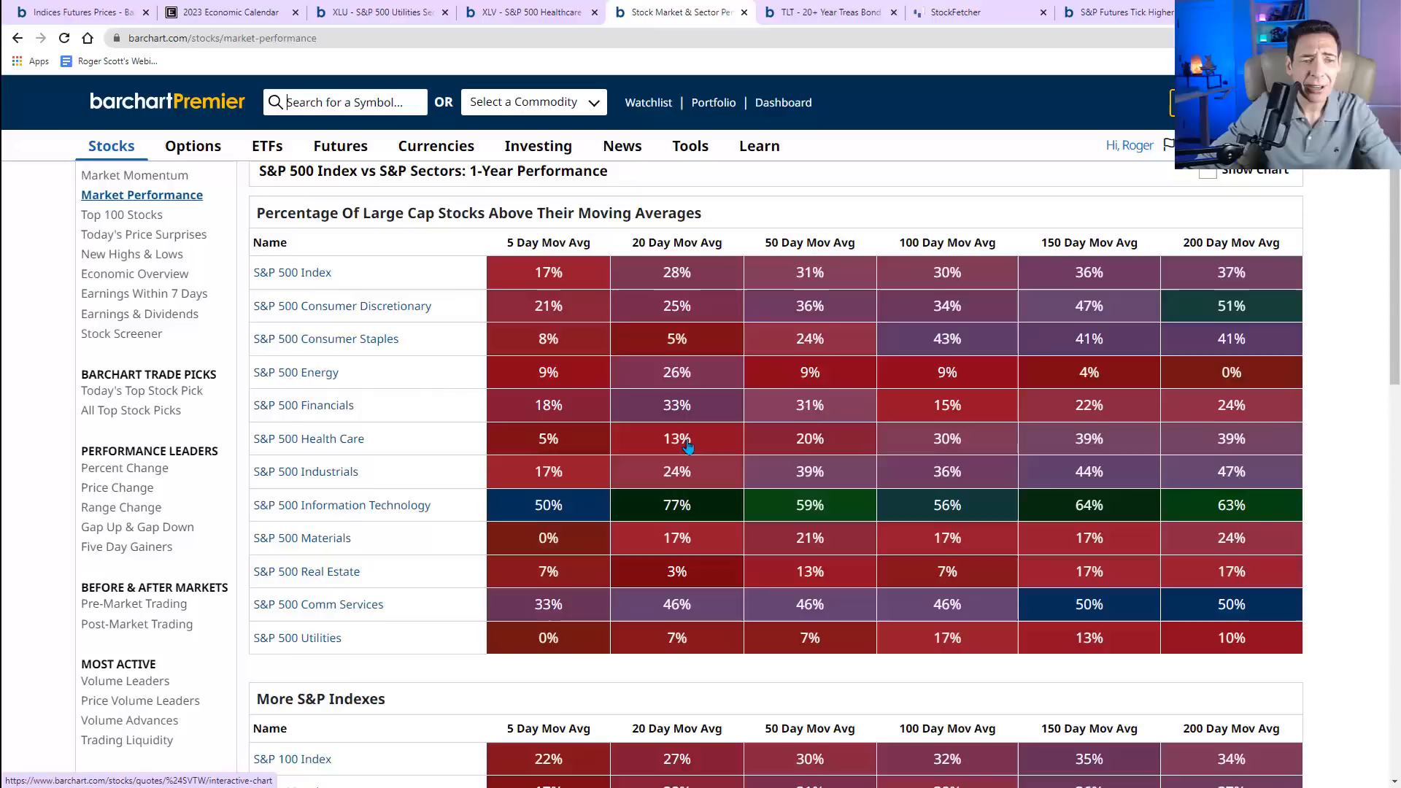
pyautogui.moveTo(681, 660)
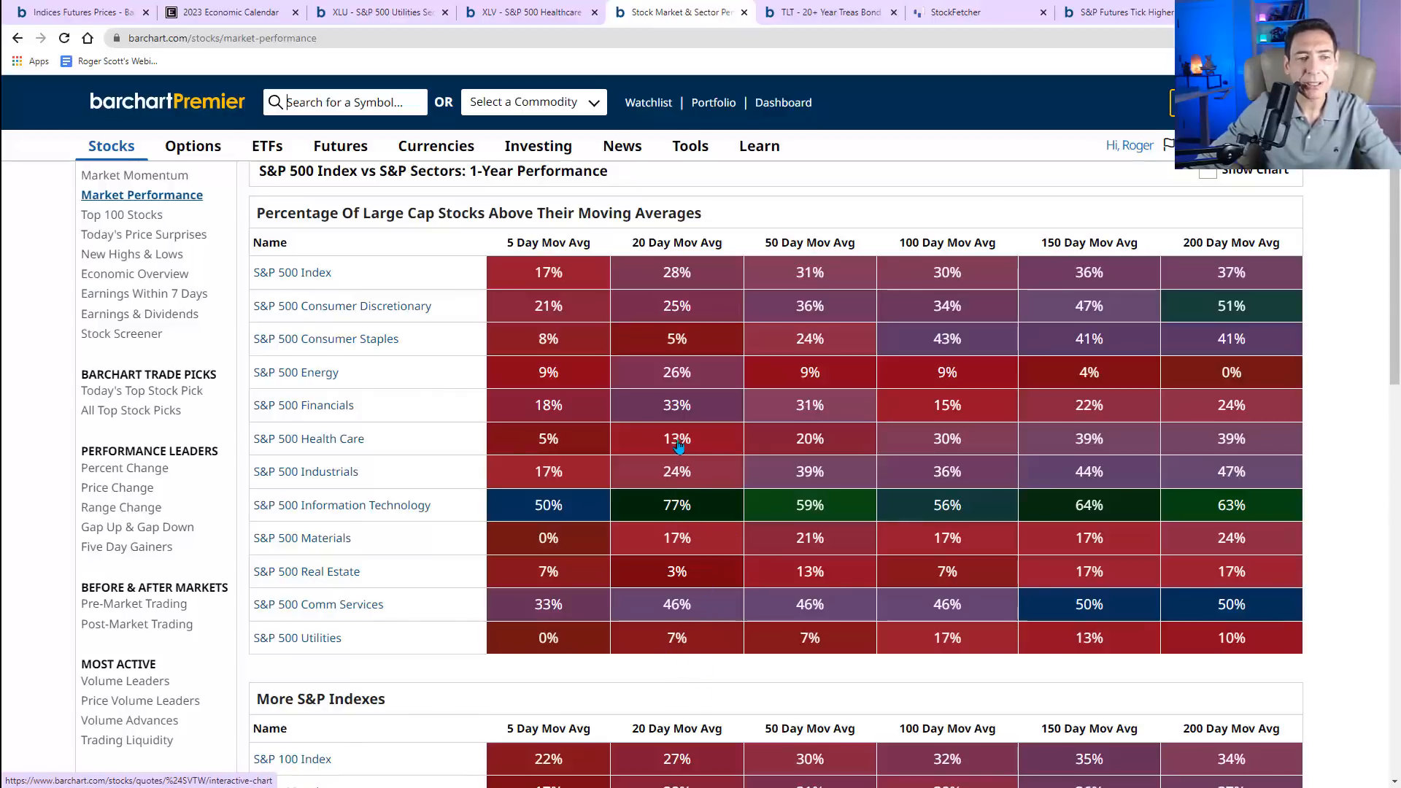
pyautogui.moveTo(679, 447)
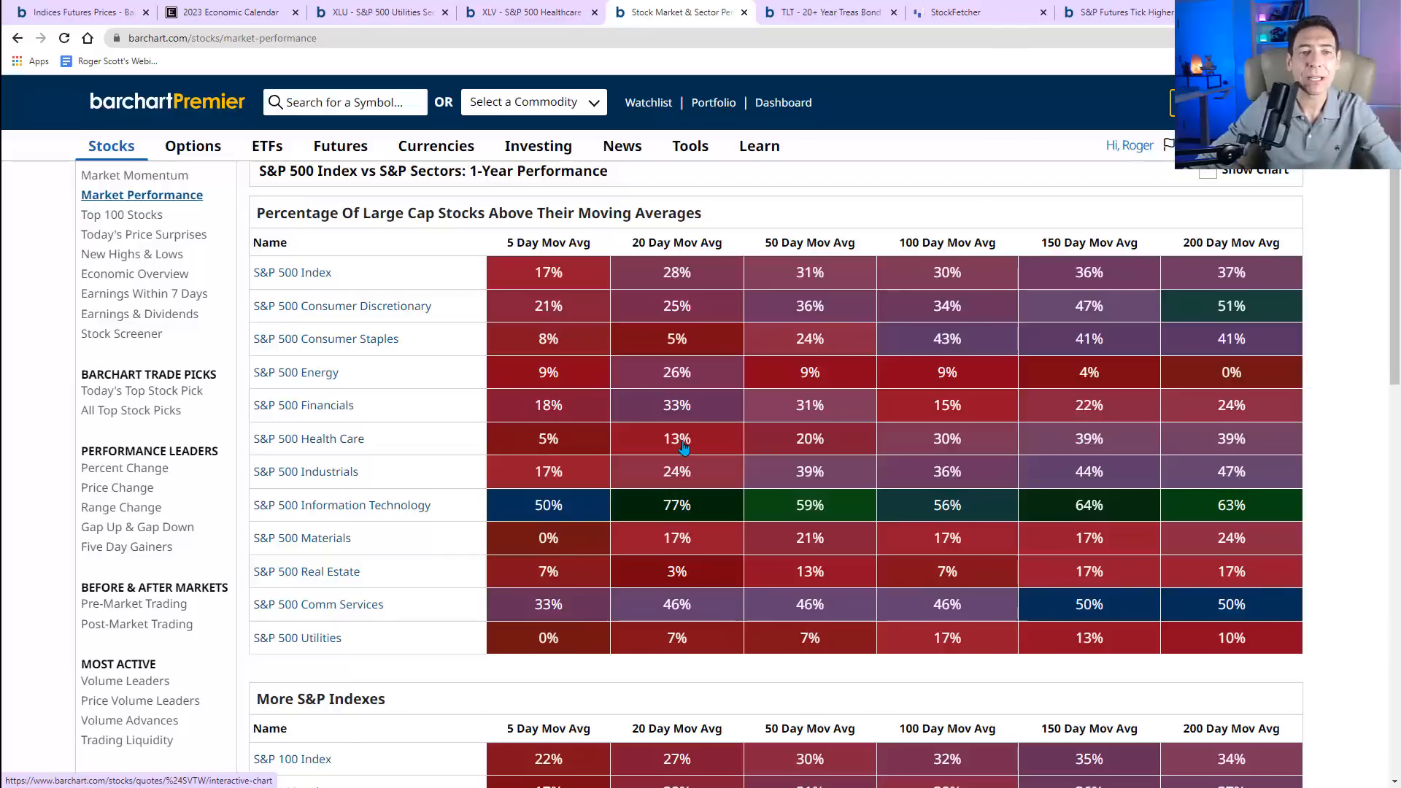
# - Return to the XLV chart and set its chart size to Small
pyautogui.click(527, 12)
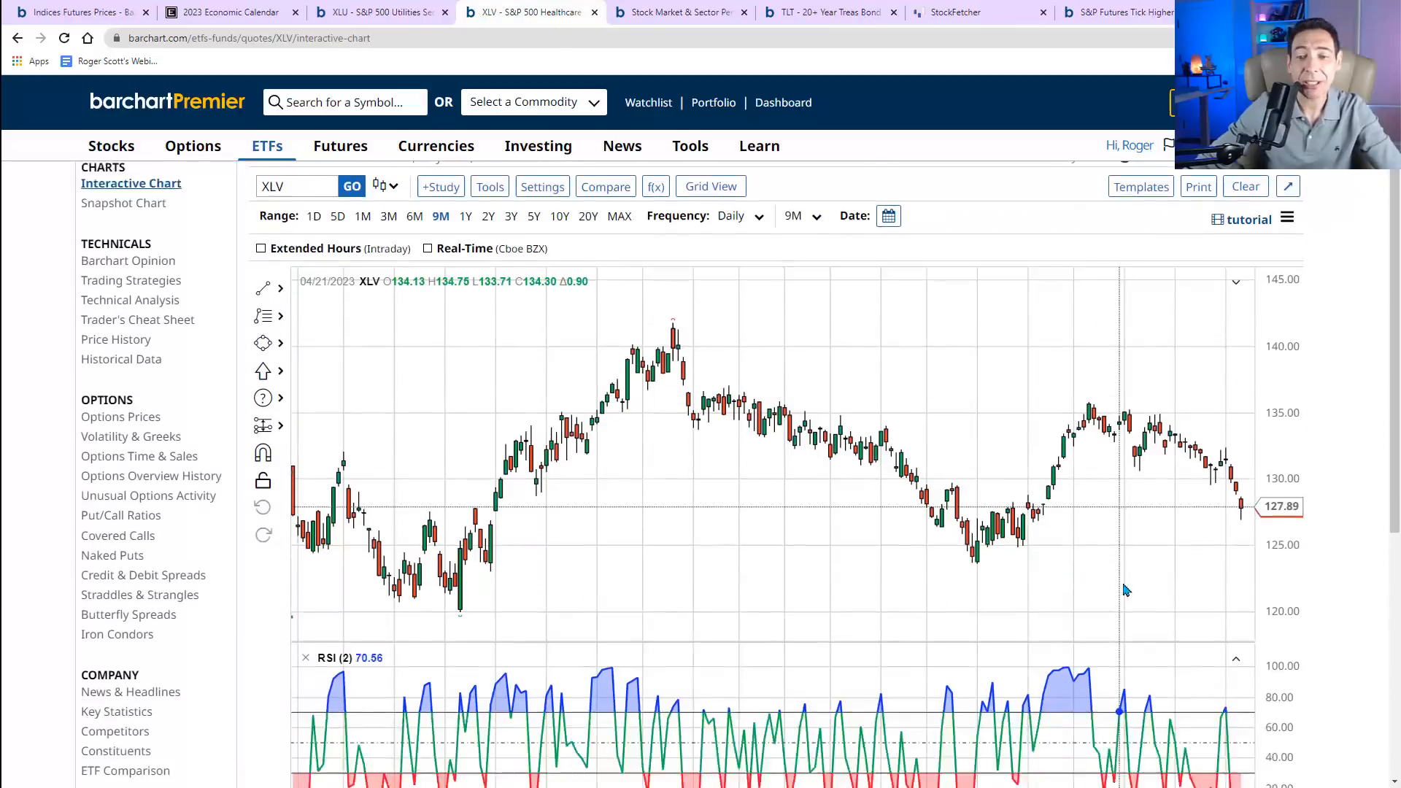
pyautogui.scroll(-3)
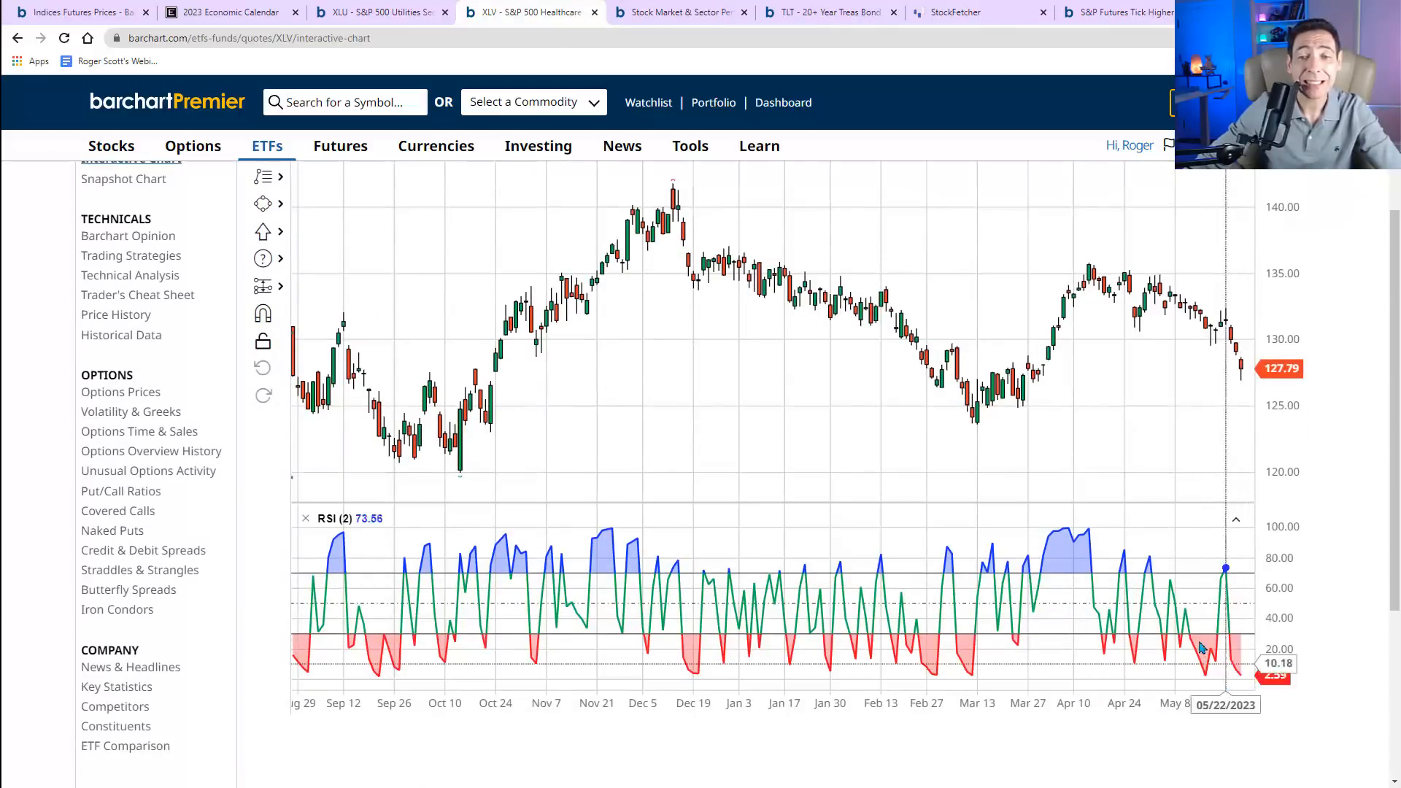
pyautogui.scroll(3)
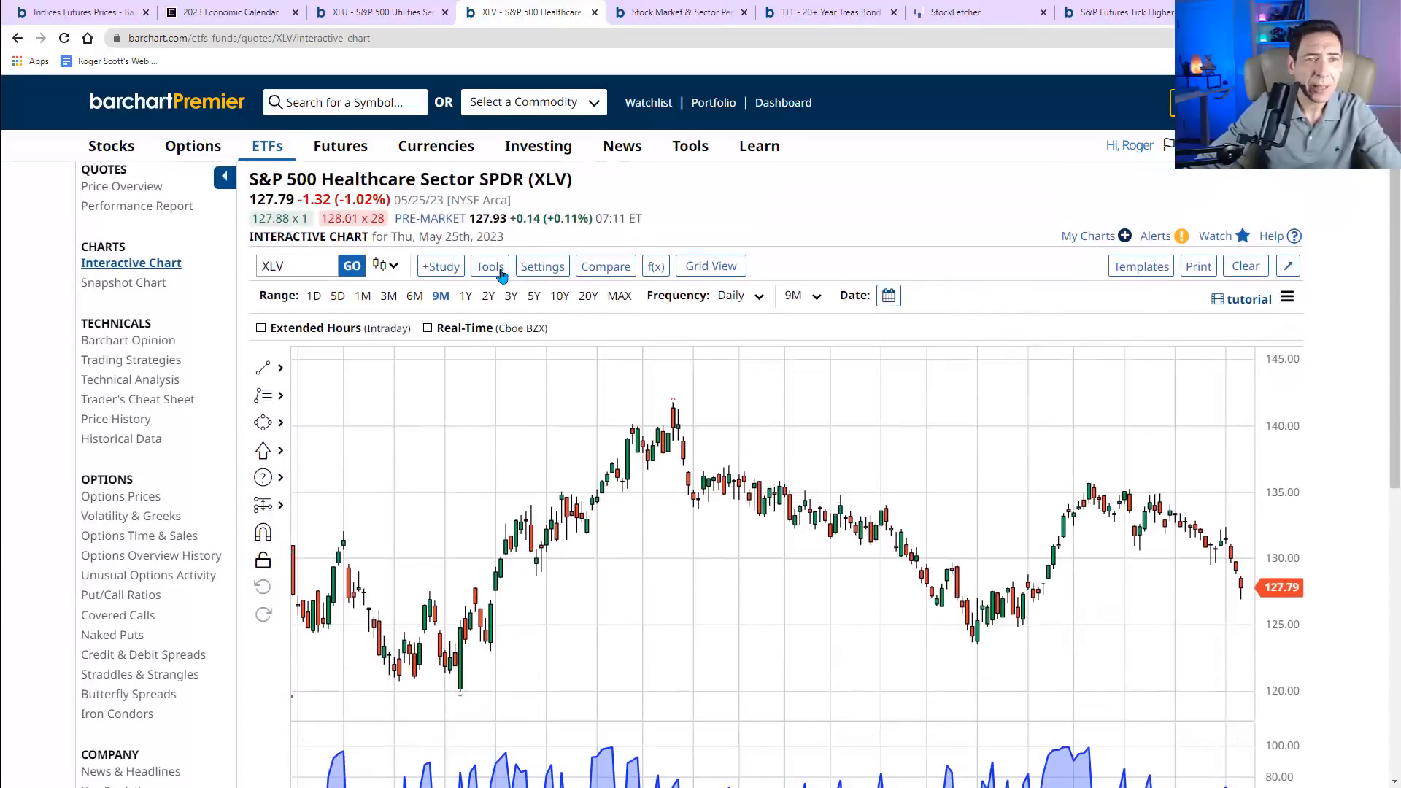
pyautogui.click(490, 266)
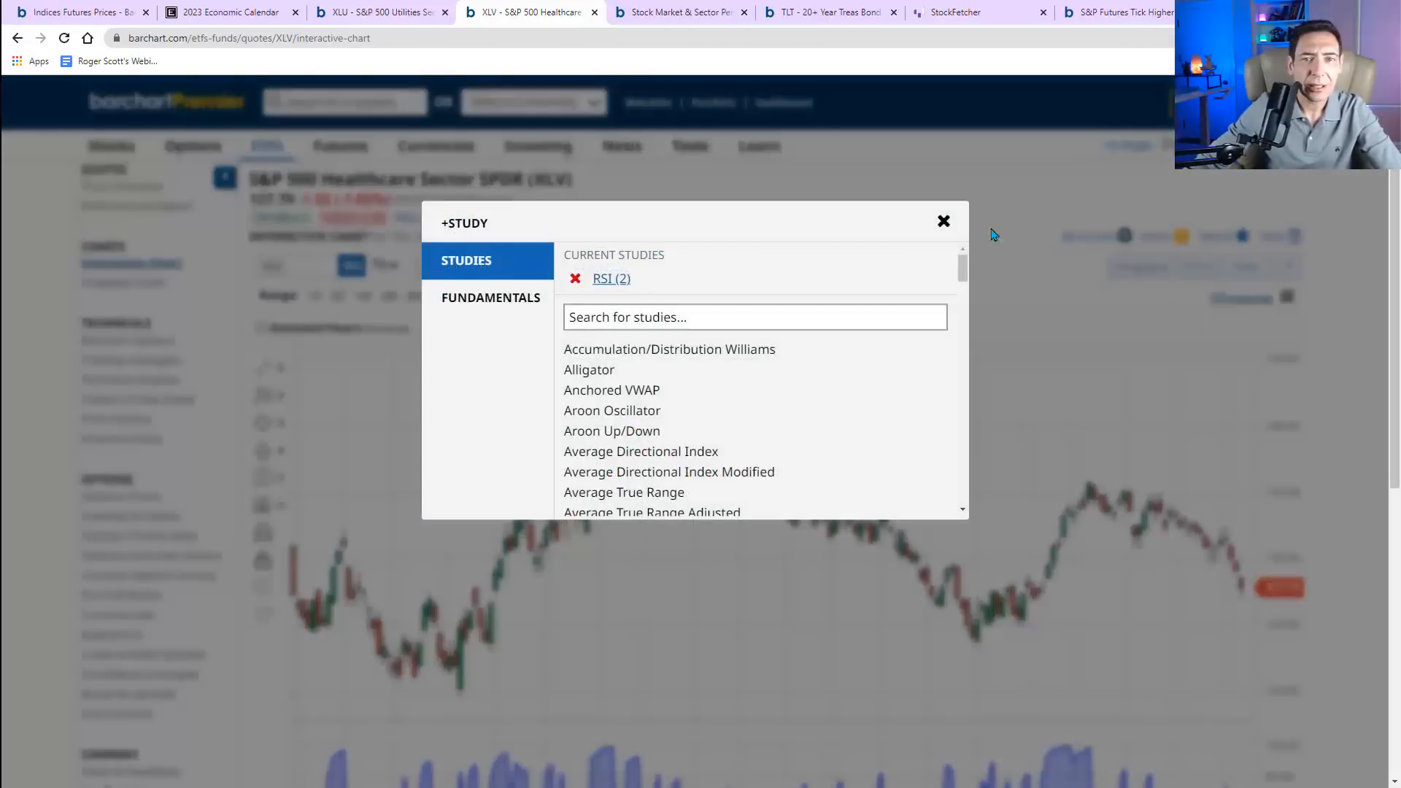
pyautogui.click(942, 220)
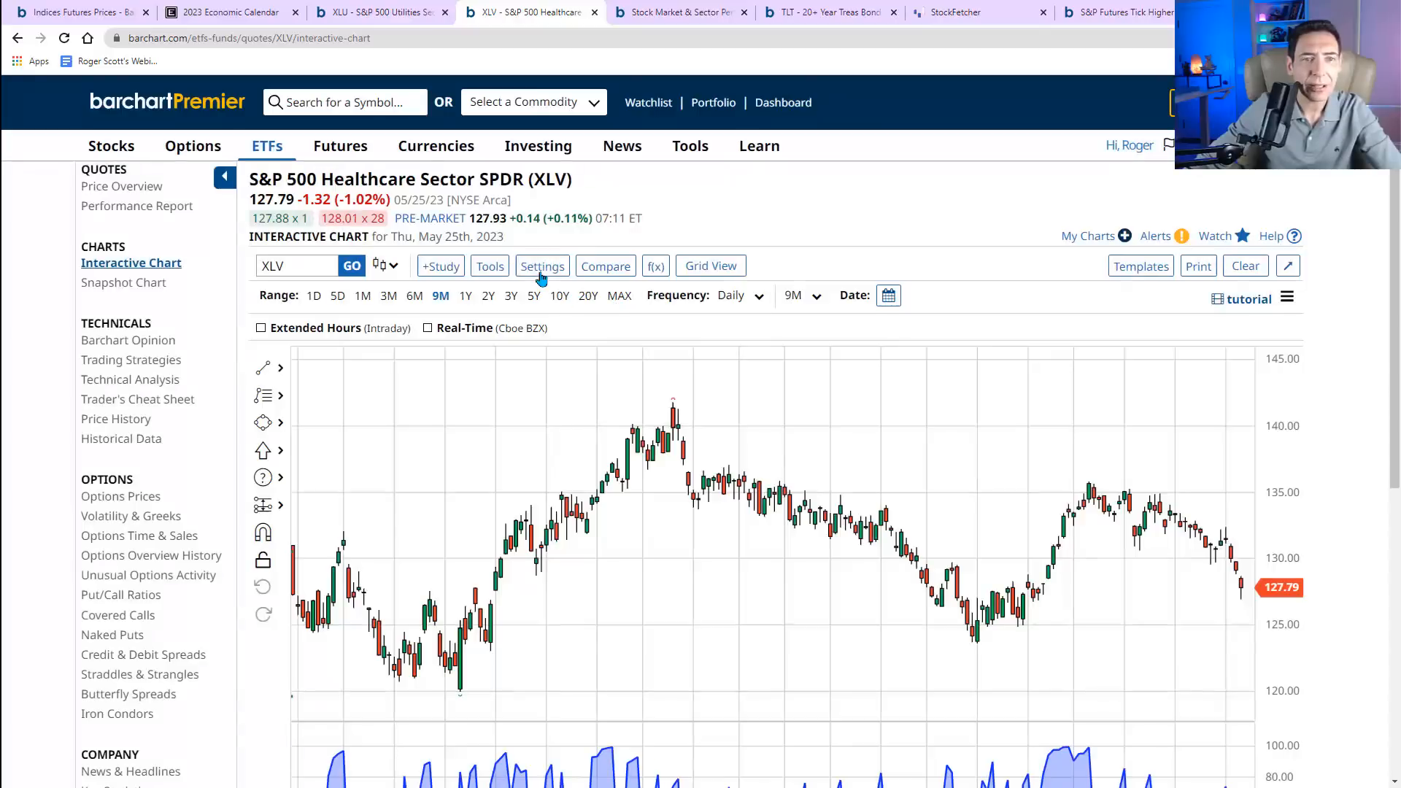
pyautogui.click(542, 266)
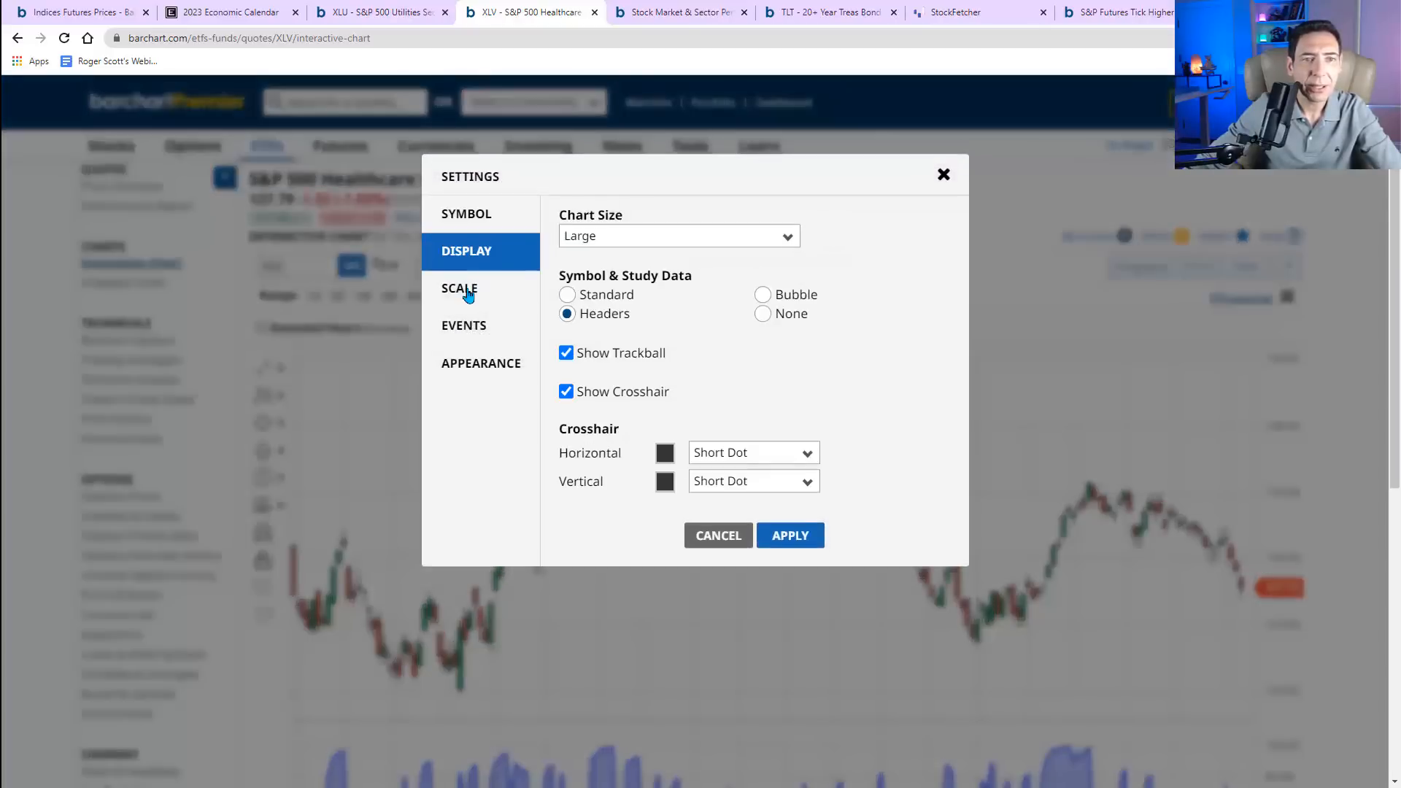
pyautogui.click(677, 235)
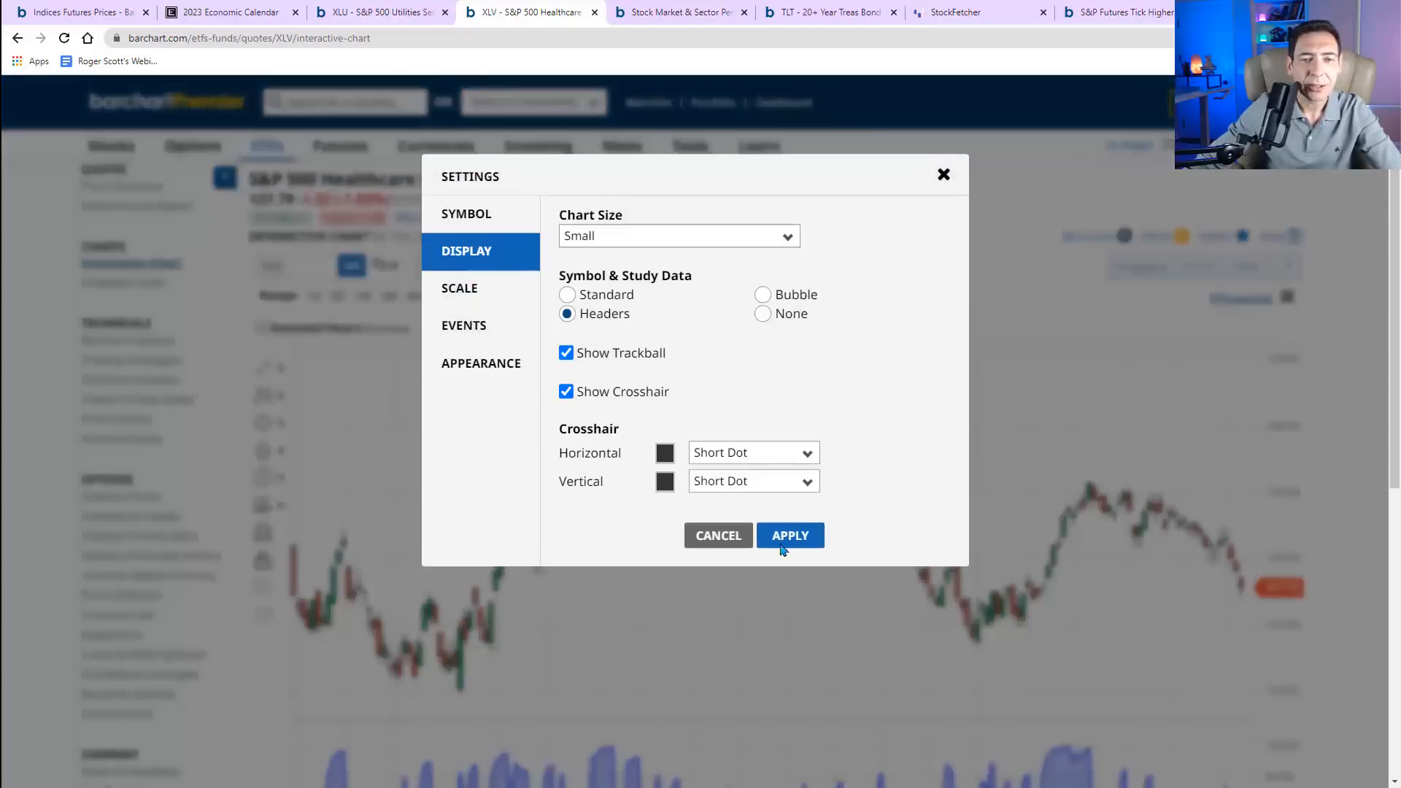
pyautogui.click(789, 535)
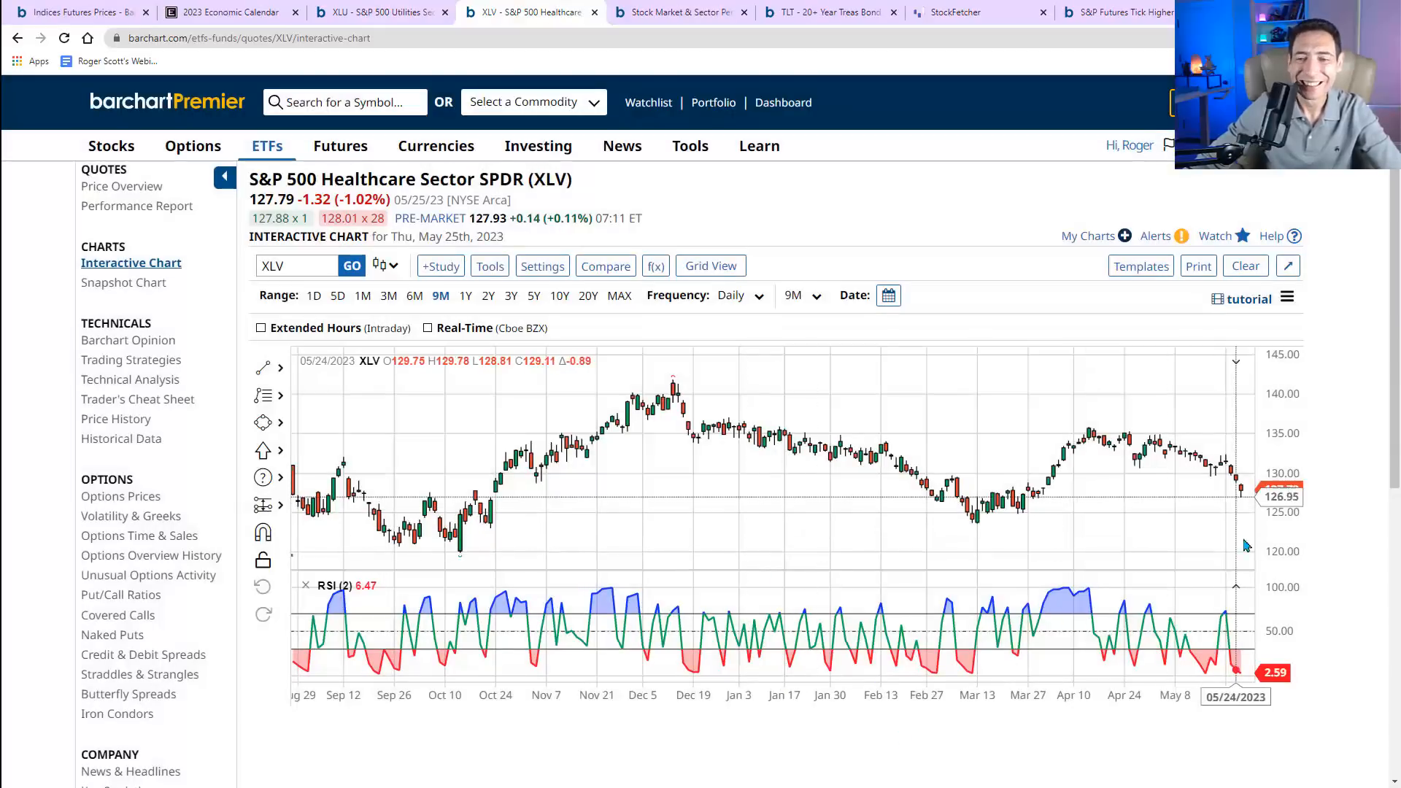
pyautogui.moveTo(1240, 677)
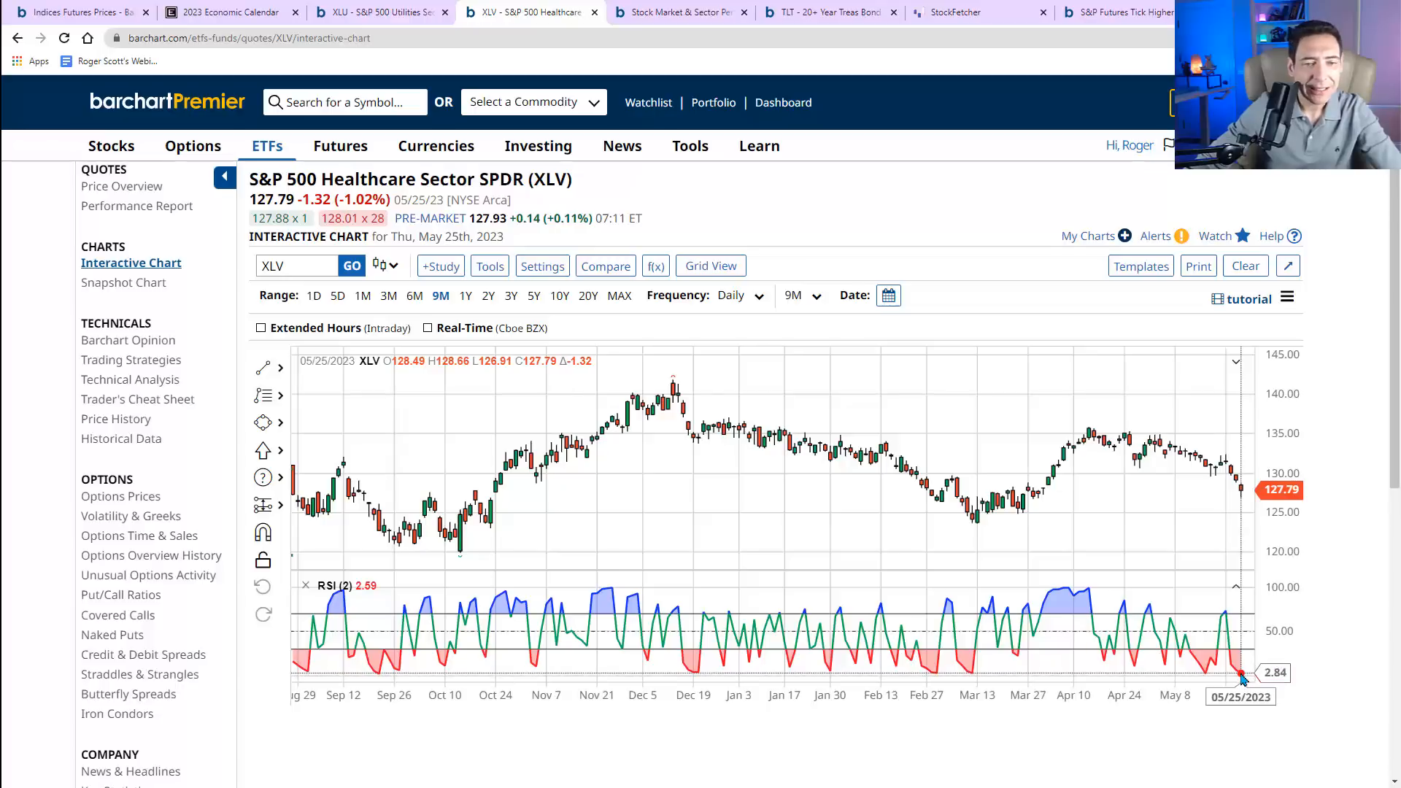
pyautogui.moveTo(1237, 674)
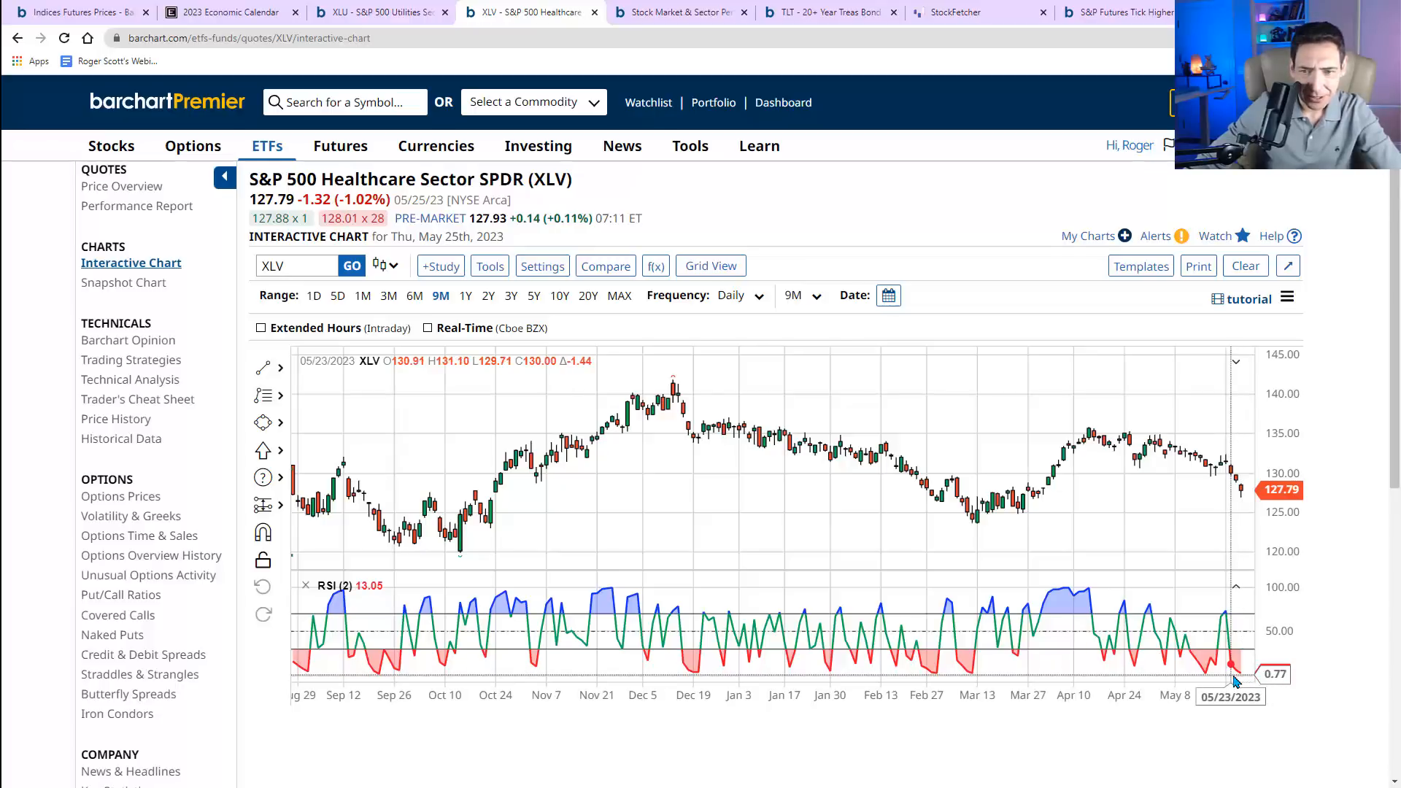
pyautogui.moveTo(975, 679)
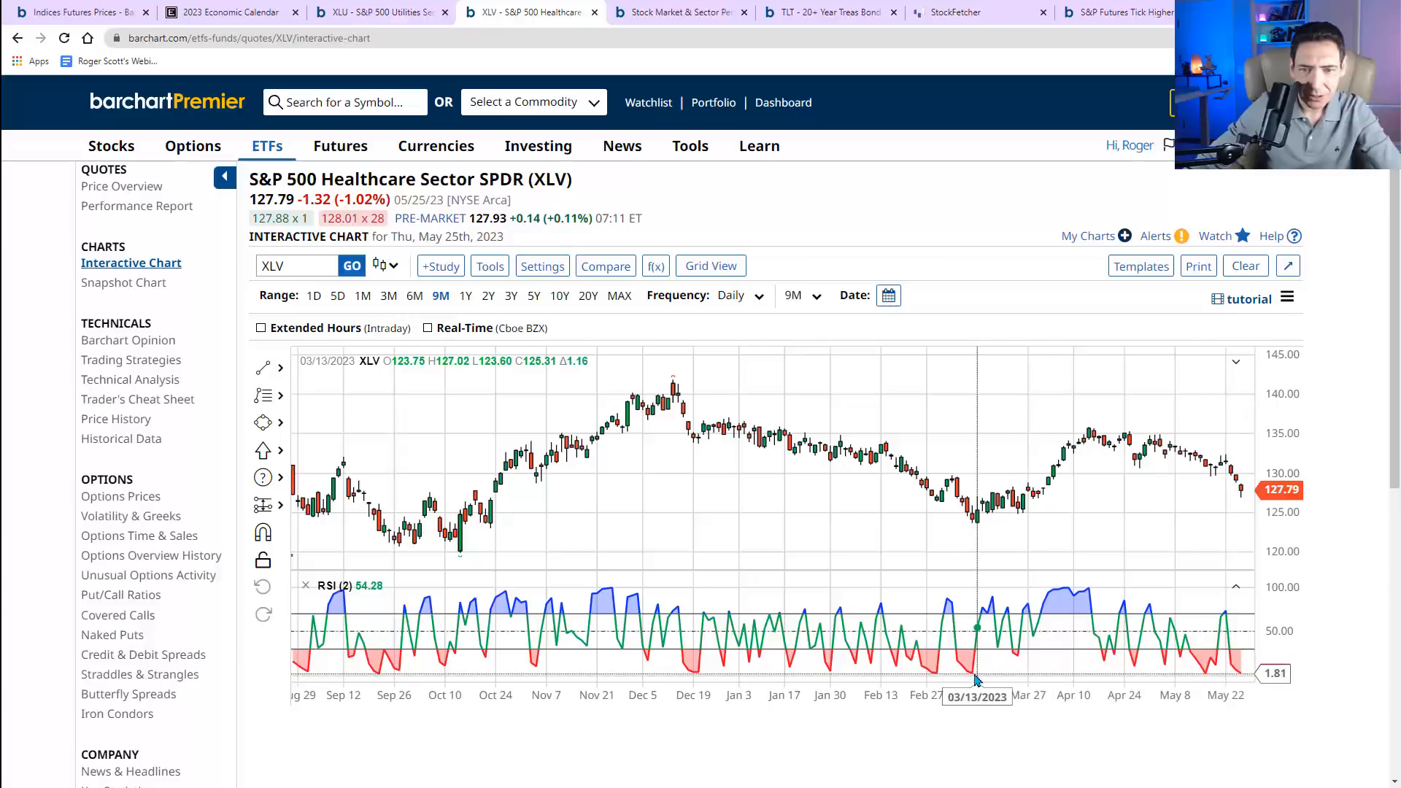
pyautogui.moveTo(939, 676)
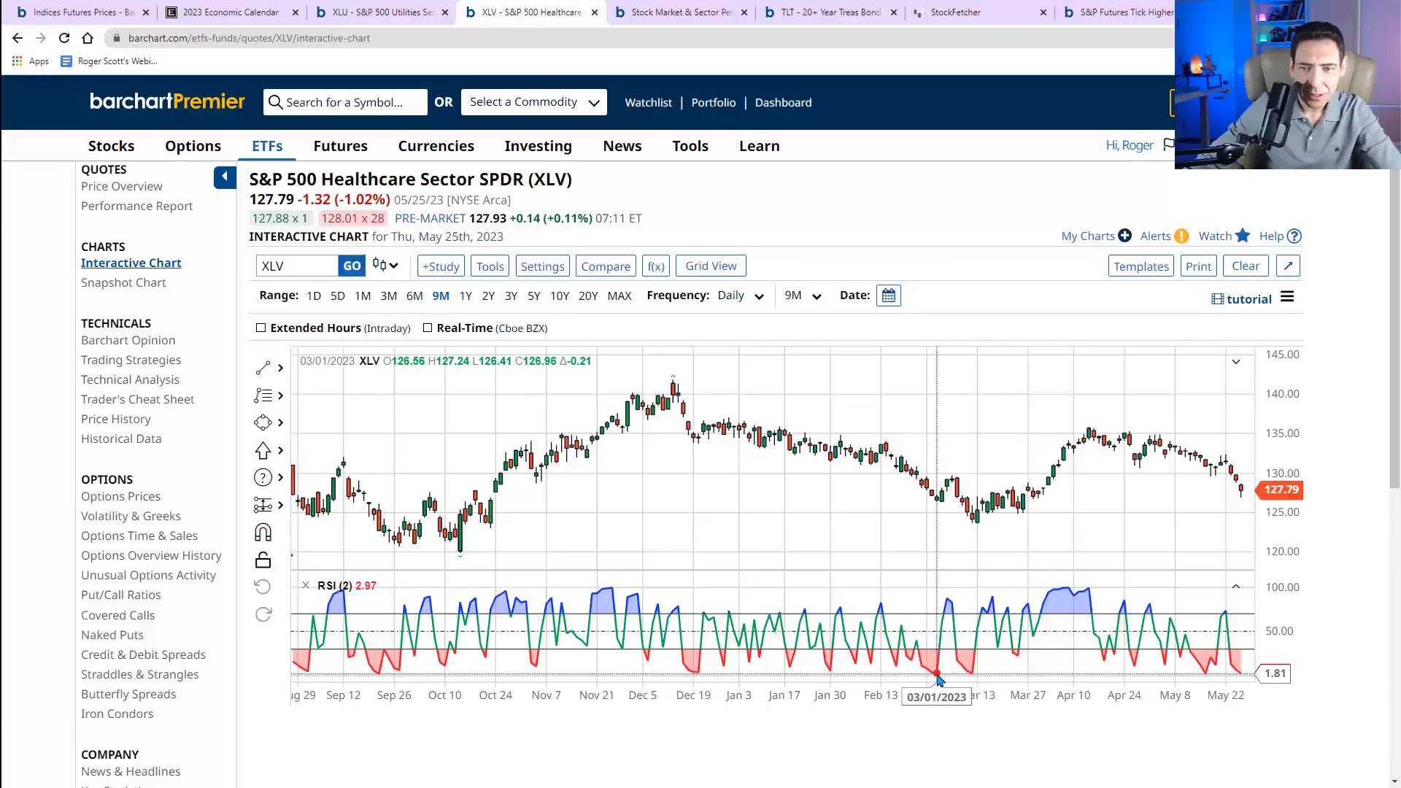
pyautogui.moveTo(1240, 674)
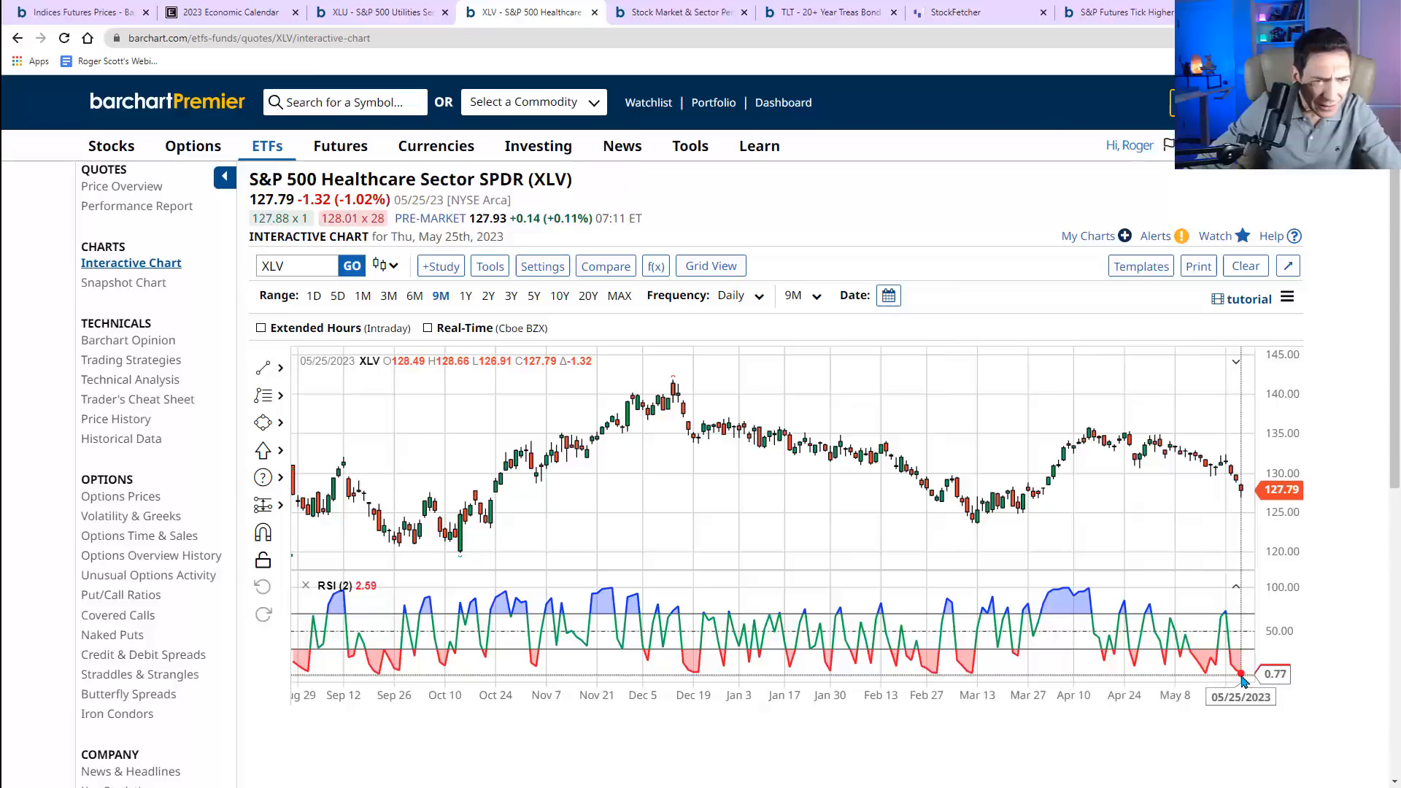
# - Switch the XLV chart to the 1Y range to show the mid-2022 swings
pyautogui.click(465, 294)
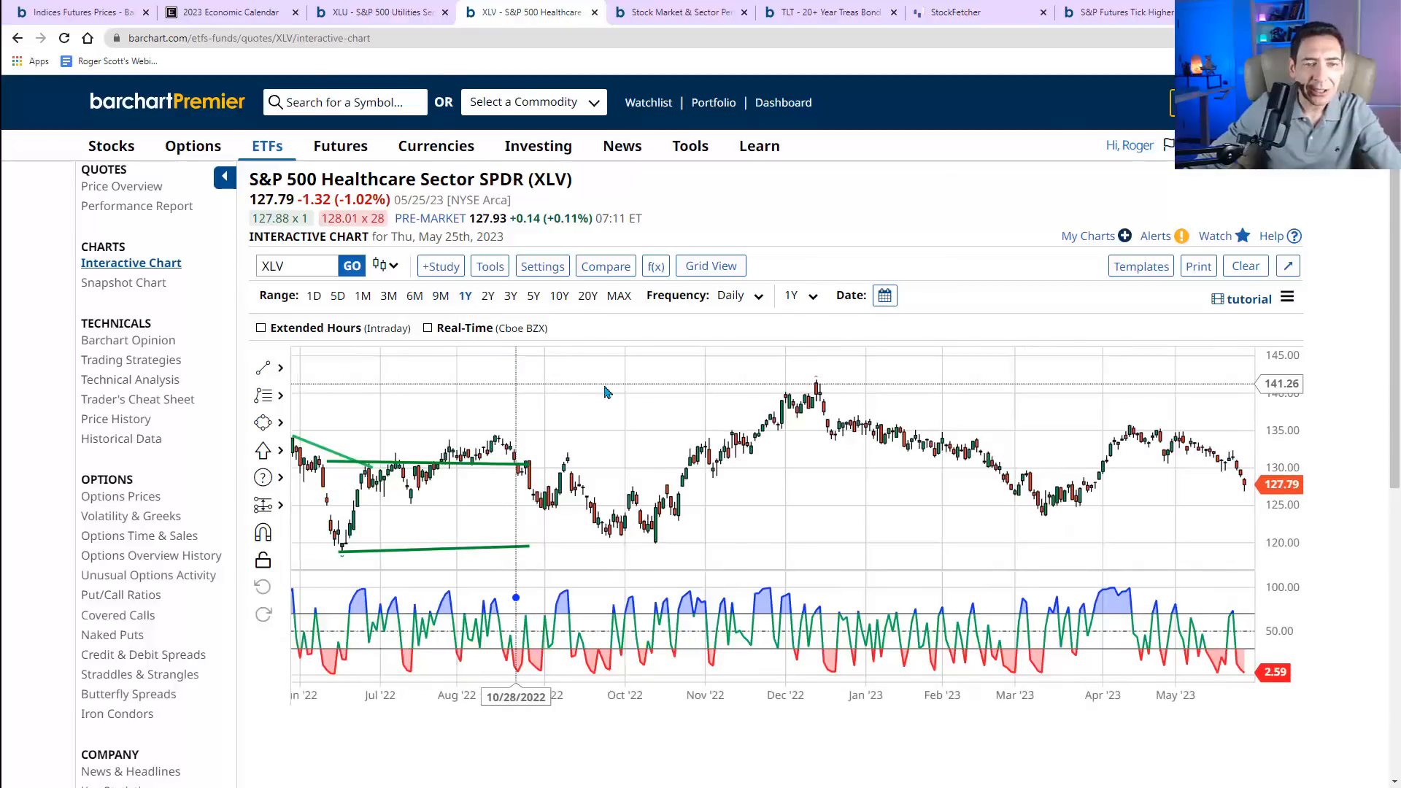
pyautogui.moveTo(1242, 674)
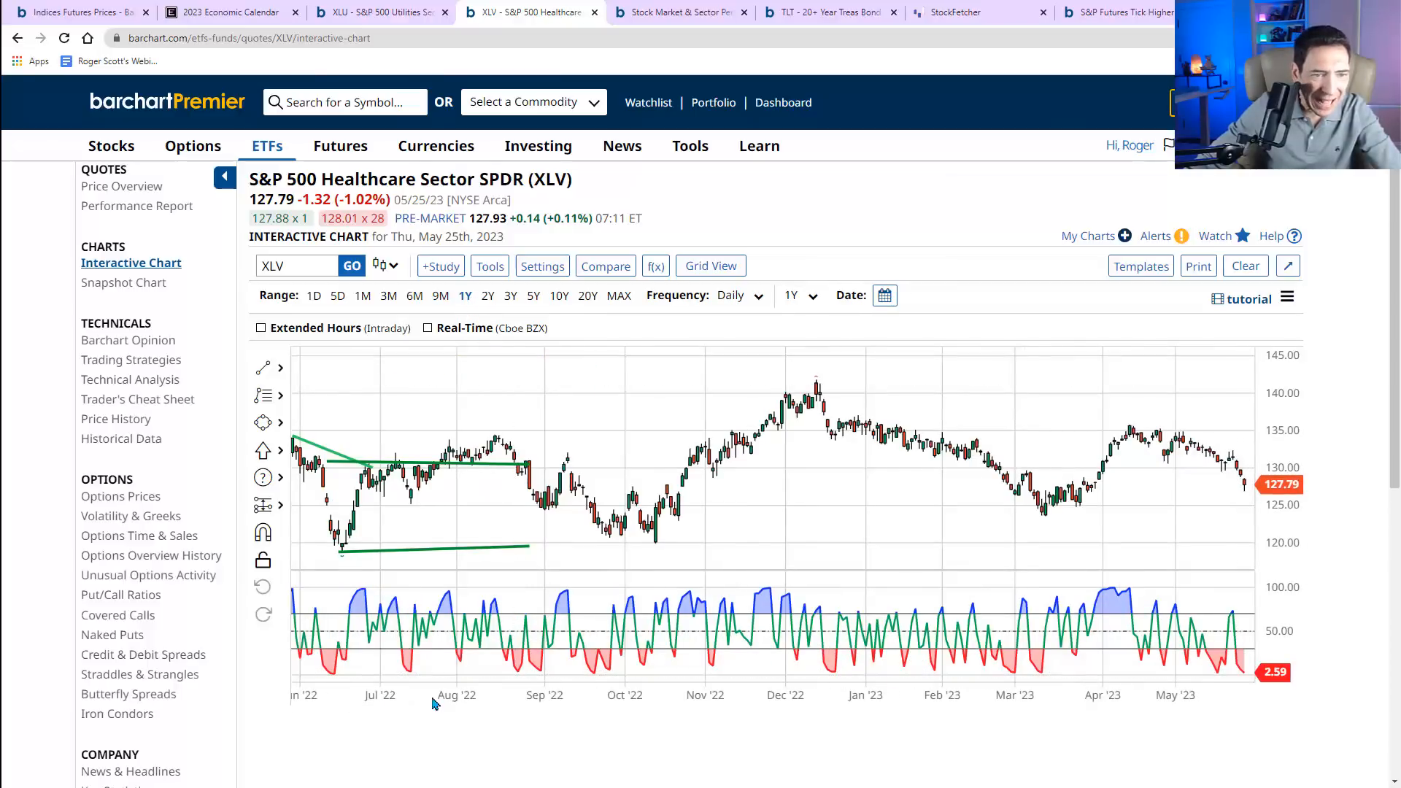
pyautogui.moveTo(342, 553)
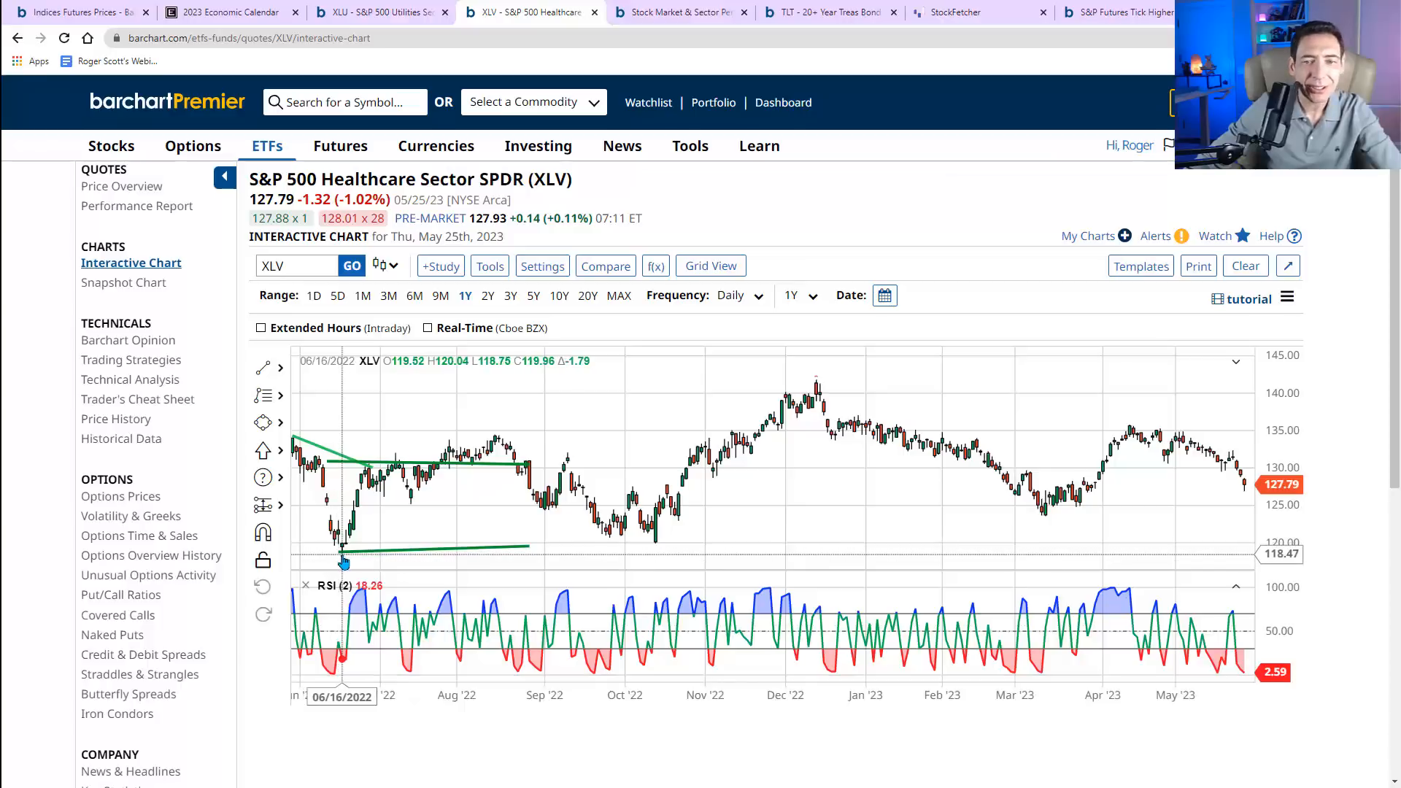
pyautogui.moveTo(330, 563)
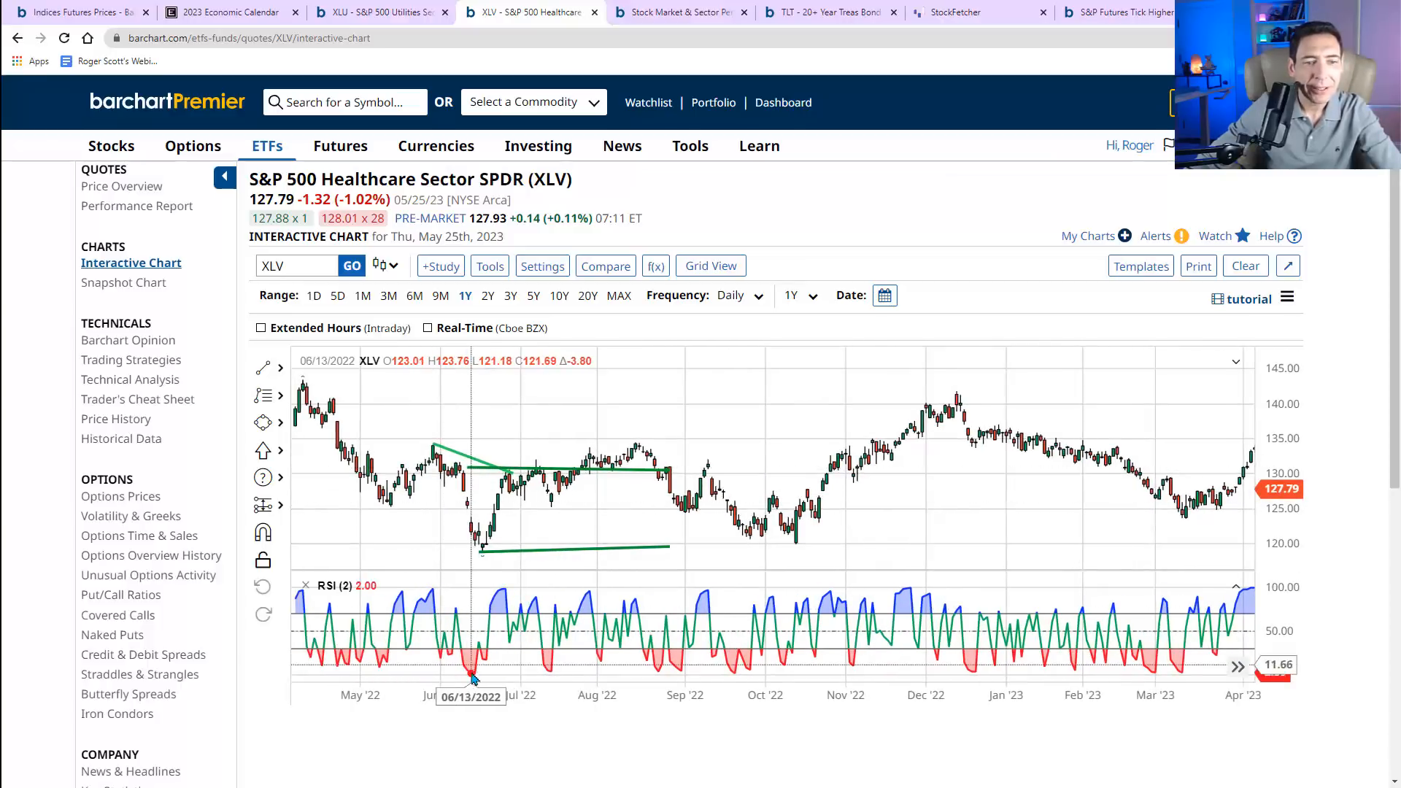
pyautogui.moveTo(465, 480)
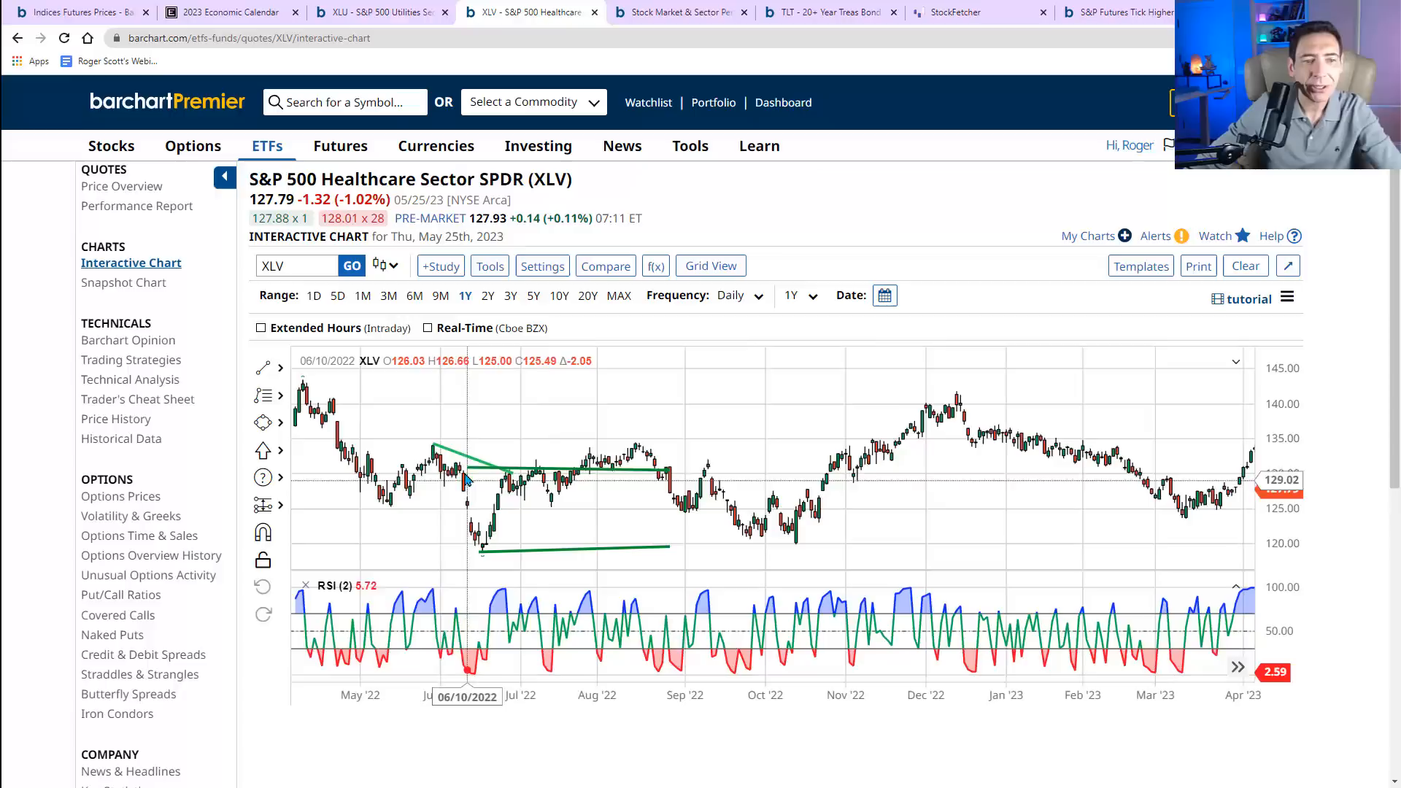
pyautogui.moveTo(463, 477)
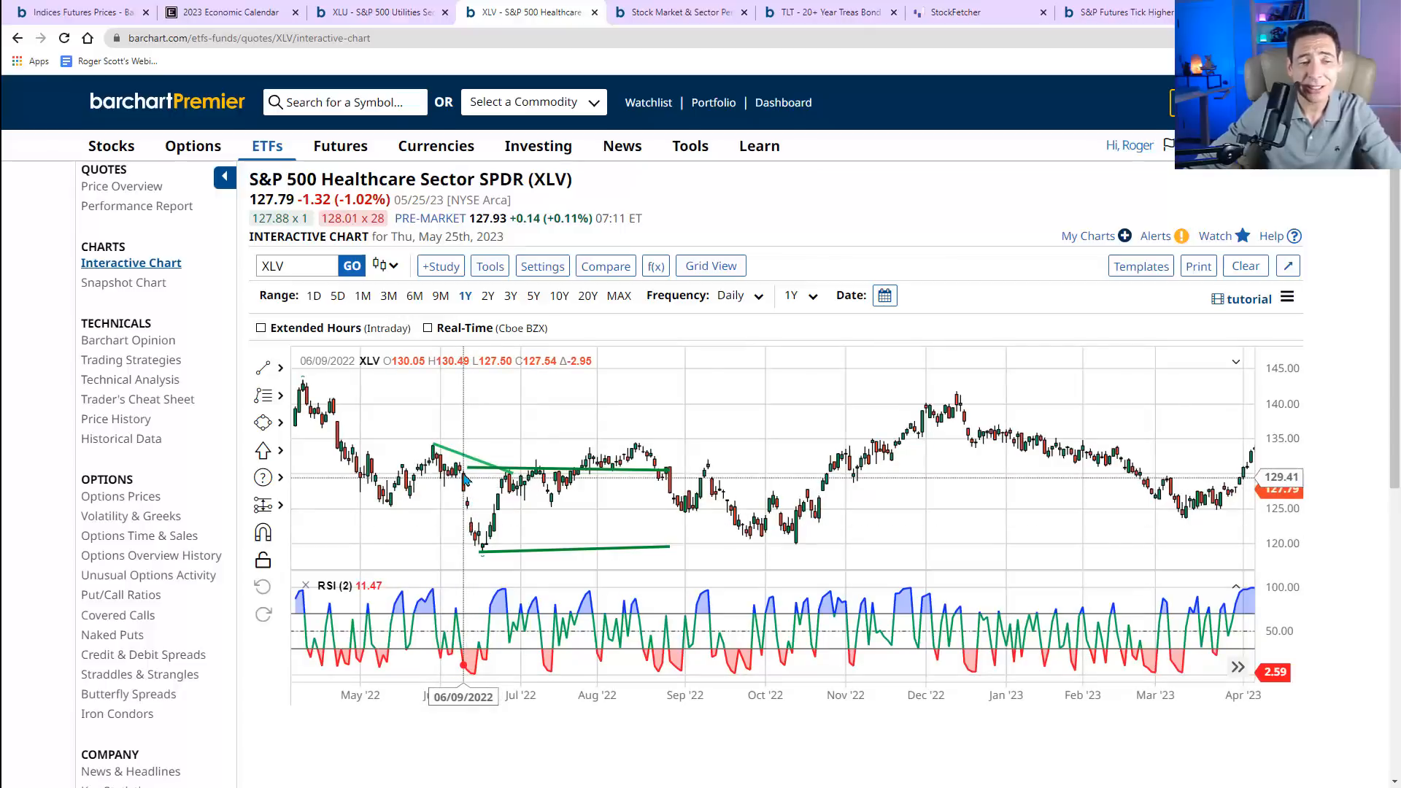
pyautogui.moveTo(478, 512)
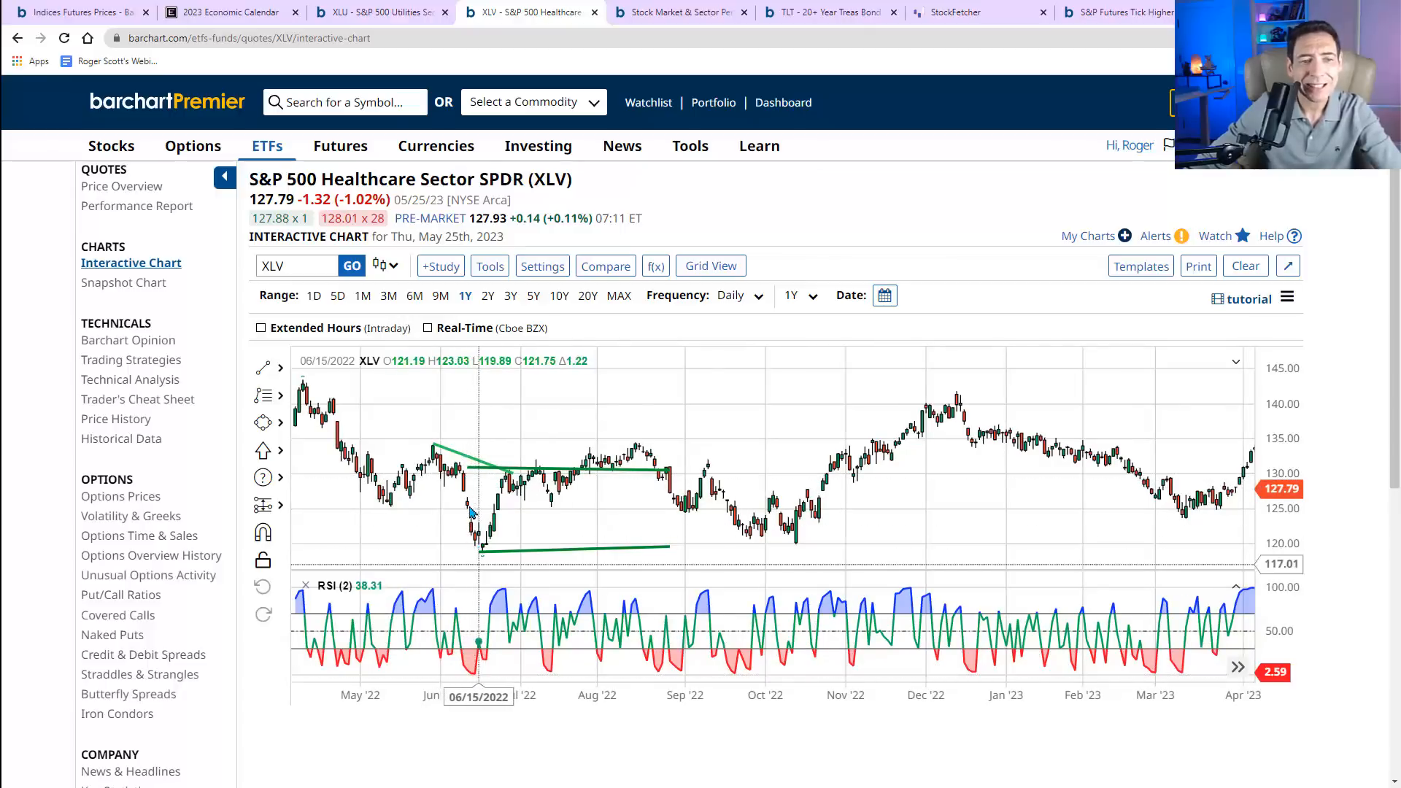
pyautogui.moveTo(480, 681)
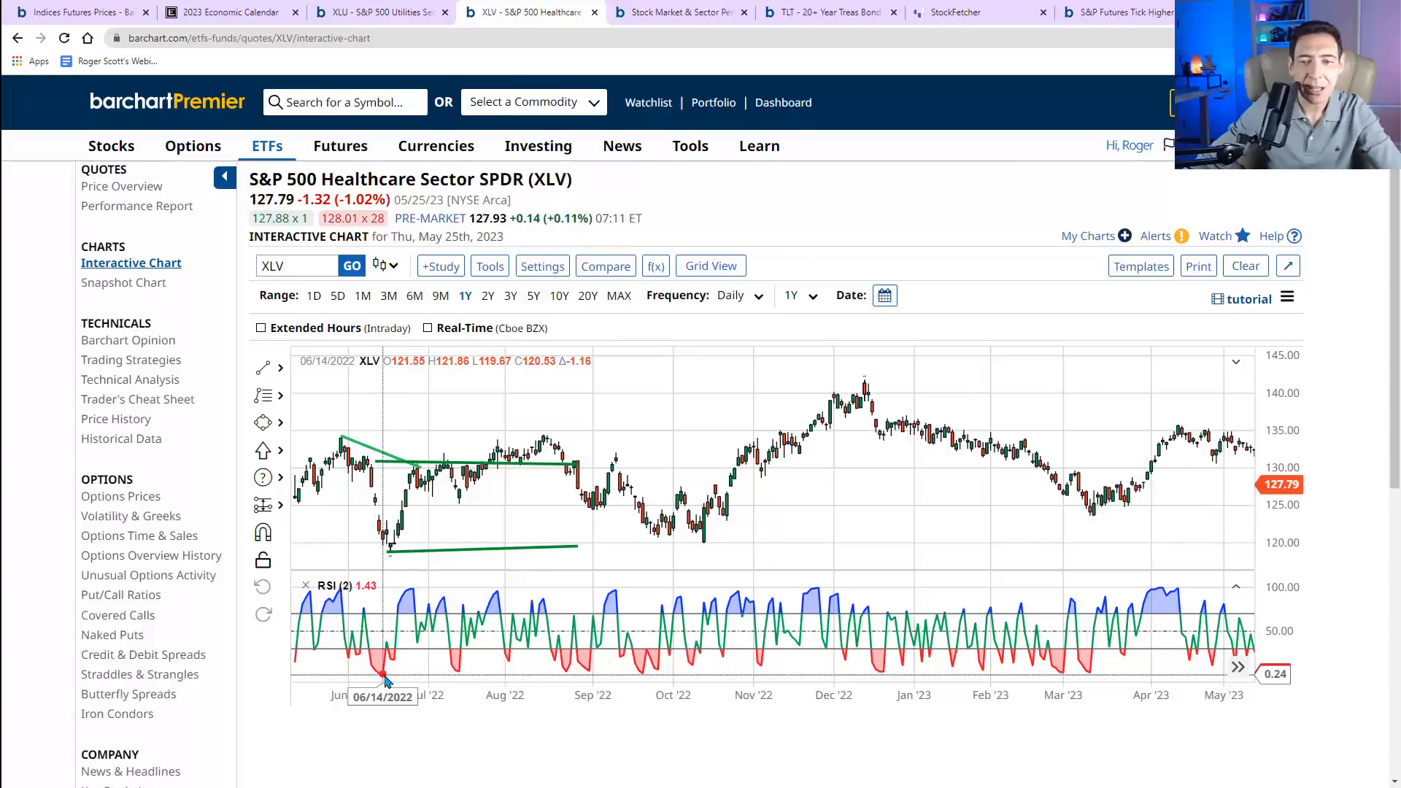
pyautogui.moveTo(545, 621)
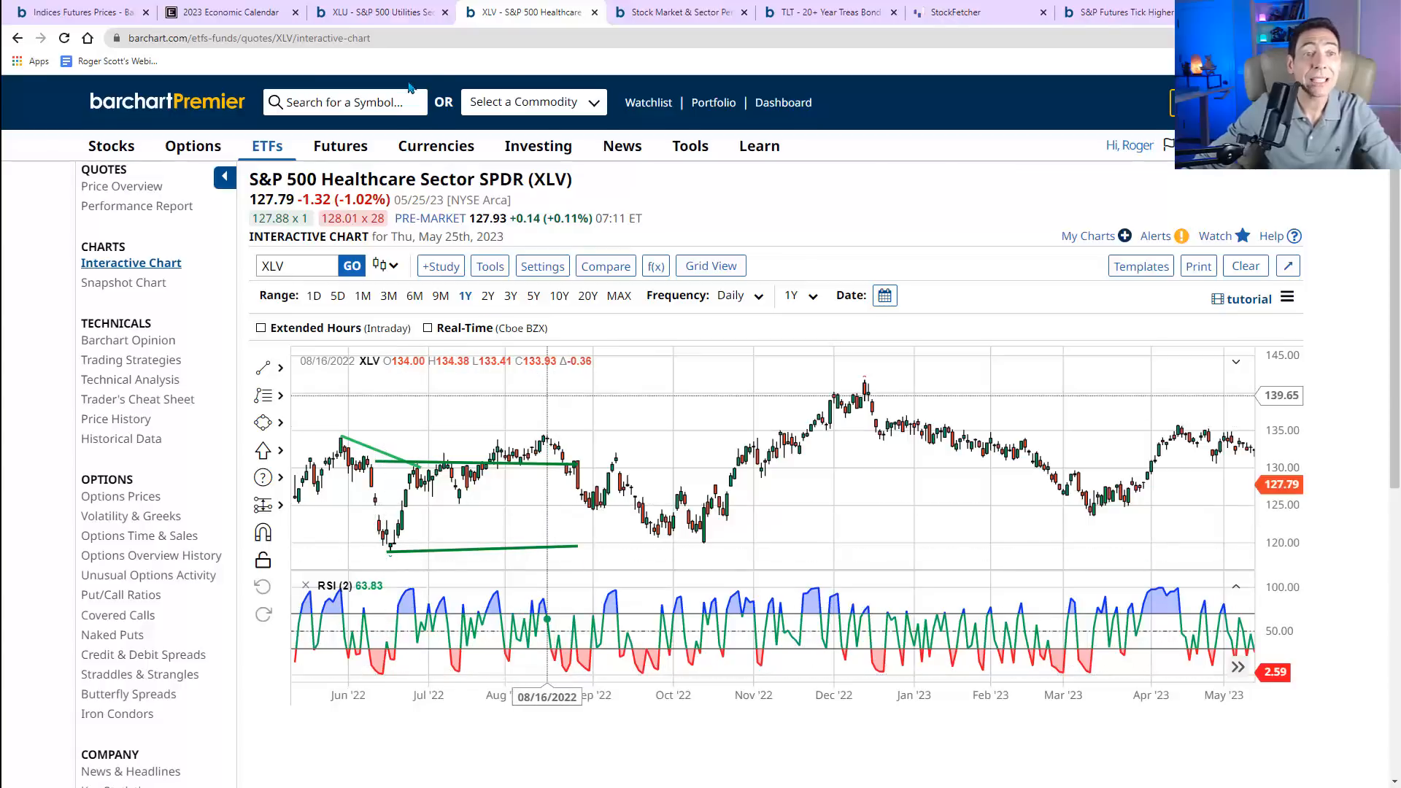
pyautogui.click(379, 11)
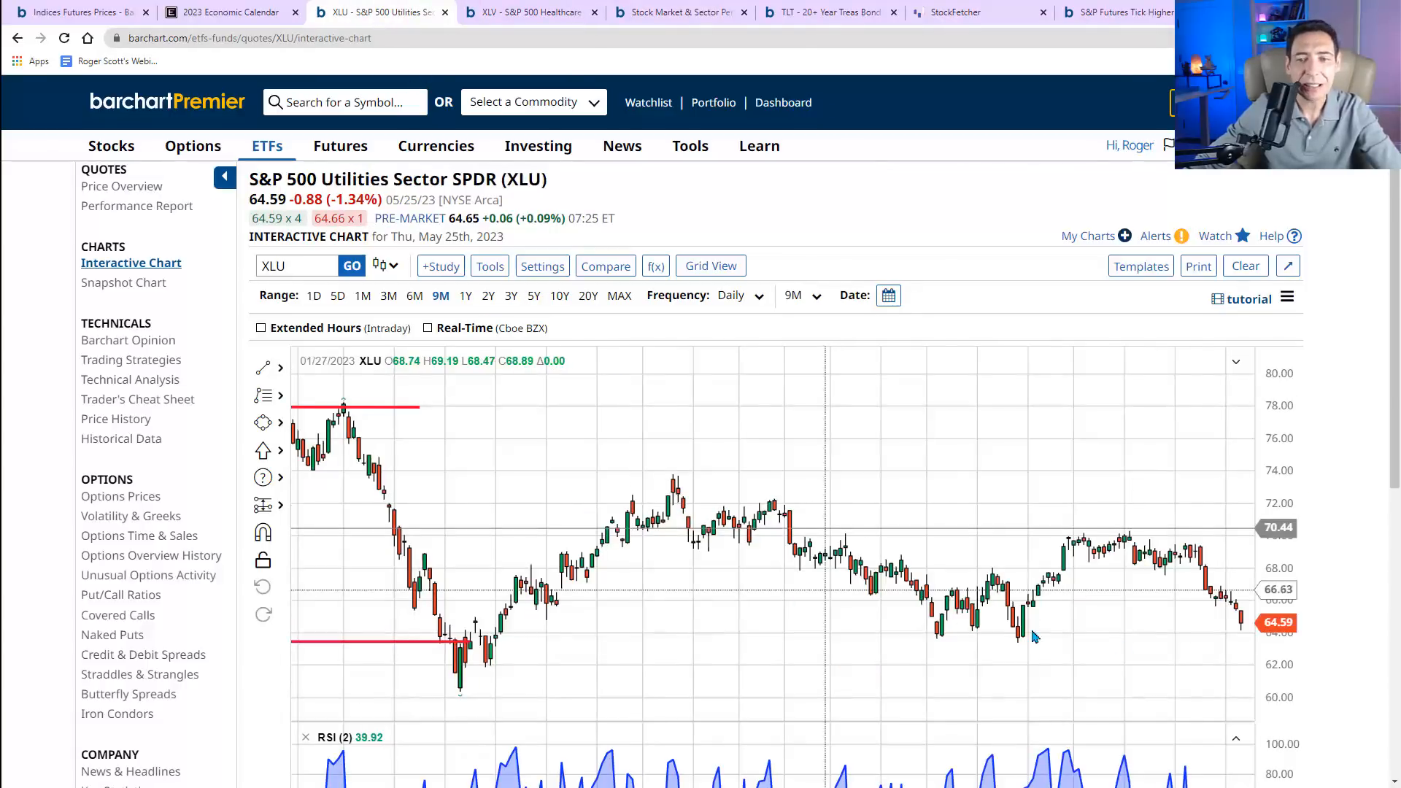
pyautogui.scroll(-3)
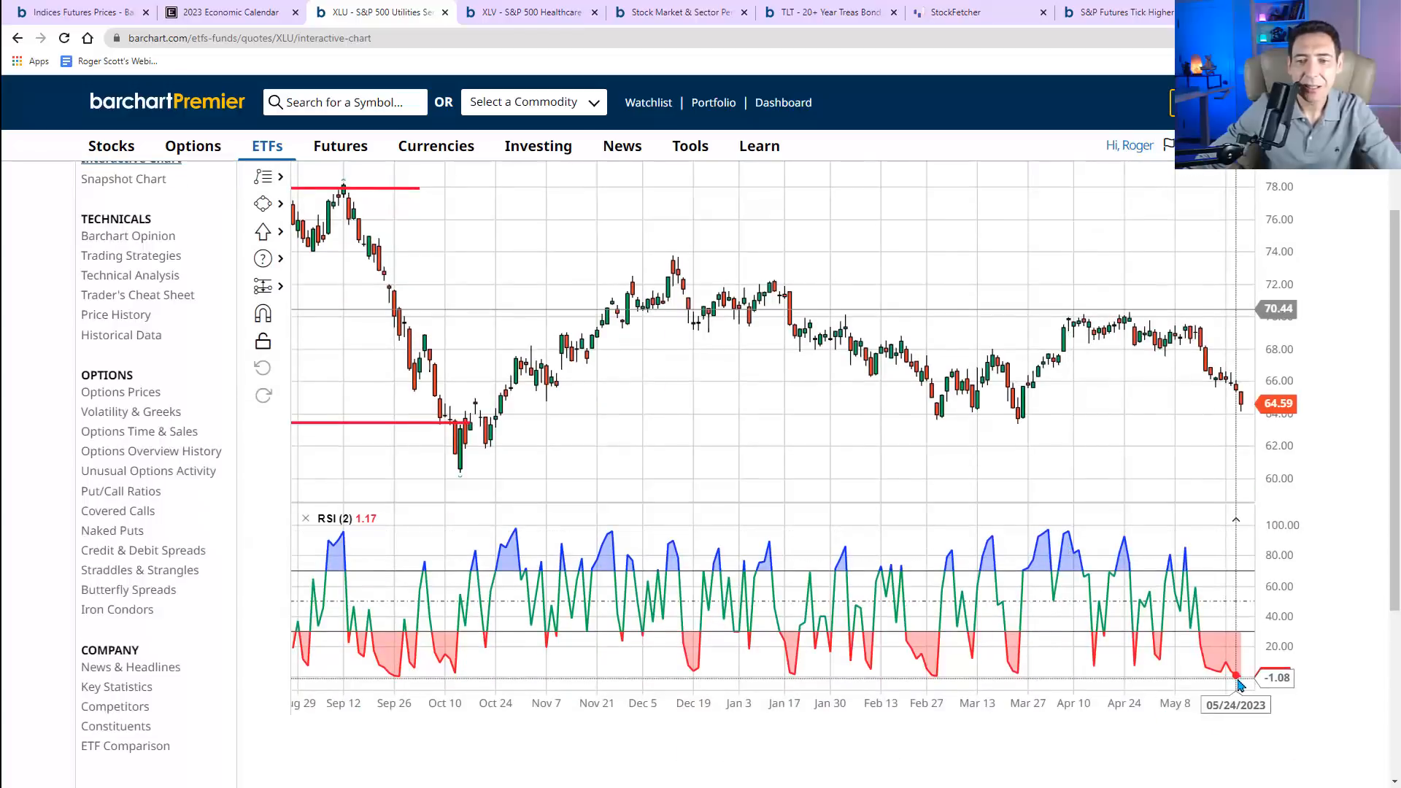
pyautogui.moveTo(1233, 677)
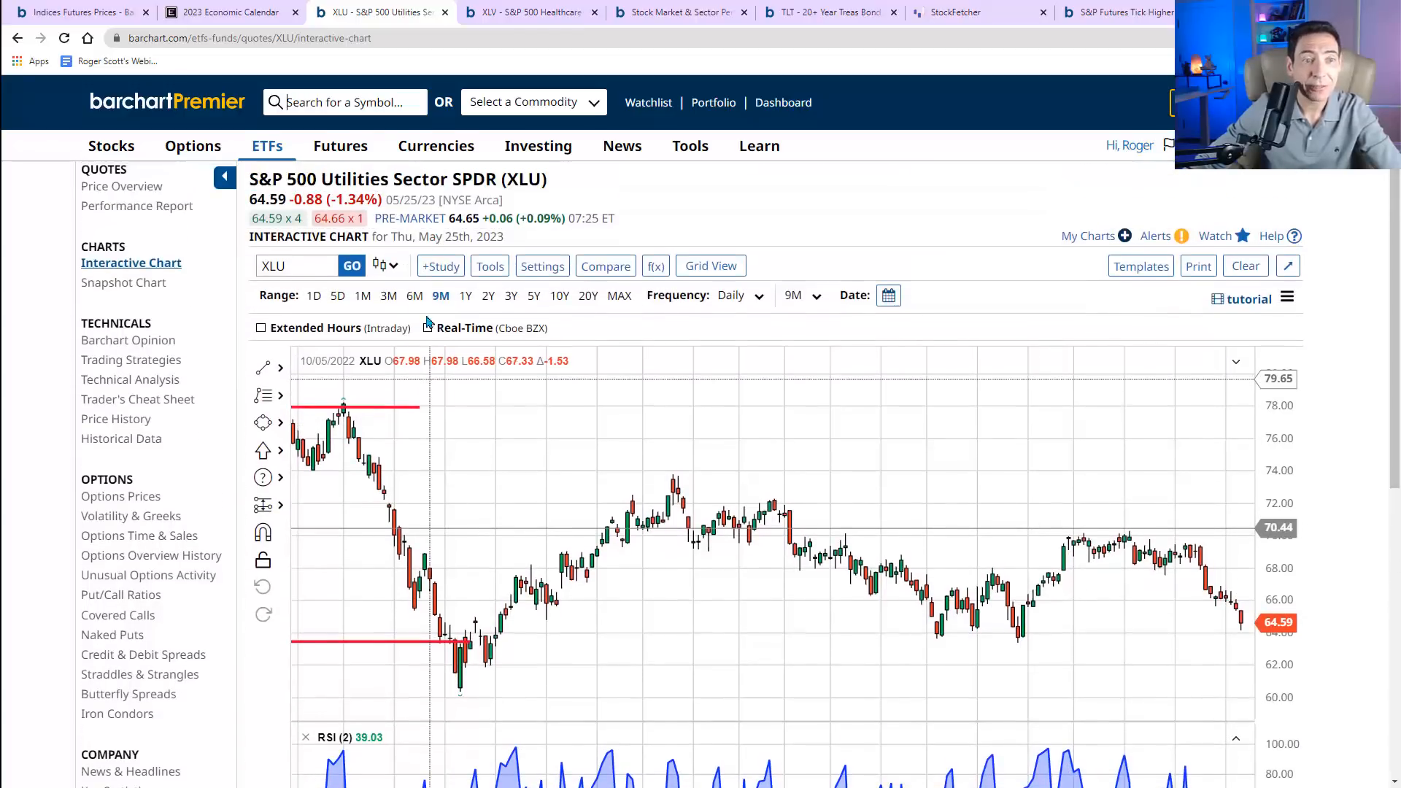
pyautogui.scroll(-3)
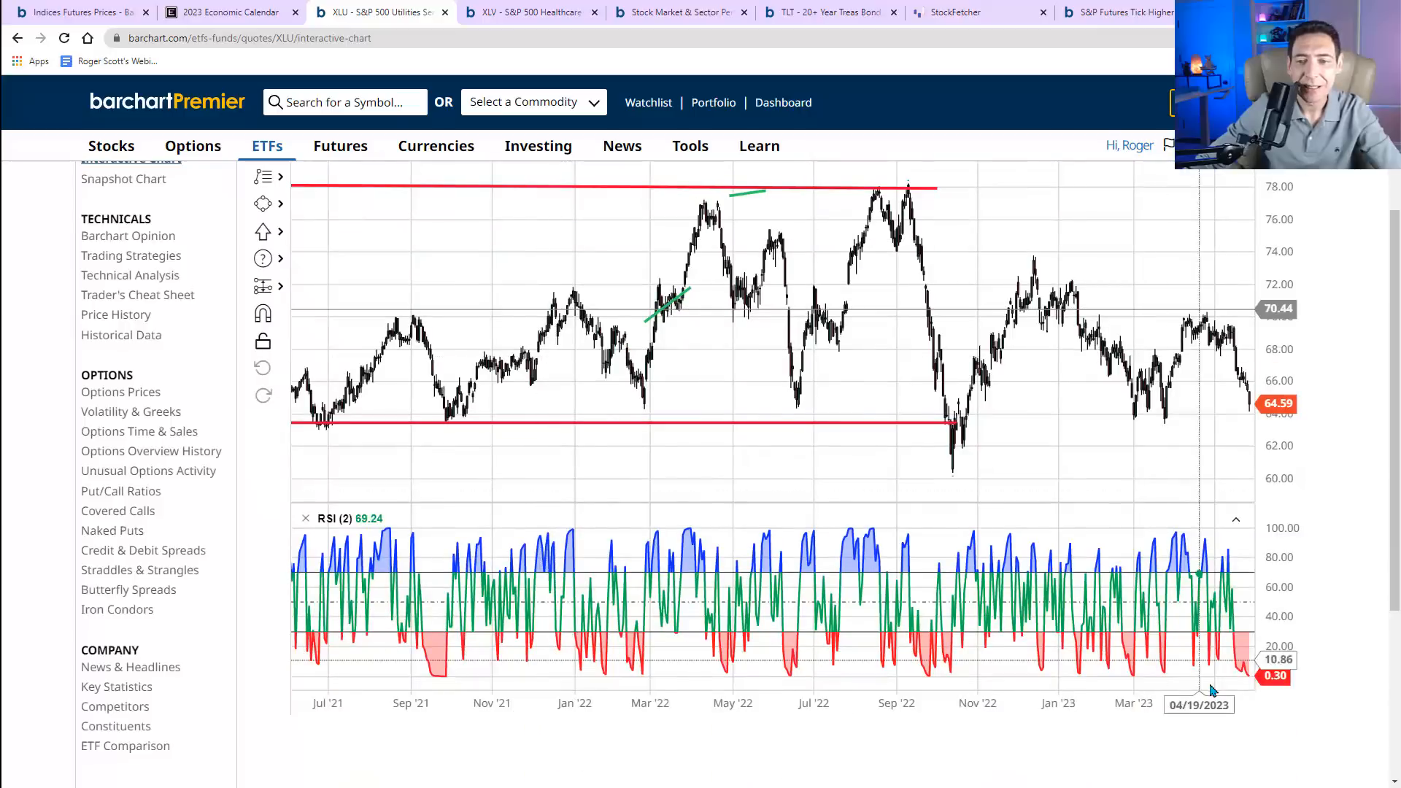
pyautogui.moveTo(1212, 684)
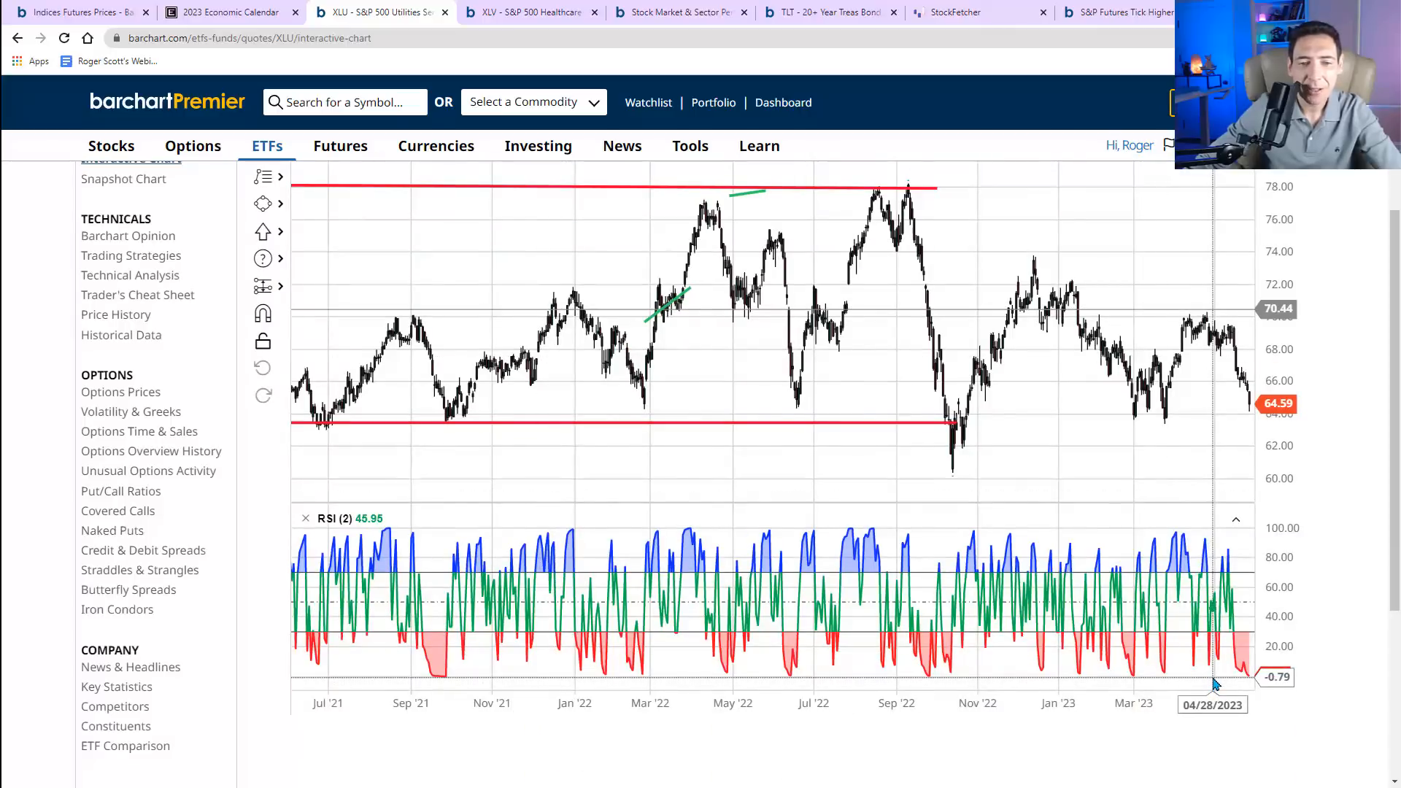
pyautogui.moveTo(446, 650)
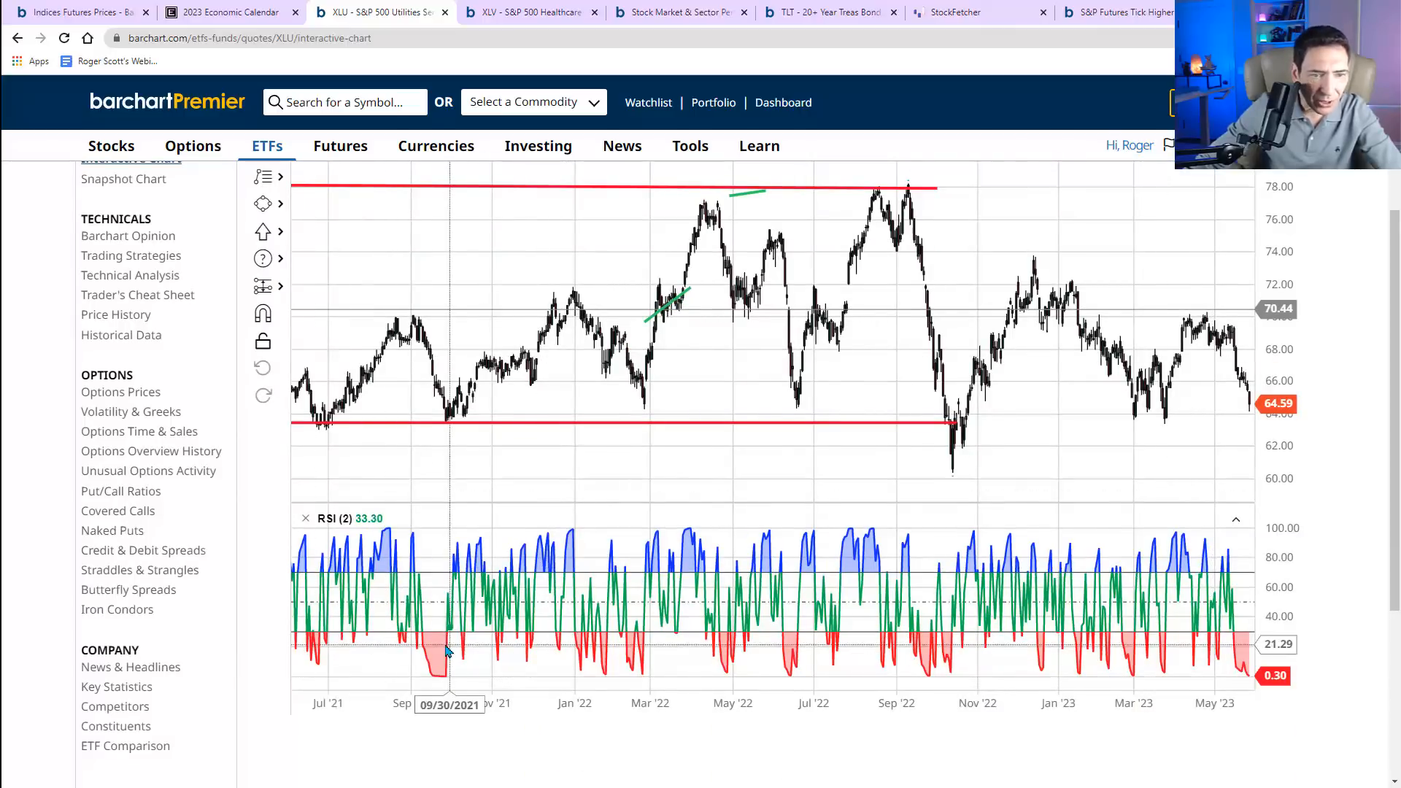
pyautogui.moveTo(450, 434)
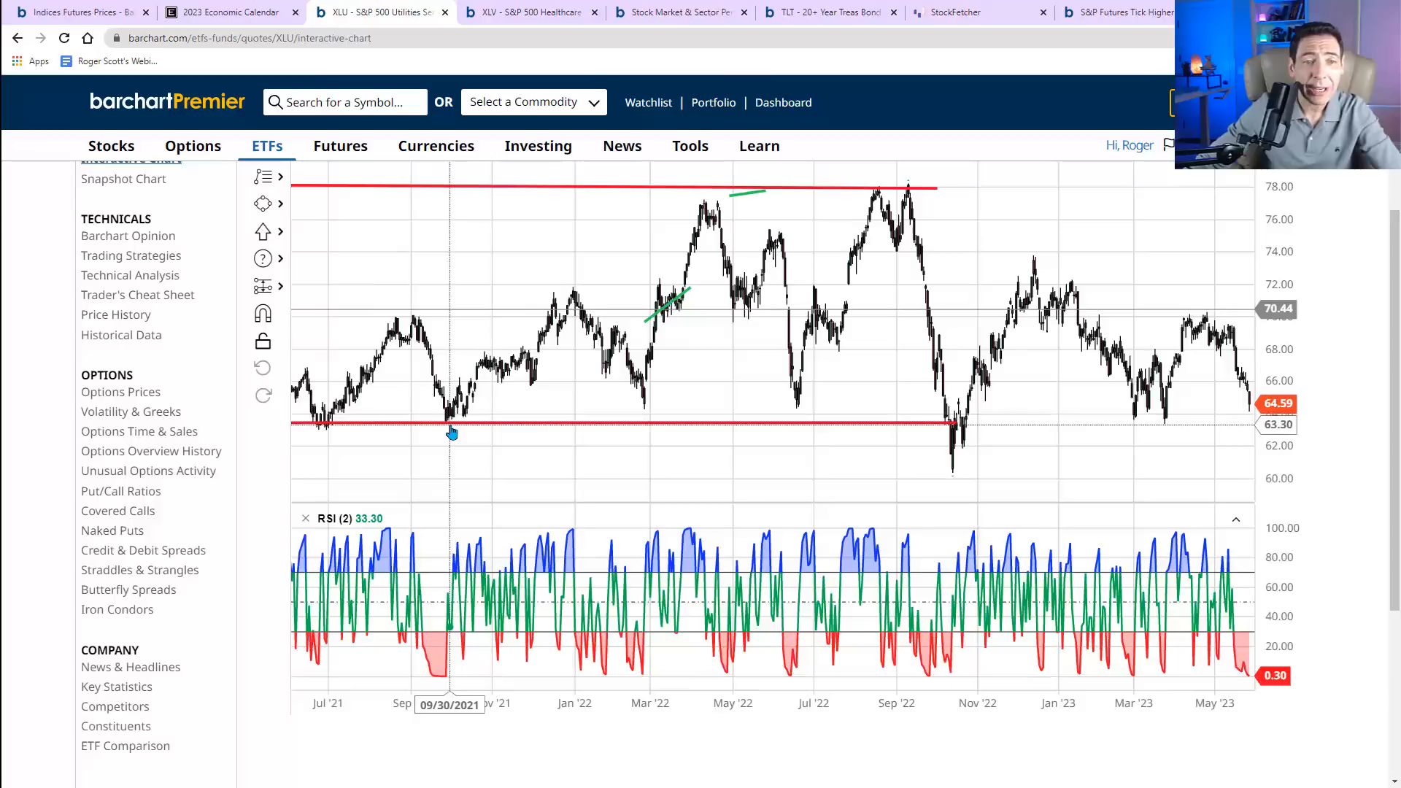
pyautogui.moveTo(1242, 684)
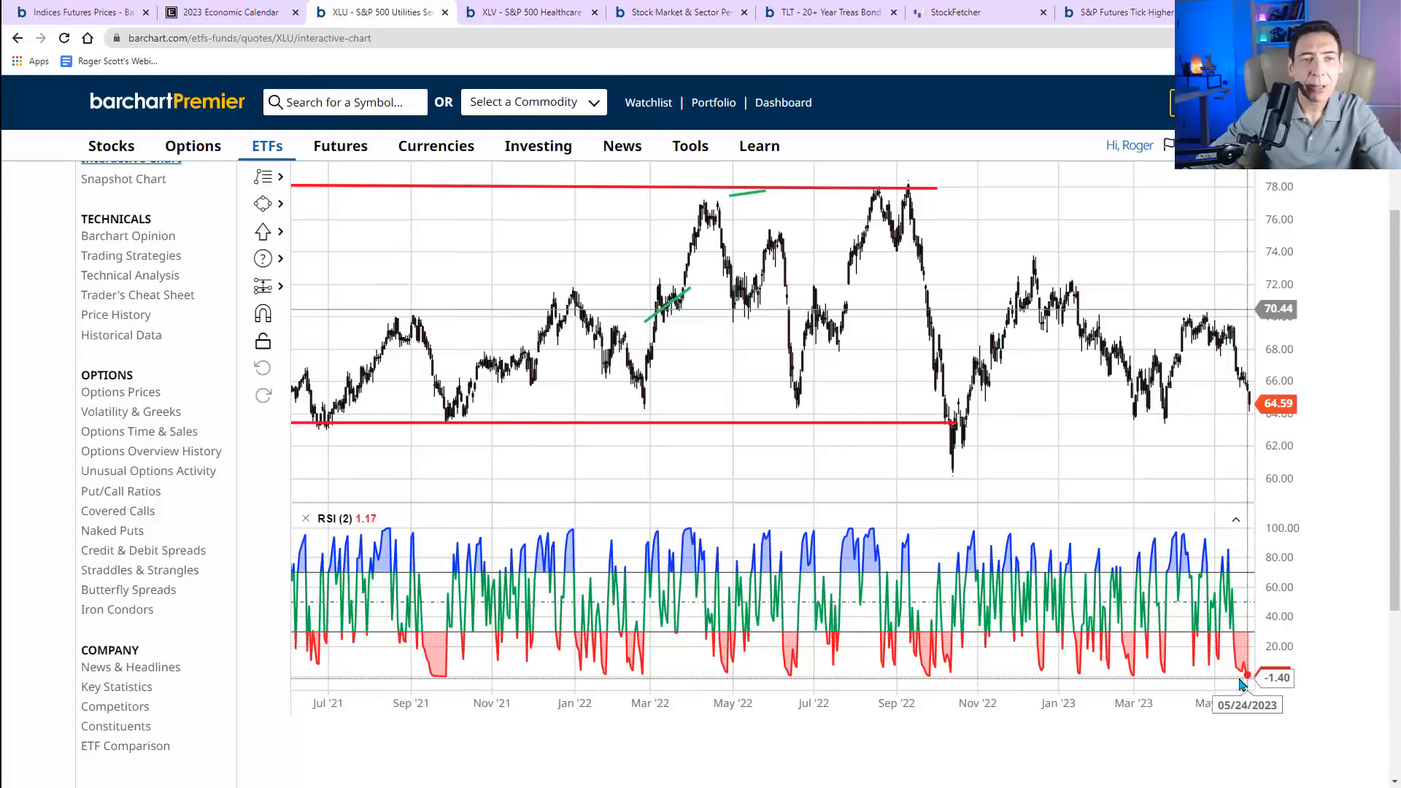
pyautogui.click(530, 12)
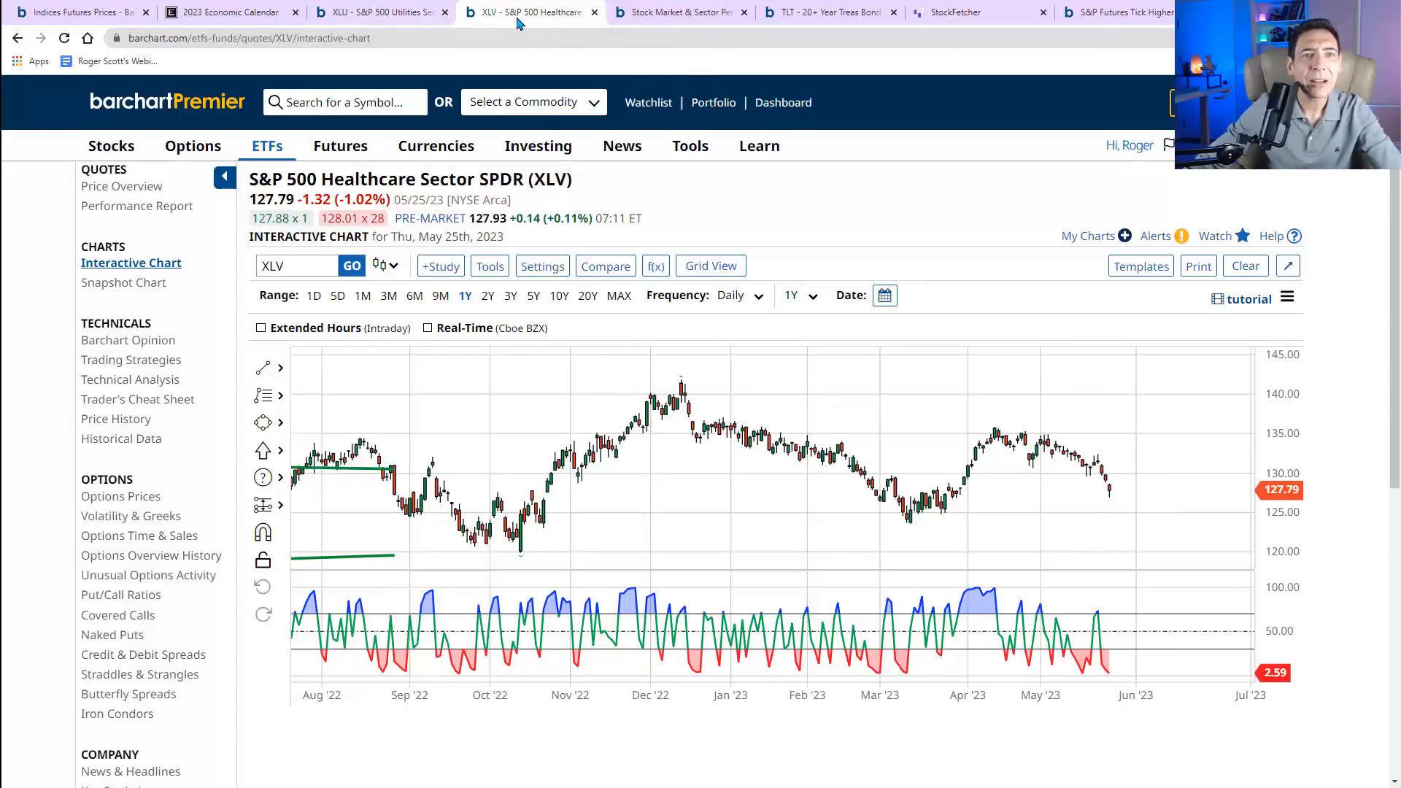
pyautogui.moveTo(362, 102)
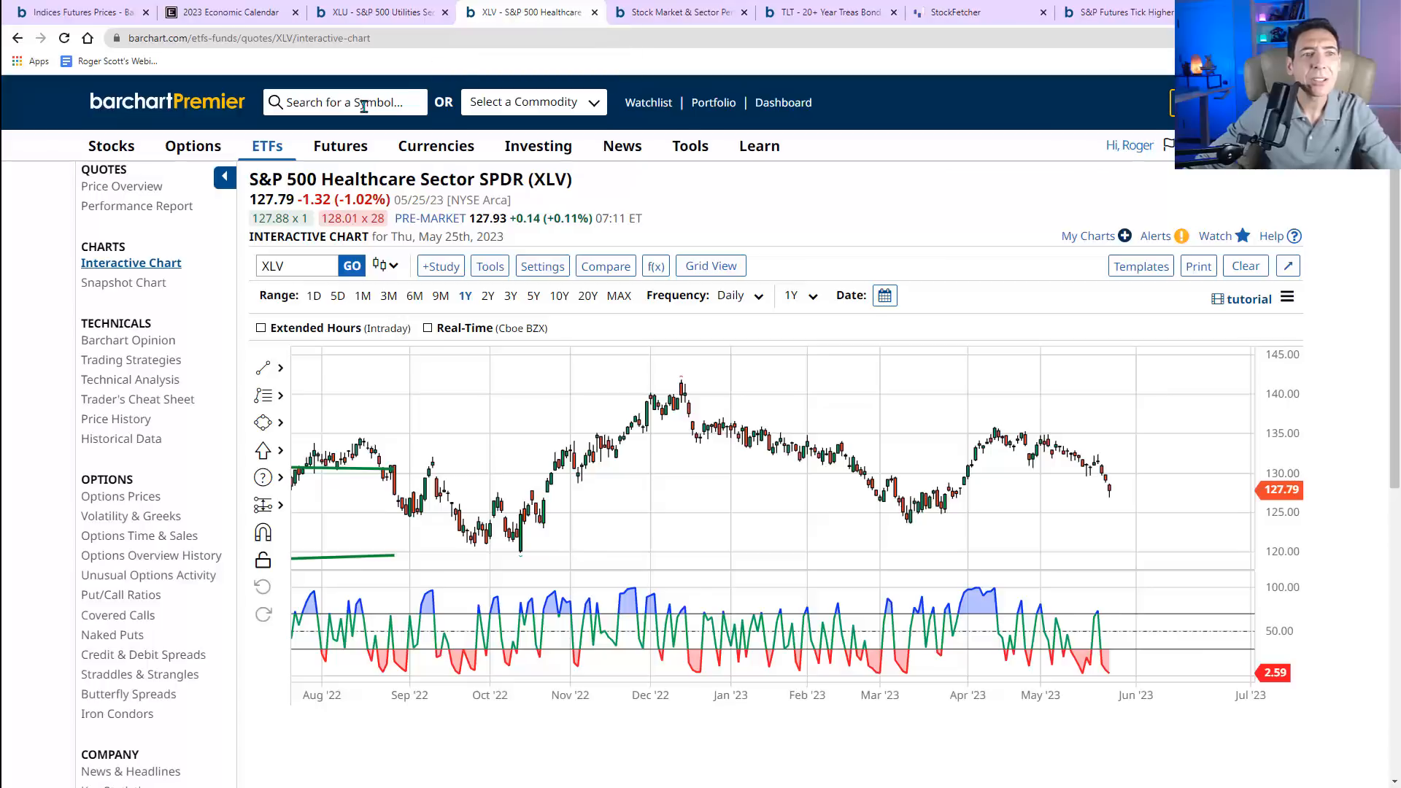
# - Load the XLP chart and review its 3-year weekly candles with RSI
pyautogui.write('xlp')
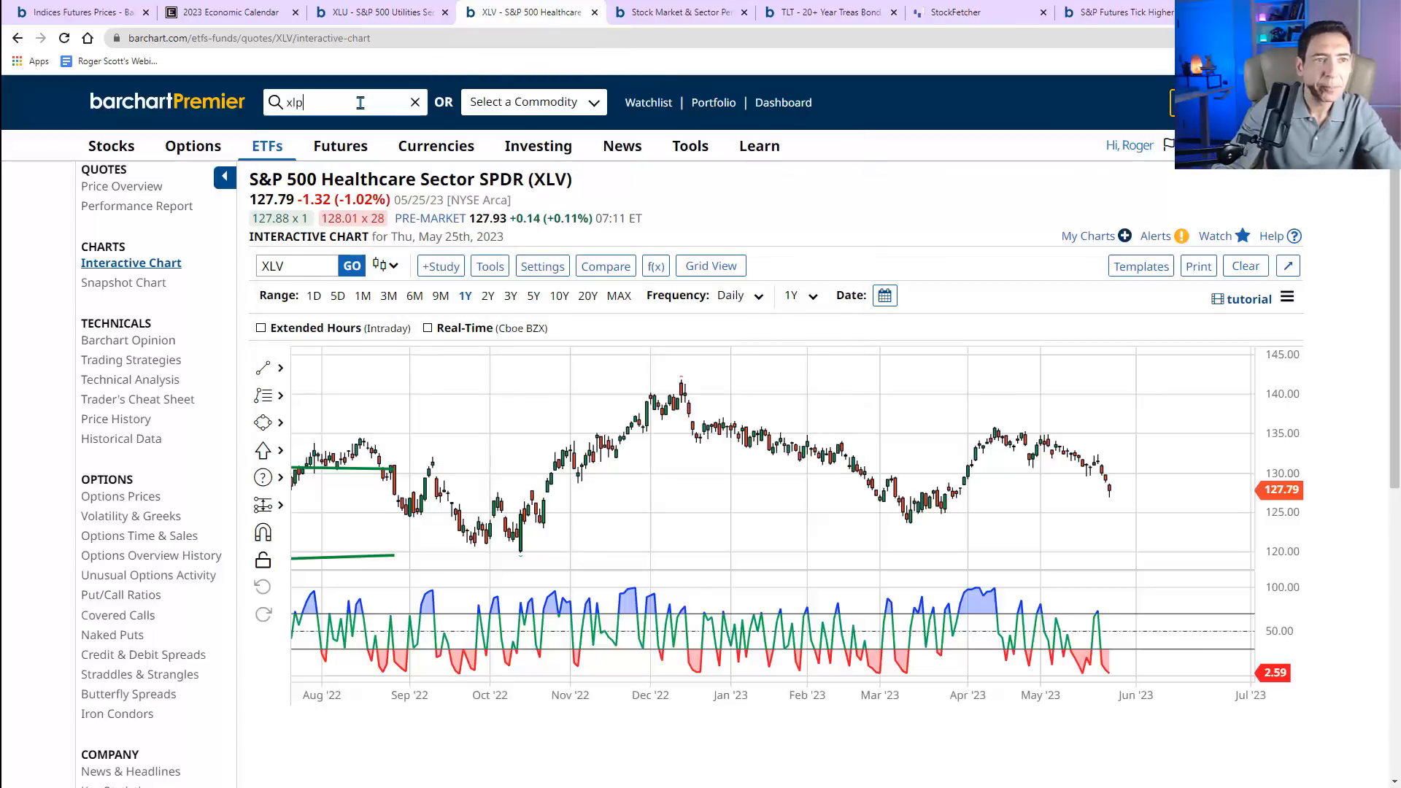
pyautogui.press('Return')
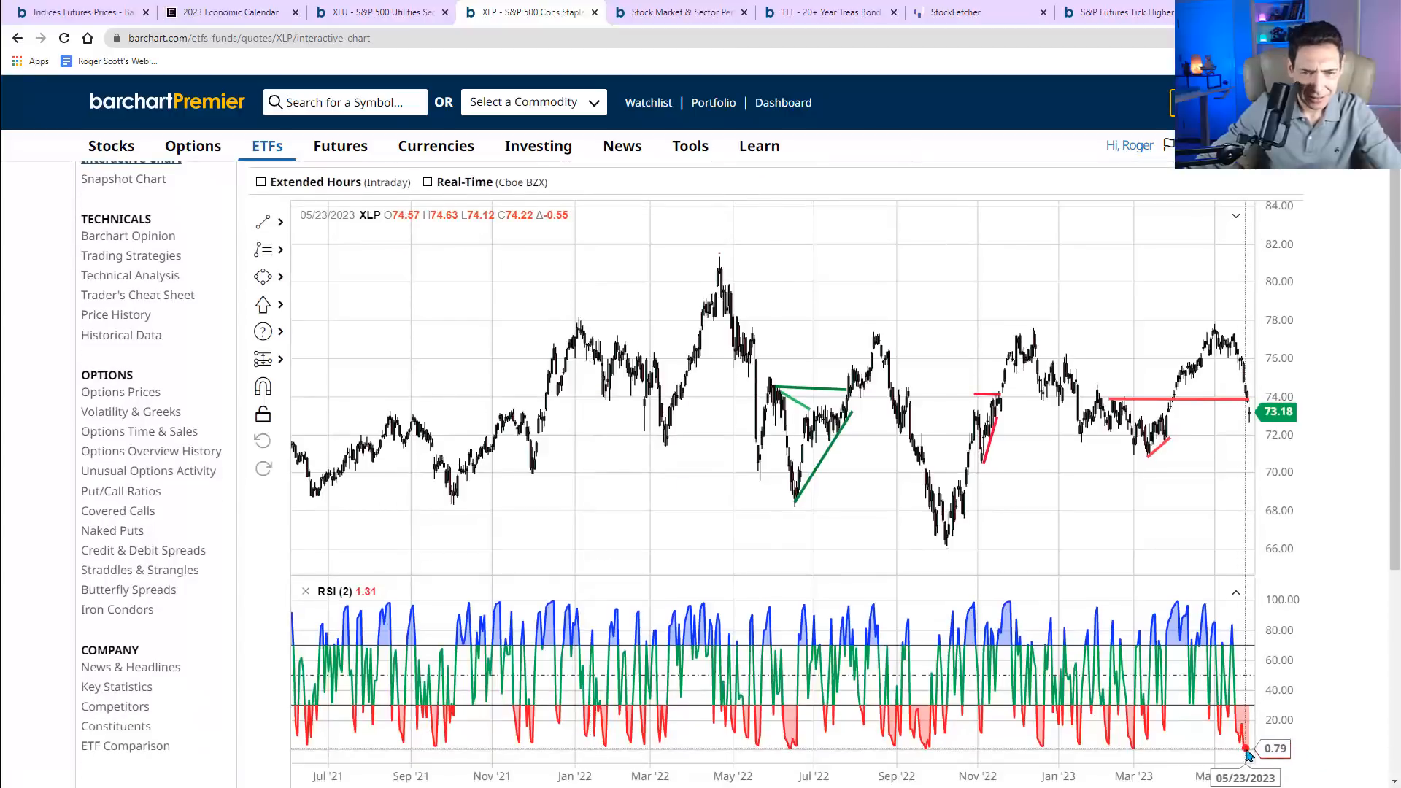
pyautogui.moveTo(1231, 755)
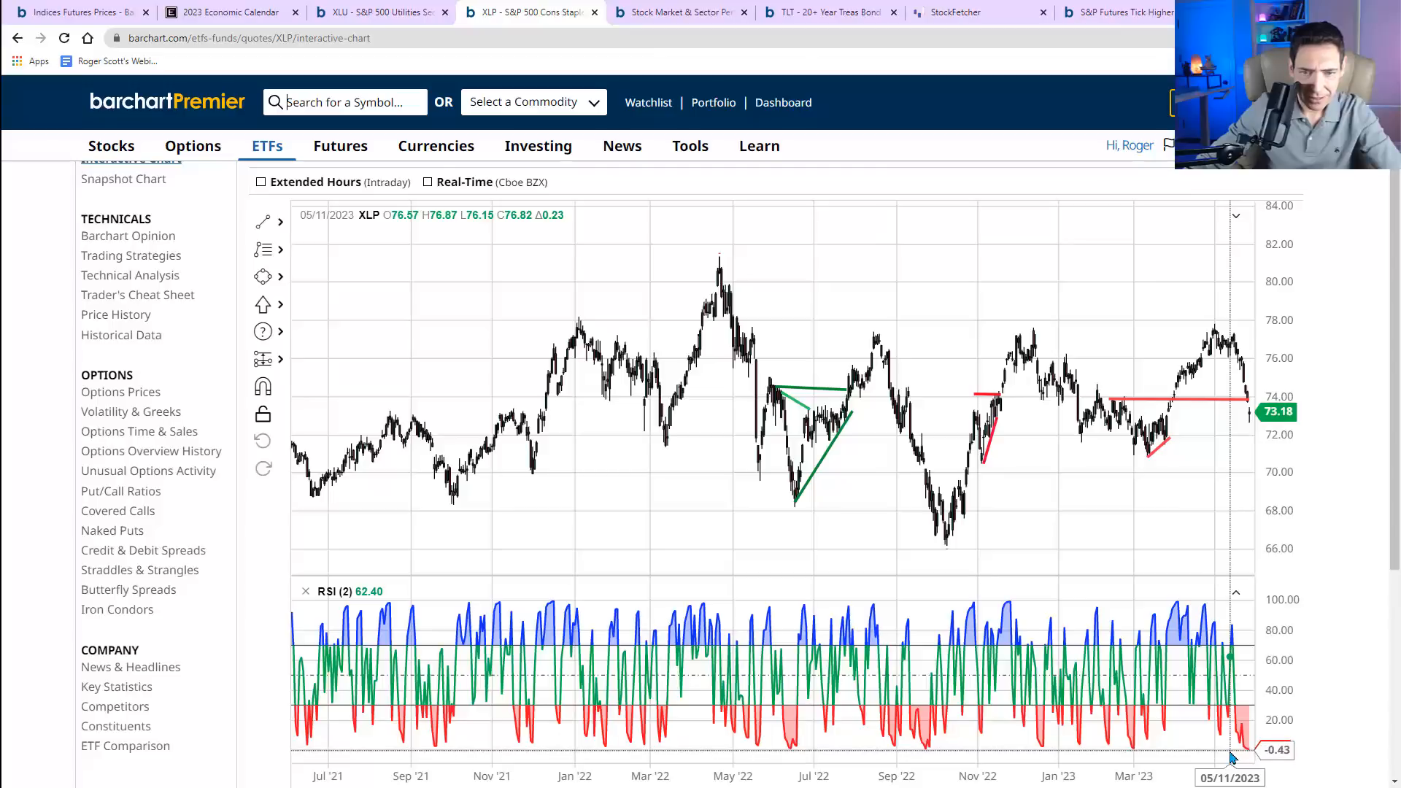
pyautogui.moveTo(903, 748)
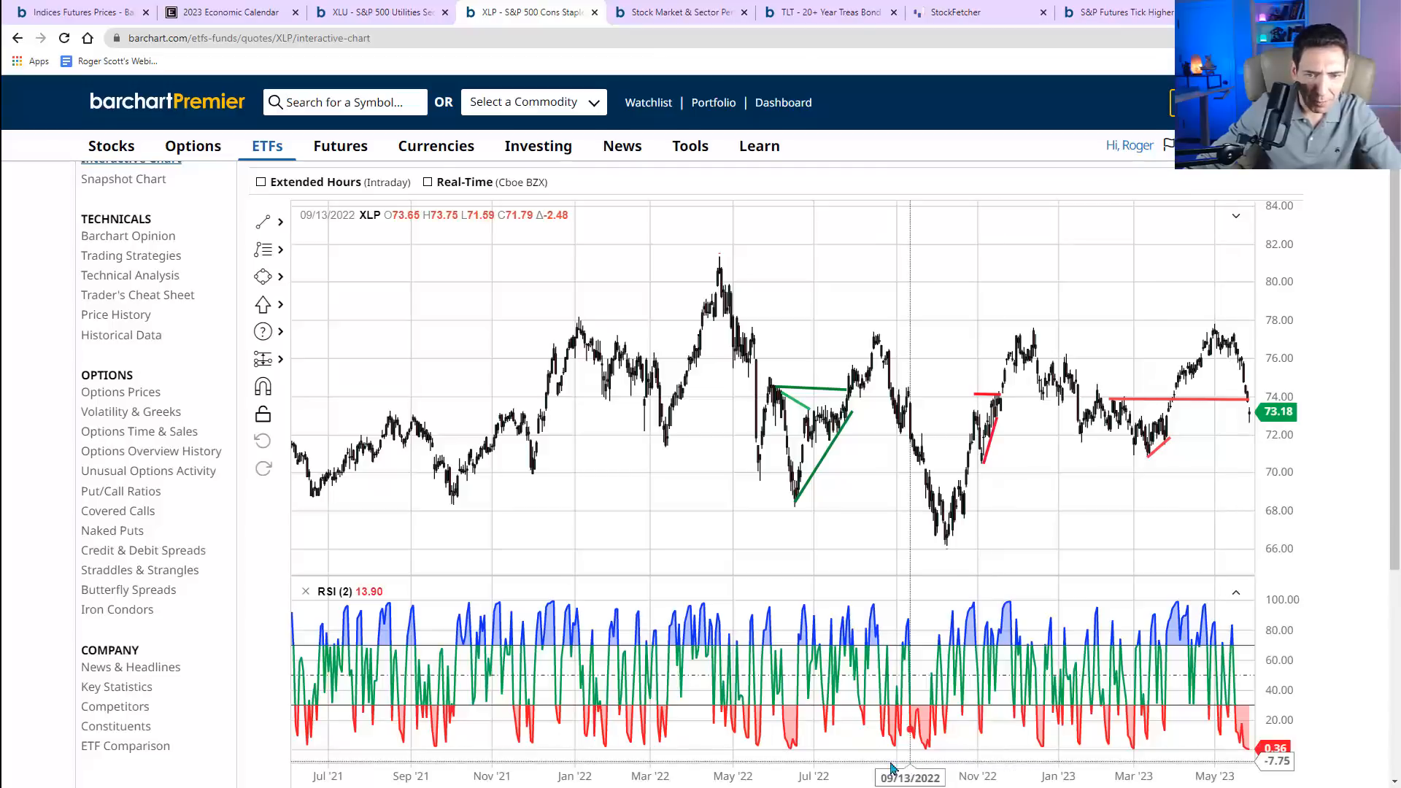
pyautogui.moveTo(919, 755)
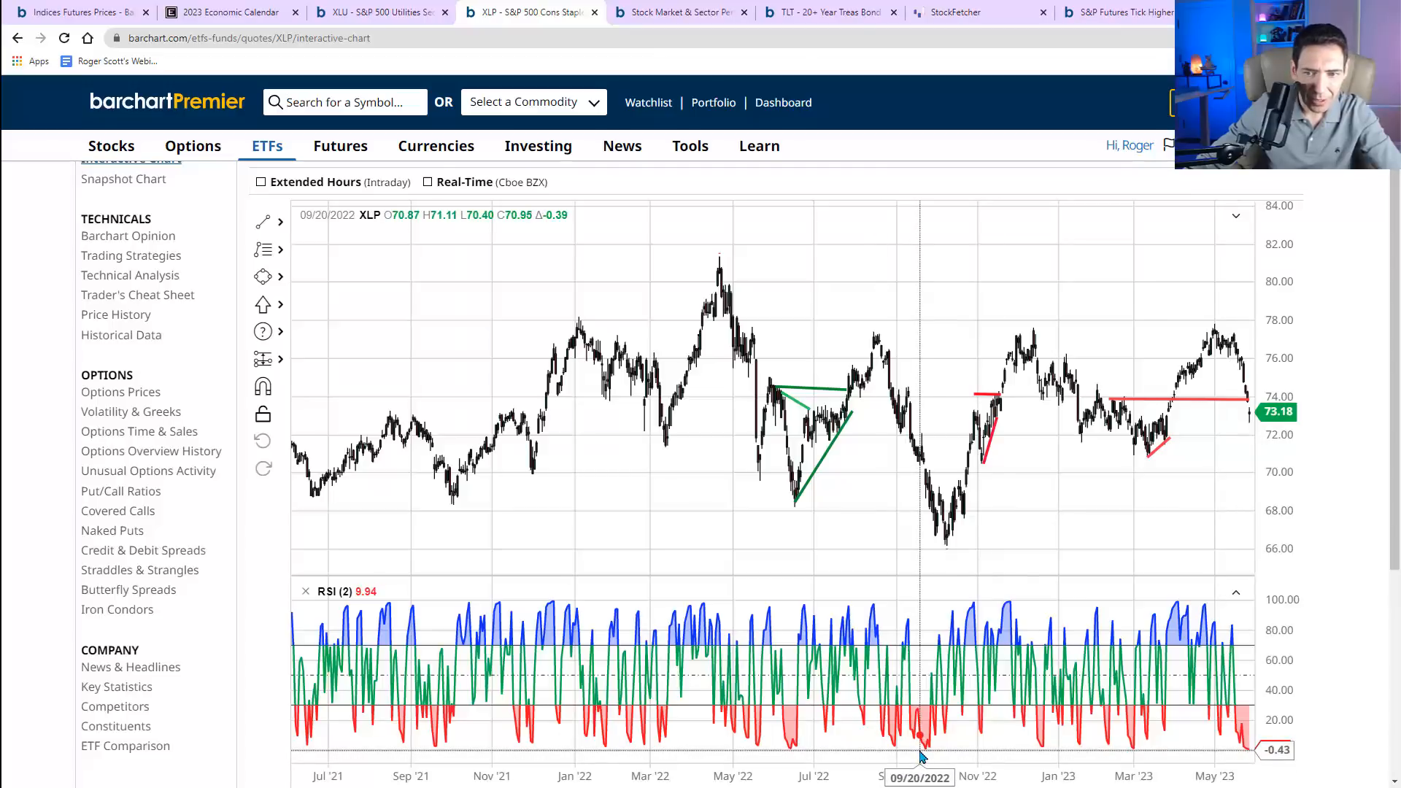
pyautogui.moveTo(1249, 750)
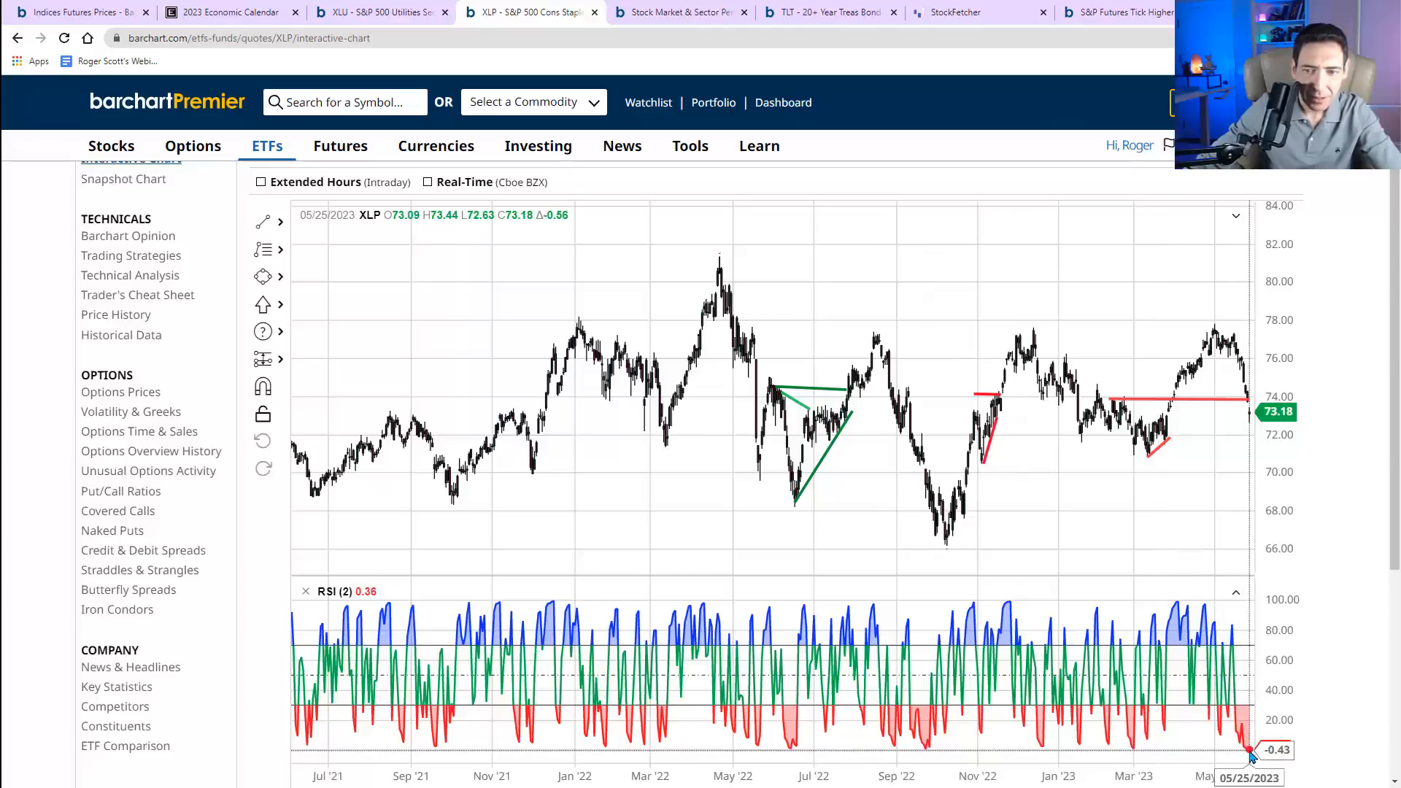
pyautogui.scroll(3)
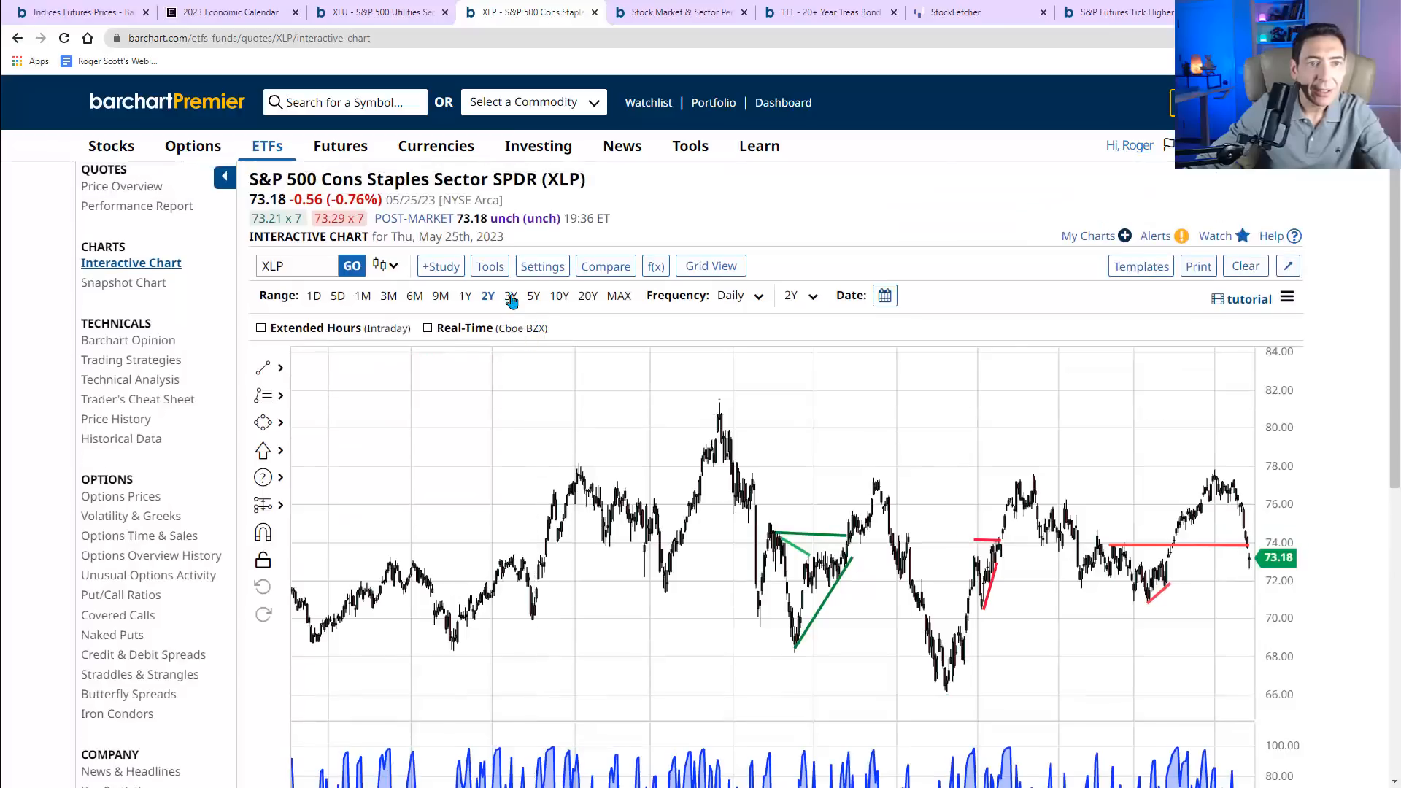
pyautogui.scroll(-3)
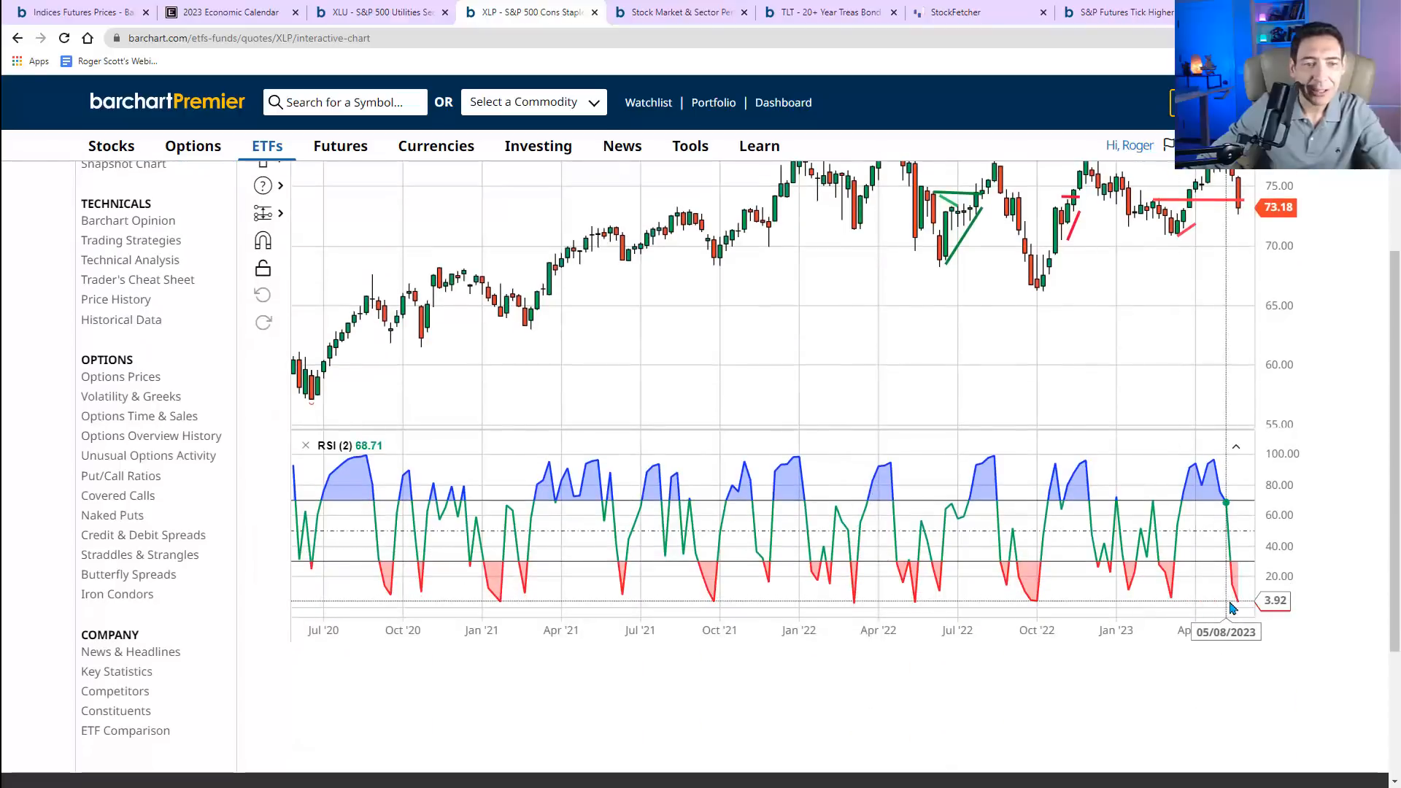
pyautogui.moveTo(640, 429)
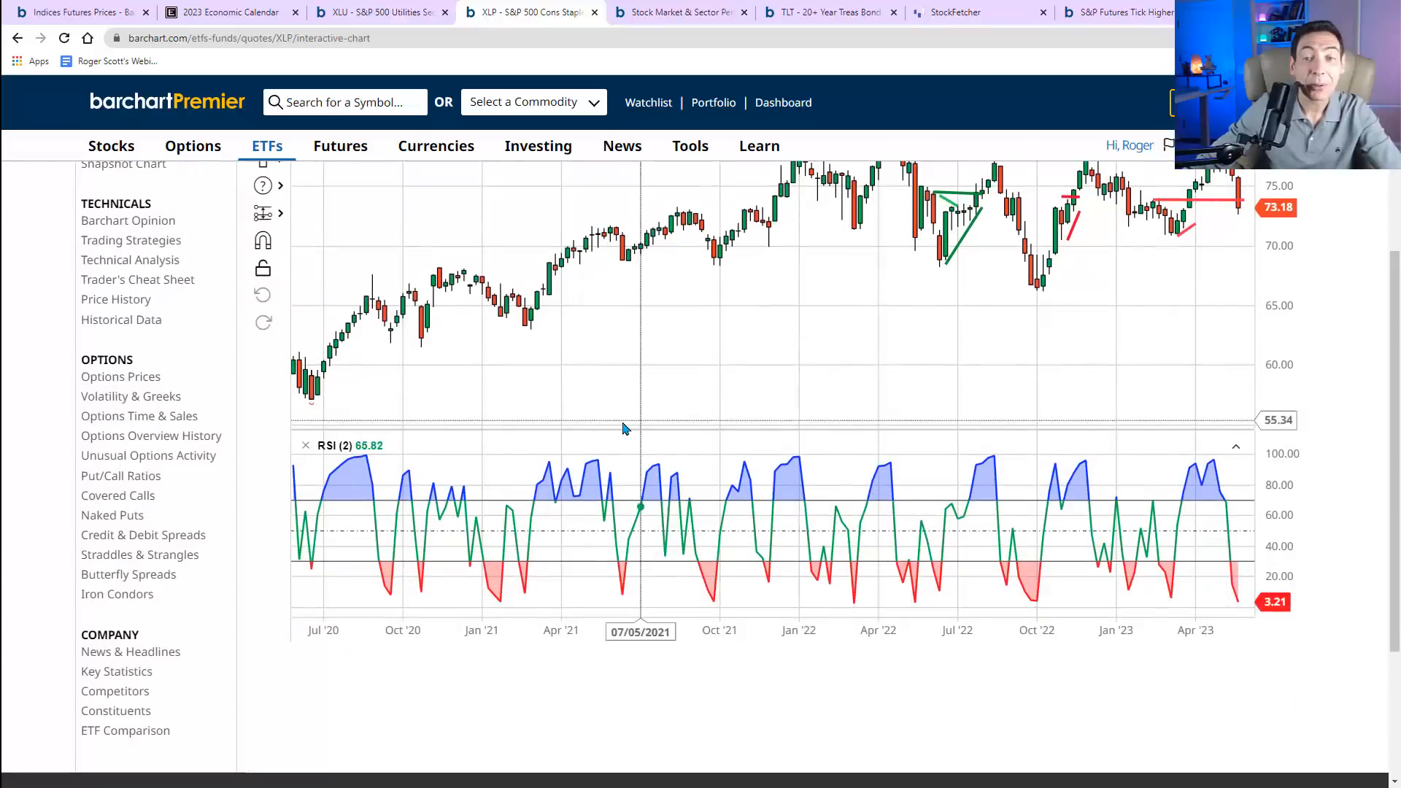
pyautogui.scroll(3)
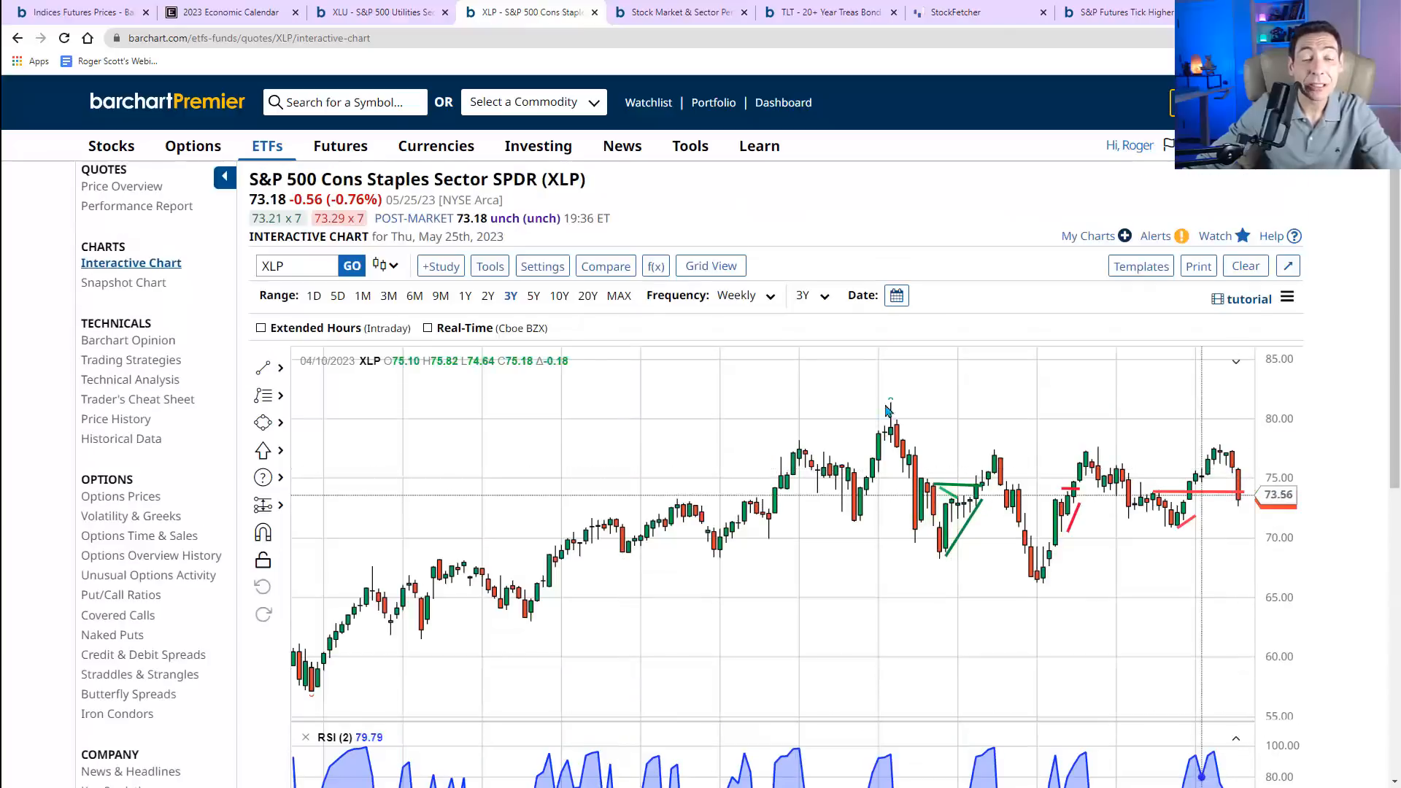
pyautogui.moveTo(753, 203)
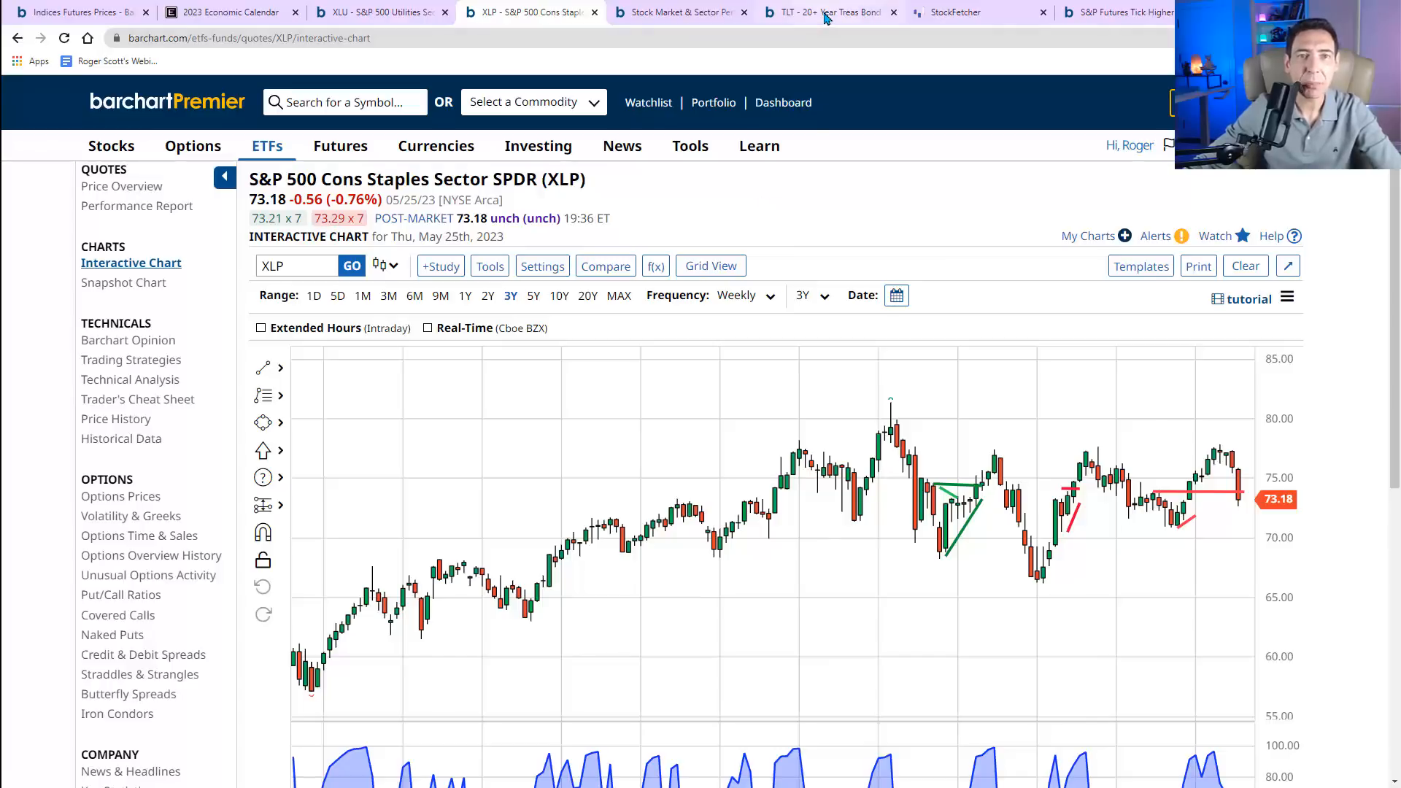
# - View the TLT 9-month daily chart with red range lines and RSI at 10.57
pyautogui.click(827, 12)
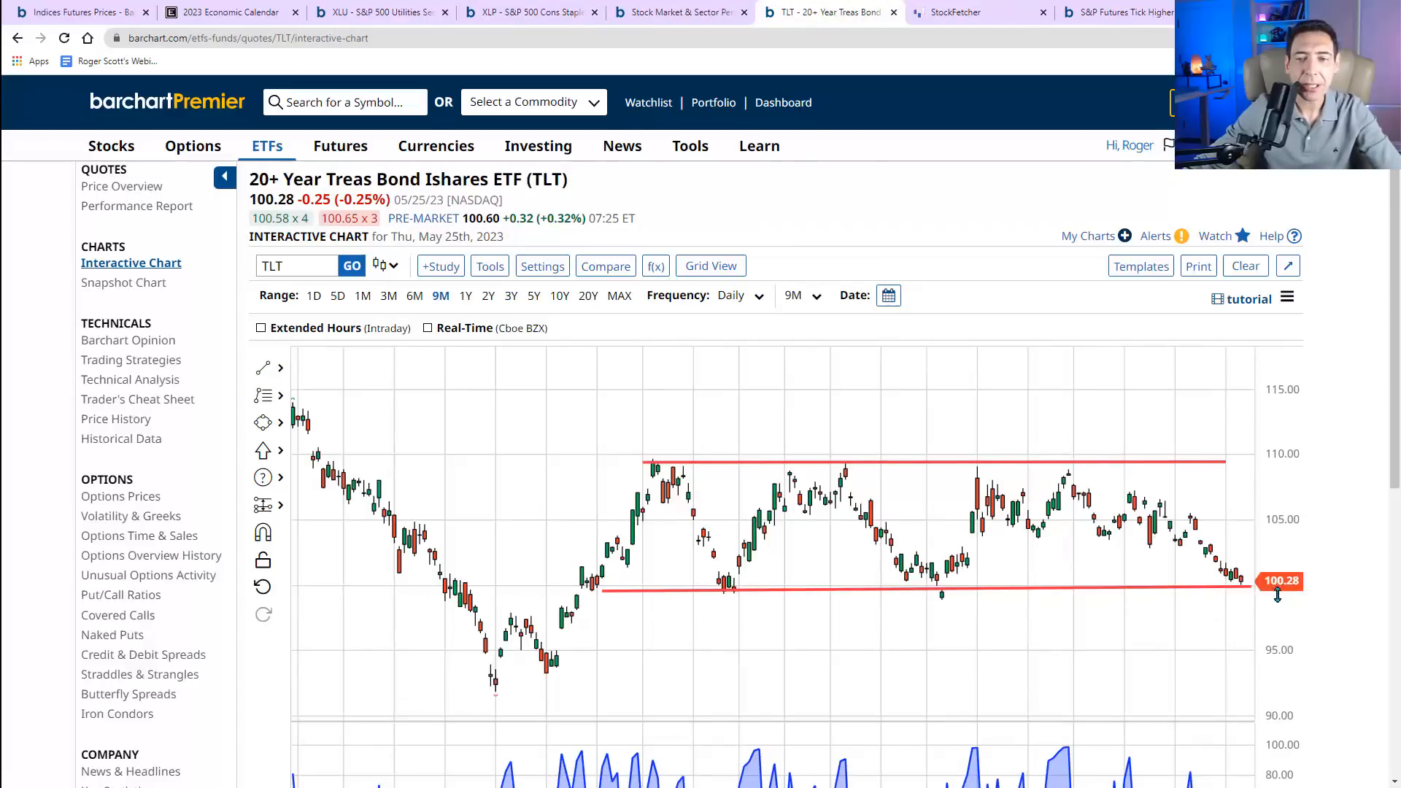
pyautogui.scroll(-3)
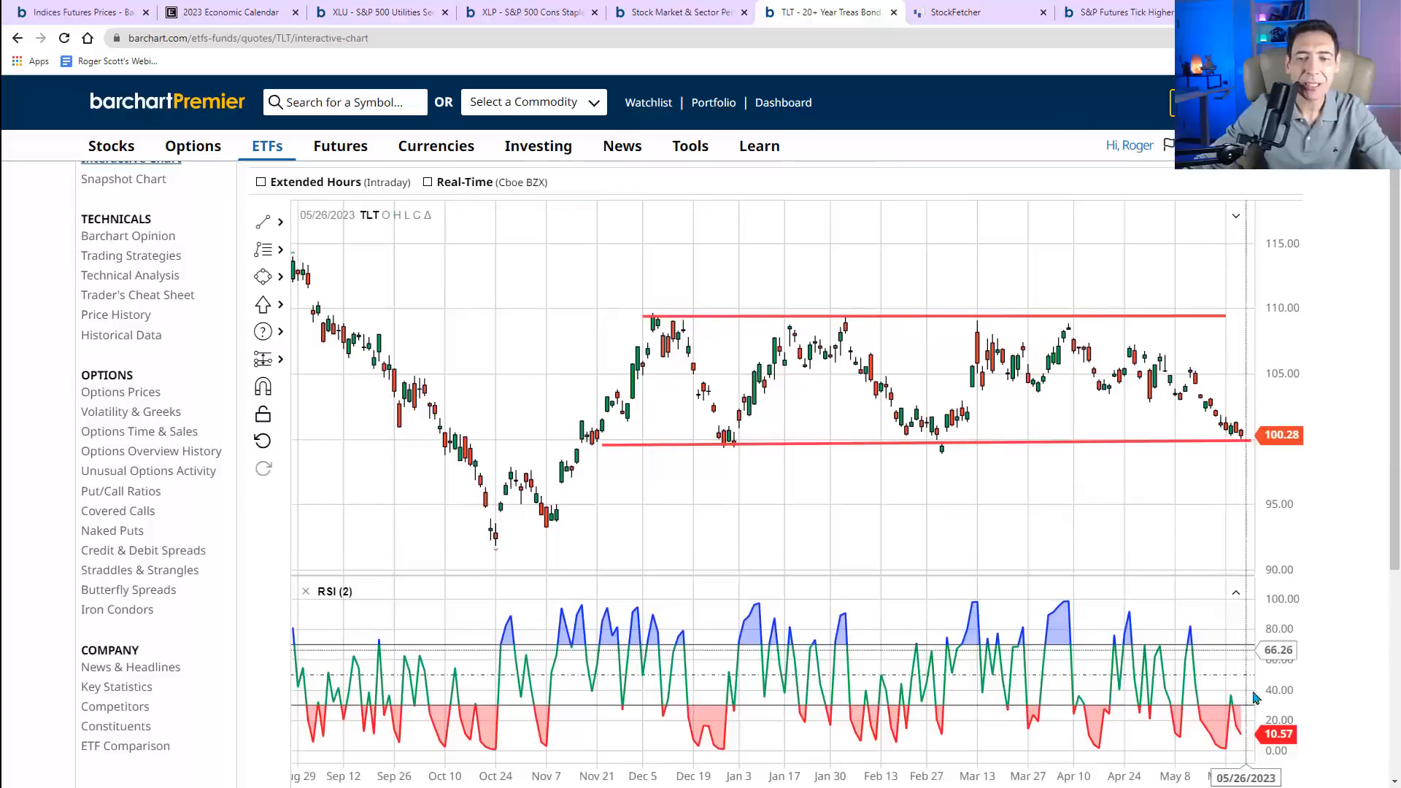
pyautogui.moveTo(1234, 745)
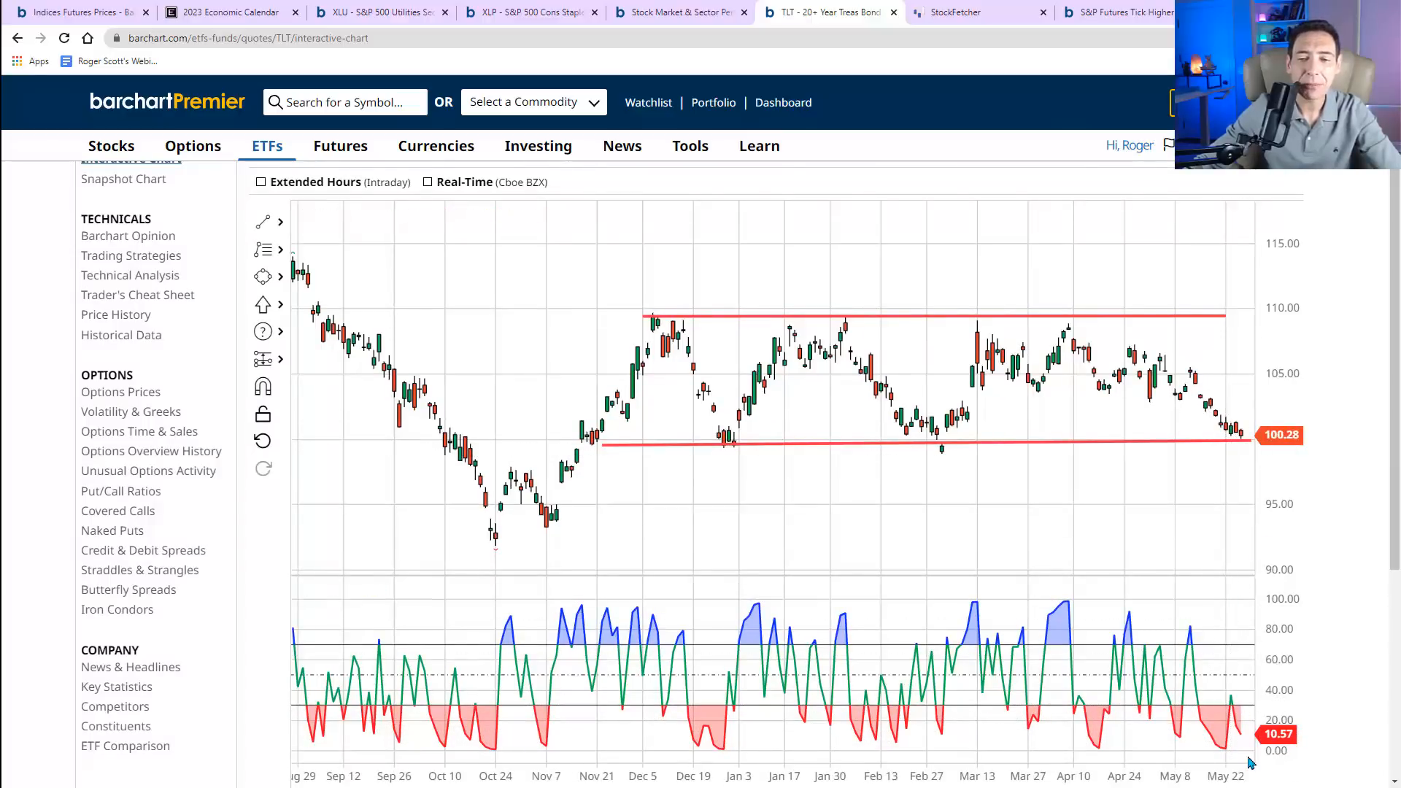
pyautogui.moveTo(1235, 444)
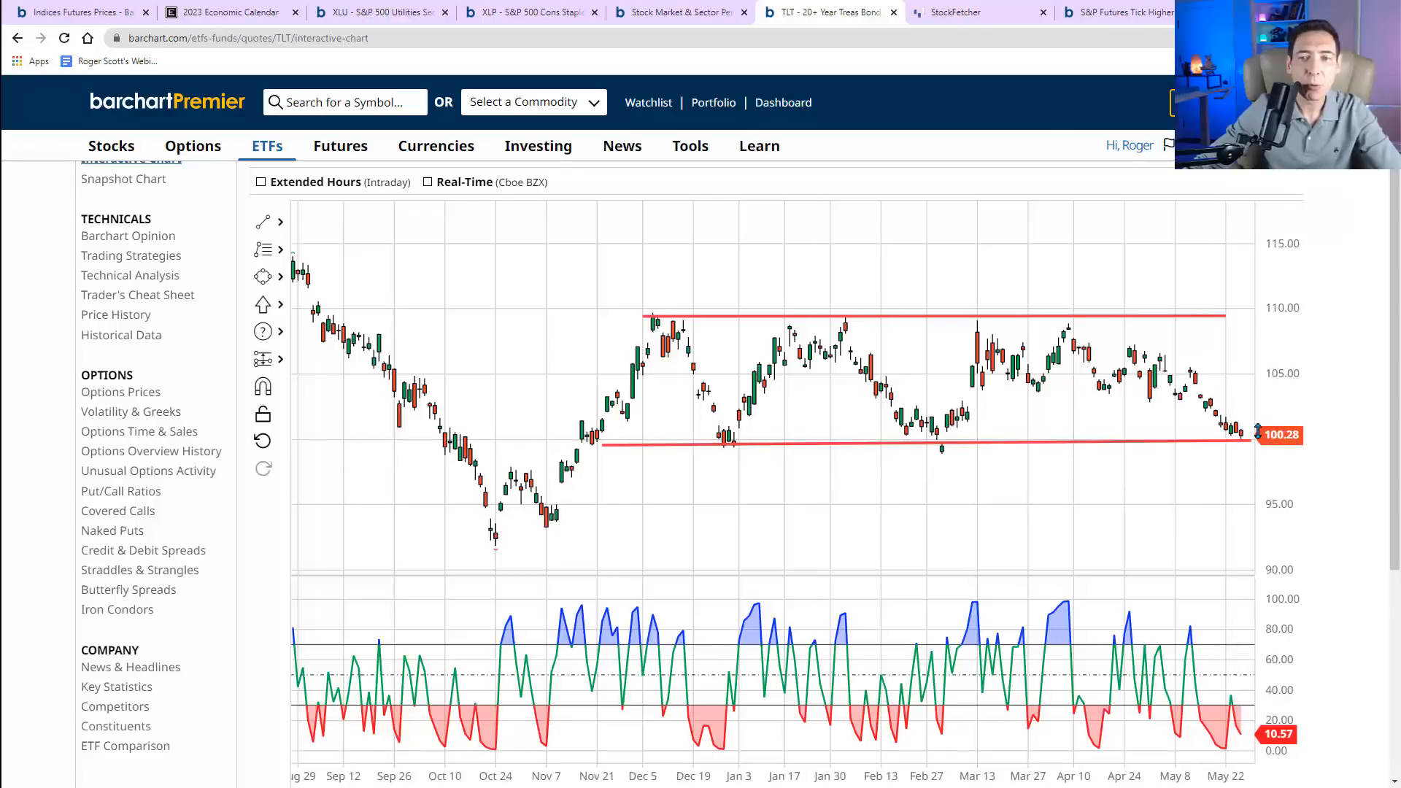
pyautogui.moveTo(1358, 465)
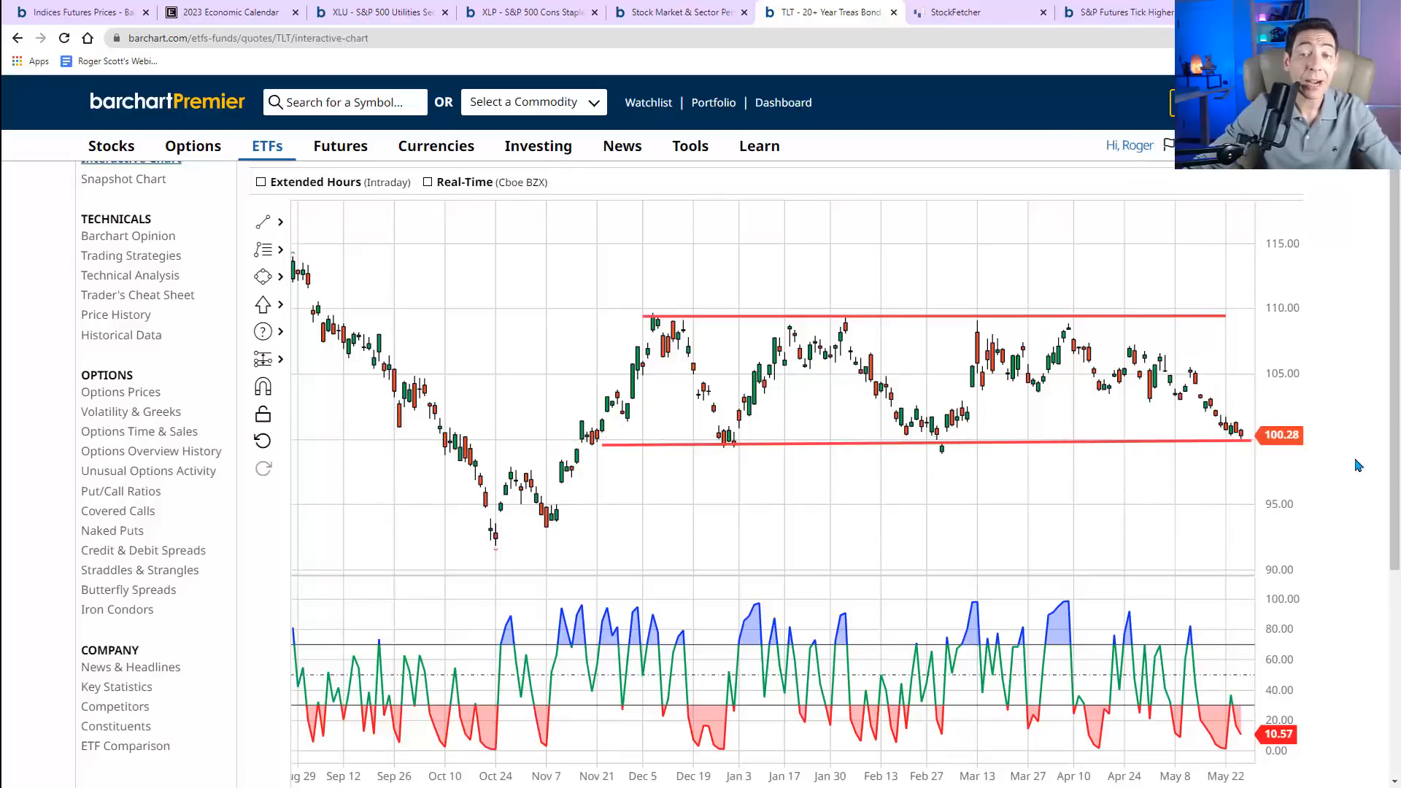
pyautogui.moveTo(1240, 445)
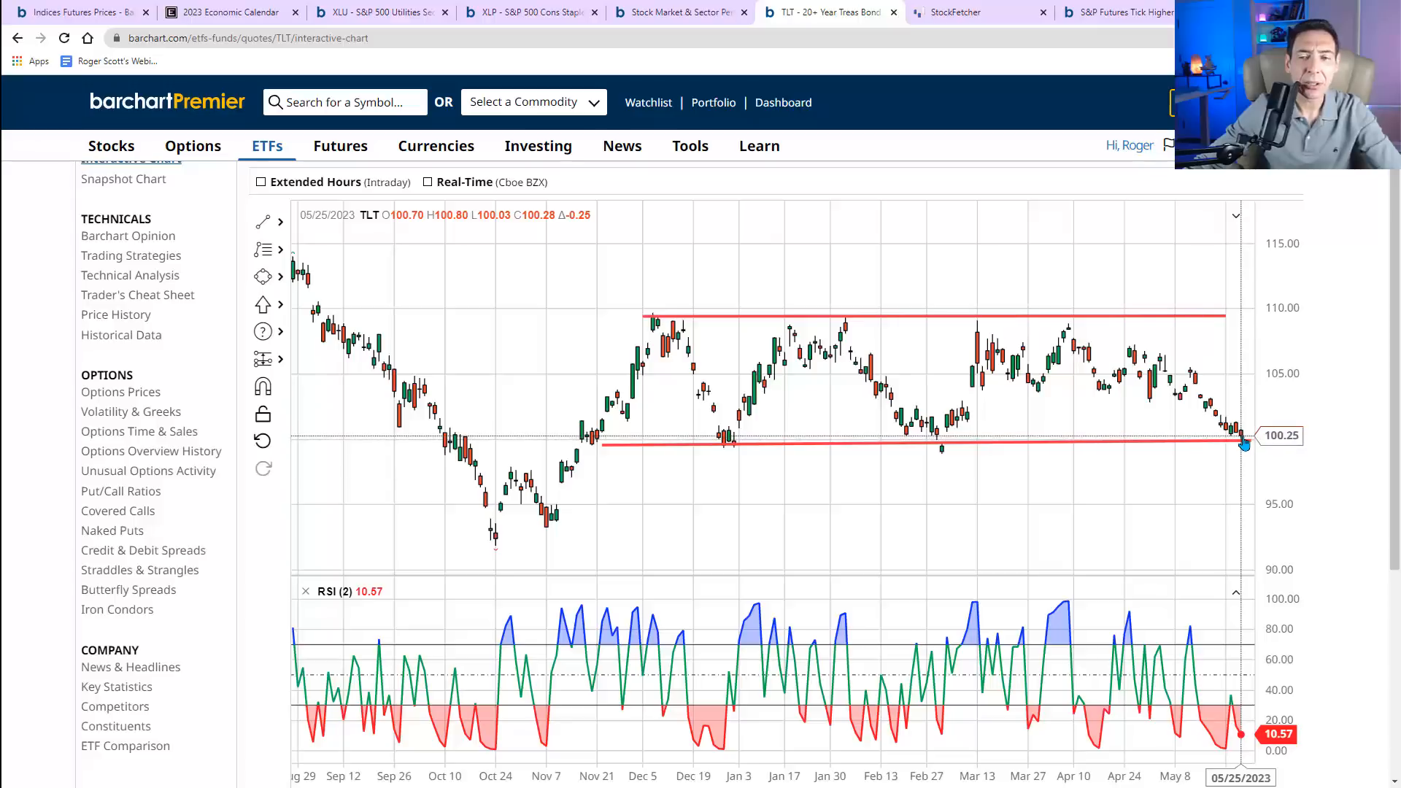
pyautogui.moveTo(1356, 422)
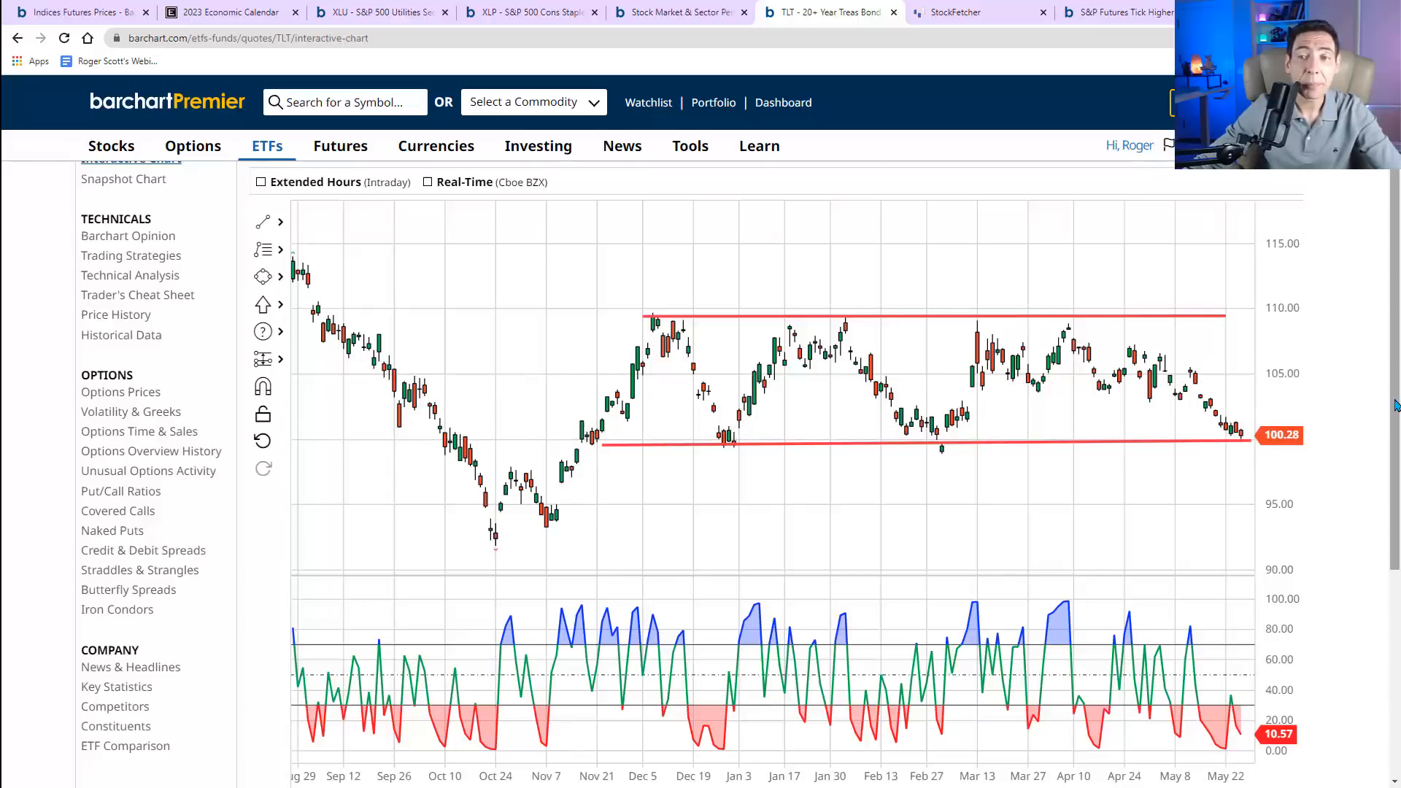
pyautogui.scroll(3)
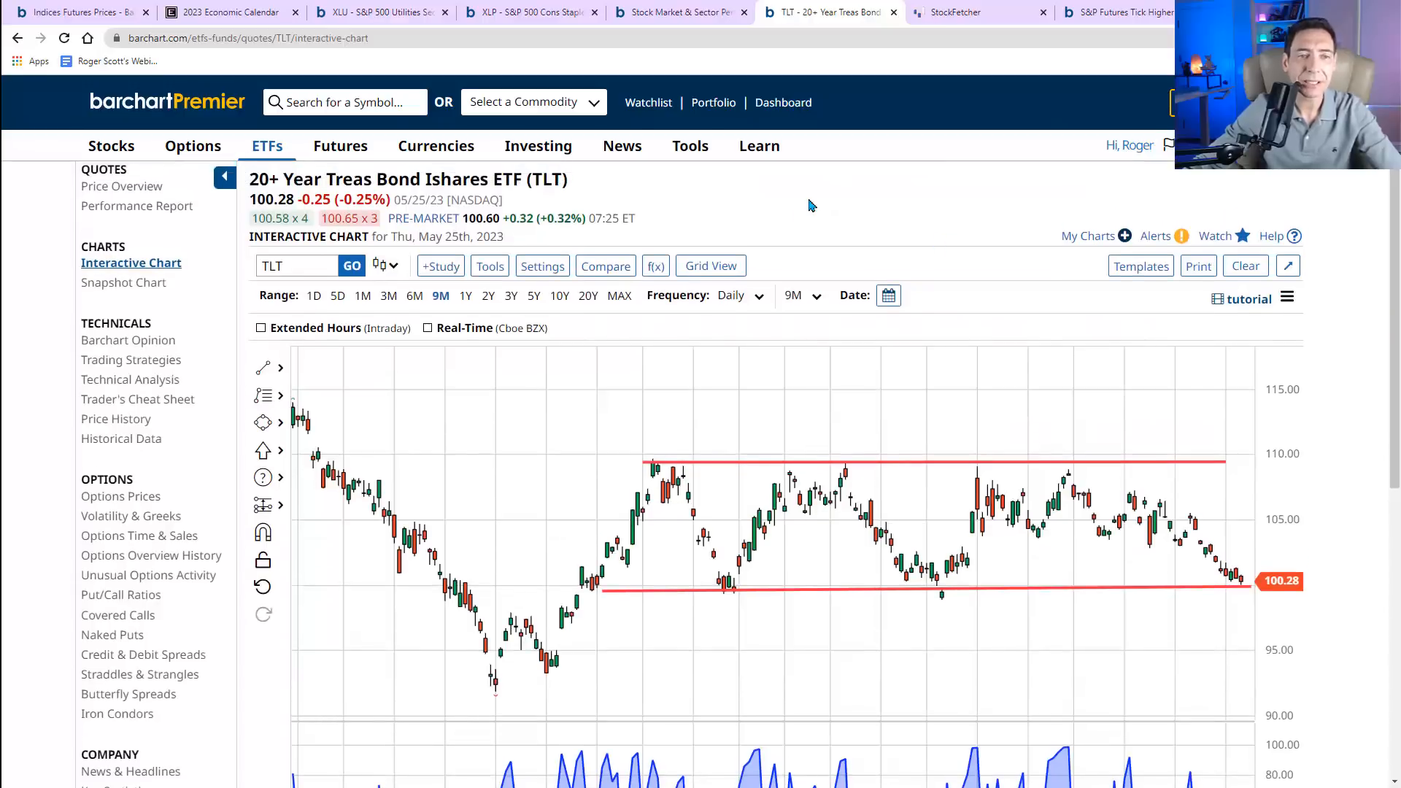
pyautogui.moveTo(820, 194)
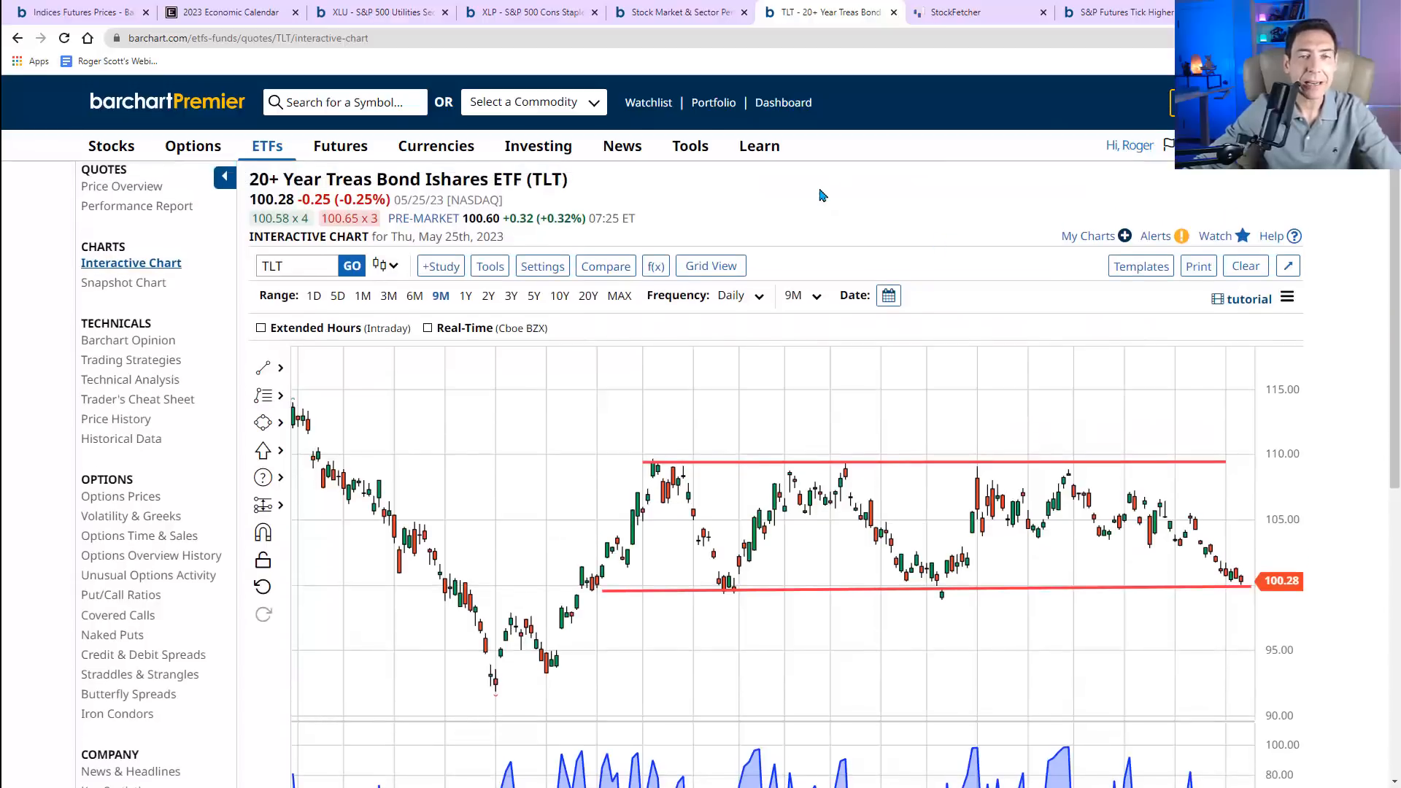
# - Scroll the StockFetcher sector ETF charts again, then bring up the May 22–26 economic calendar
pyautogui.click(956, 11)
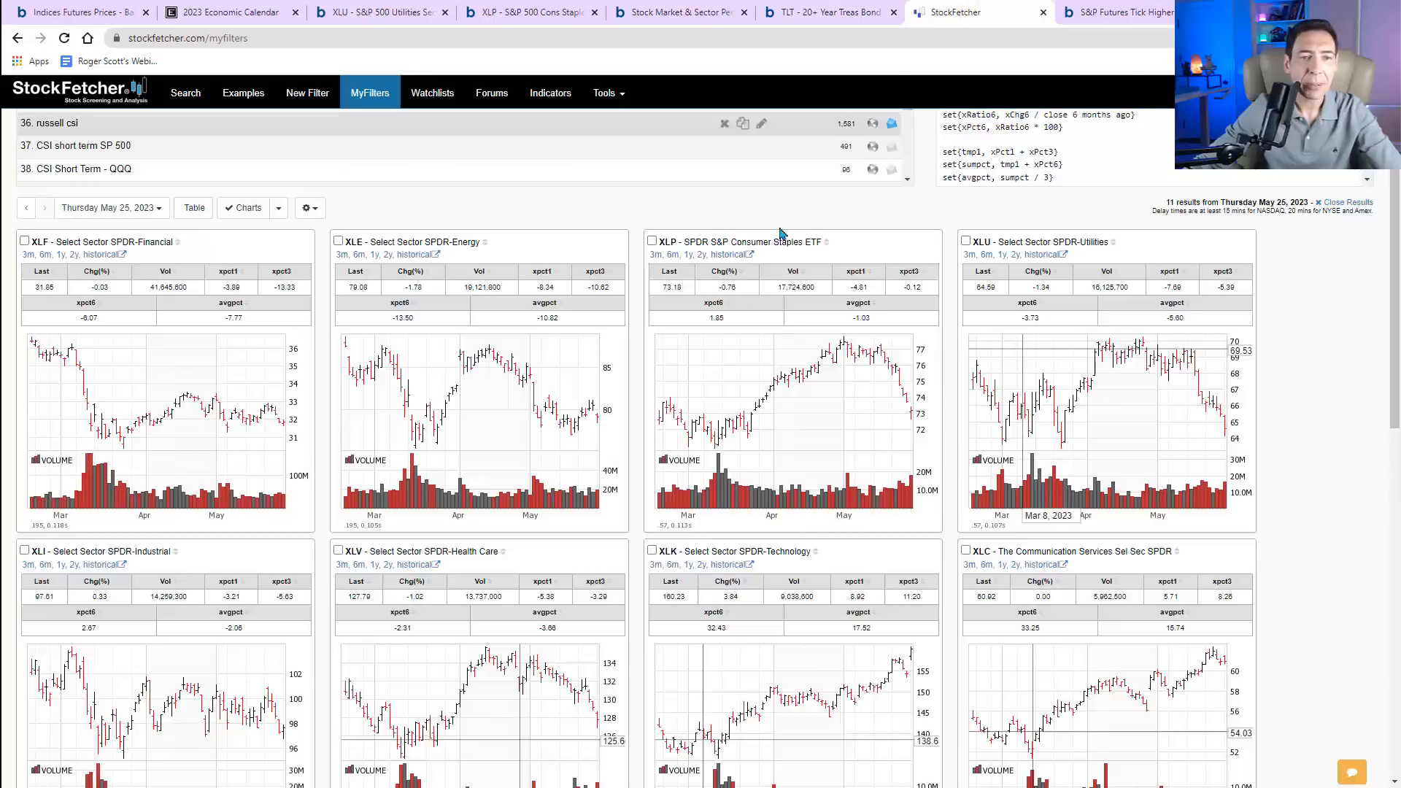
pyautogui.moveTo(904, 438)
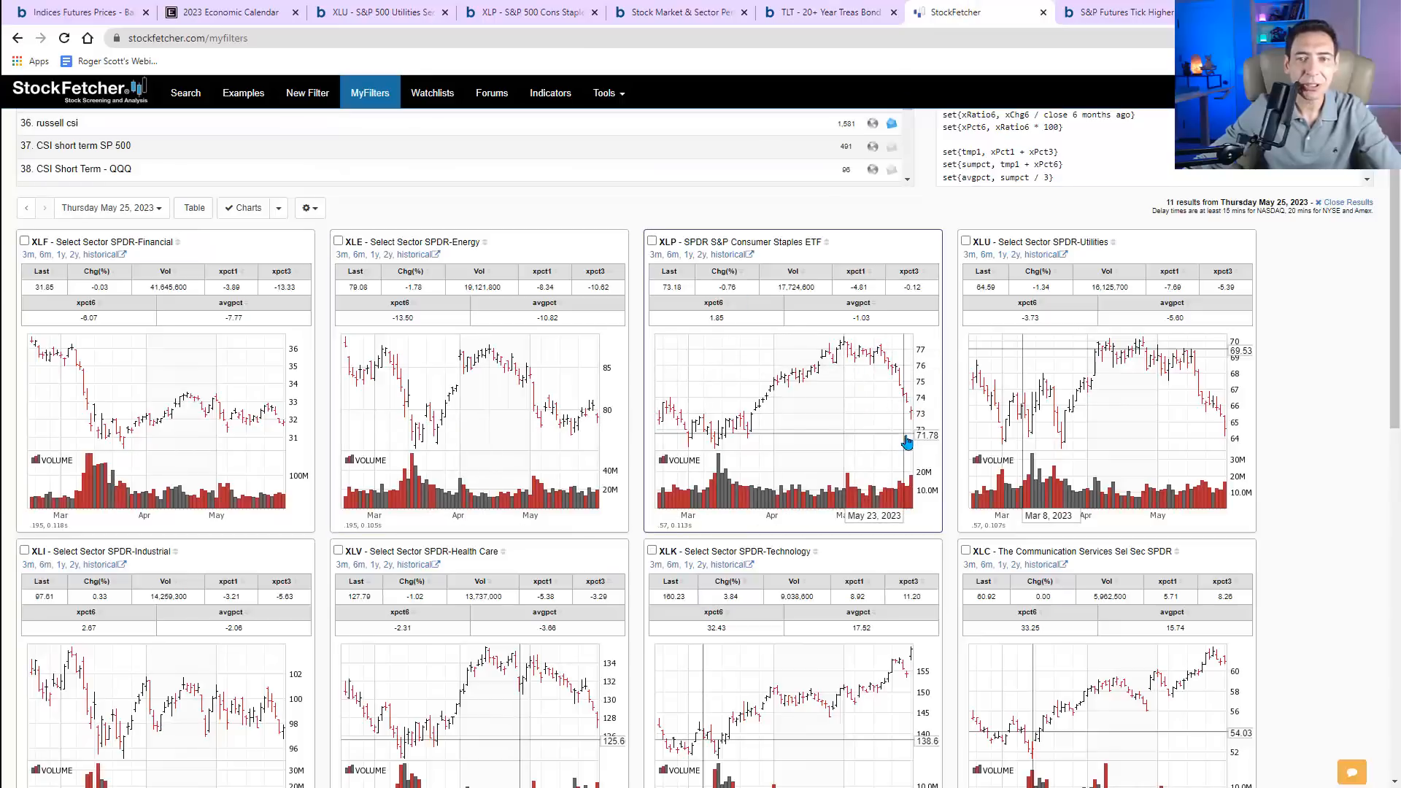
pyautogui.moveTo(1189, 386)
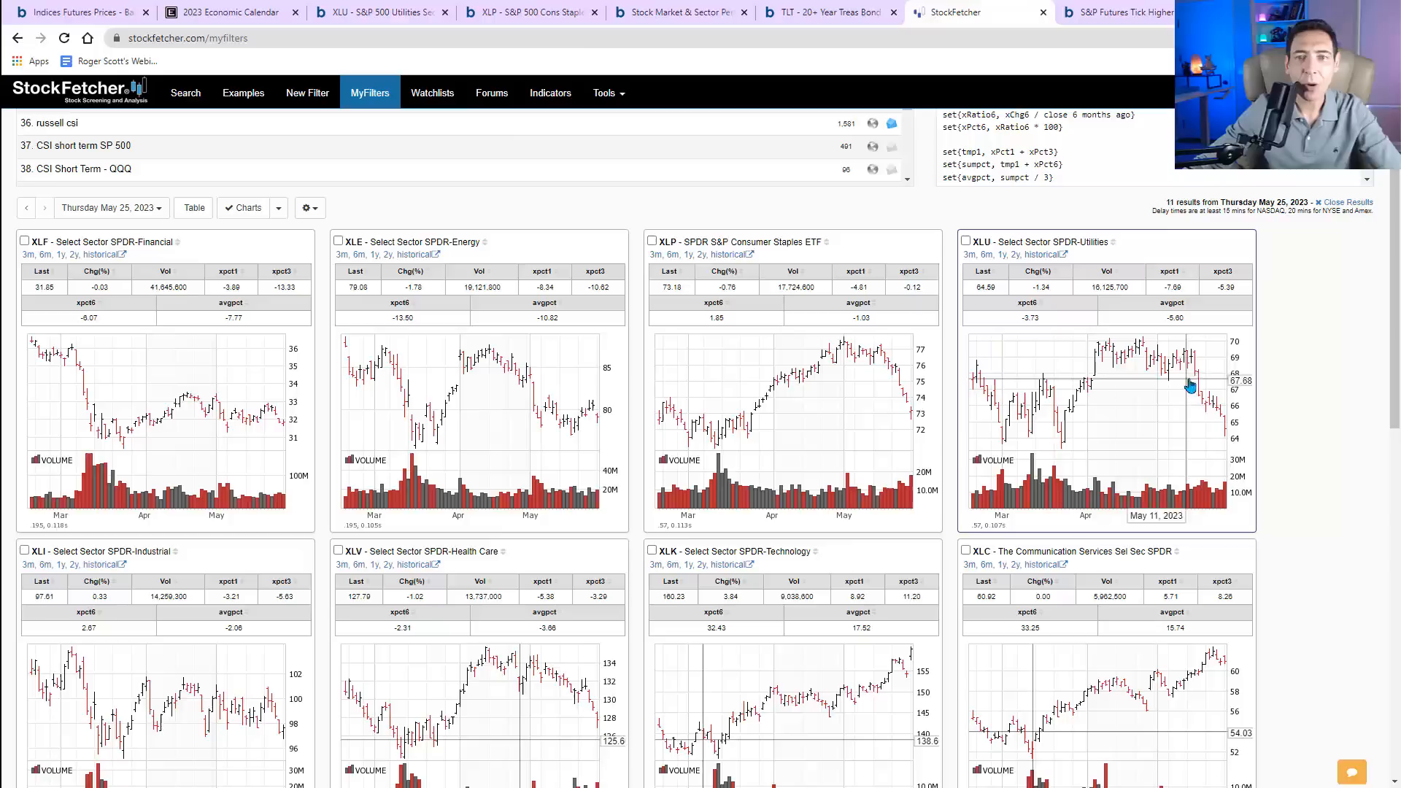
pyautogui.moveTo(1224, 446)
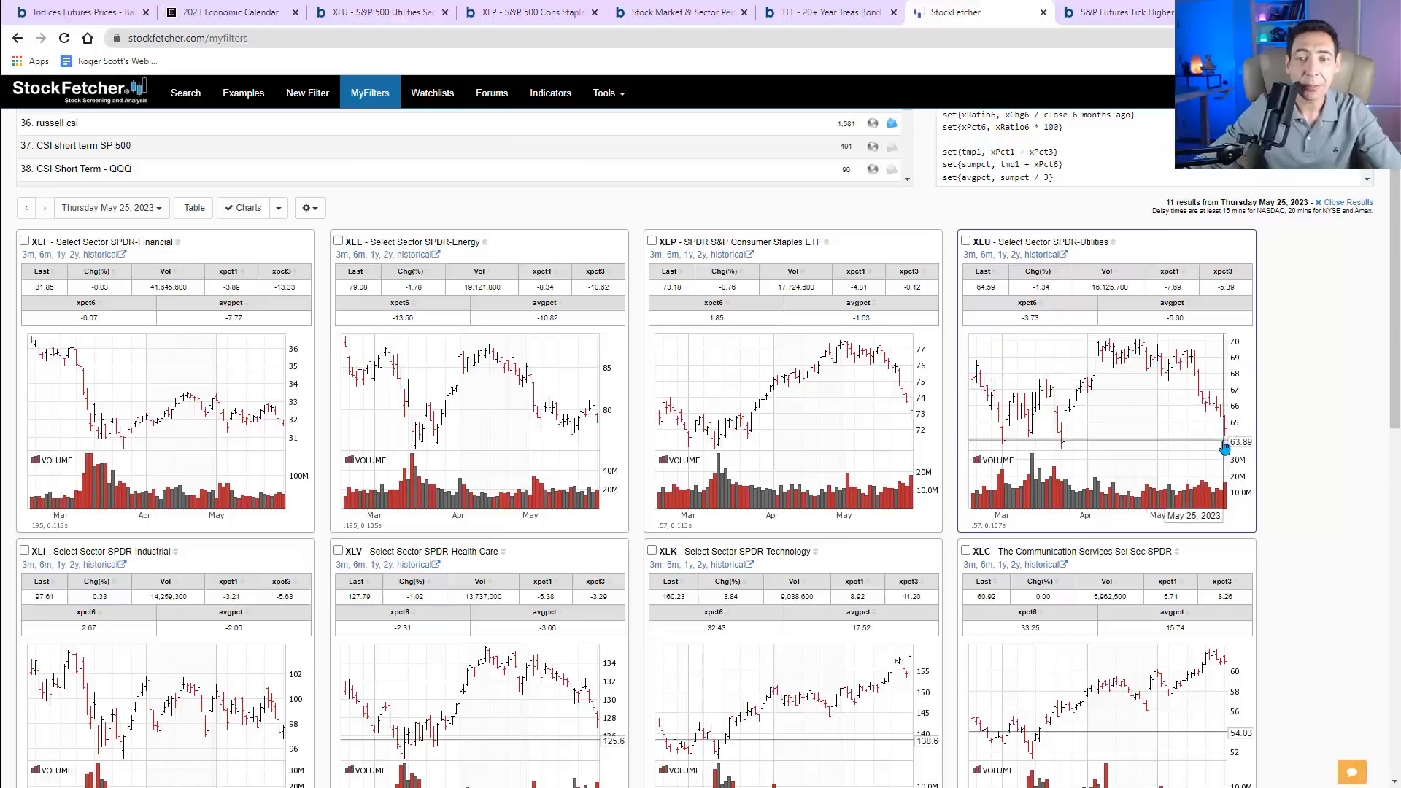
pyautogui.scroll(-3)
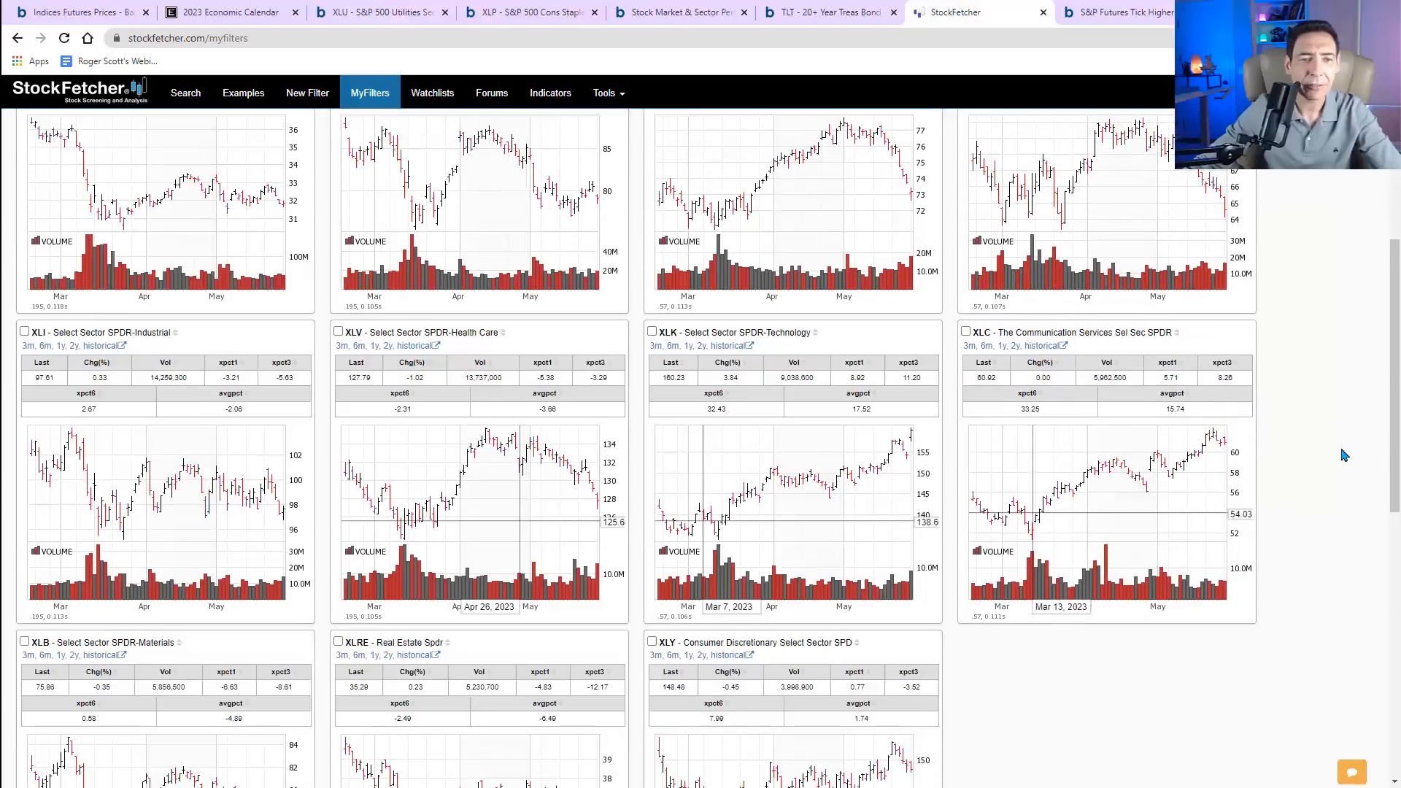
pyautogui.scroll(-3)
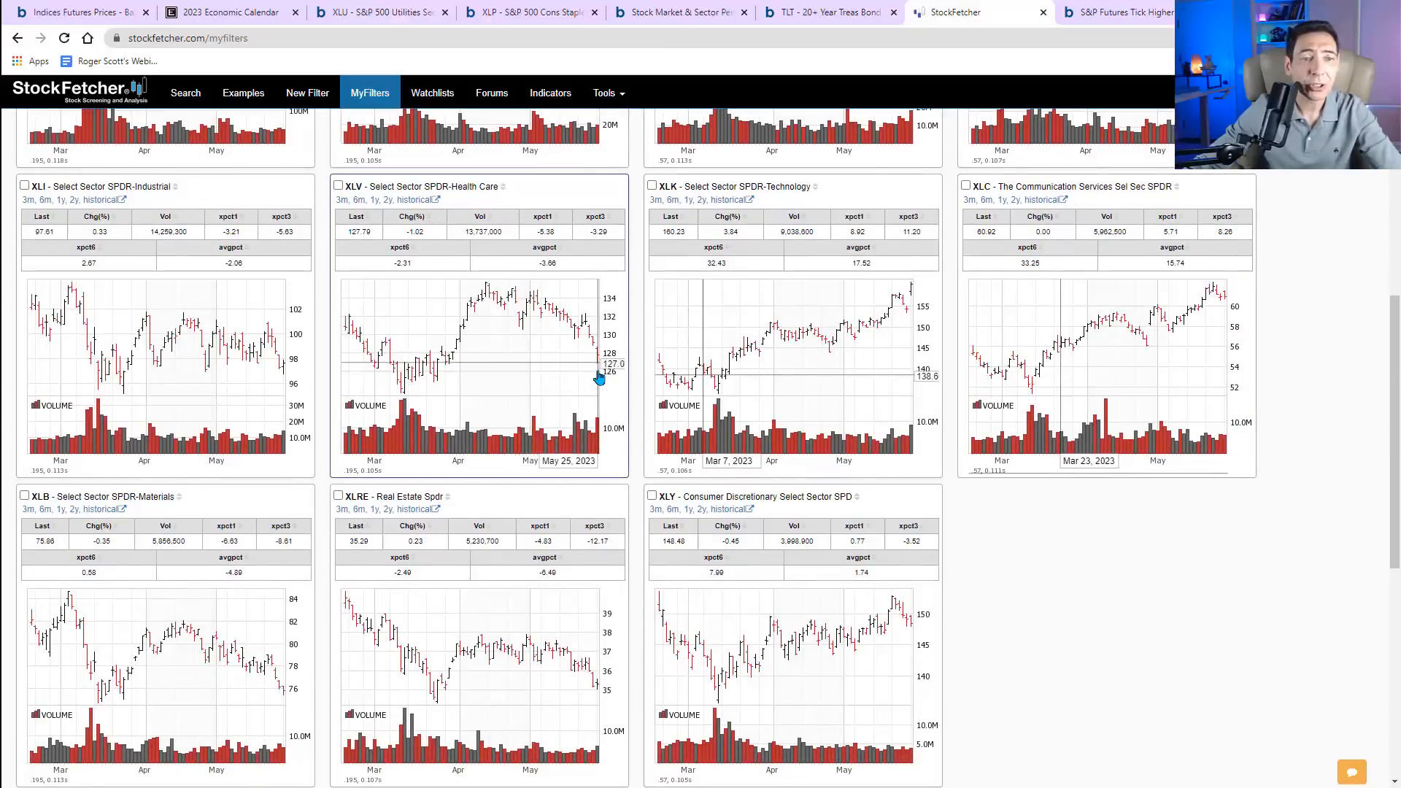
pyautogui.moveTo(579, 378)
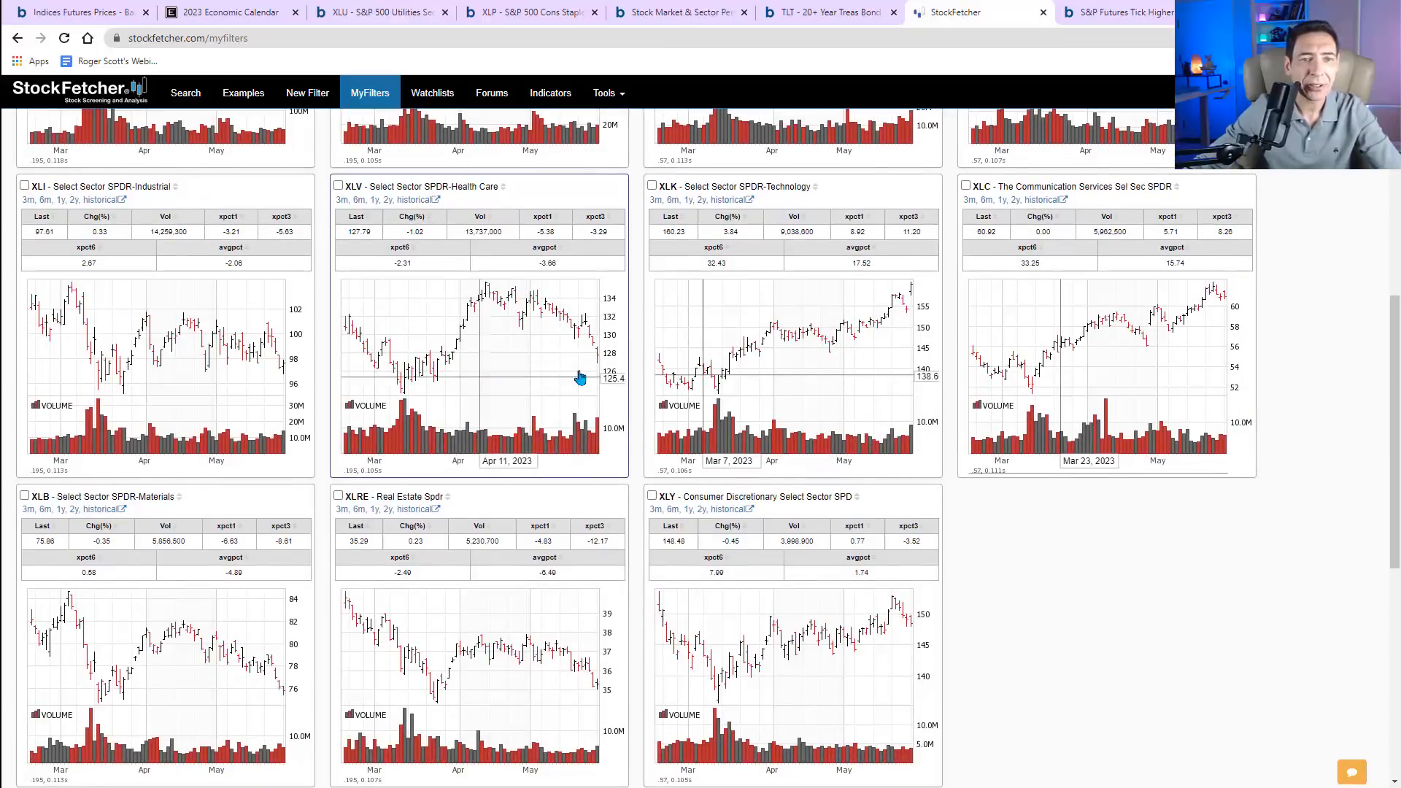
pyautogui.moveTo(1097, 597)
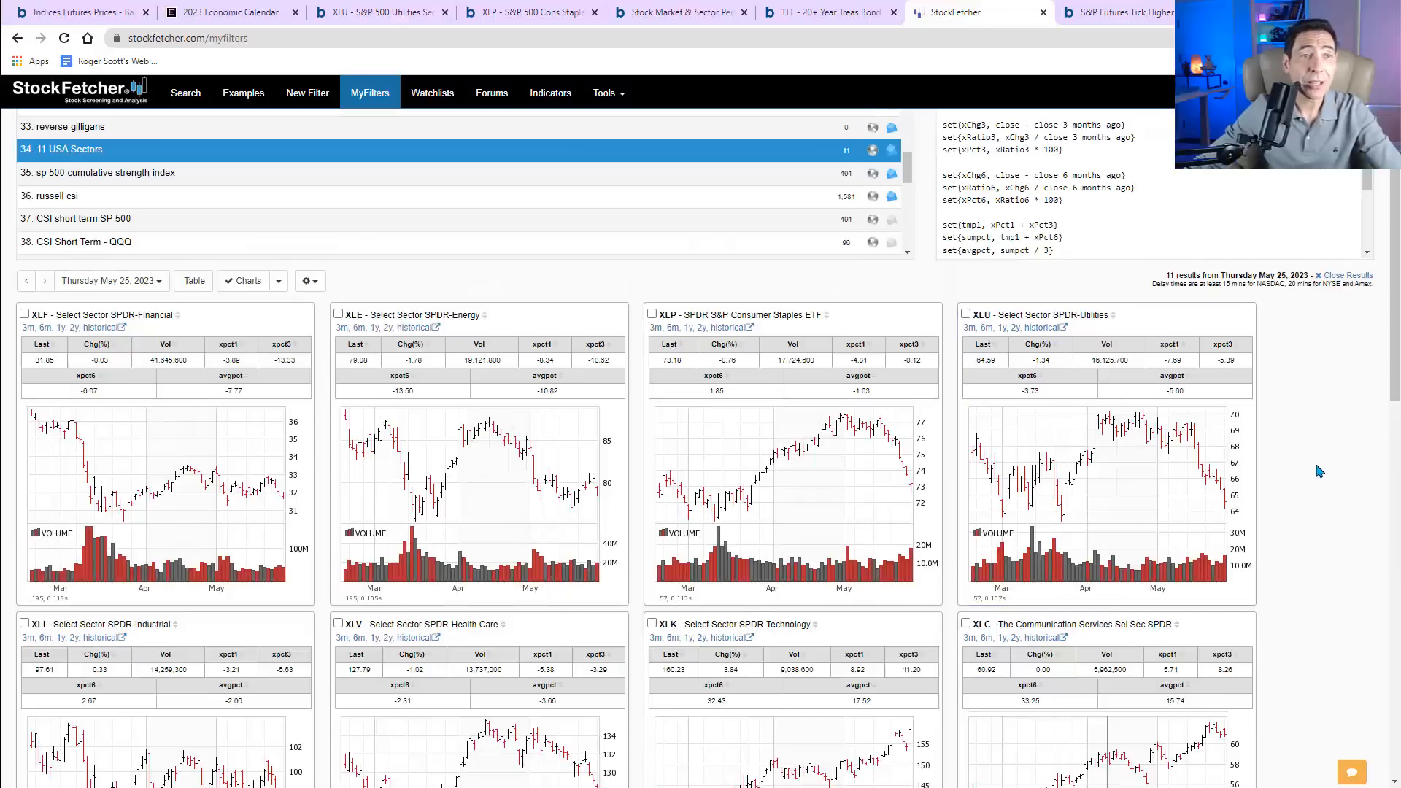
pyautogui.click(228, 12)
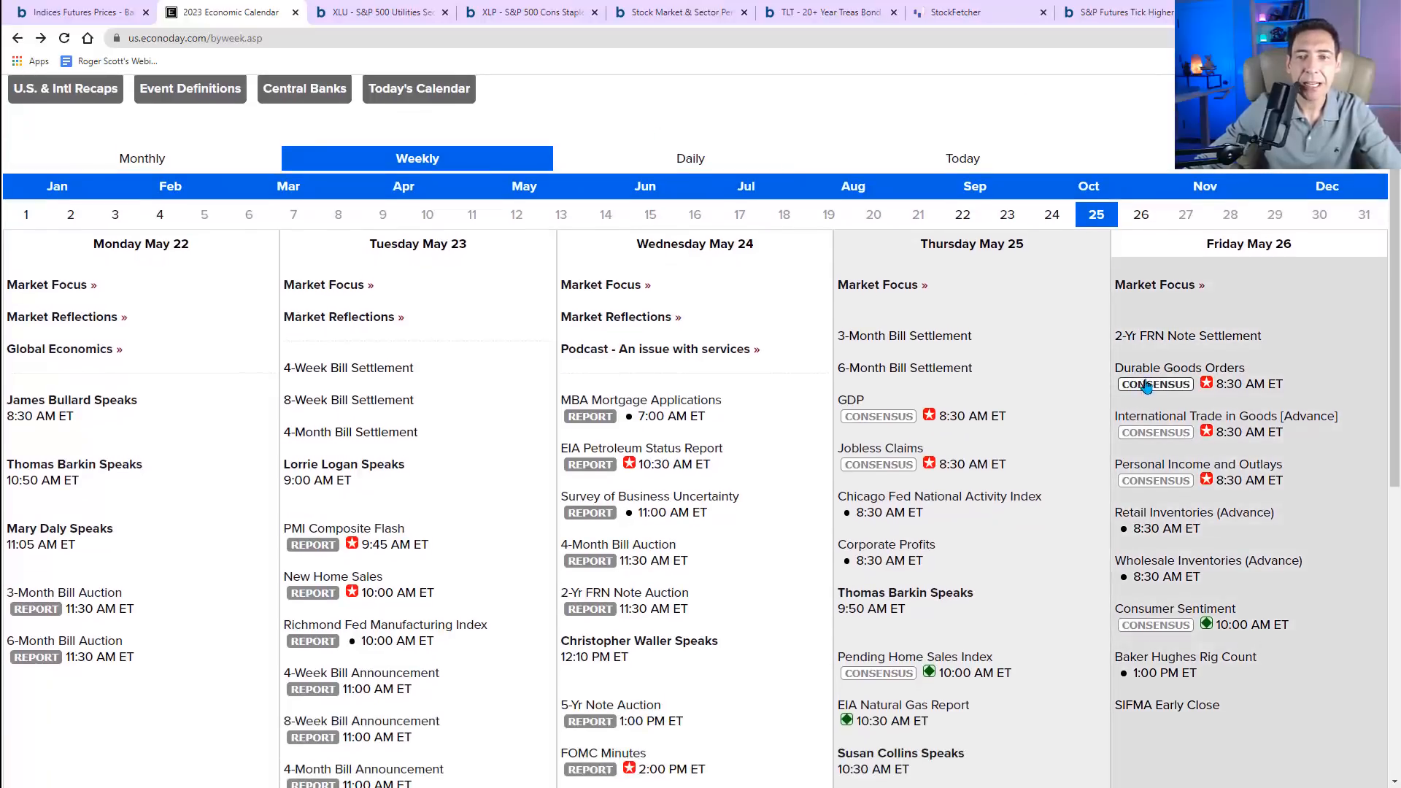
pyautogui.moveTo(1213, 434)
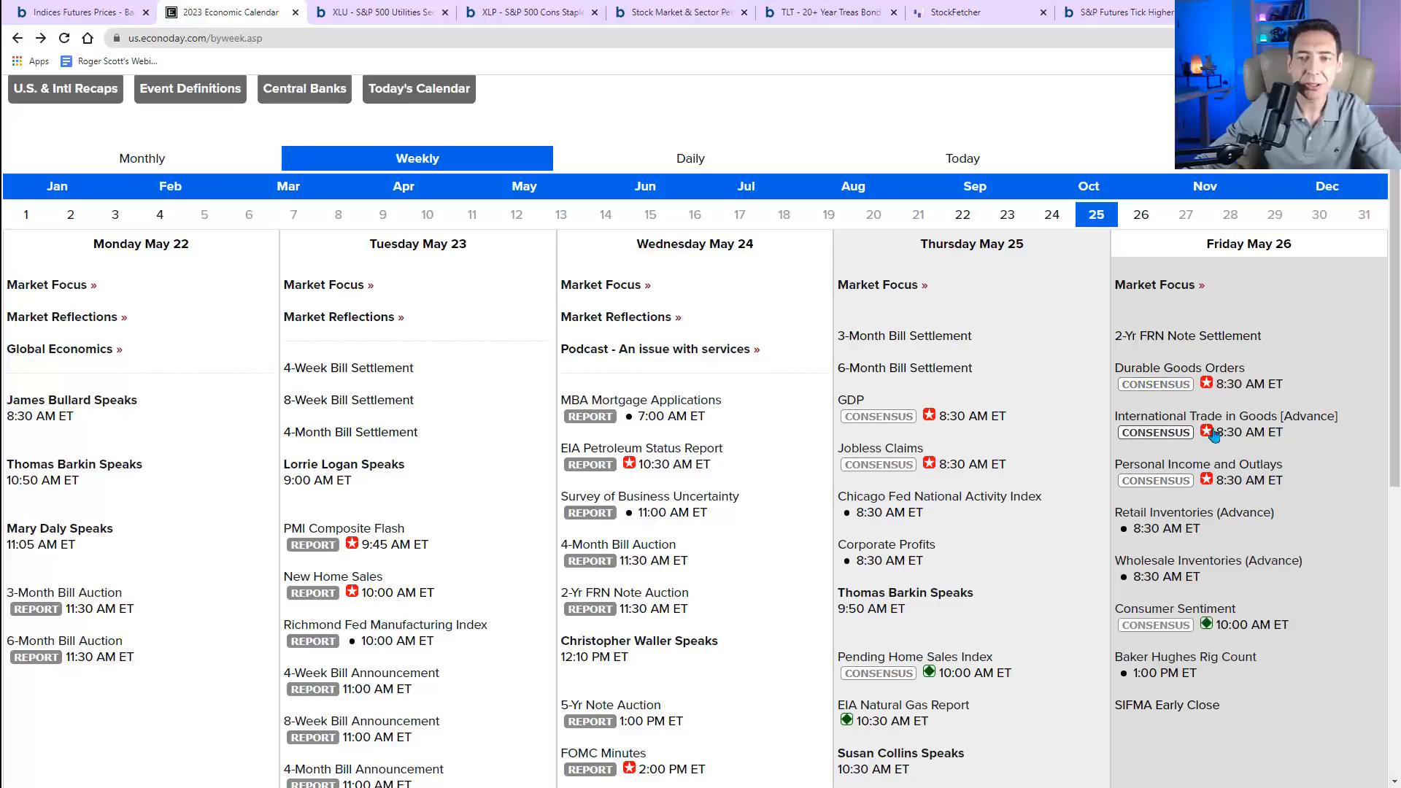
pyautogui.moveTo(1161, 474)
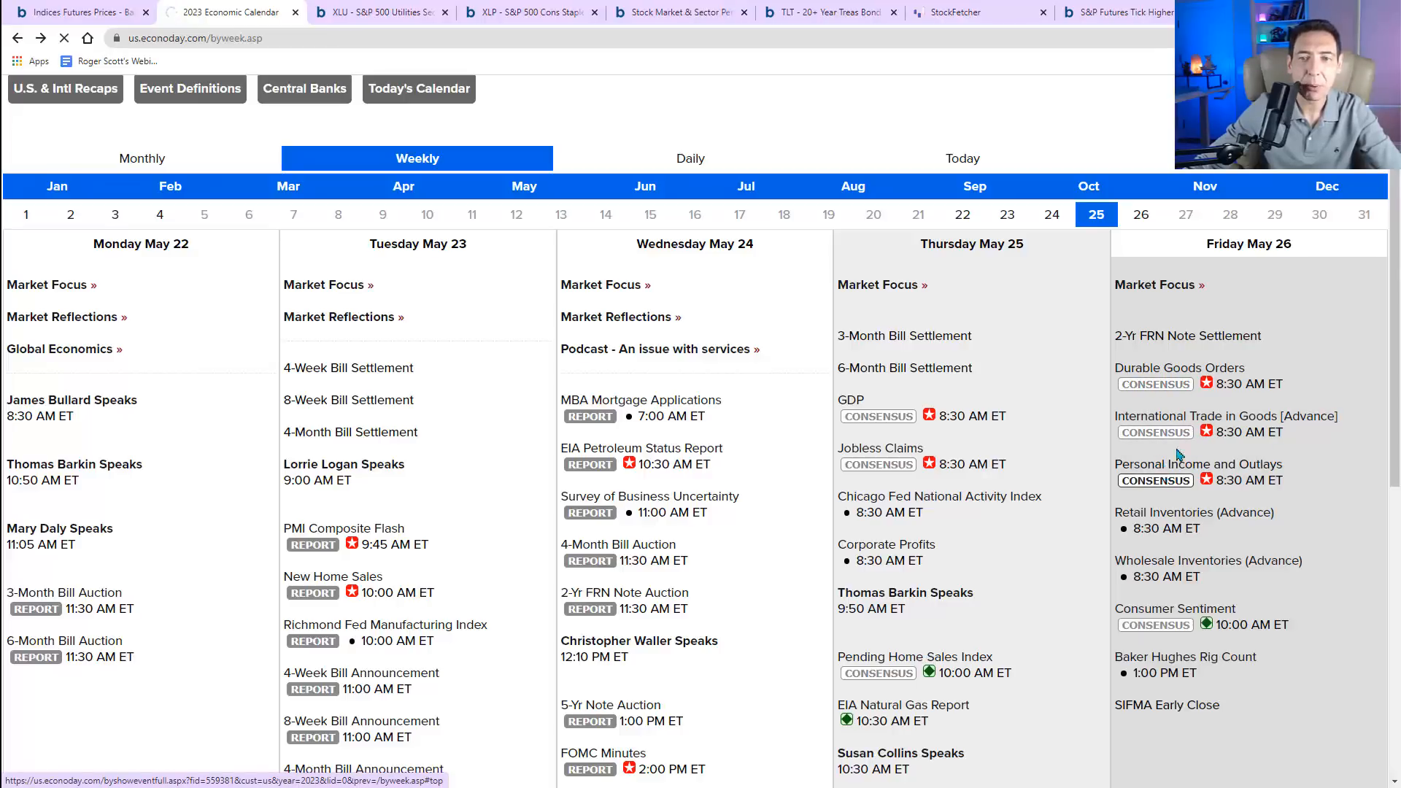
# - Open the consensus details for Friday May 26's Personal Income and Outlays release
pyautogui.click(1197, 464)
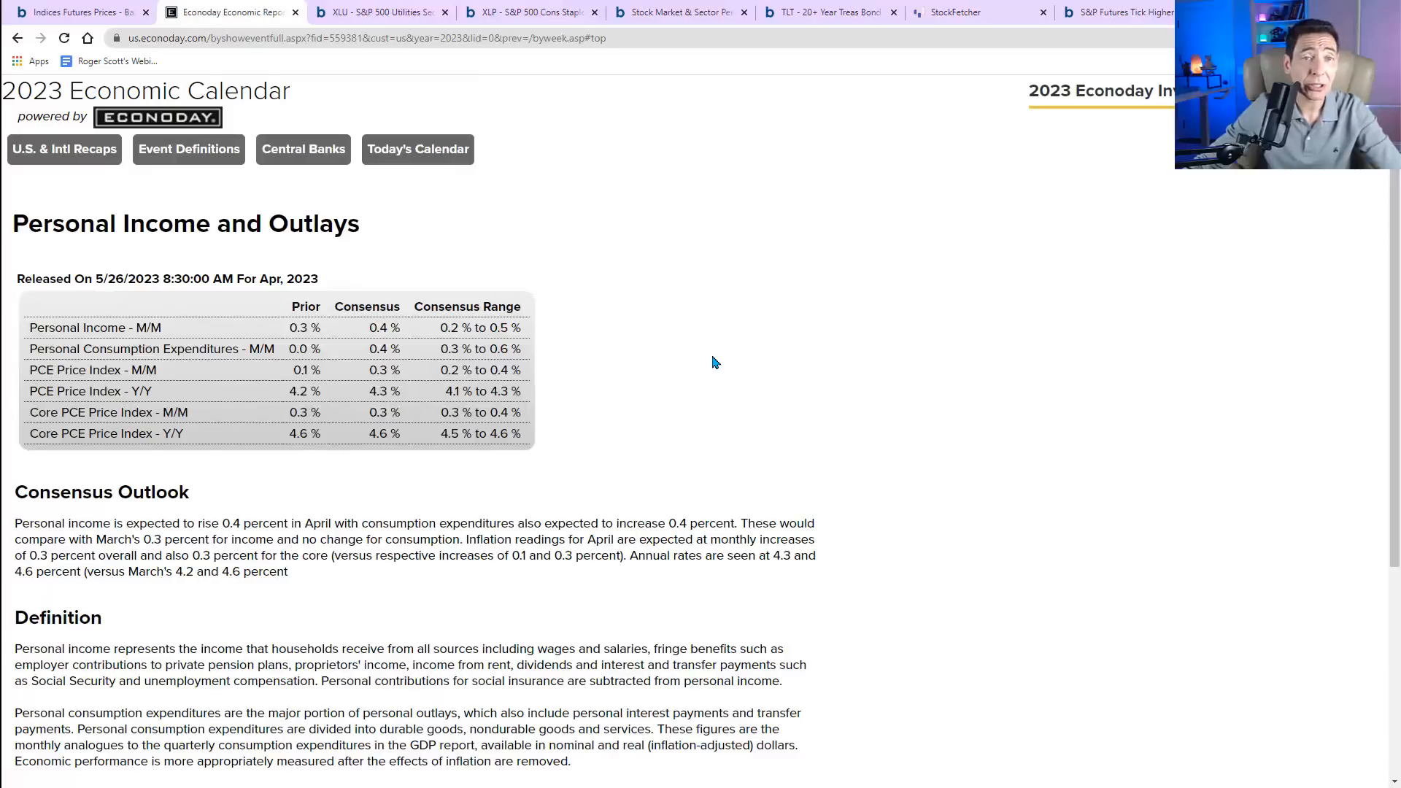
pyautogui.moveTo(759, 218)
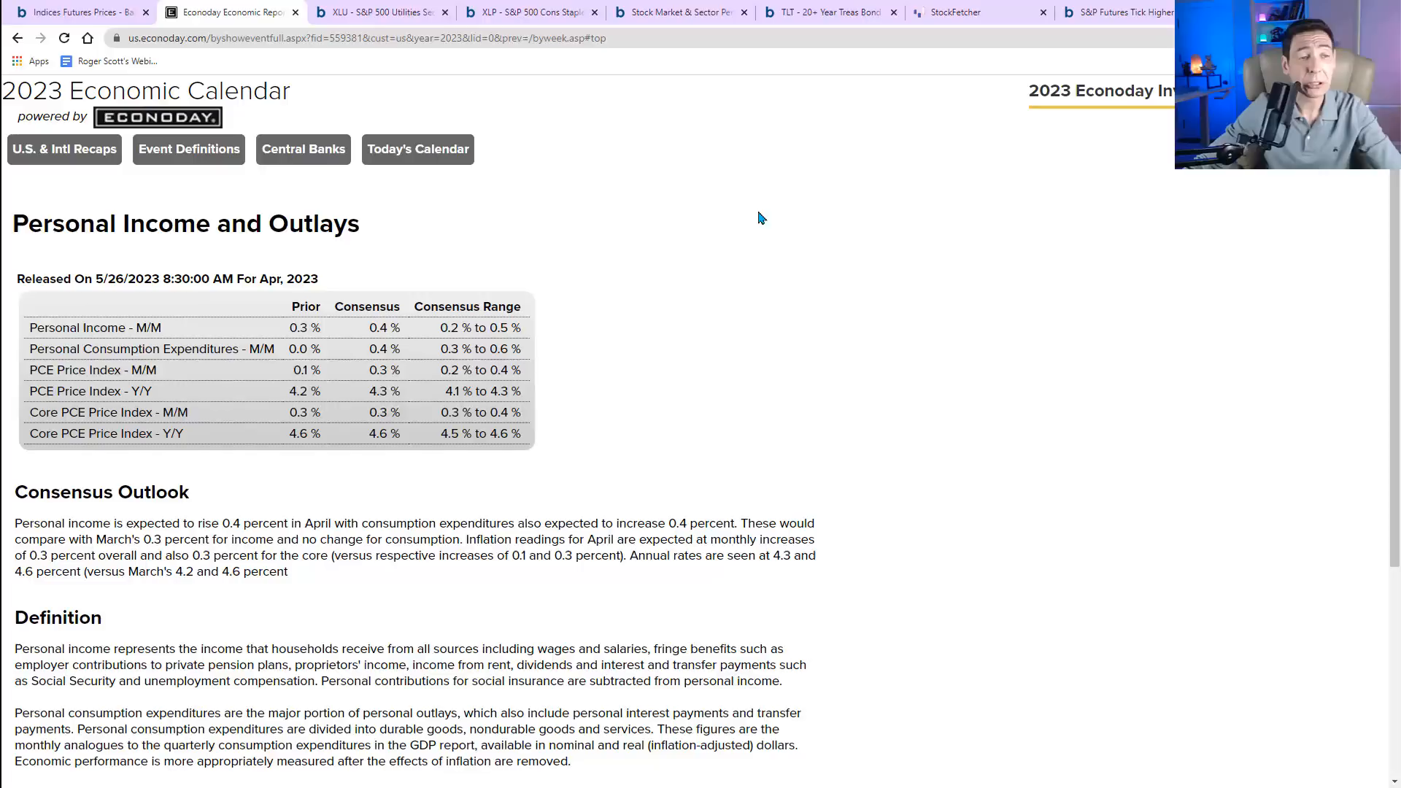
pyautogui.moveTo(474, 534)
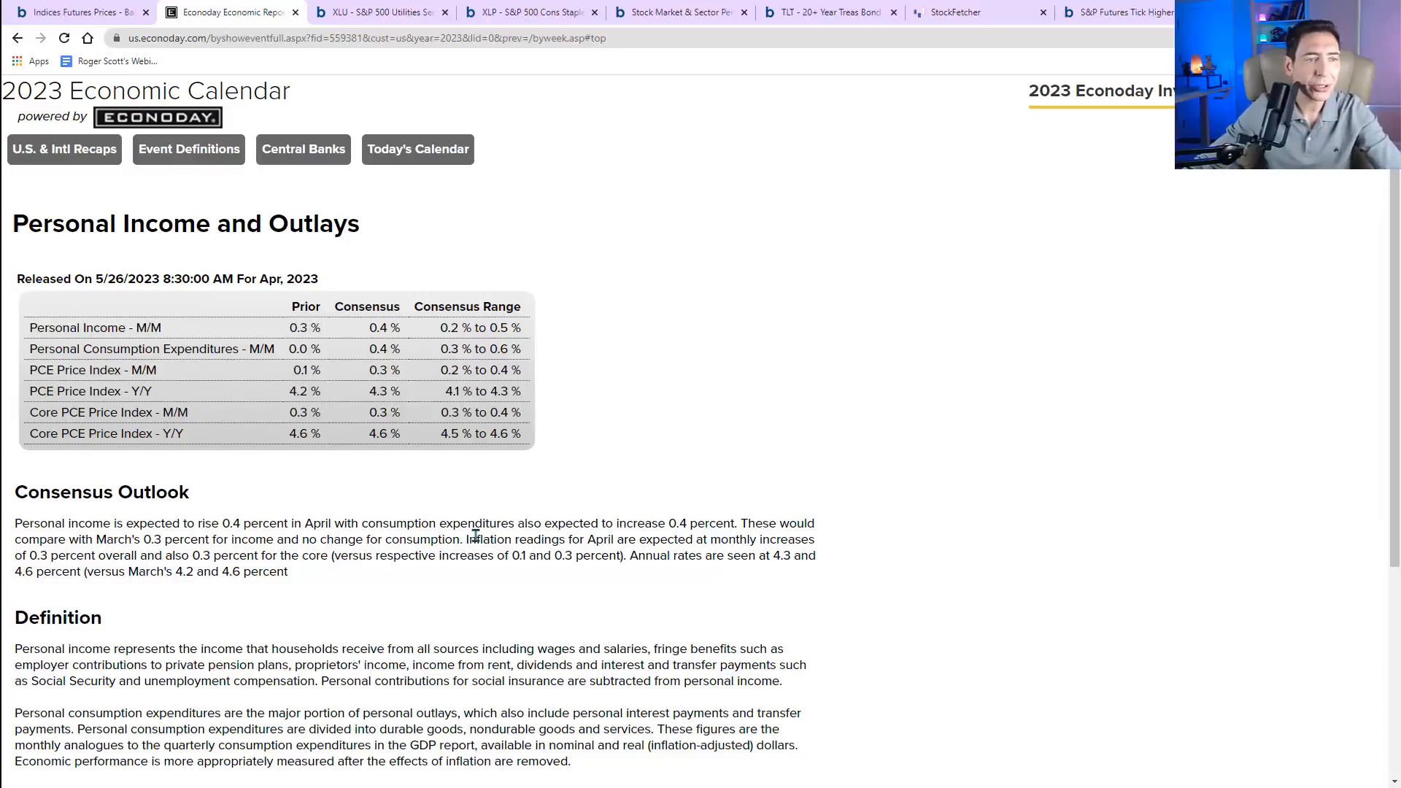
pyautogui.moveTo(81, 411)
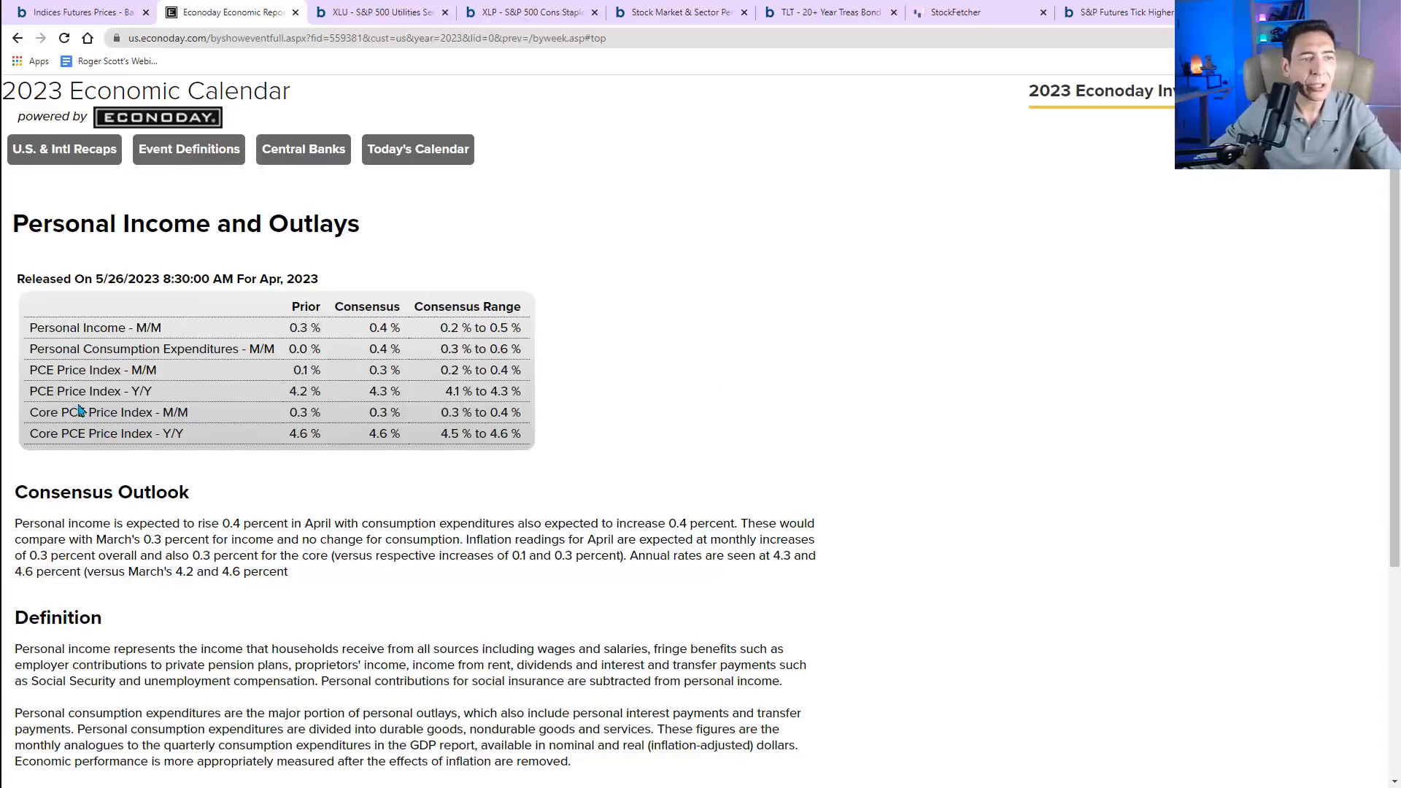
pyautogui.moveTo(184, 438)
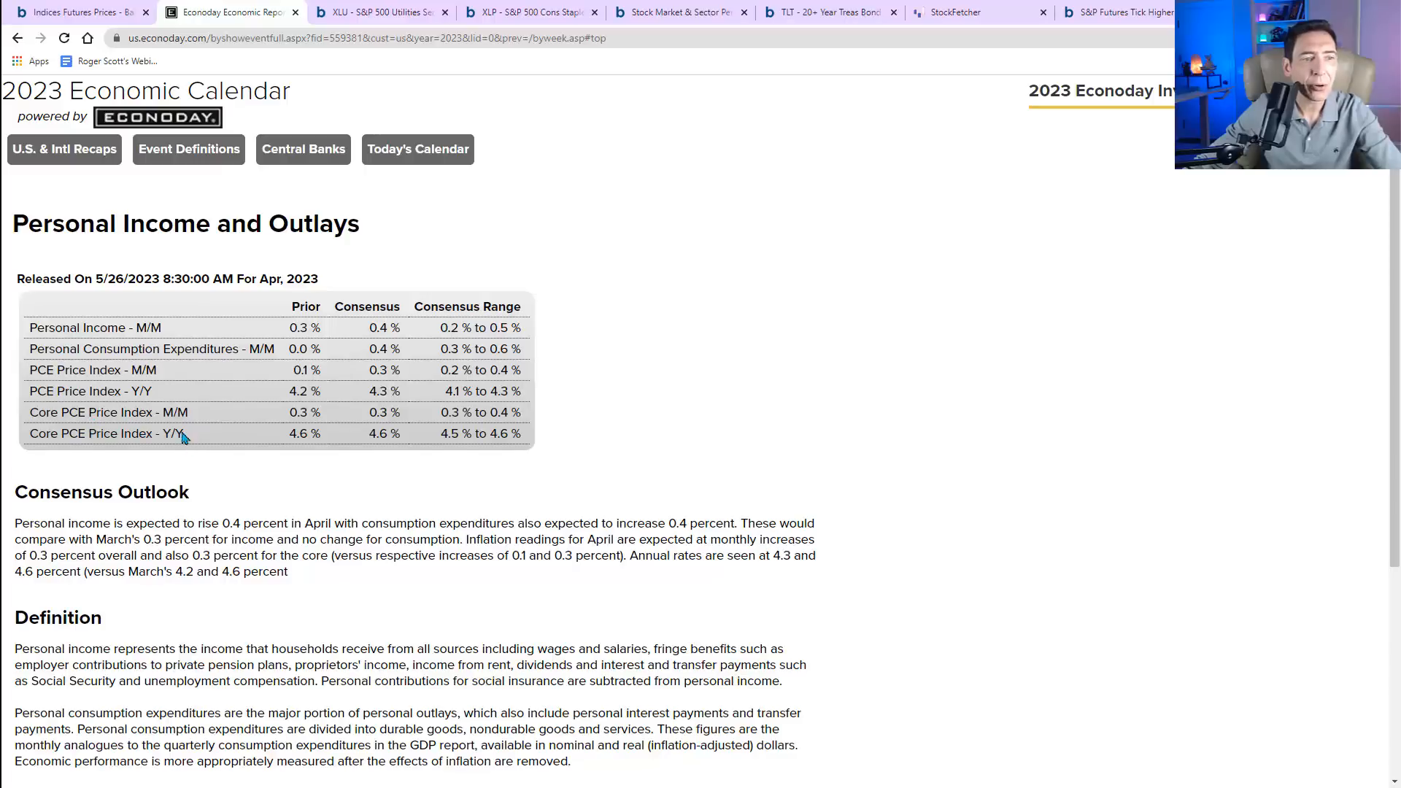
pyautogui.moveTo(188, 353)
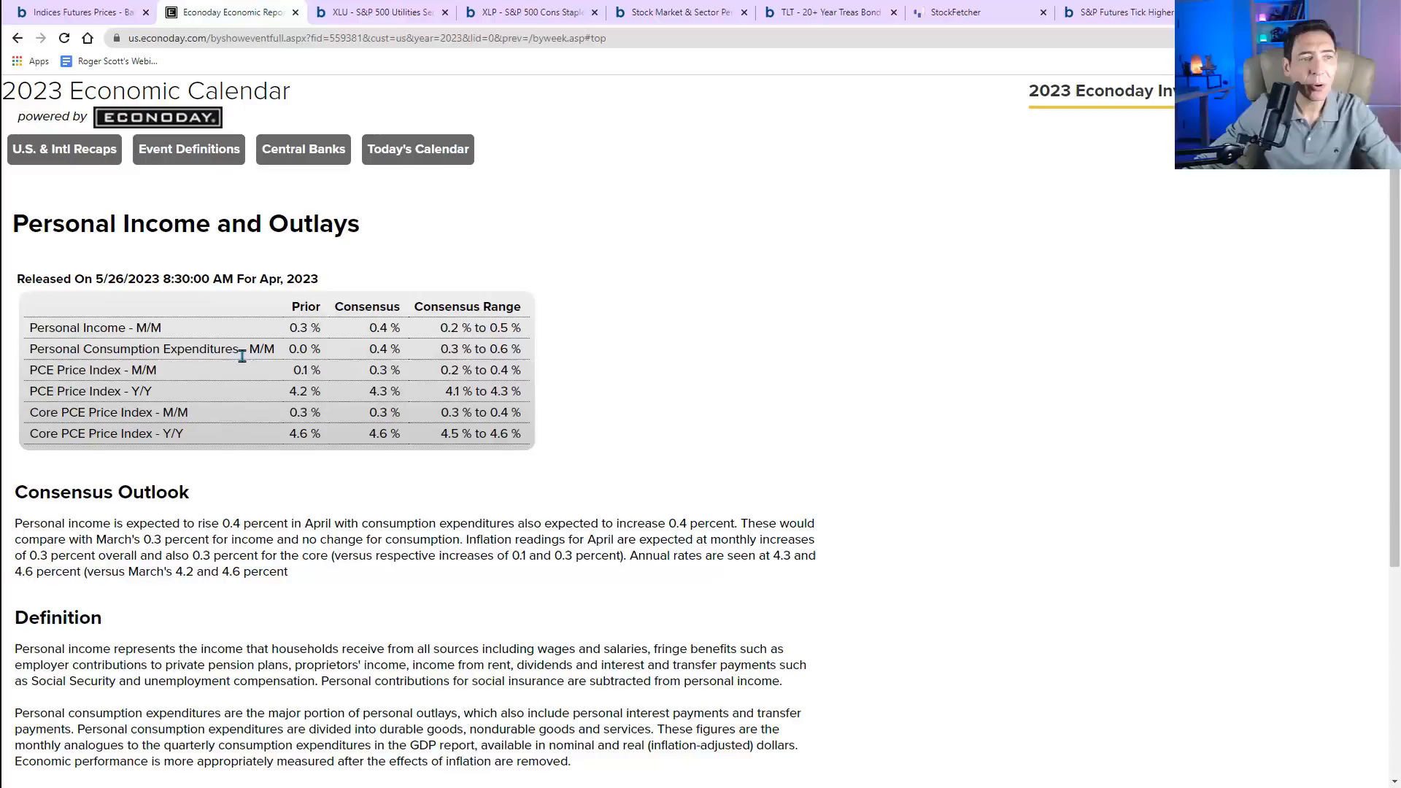
pyautogui.moveTo(182, 451)
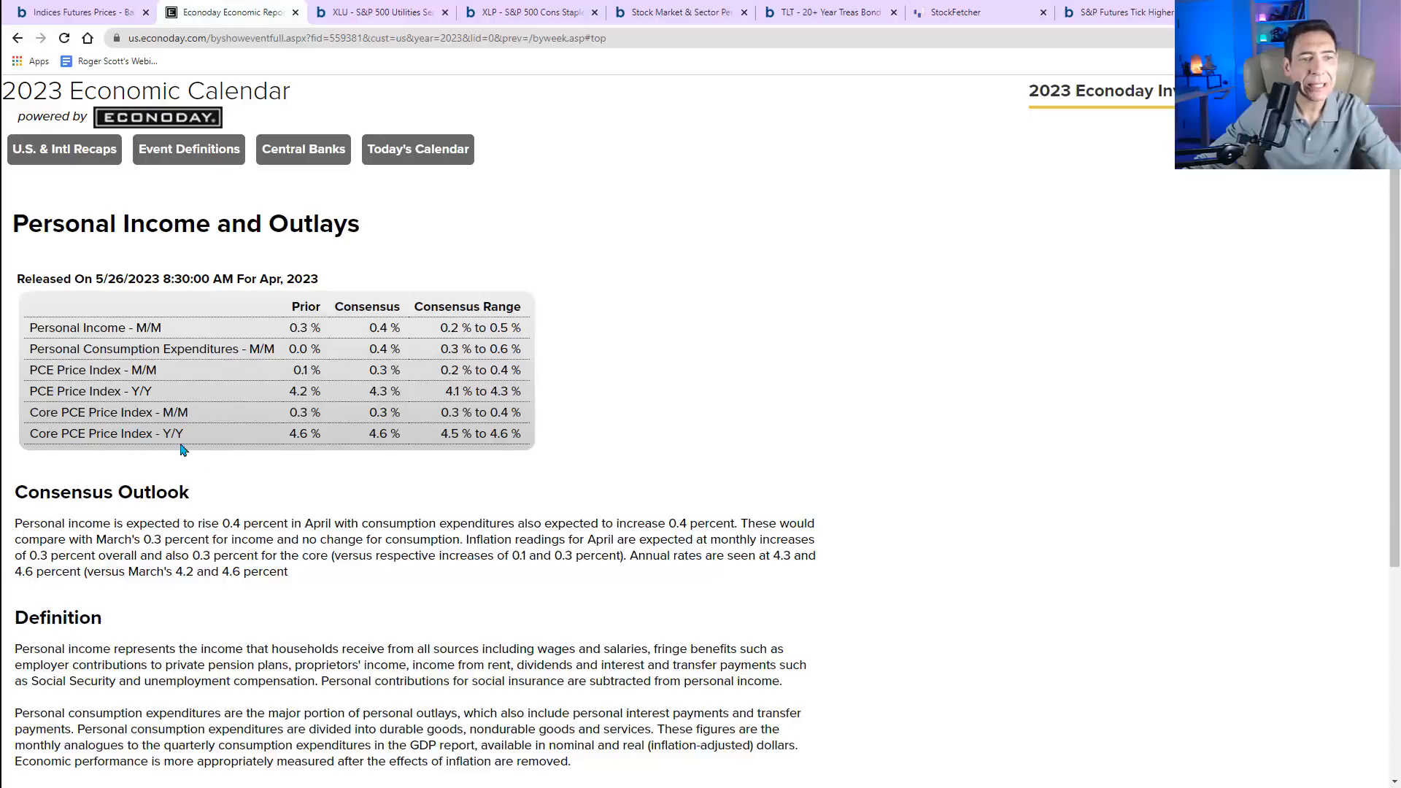
pyautogui.moveTo(374, 449)
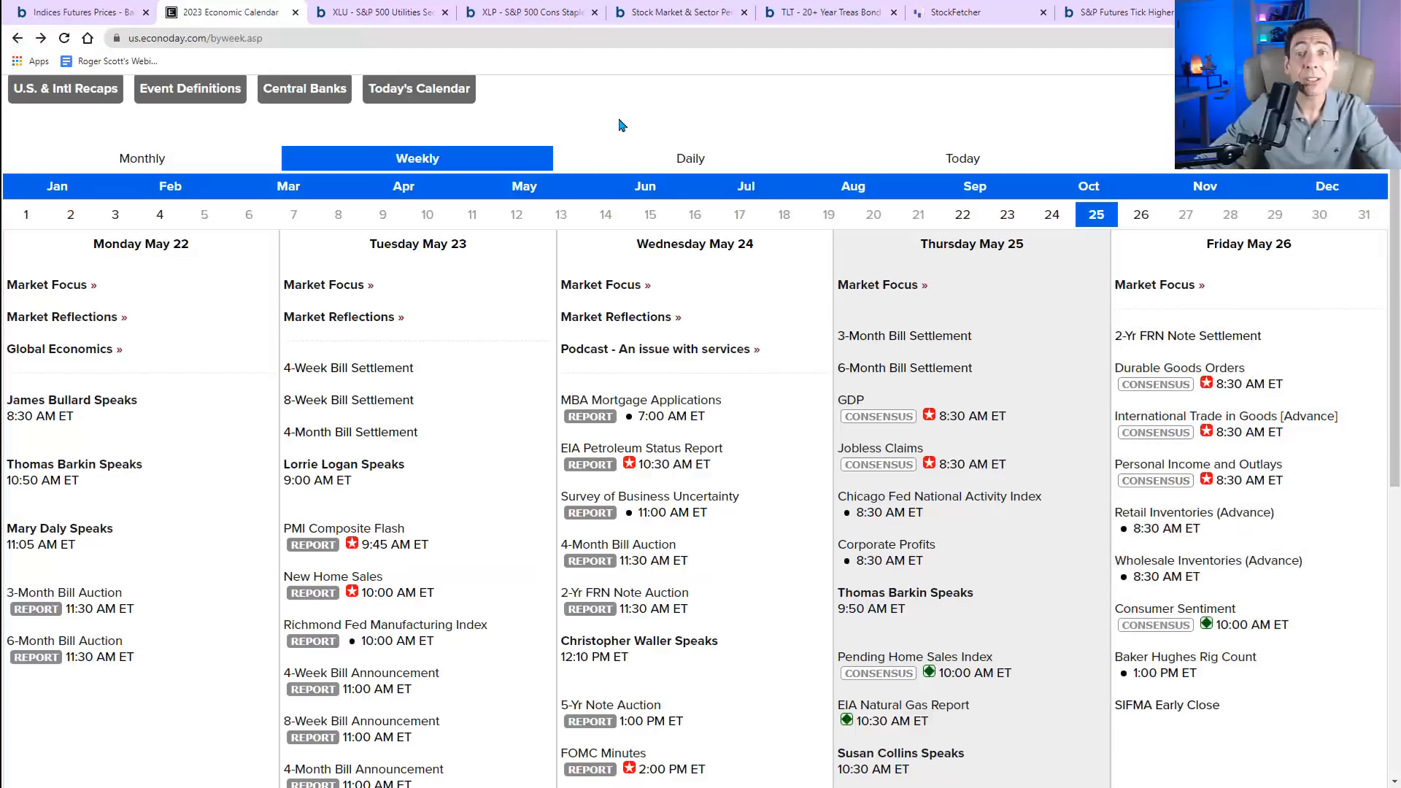
# - Switch from the Econoday calendar to the Barchart S&P futures article tab
pyautogui.click(1122, 11)
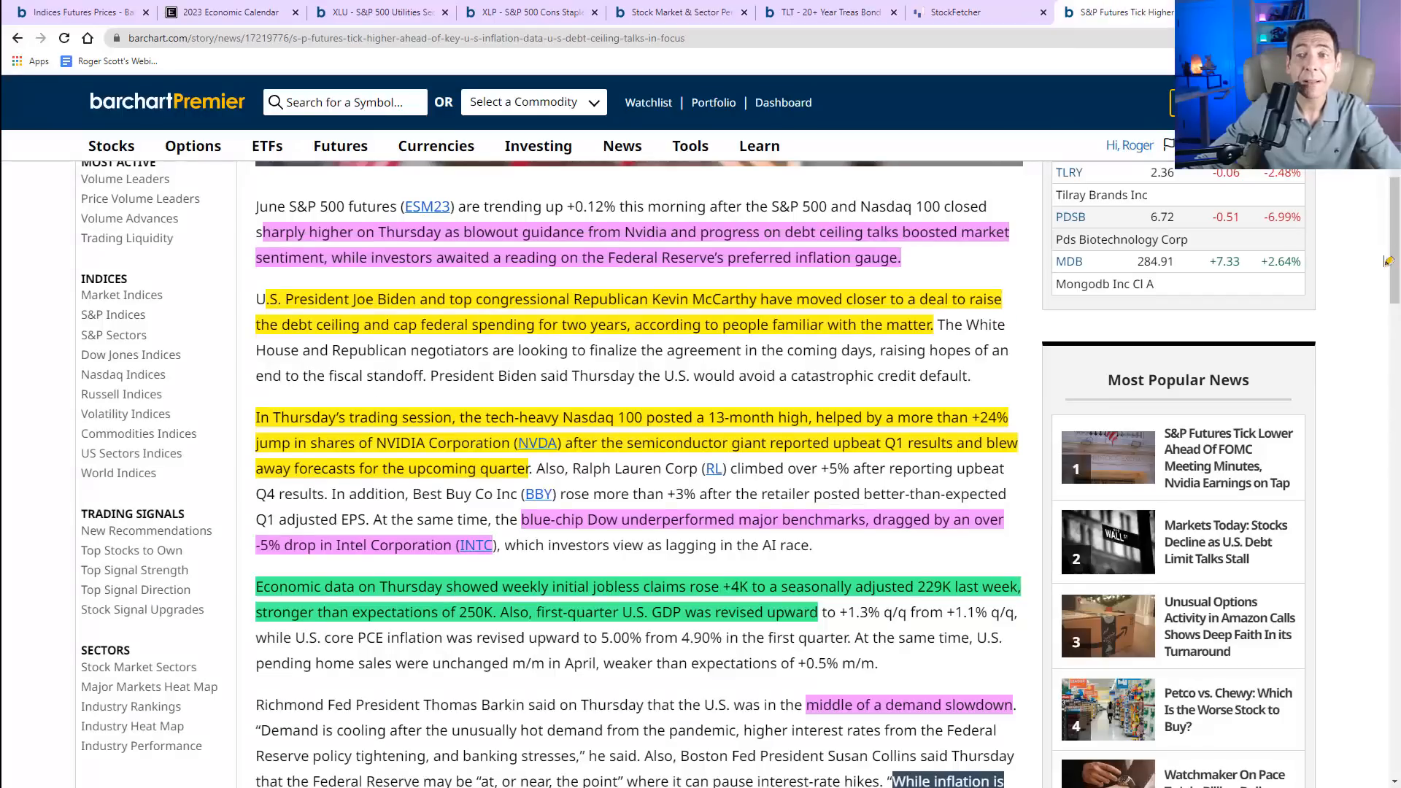
pyautogui.scroll(3)
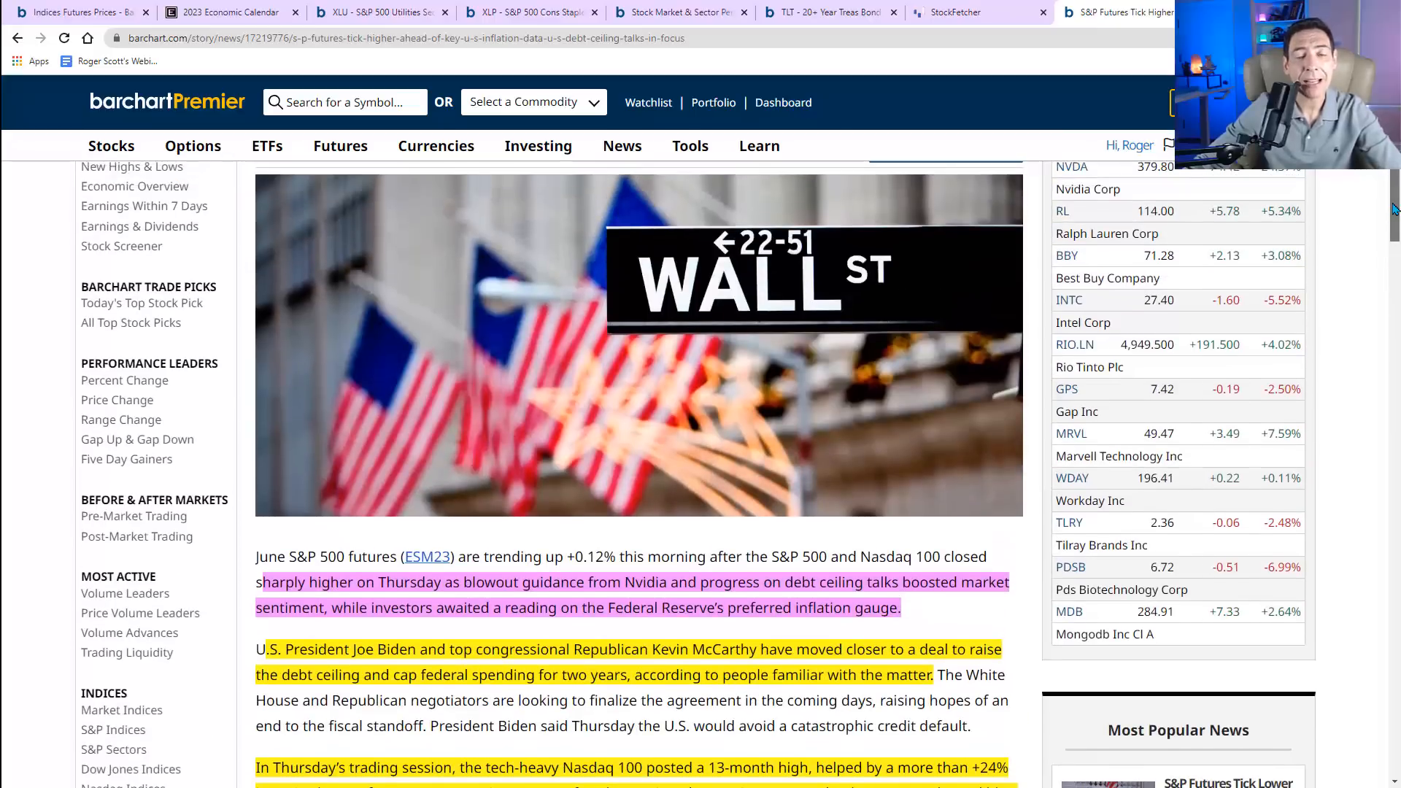
pyautogui.scroll(-3)
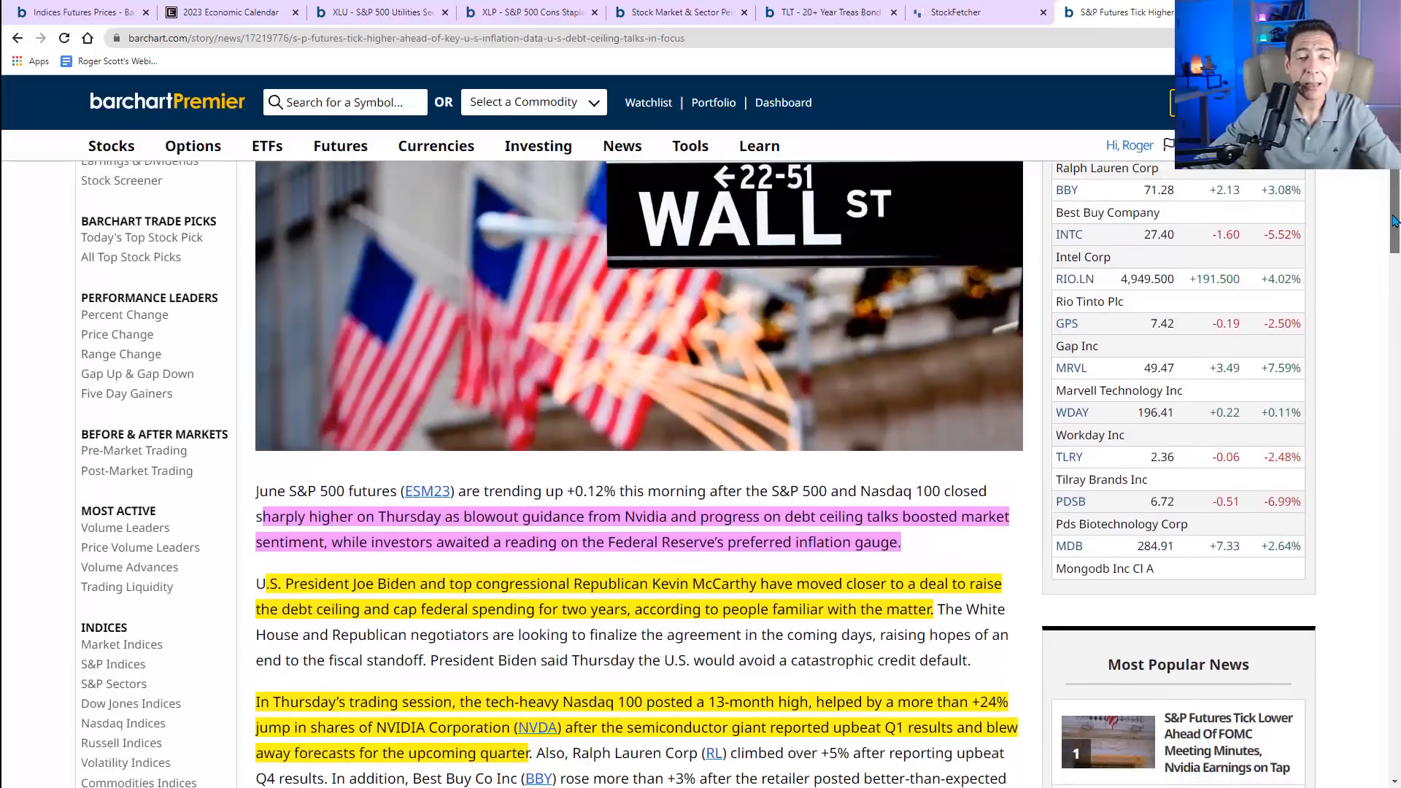
pyautogui.scroll(-3)
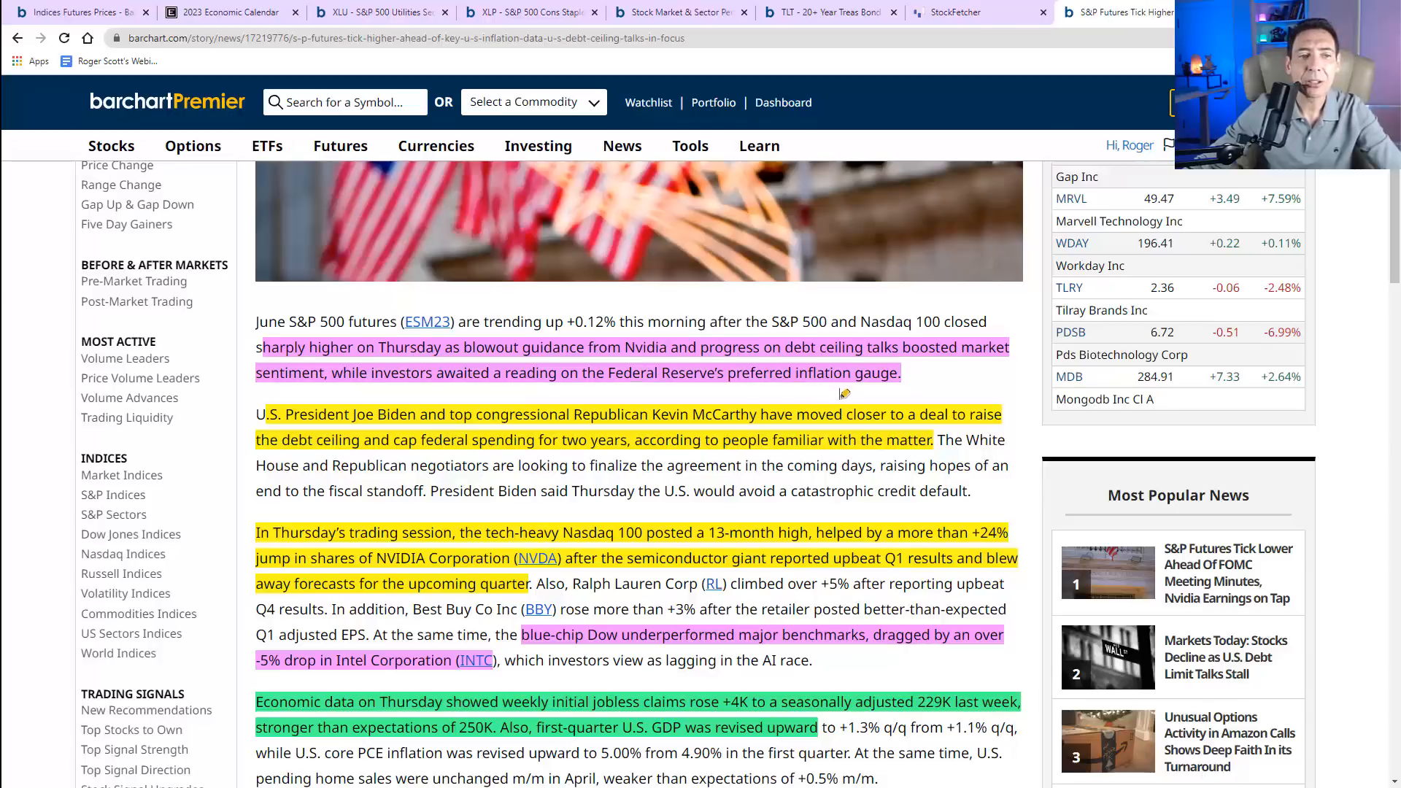
pyautogui.moveTo(435, 395)
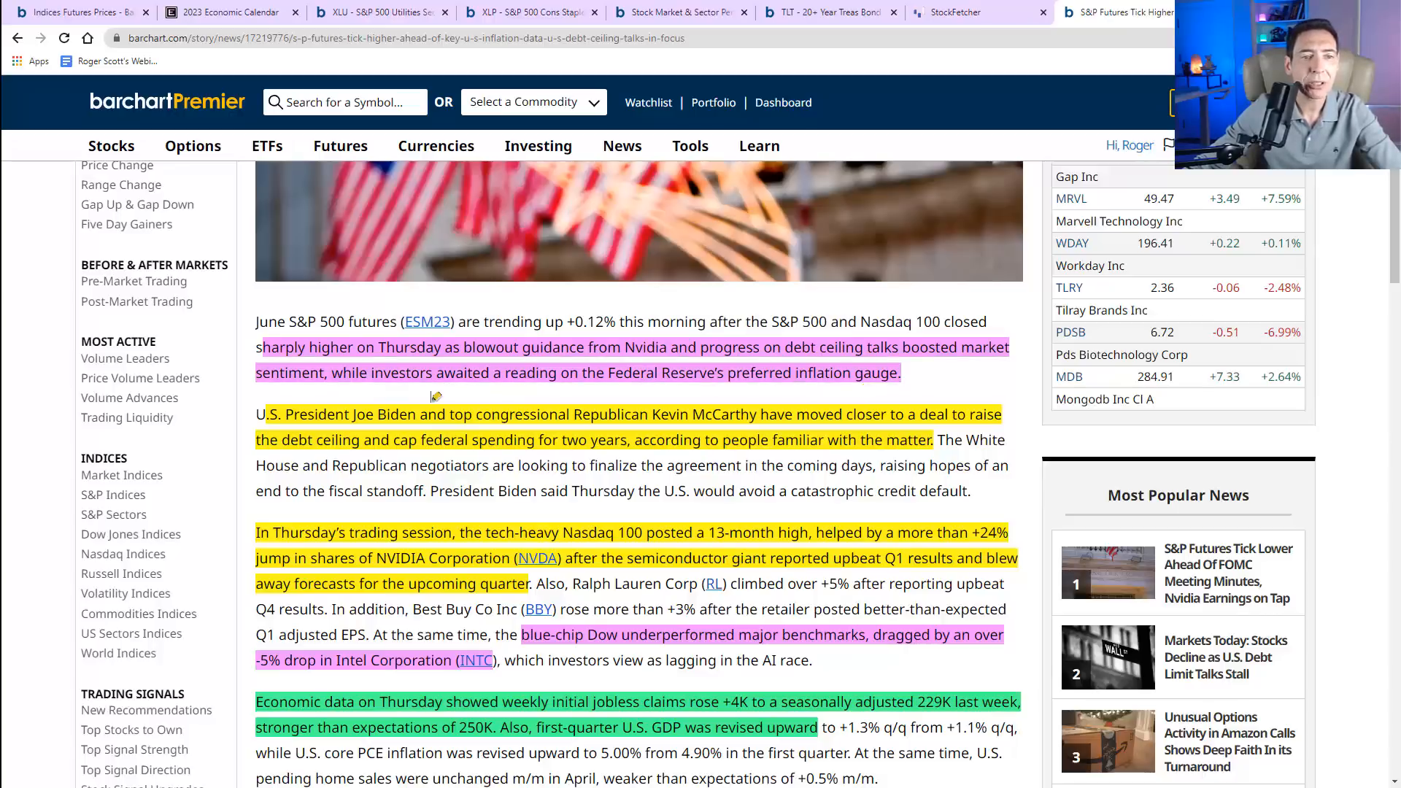
pyautogui.moveTo(990, 390)
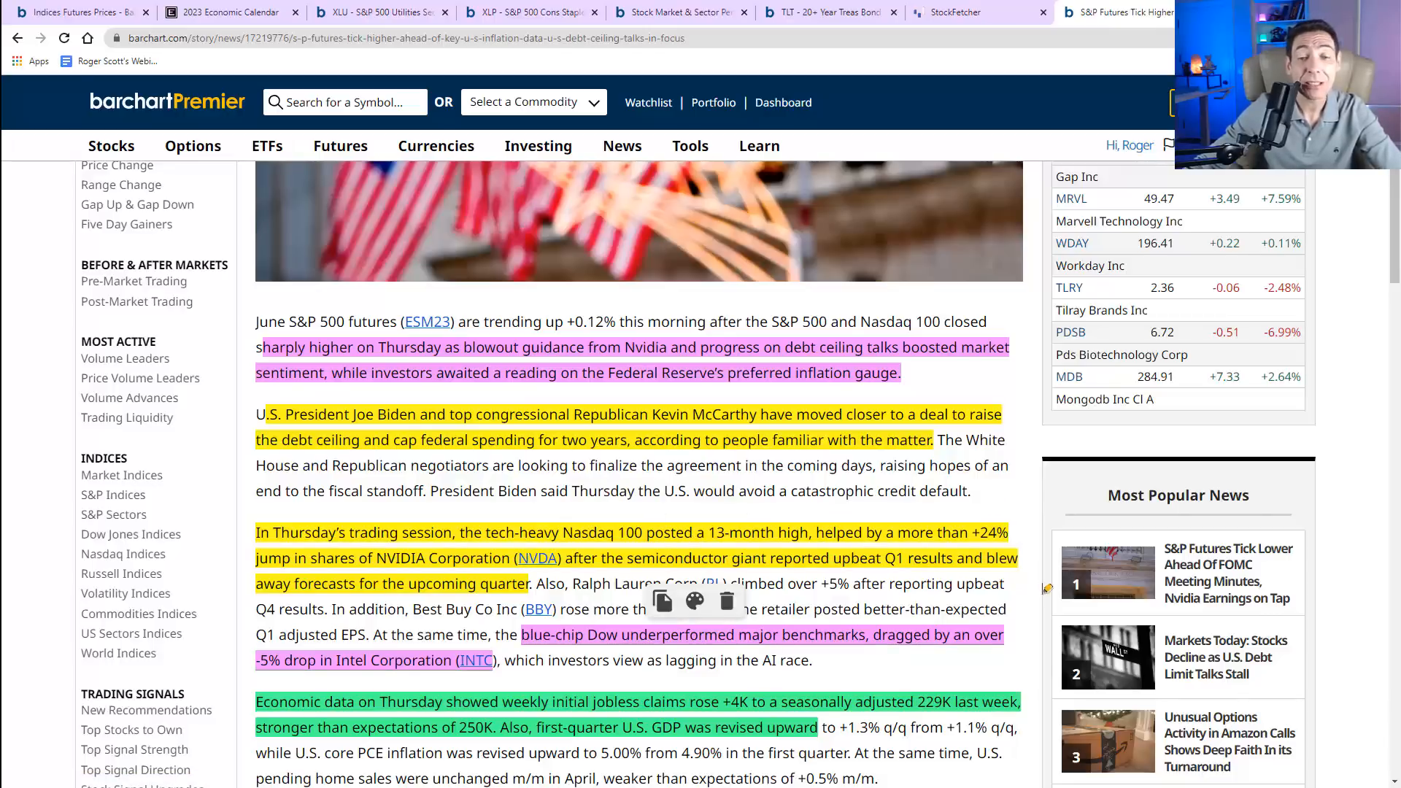
pyautogui.scroll(-3)
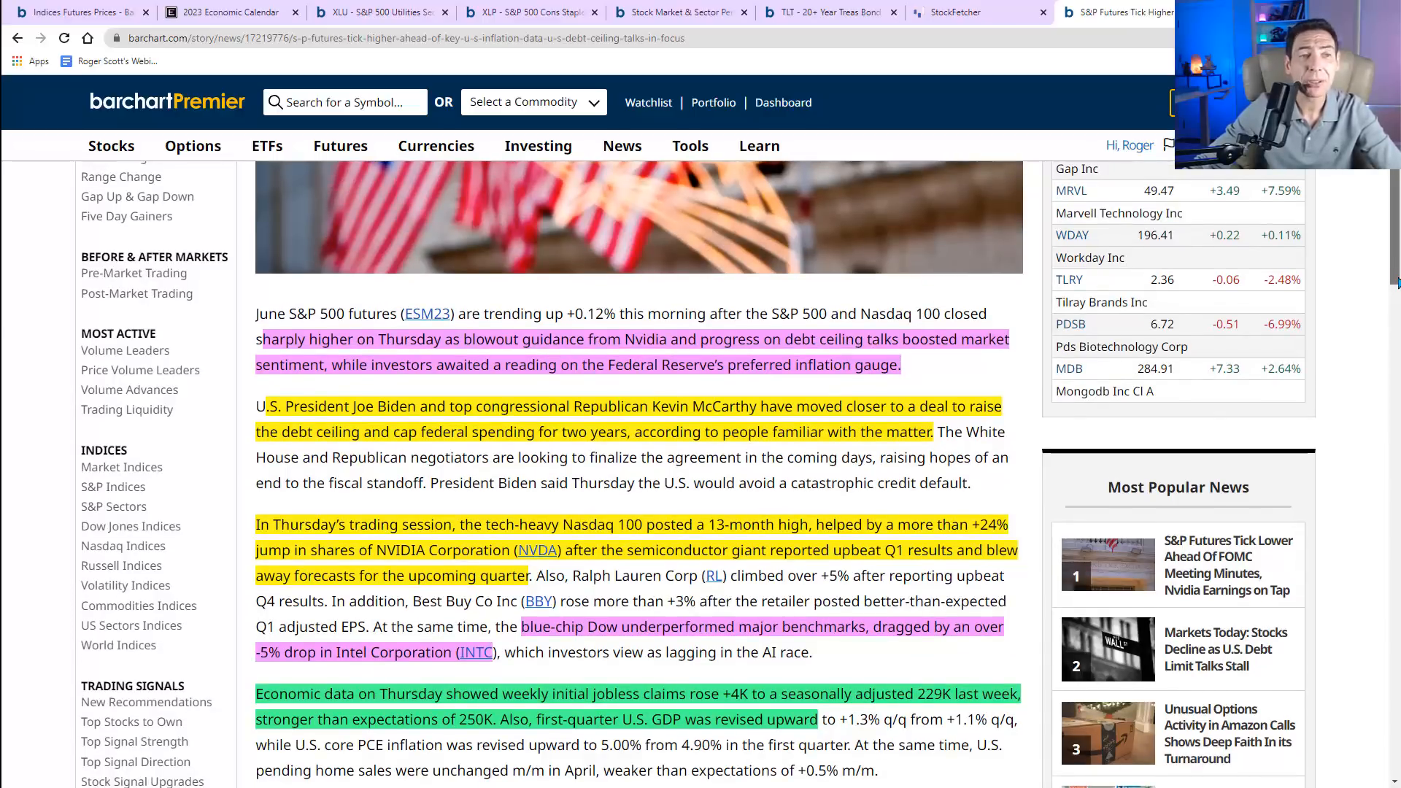
pyautogui.scroll(-3)
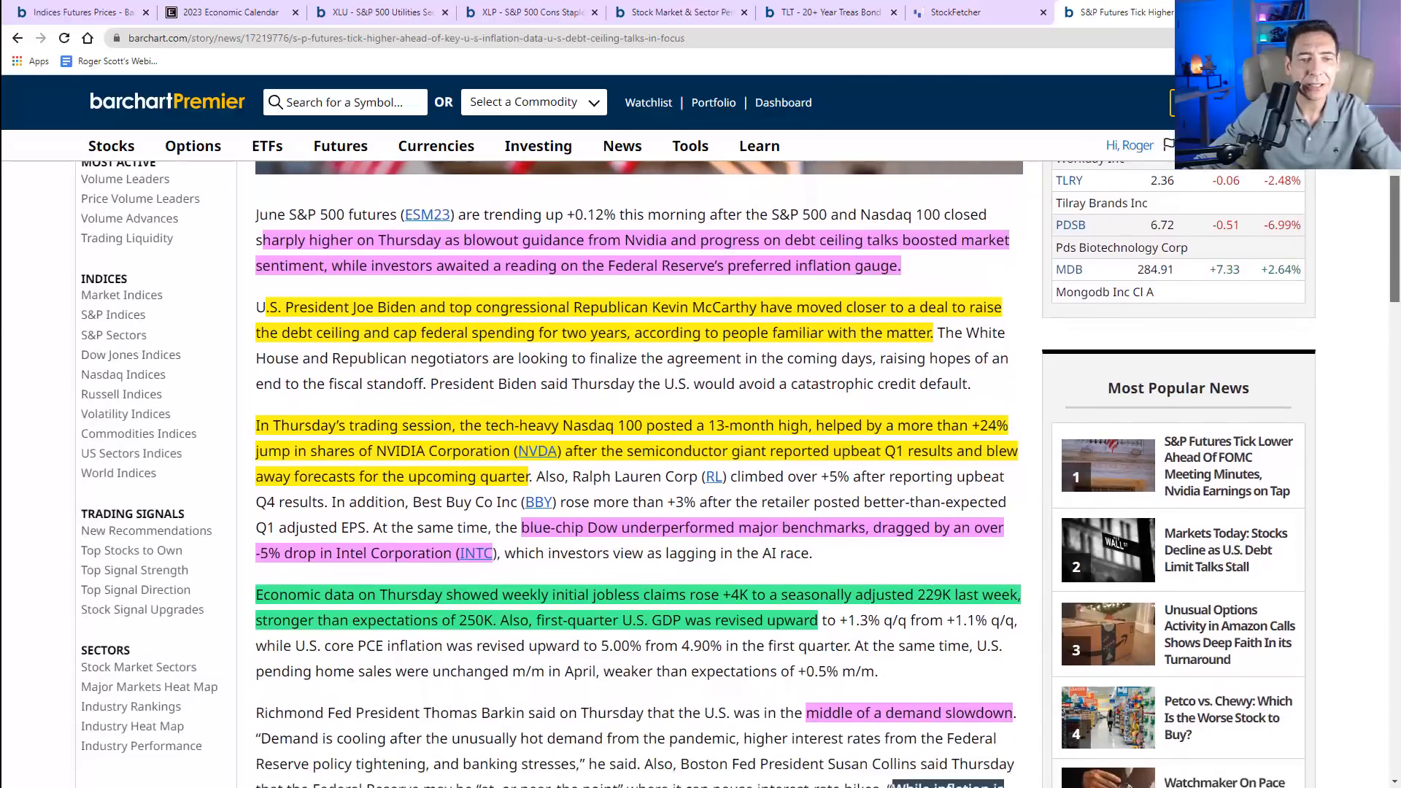
pyautogui.scroll(-3)
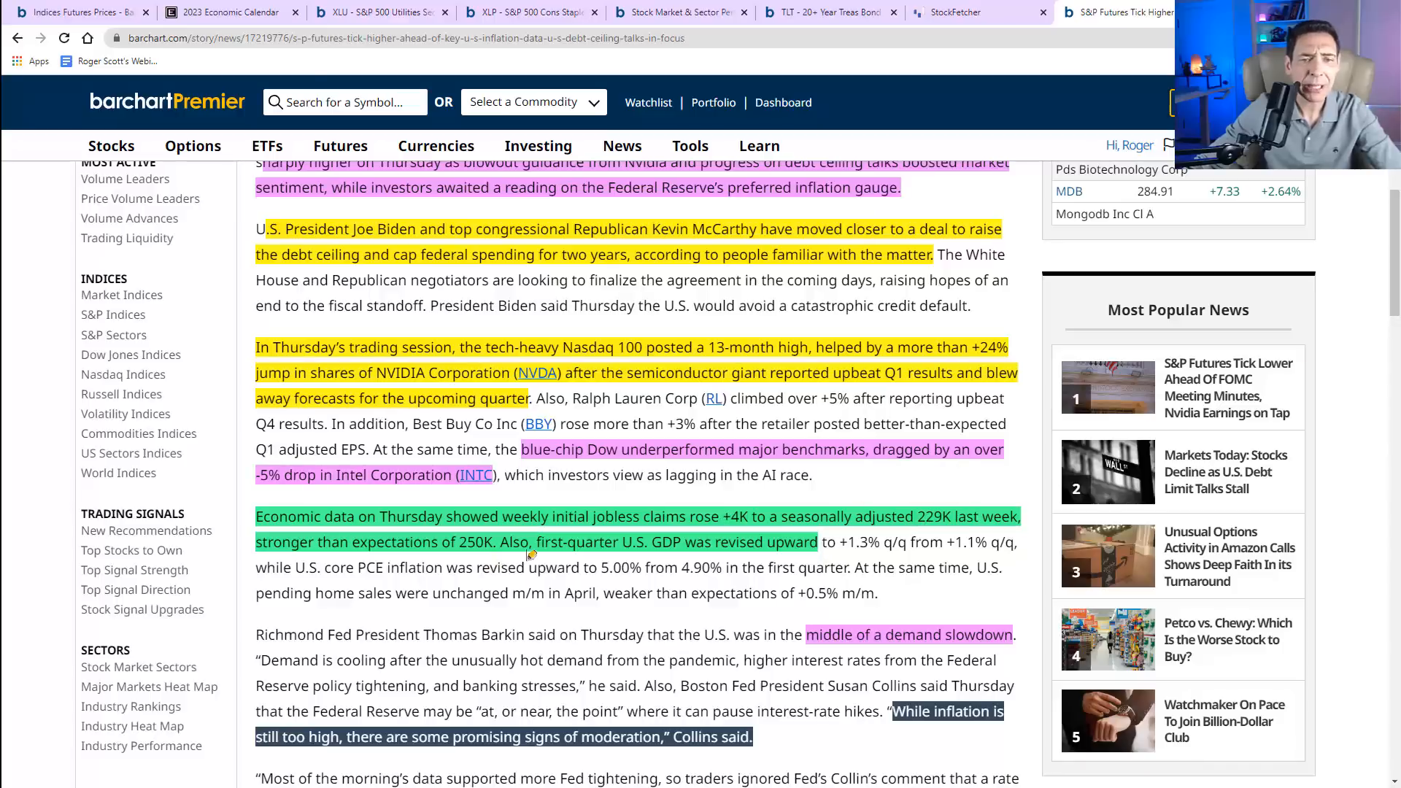
pyautogui.moveTo(787, 501)
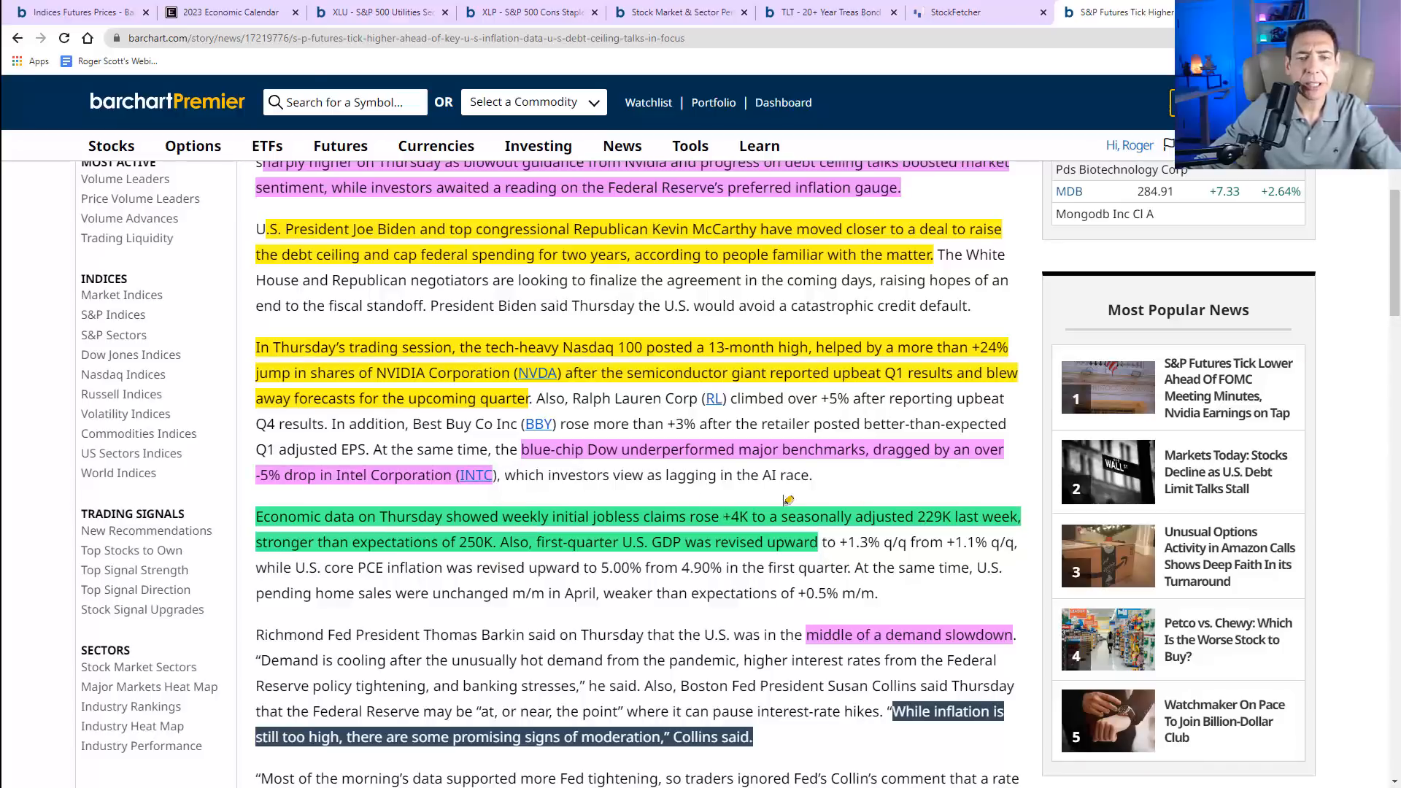
pyautogui.moveTo(943, 499)
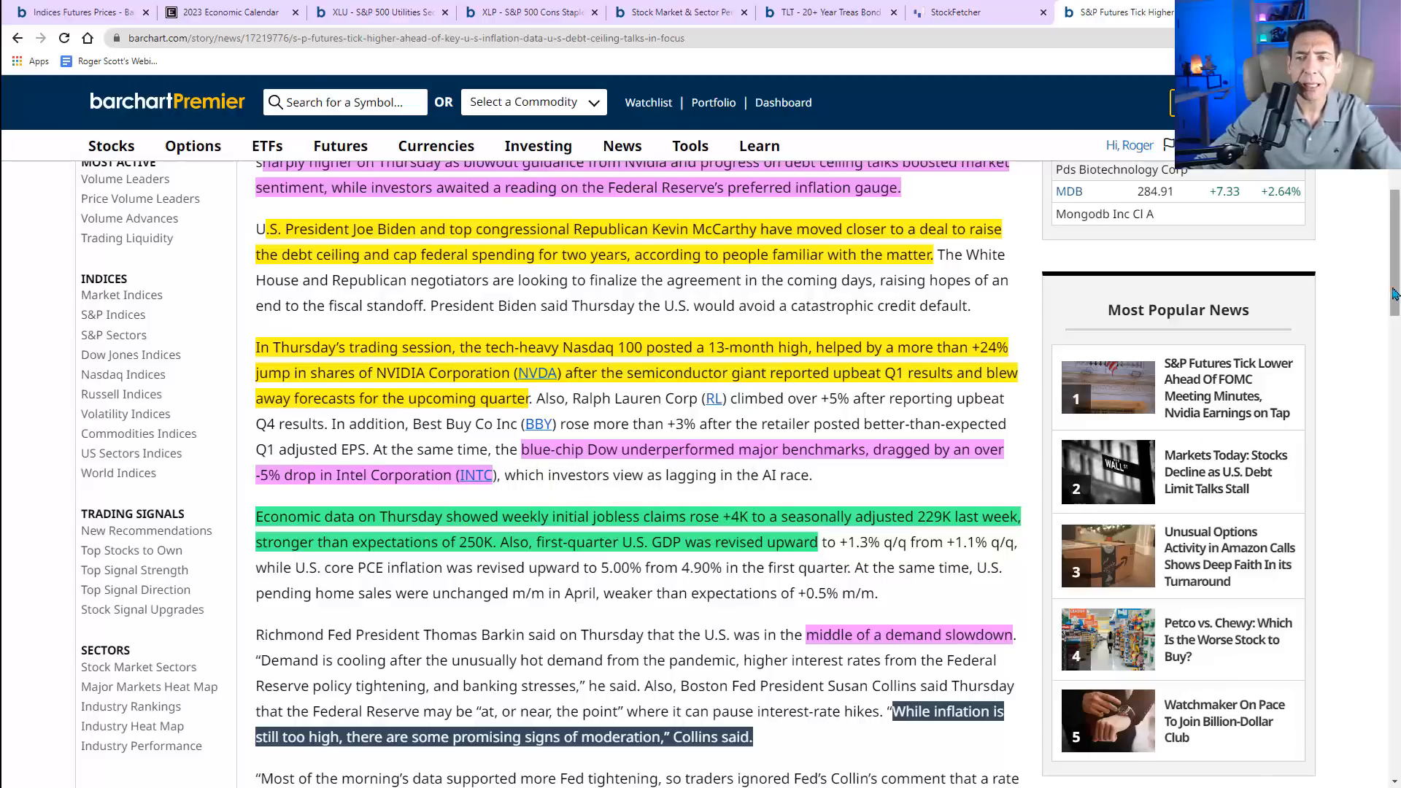
pyautogui.scroll(-3)
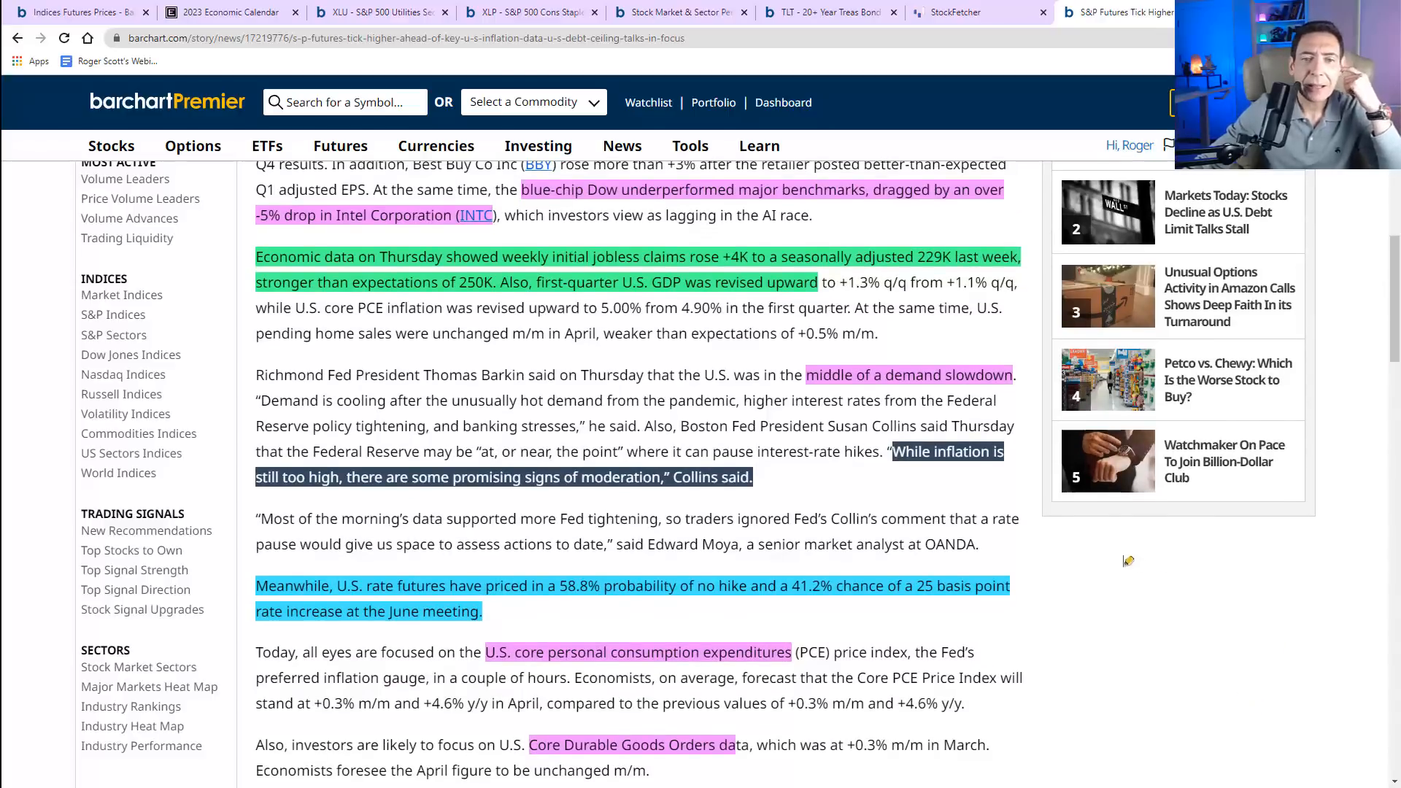
pyautogui.moveTo(1174, 607)
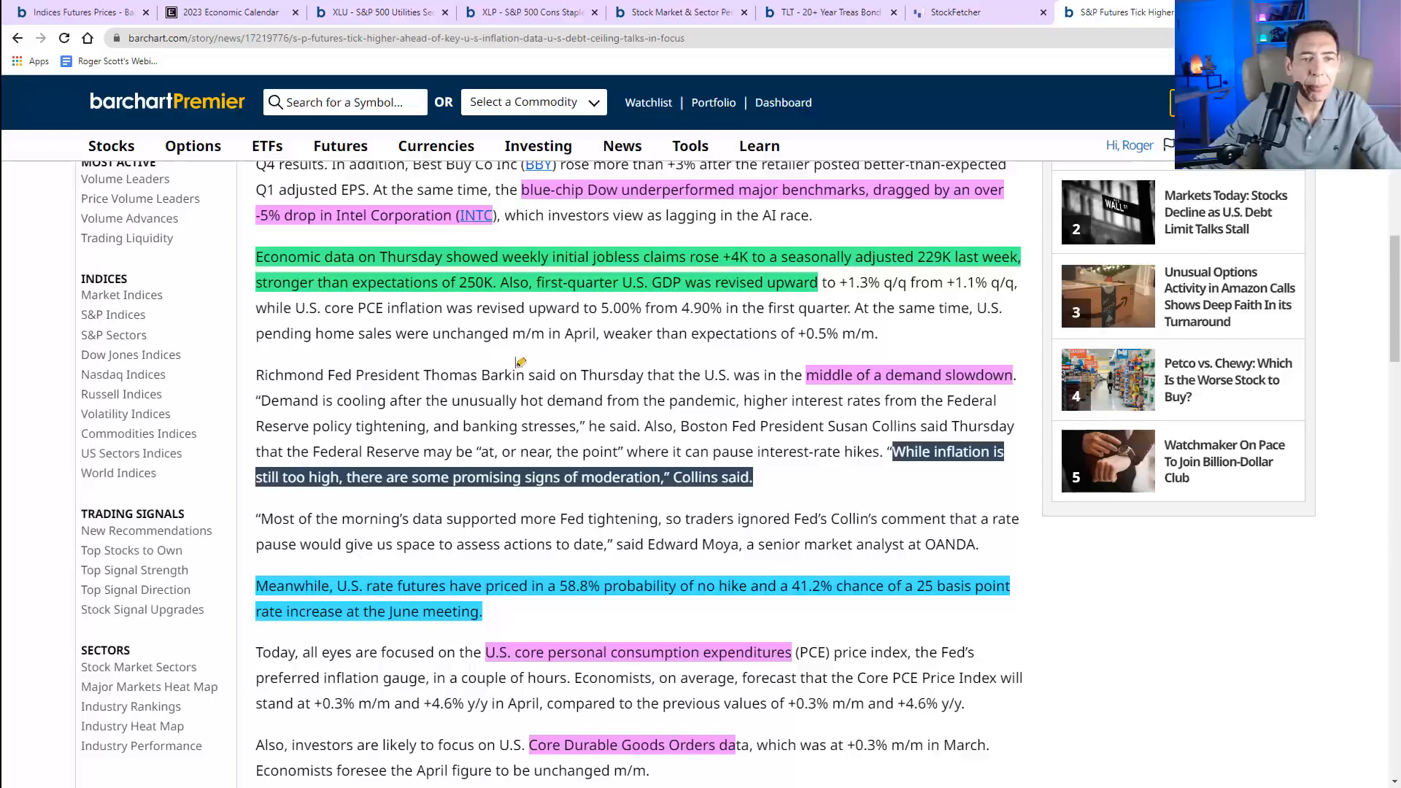
pyautogui.moveTo(1000, 355)
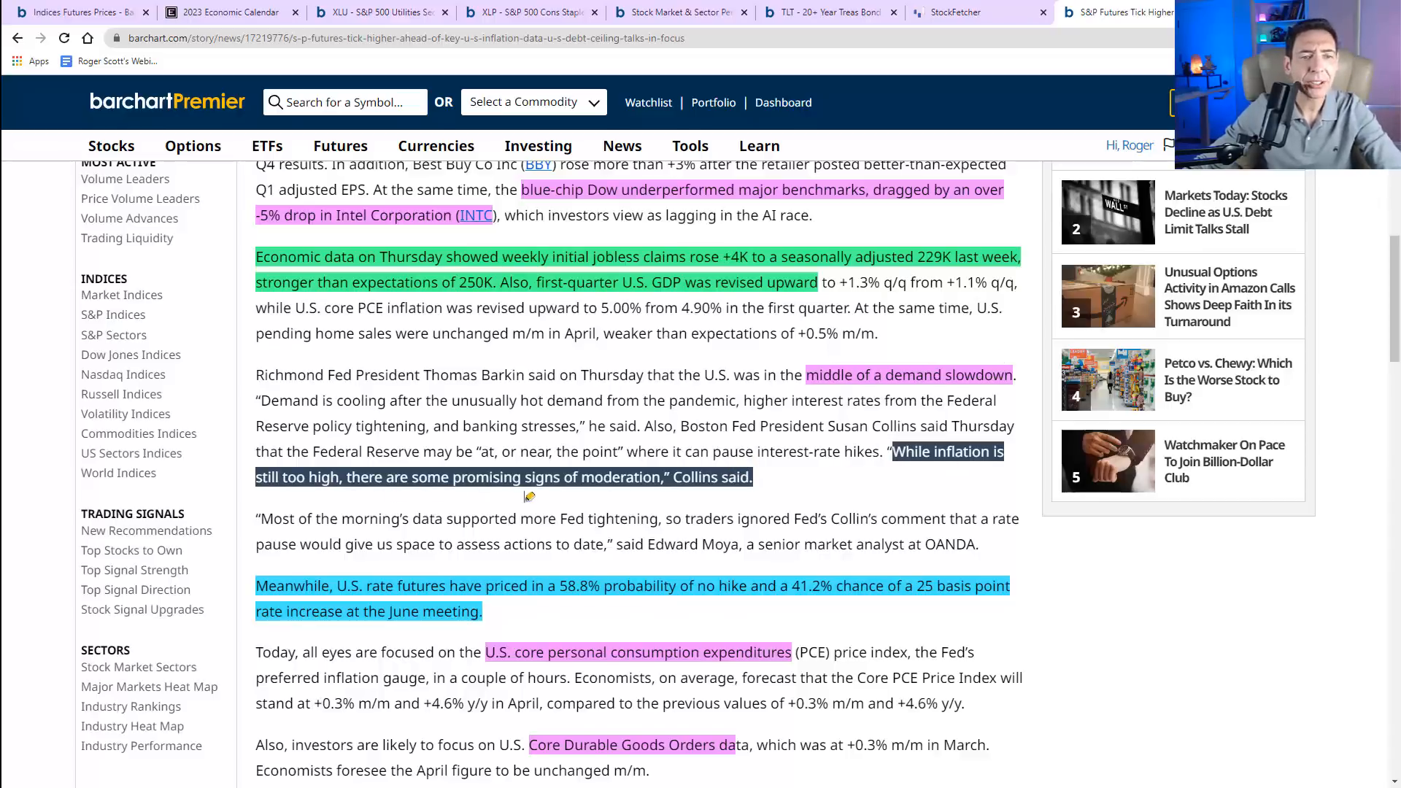
pyautogui.moveTo(1357, 386)
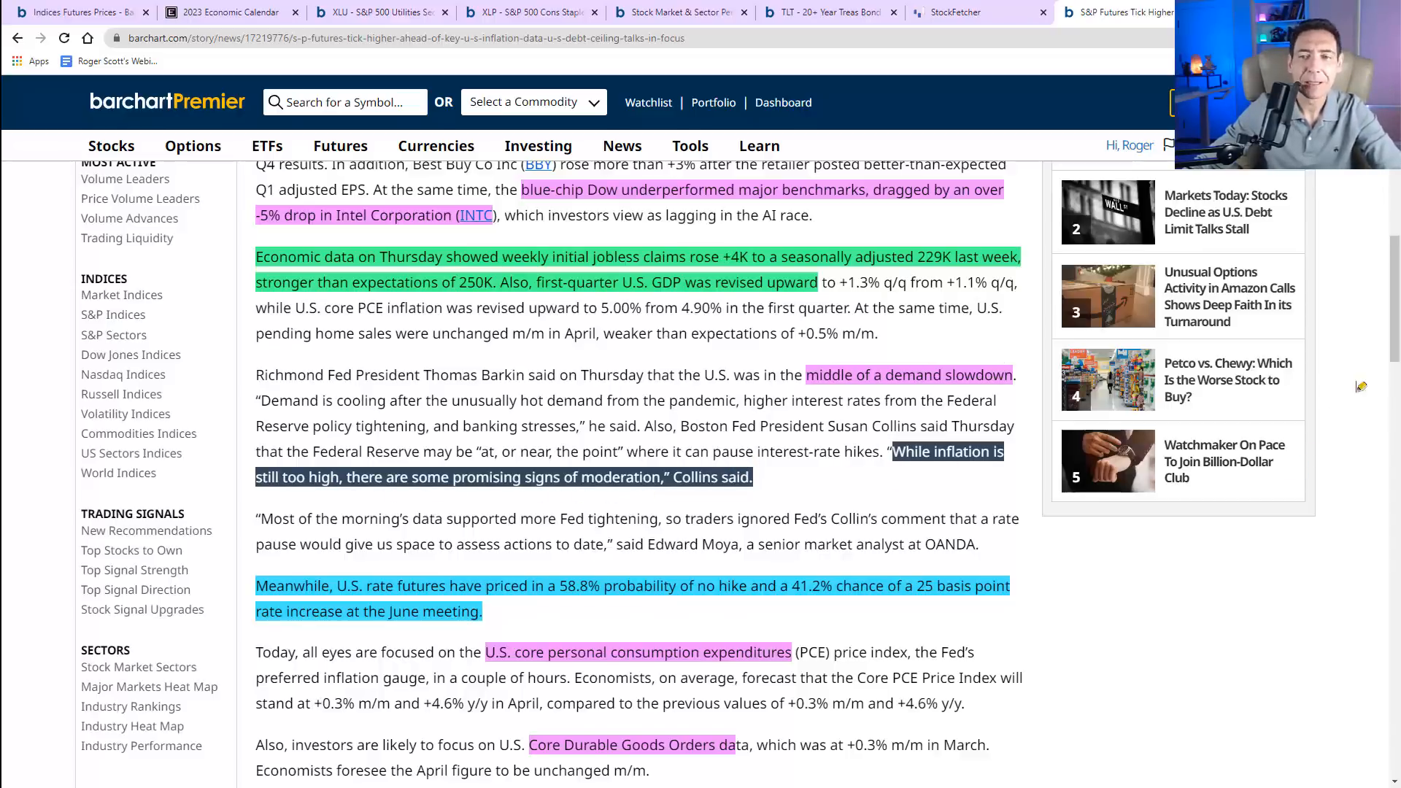
# - Scroll through the Michigan sentiment, personal spending, durable goods and 10-year yield passages
pyautogui.scroll(-3)
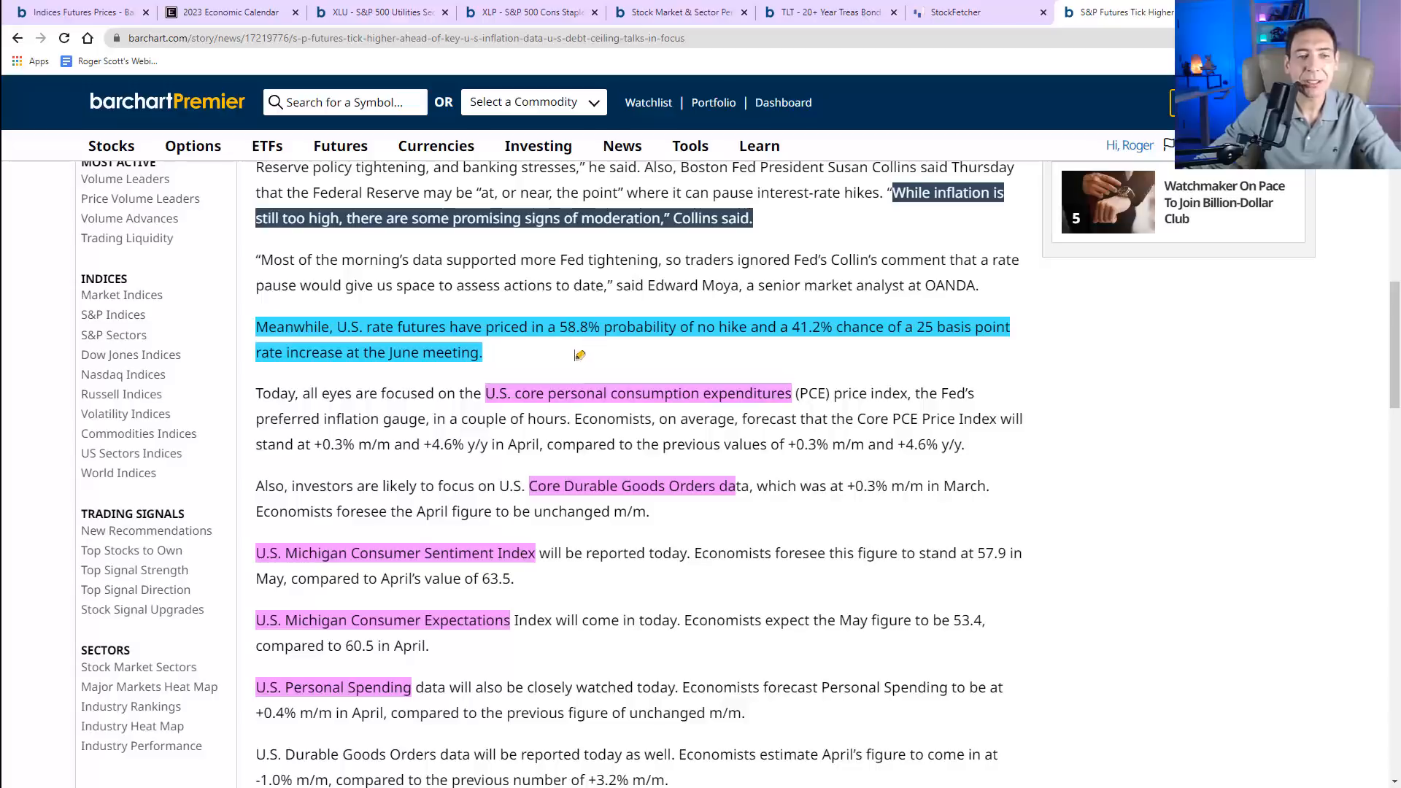
pyautogui.moveTo(626, 354)
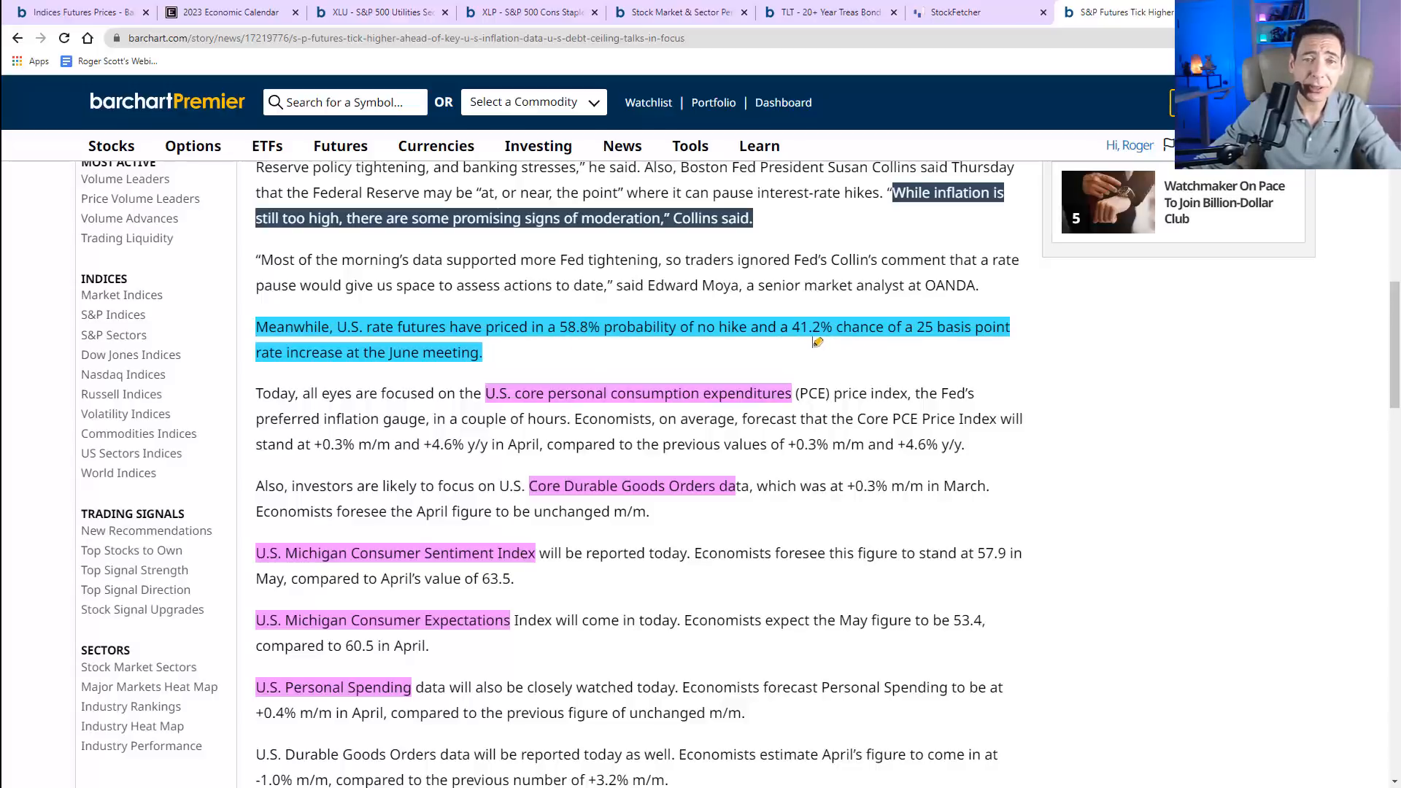
pyautogui.moveTo(936, 343)
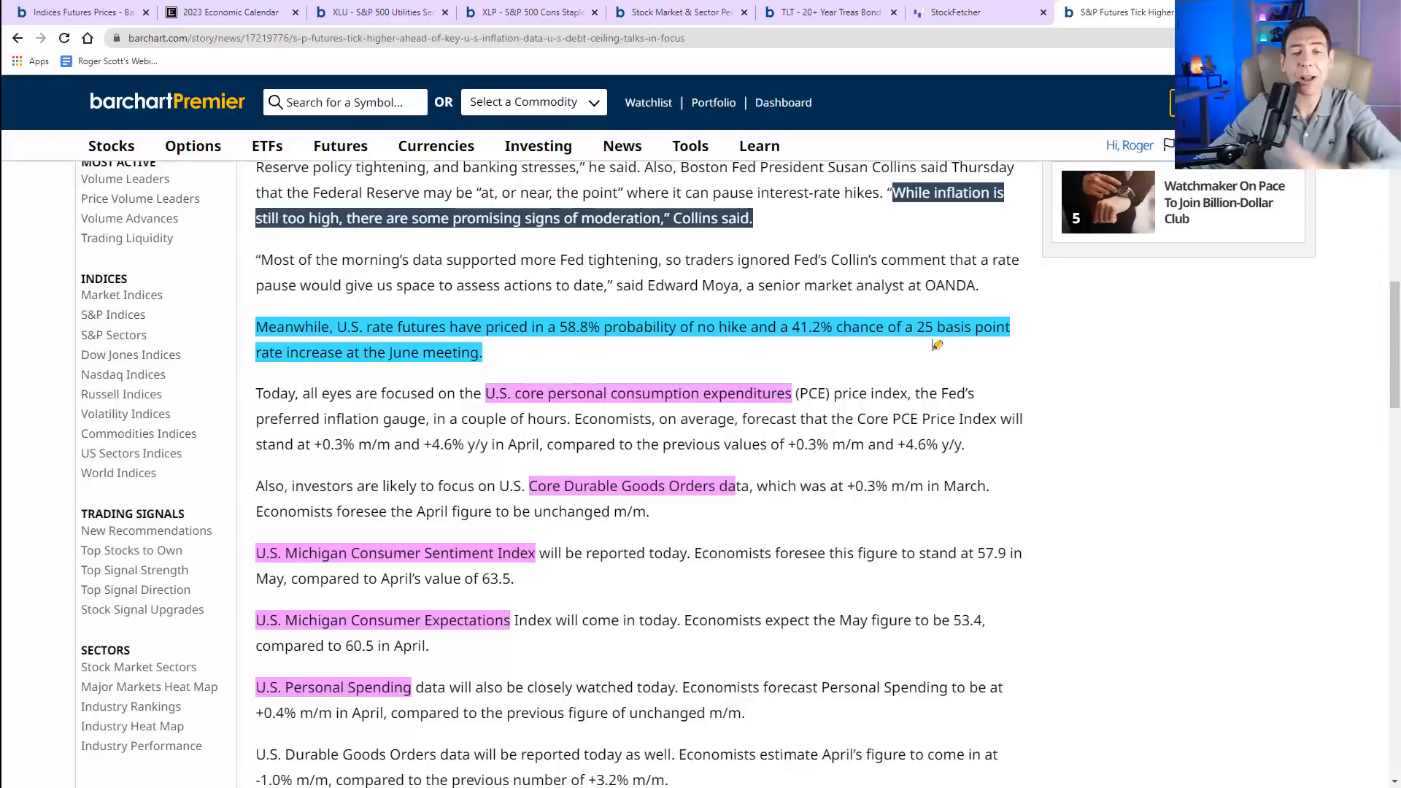
pyautogui.moveTo(931, 348)
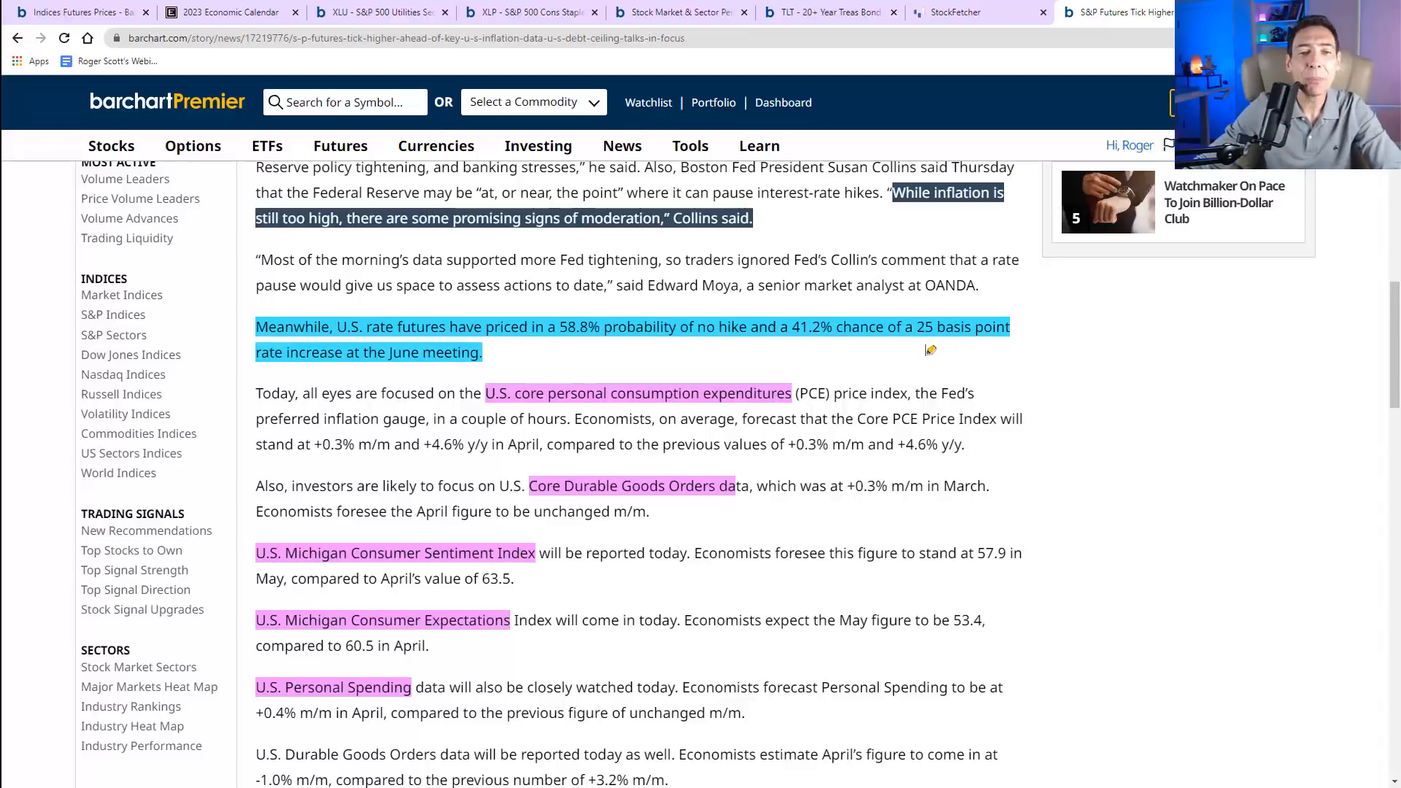
pyautogui.moveTo(916, 349)
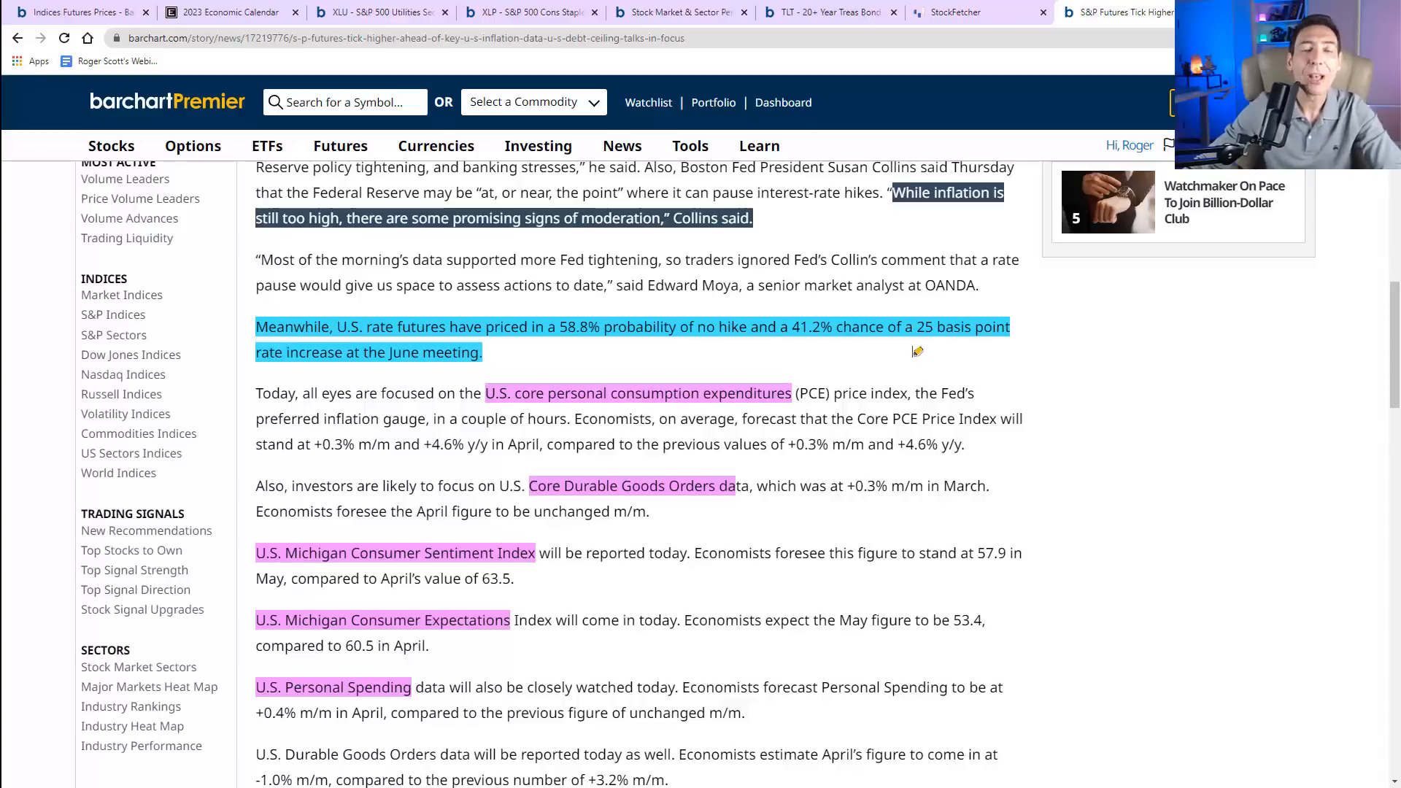
pyautogui.moveTo(864, 348)
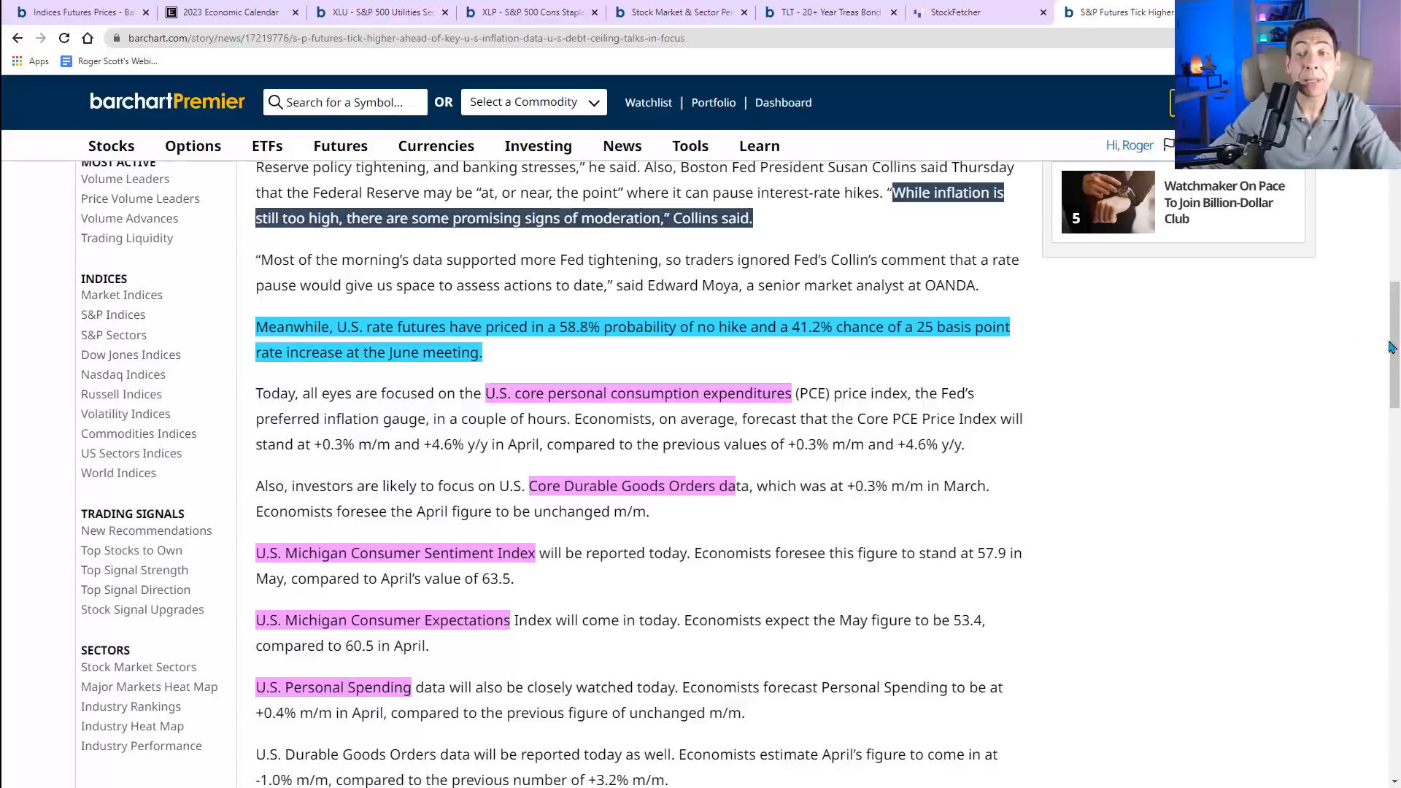
pyautogui.scroll(-3)
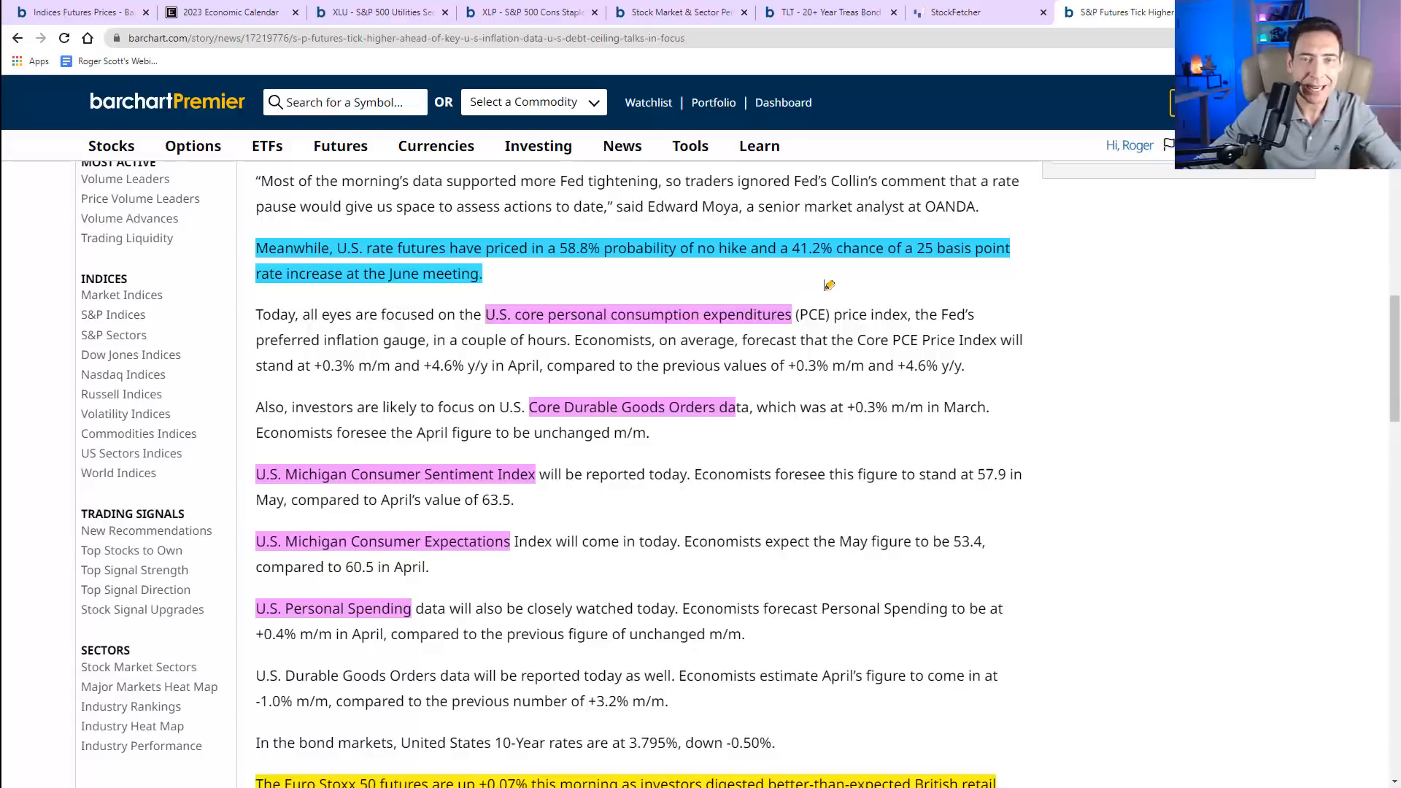
pyautogui.moveTo(773, 301)
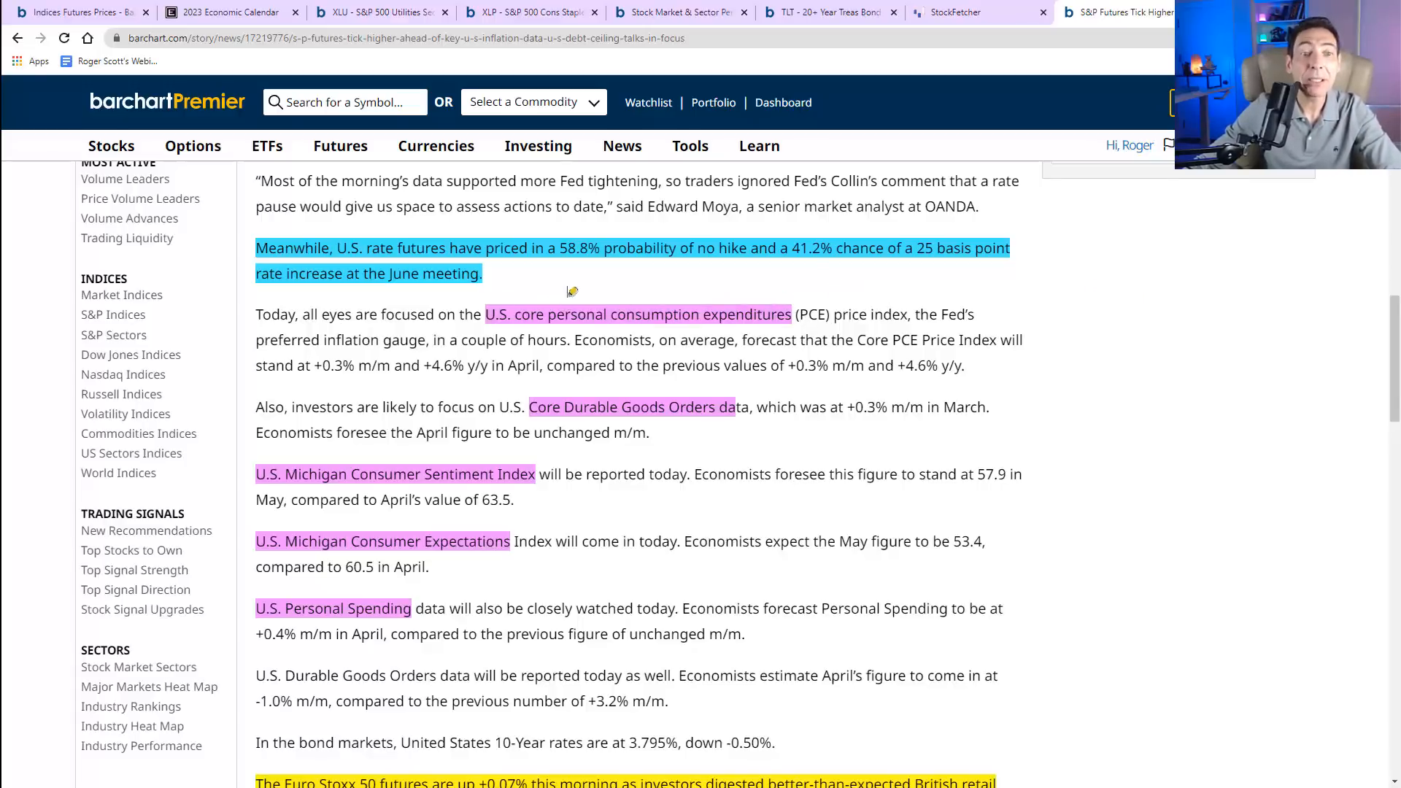
pyautogui.moveTo(759, 304)
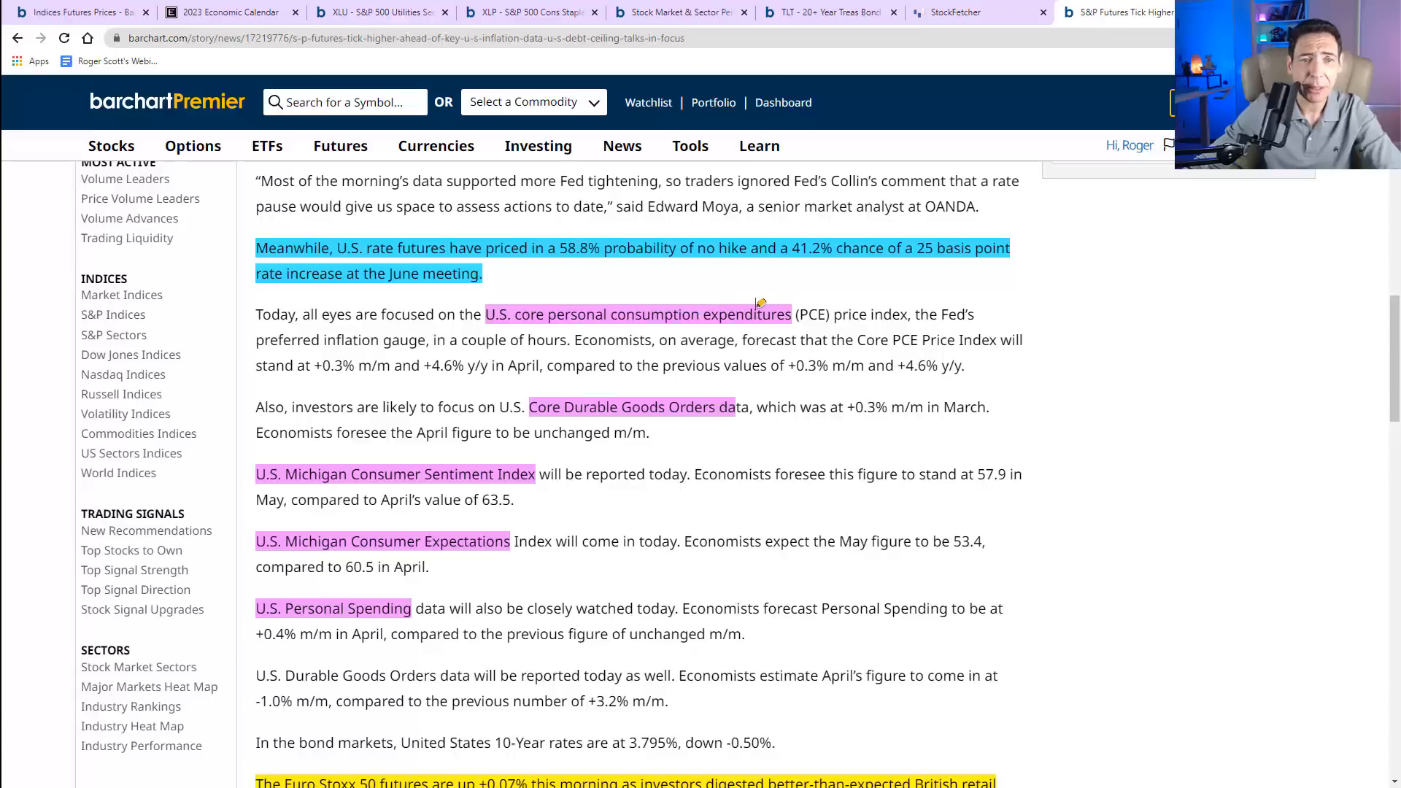
pyautogui.moveTo(676, 395)
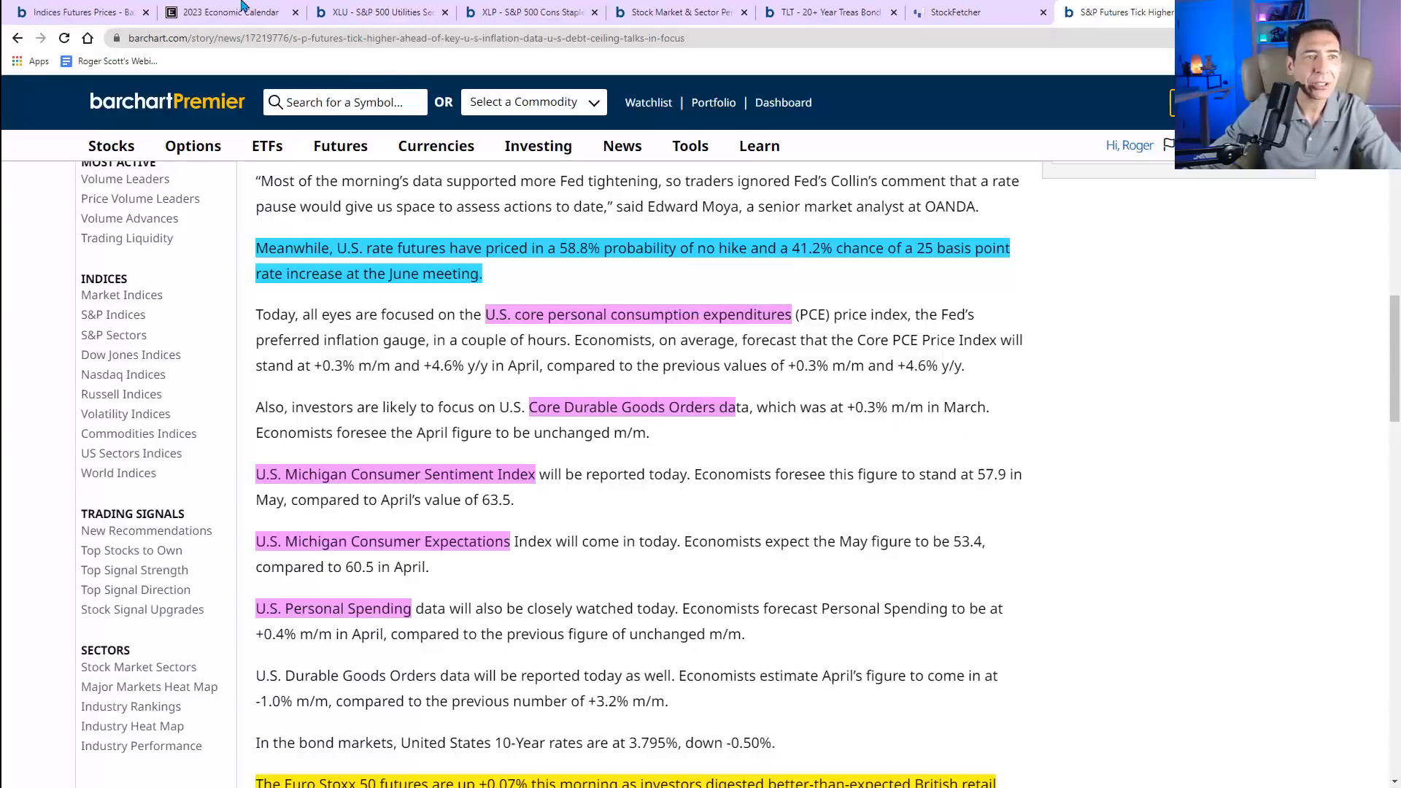
# - Revisit the May 26 Personal Income and Outlays consensus page, then return to the article
pyautogui.click(226, 11)
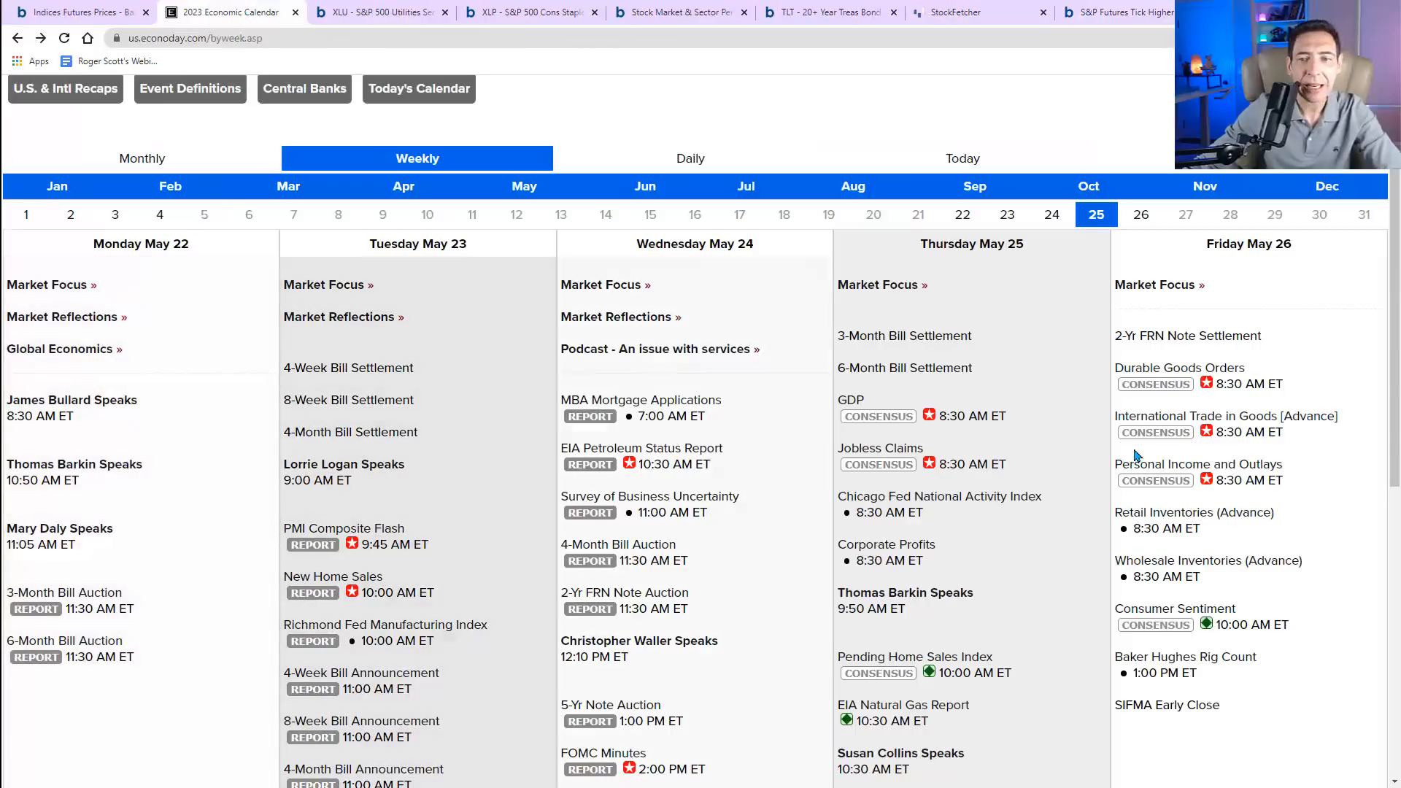
pyautogui.click(1154, 480)
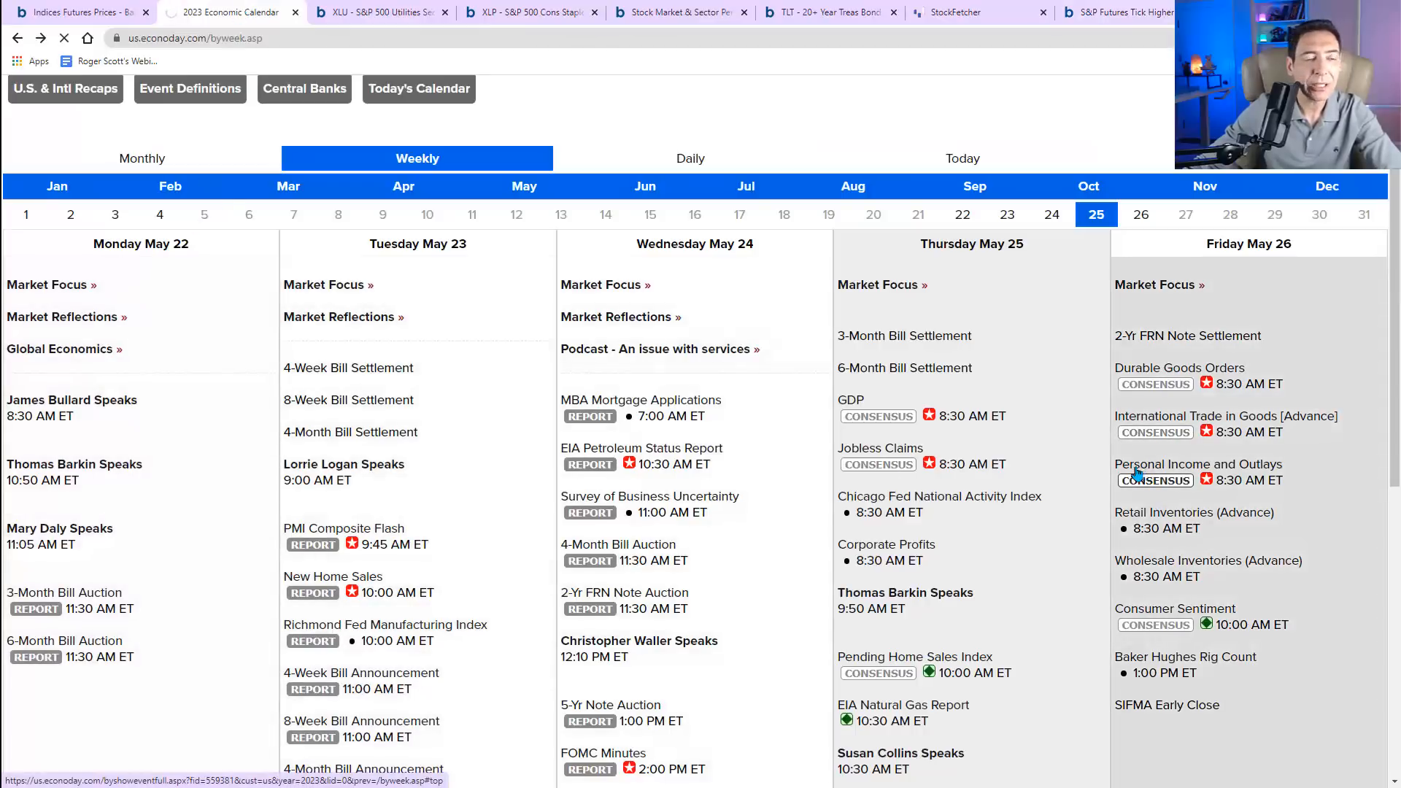
pyautogui.click(1198, 464)
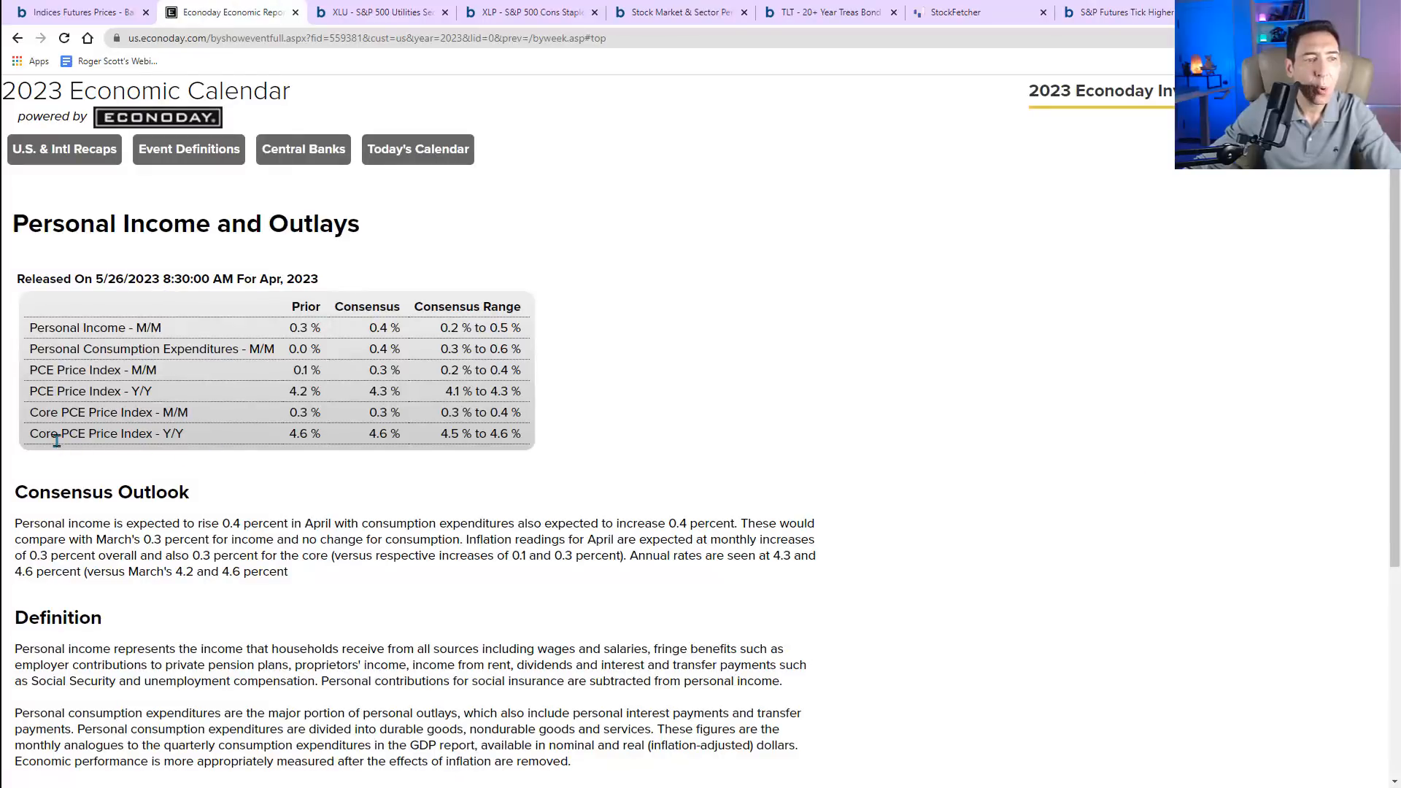
pyautogui.moveTo(715, 267)
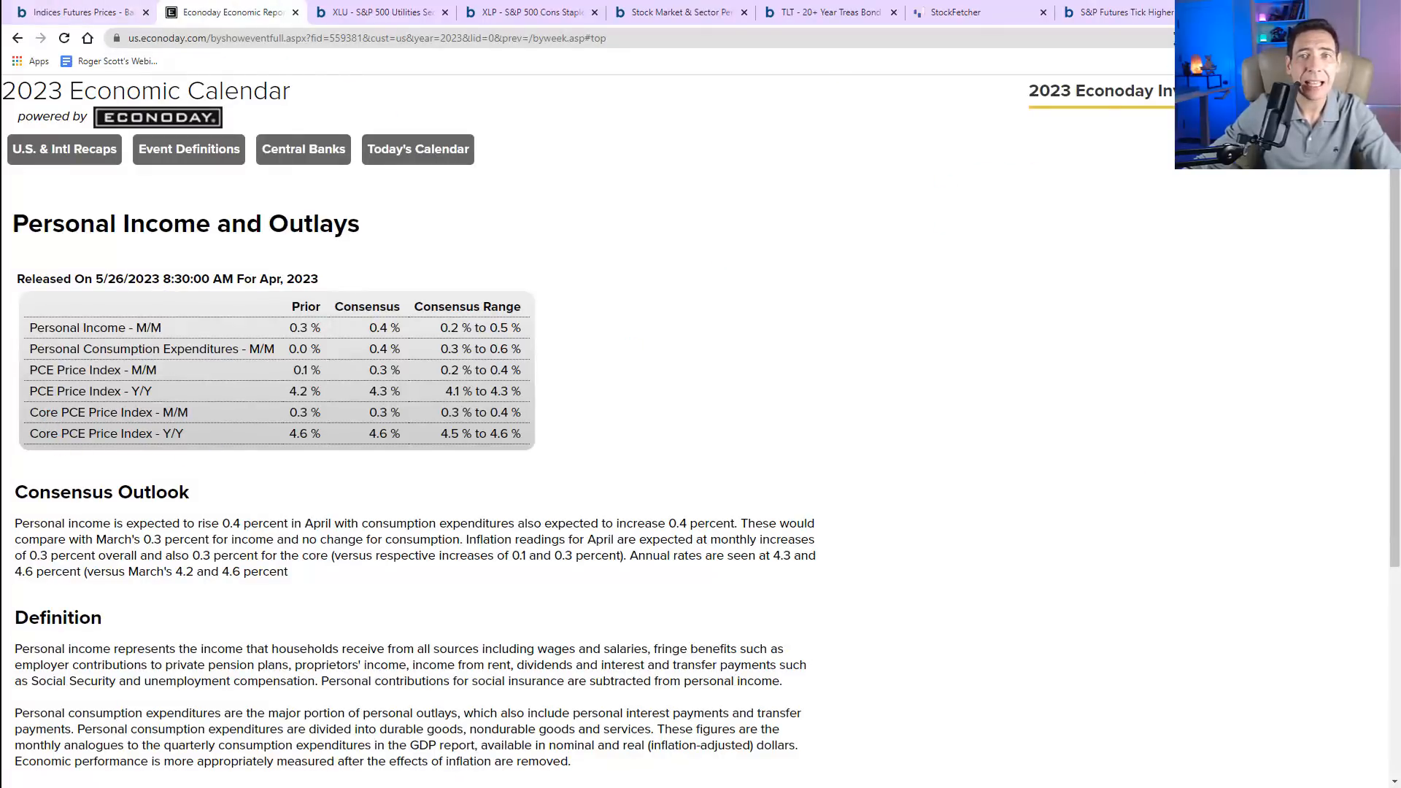
pyautogui.click(1117, 12)
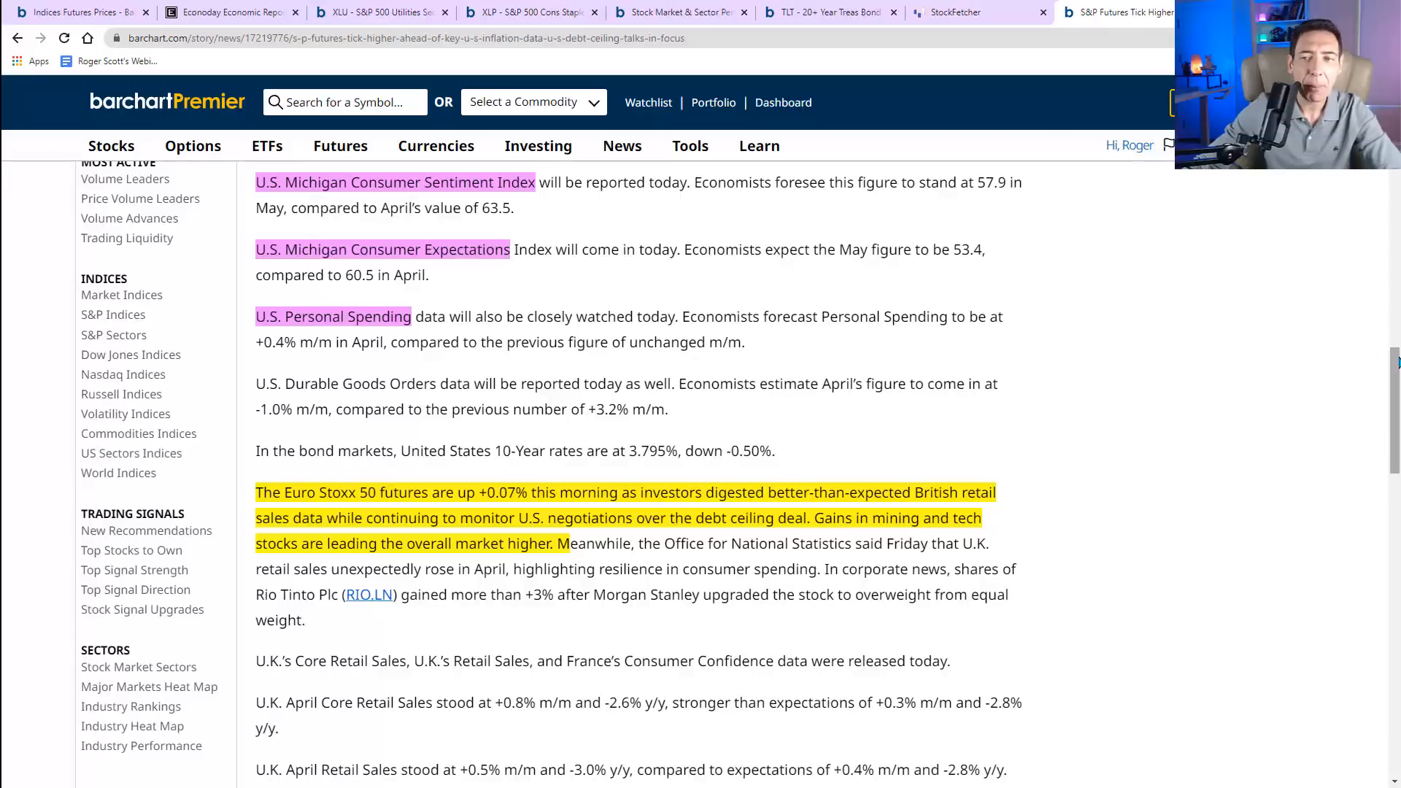
# - Scroll the article past U.K. retail sales to the French May consumer confidence figure
pyautogui.scroll(-3)
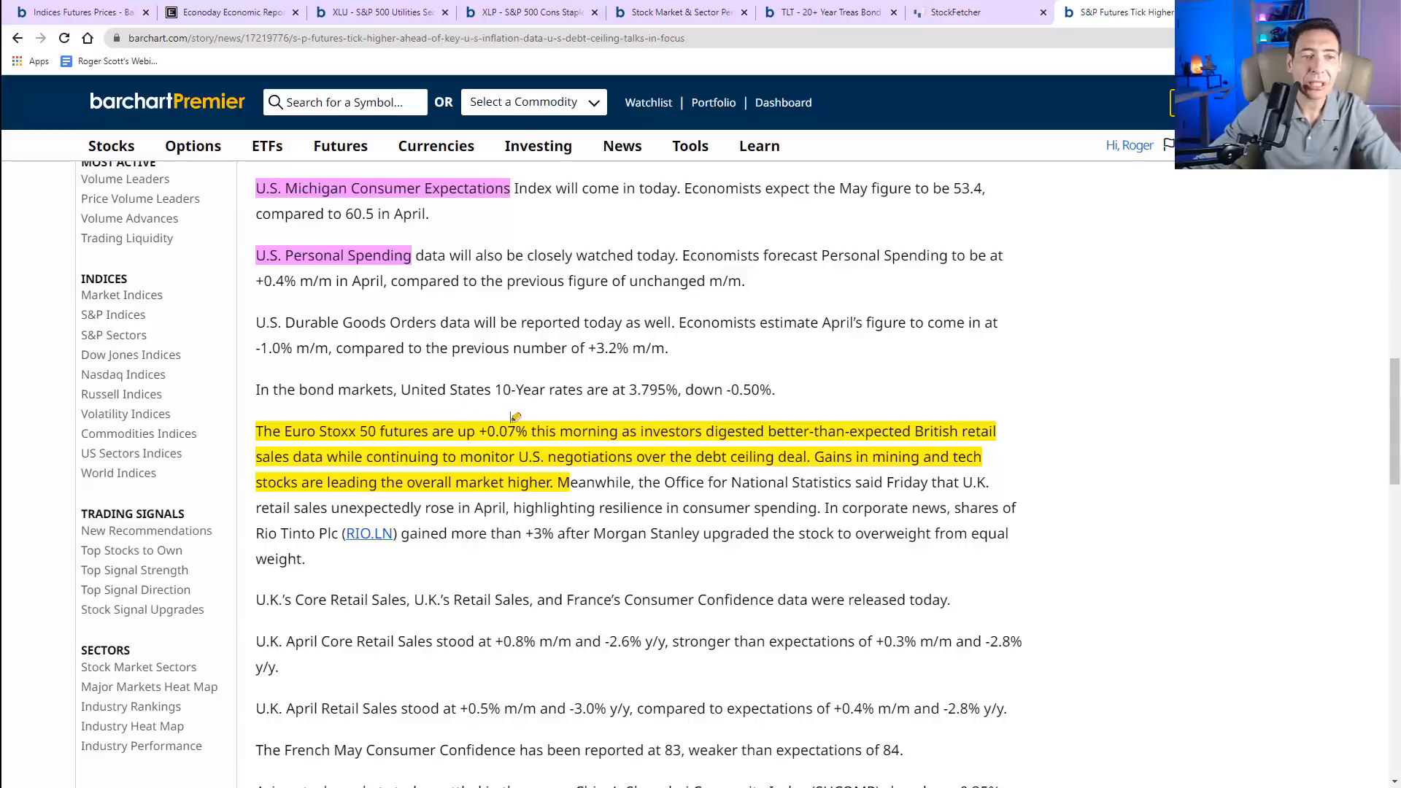
pyautogui.moveTo(518, 411)
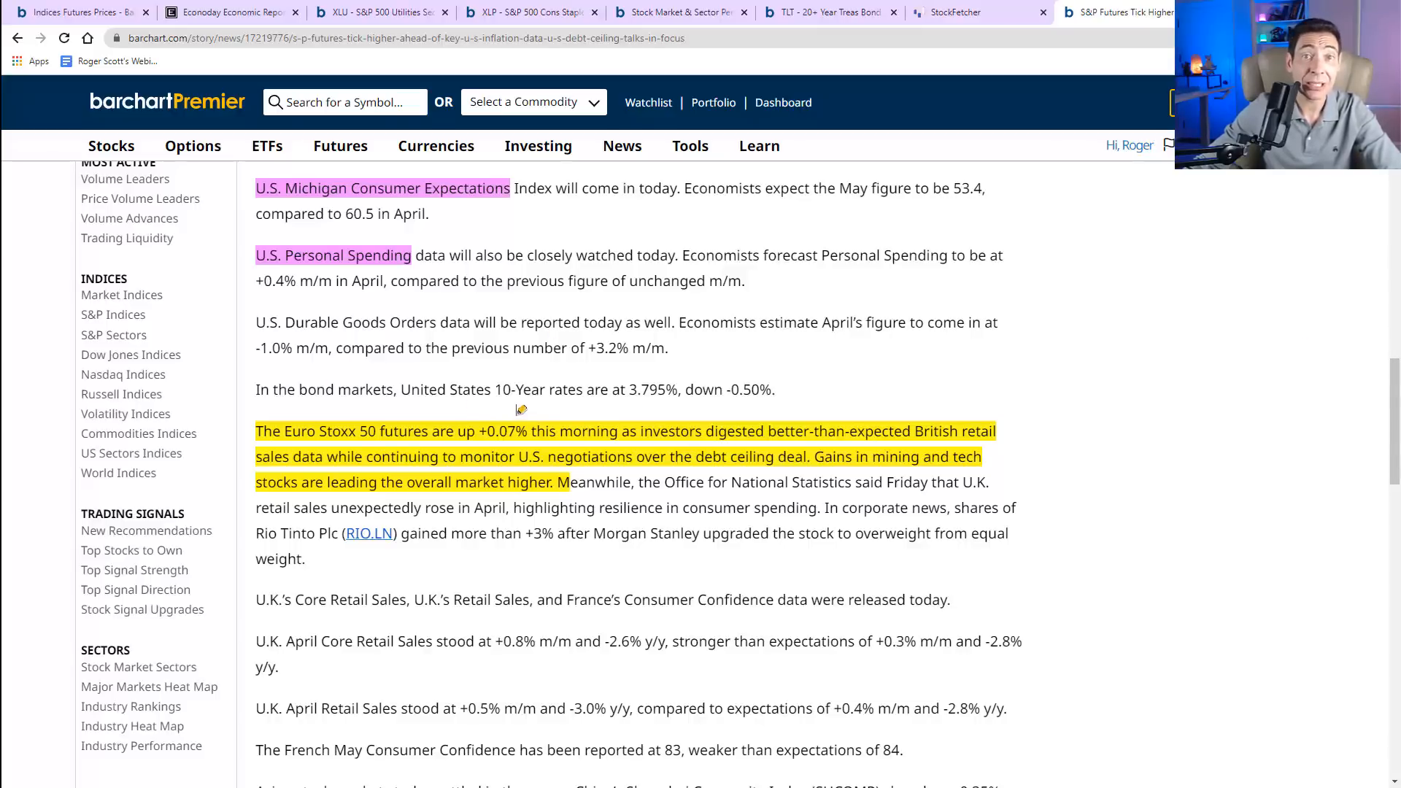
pyautogui.moveTo(533, 404)
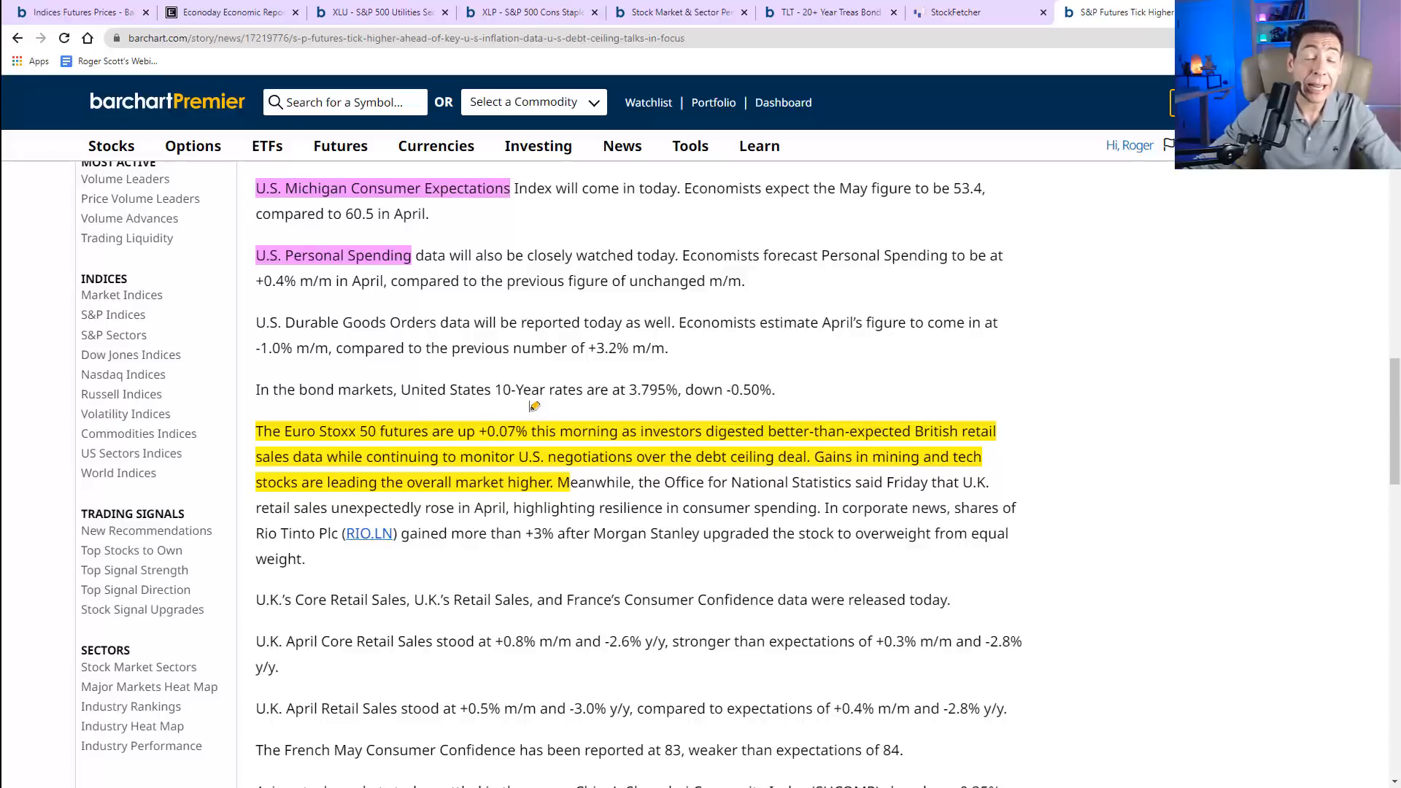
pyautogui.moveTo(800, 414)
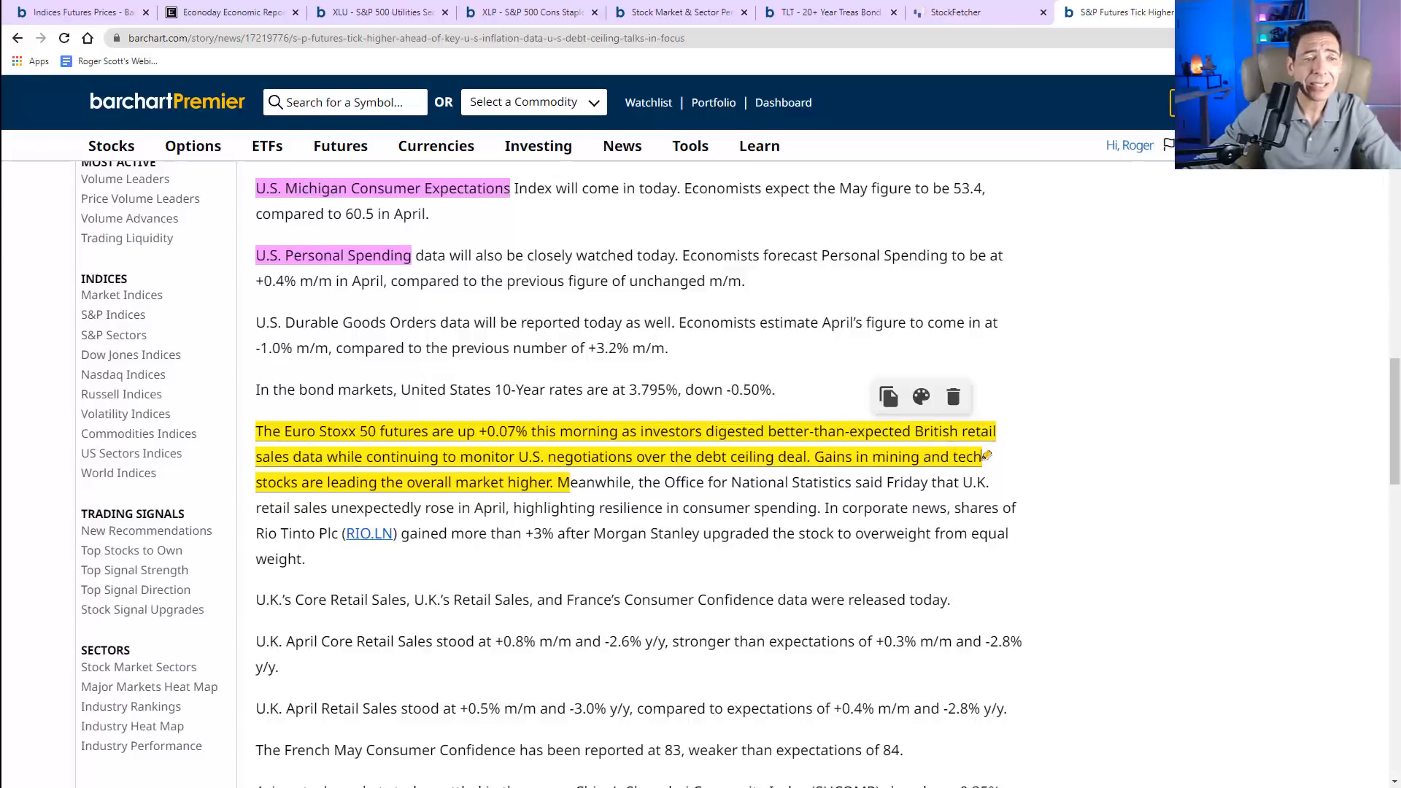
# - Read the article through Asian markets, pre-market movers and the earnings spotlight
pyautogui.scroll(-3)
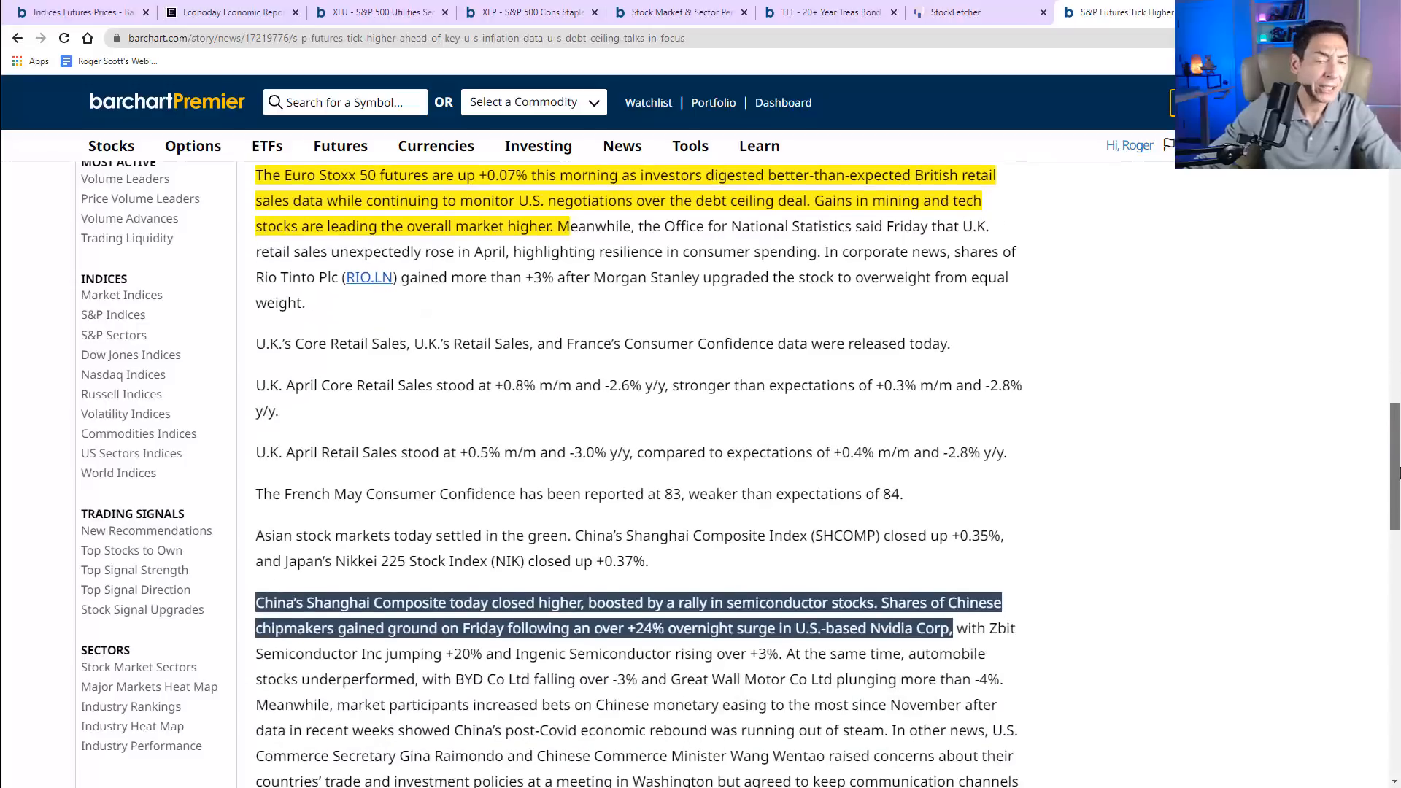
pyautogui.scroll(-3)
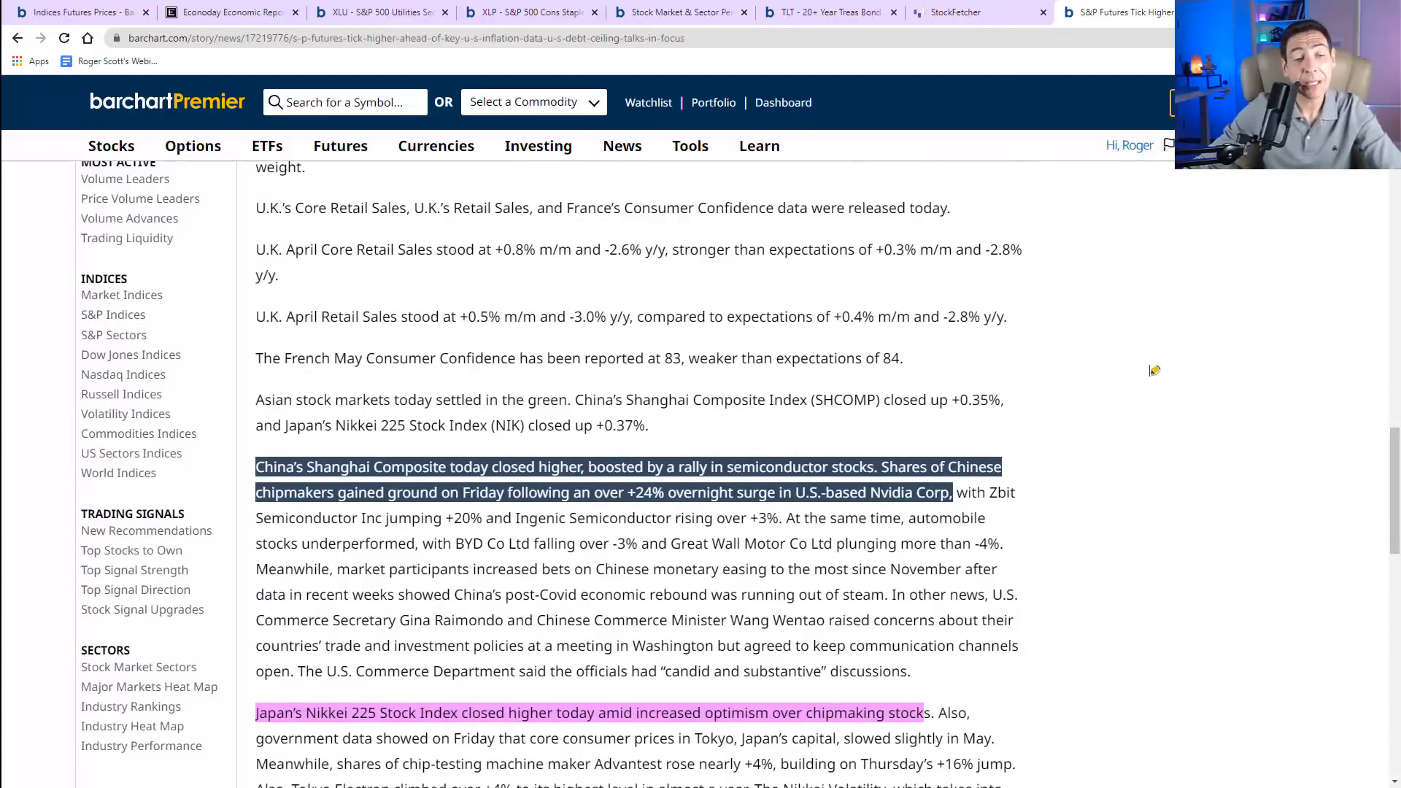
pyautogui.moveTo(449, 434)
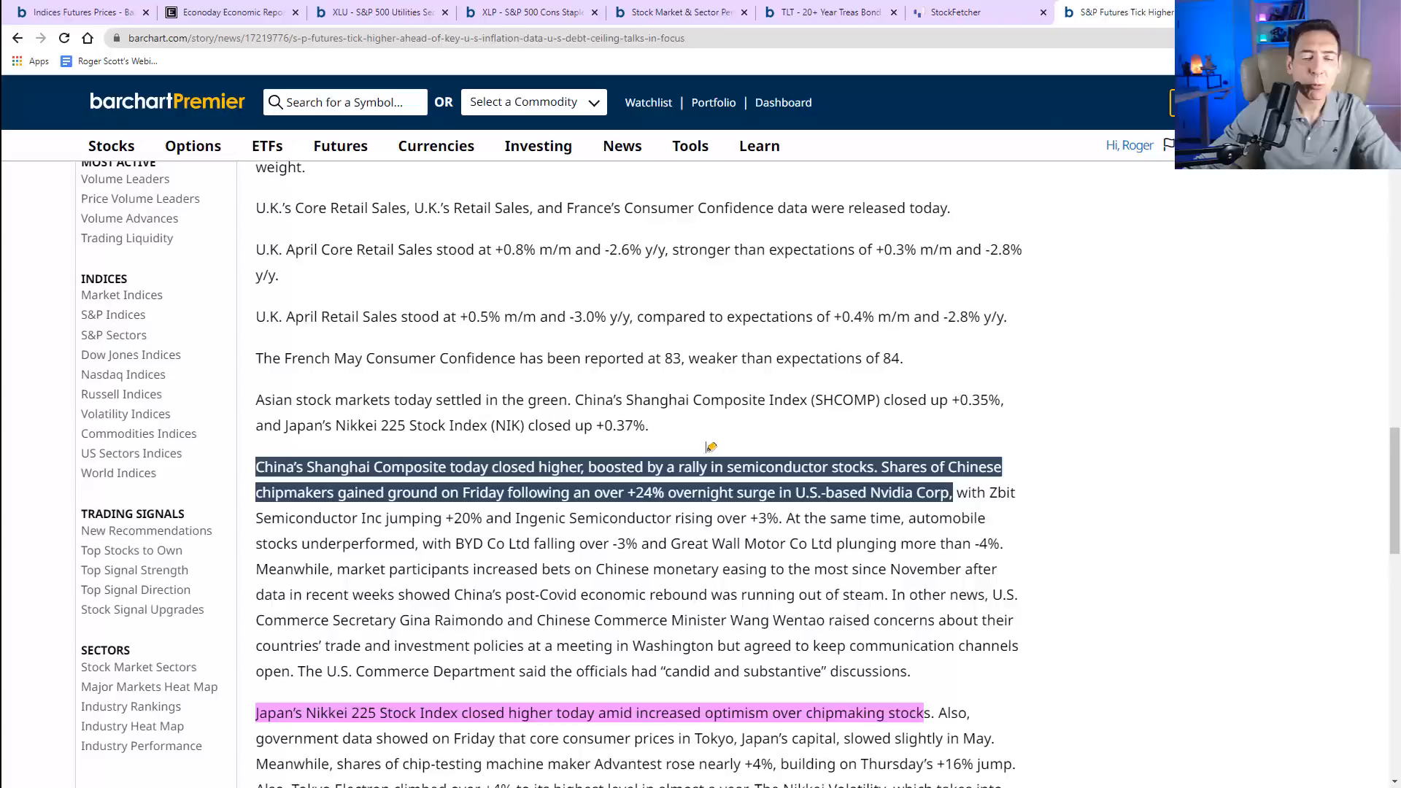
pyautogui.moveTo(800, 438)
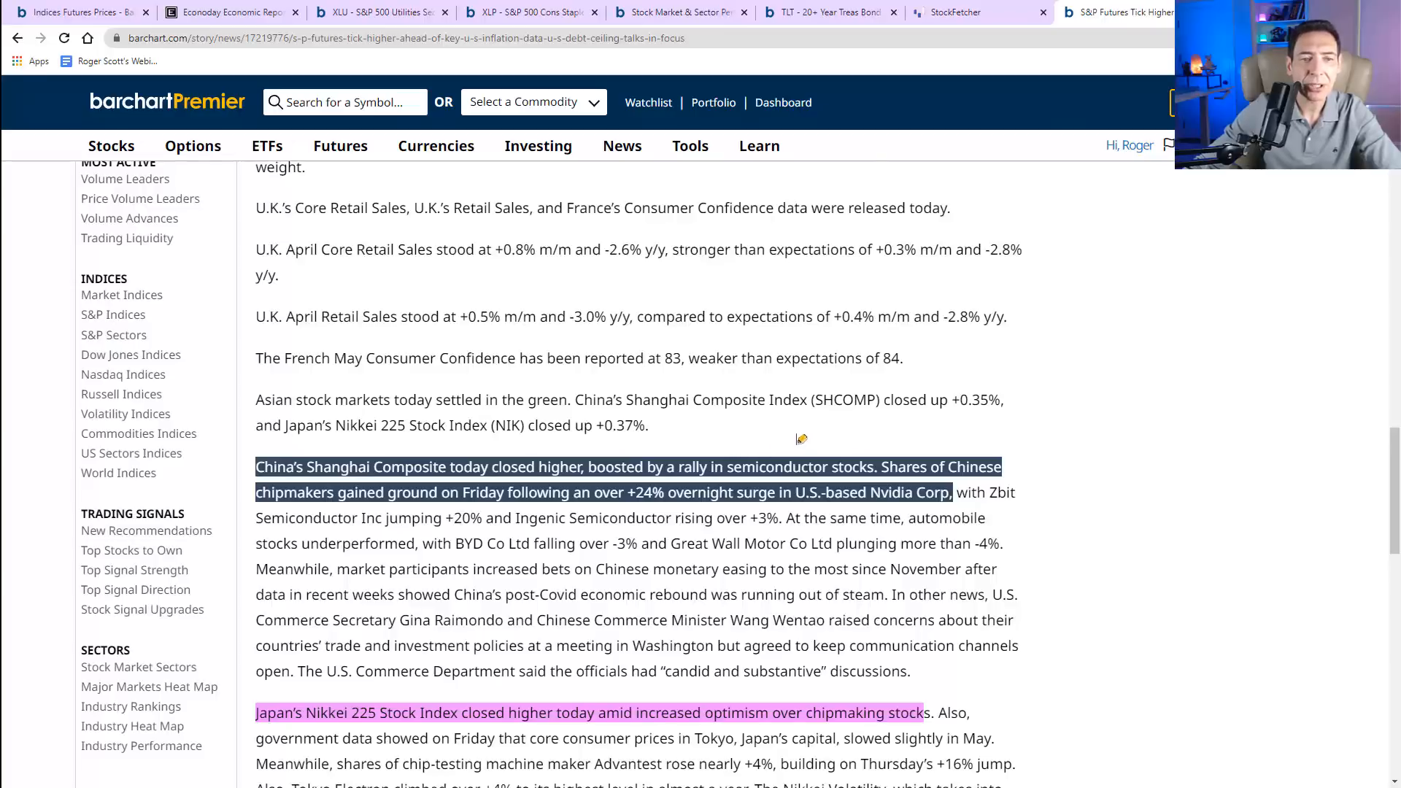
pyautogui.moveTo(1201, 508)
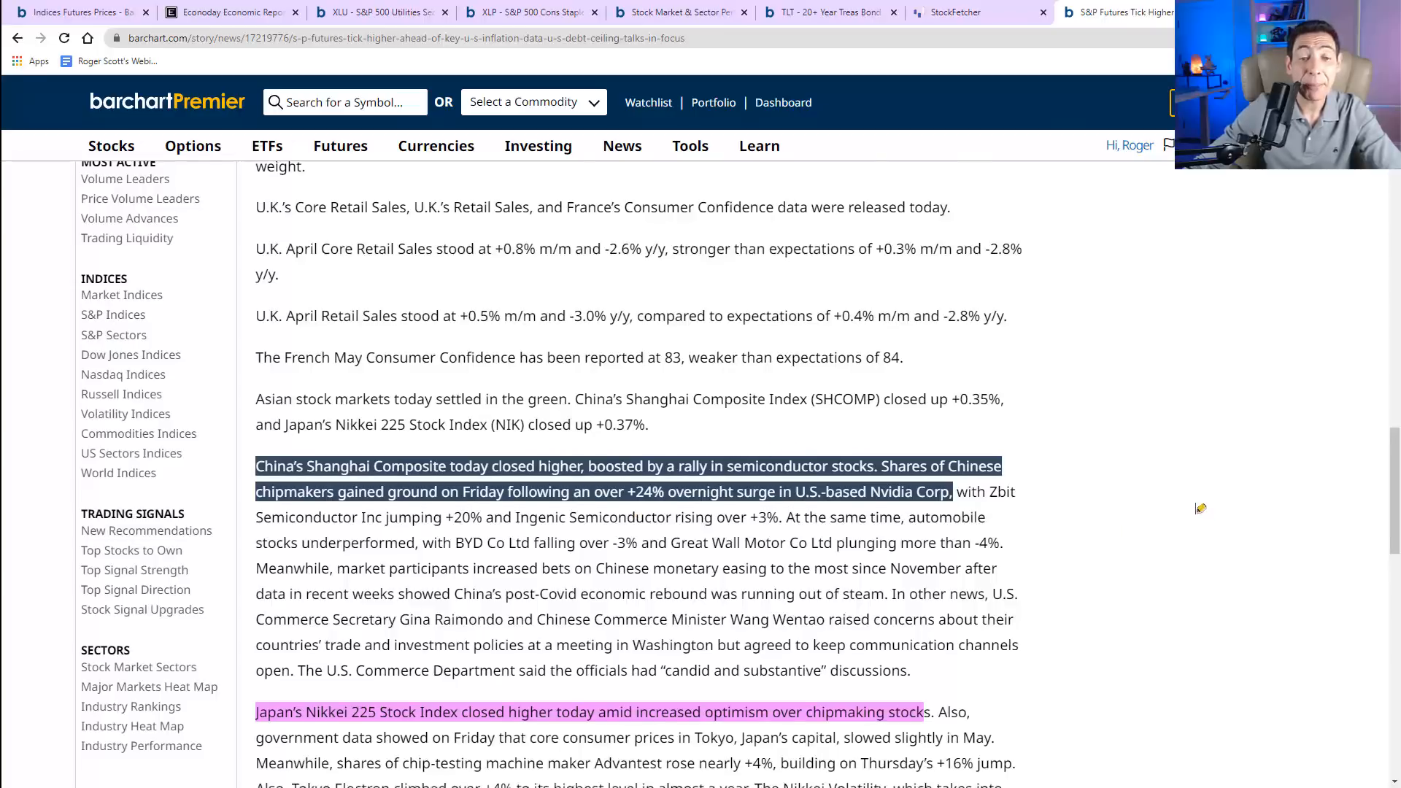
pyautogui.scroll(-3)
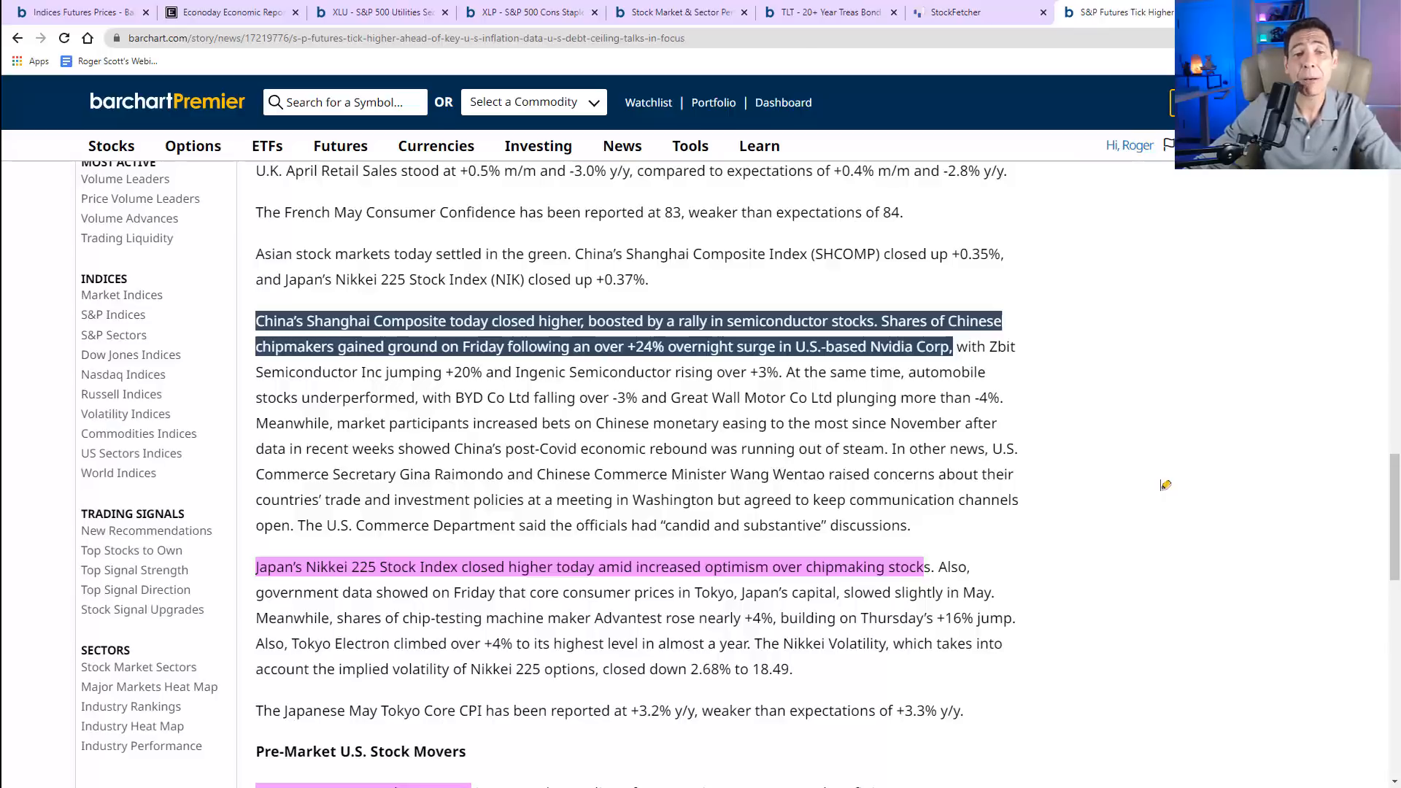
pyautogui.moveTo(1111, 456)
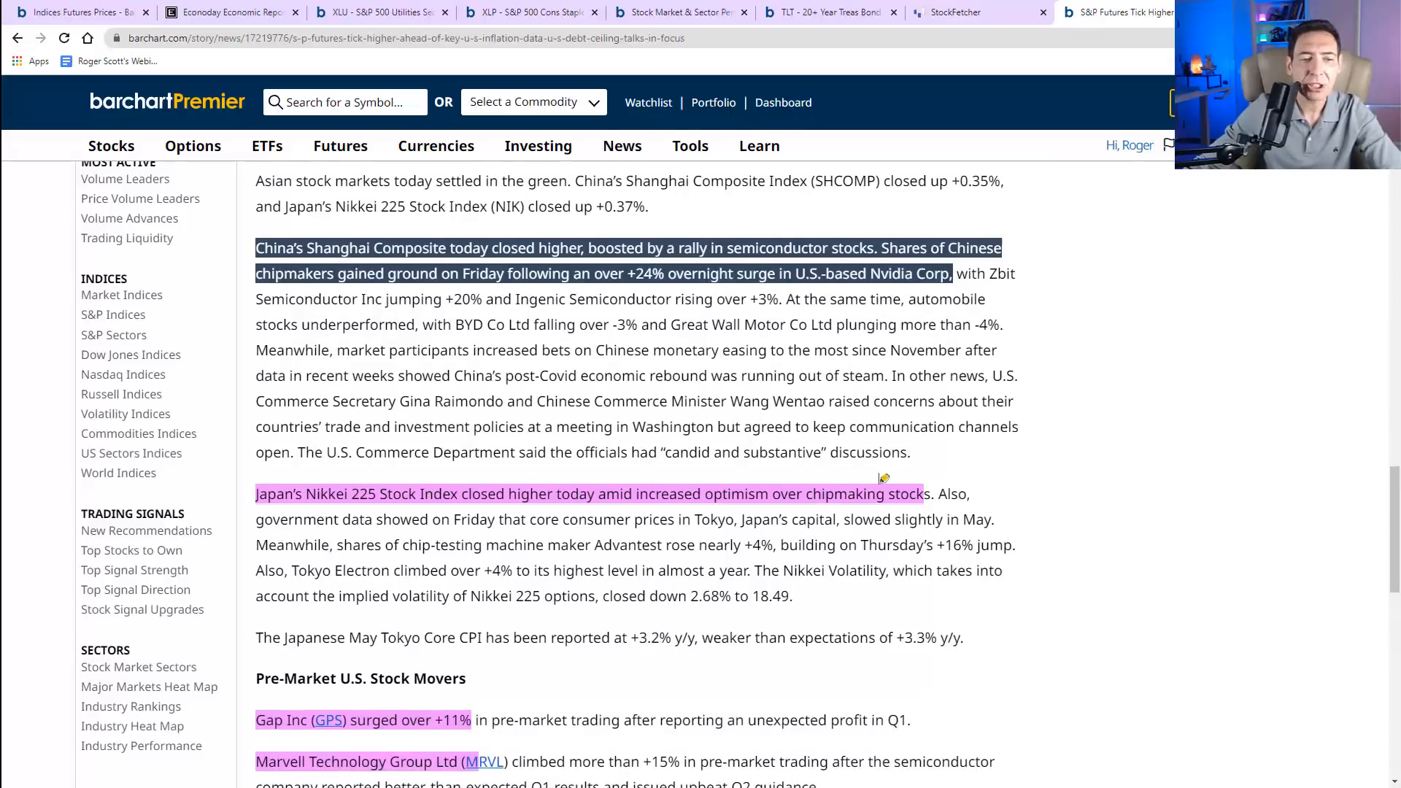
pyautogui.scroll(-3)
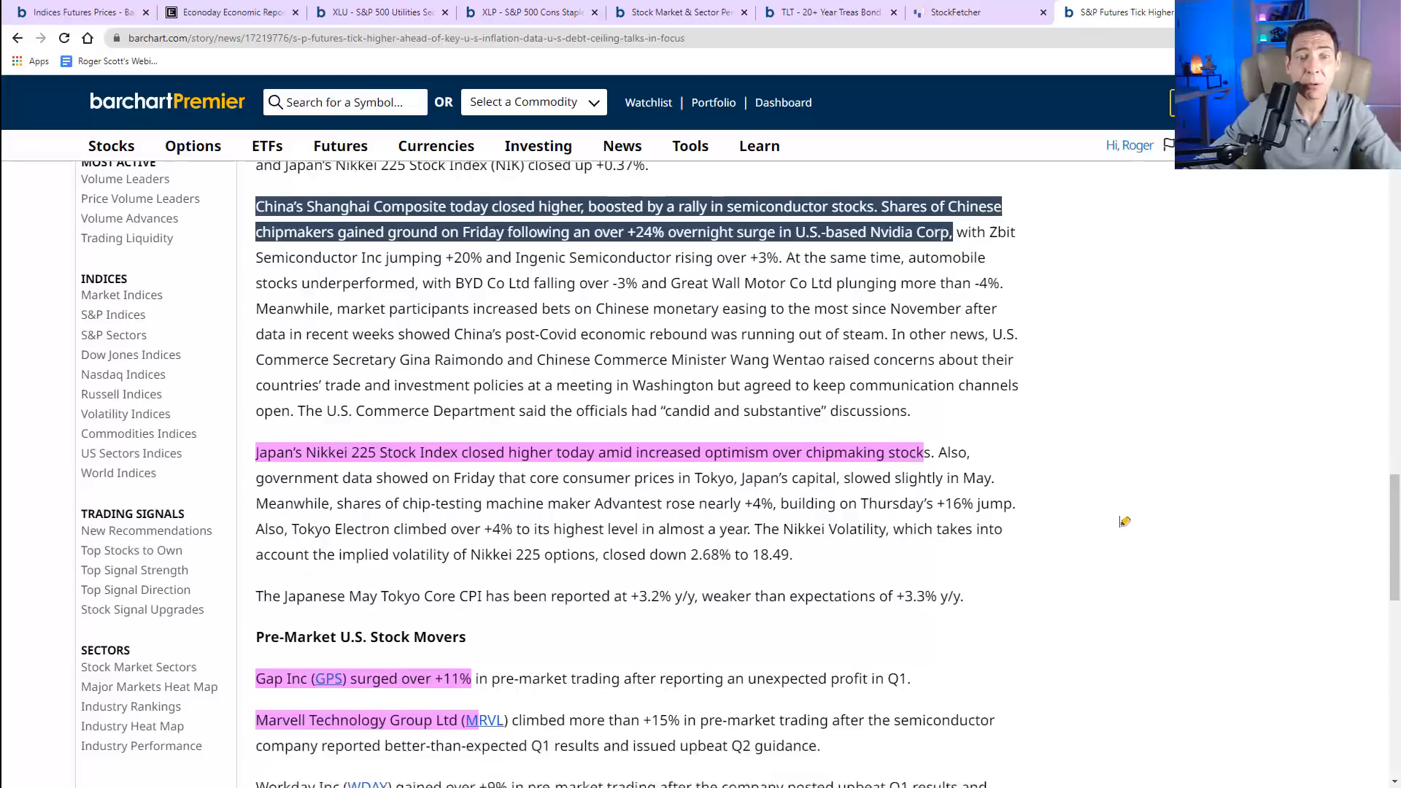
pyautogui.scroll(-3)
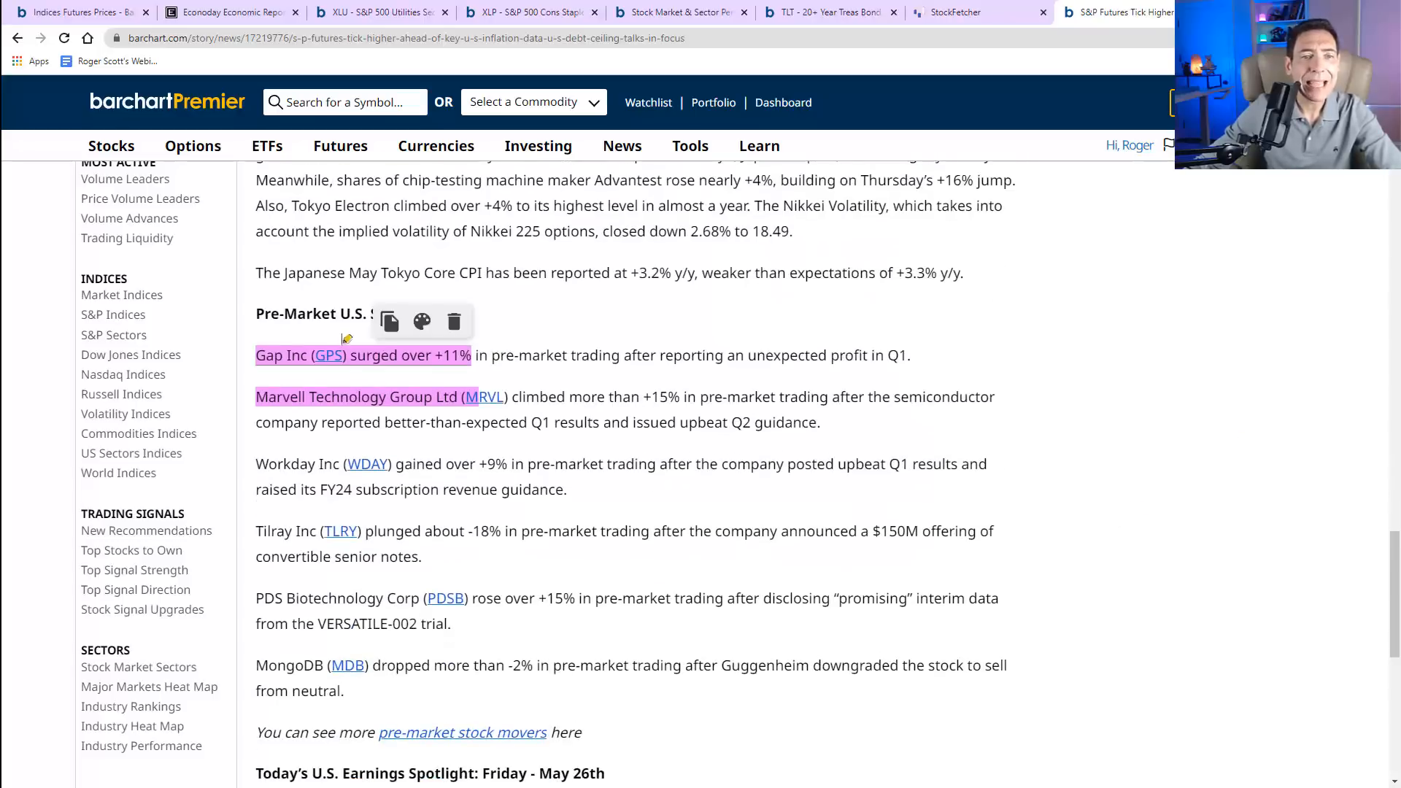
pyautogui.moveTo(471, 354)
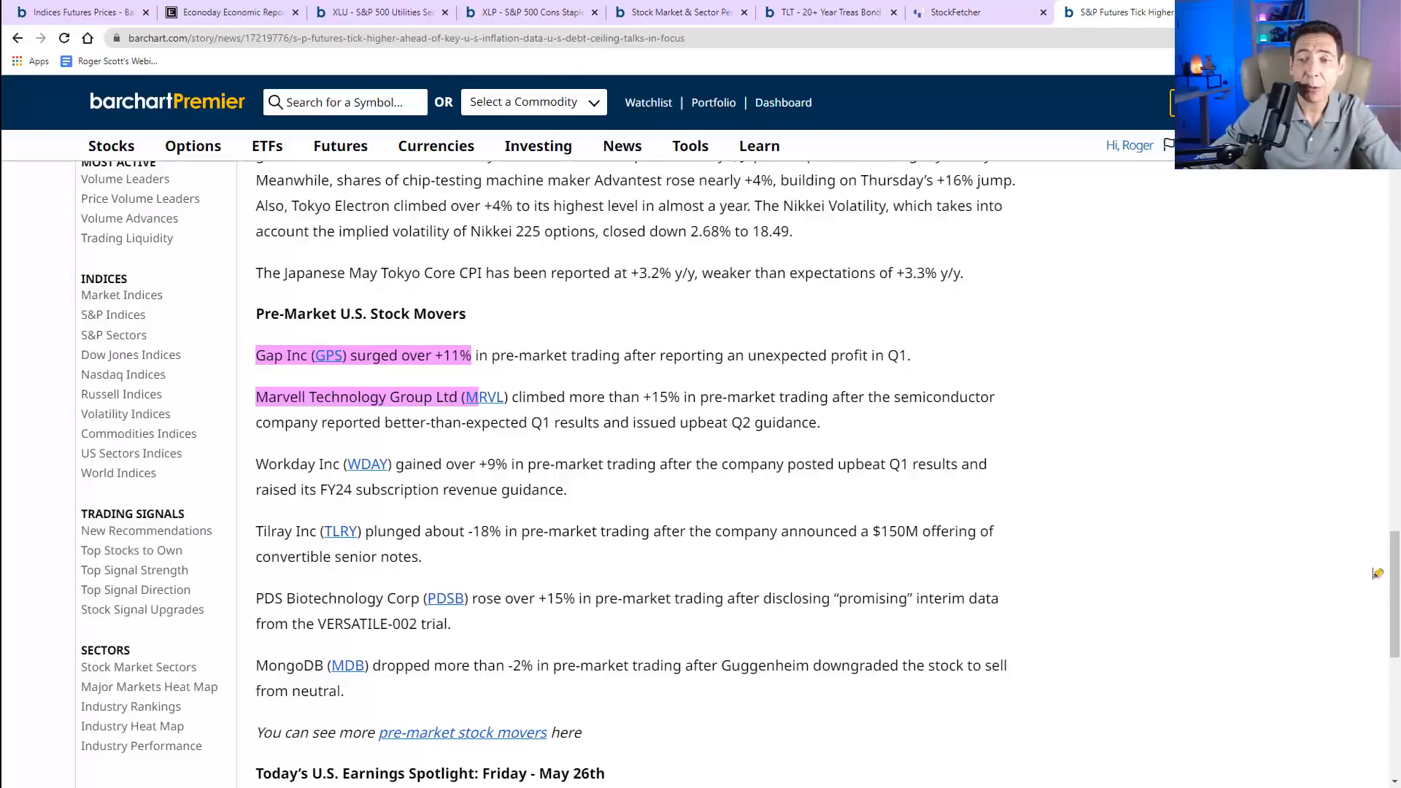
pyautogui.scroll(-3)
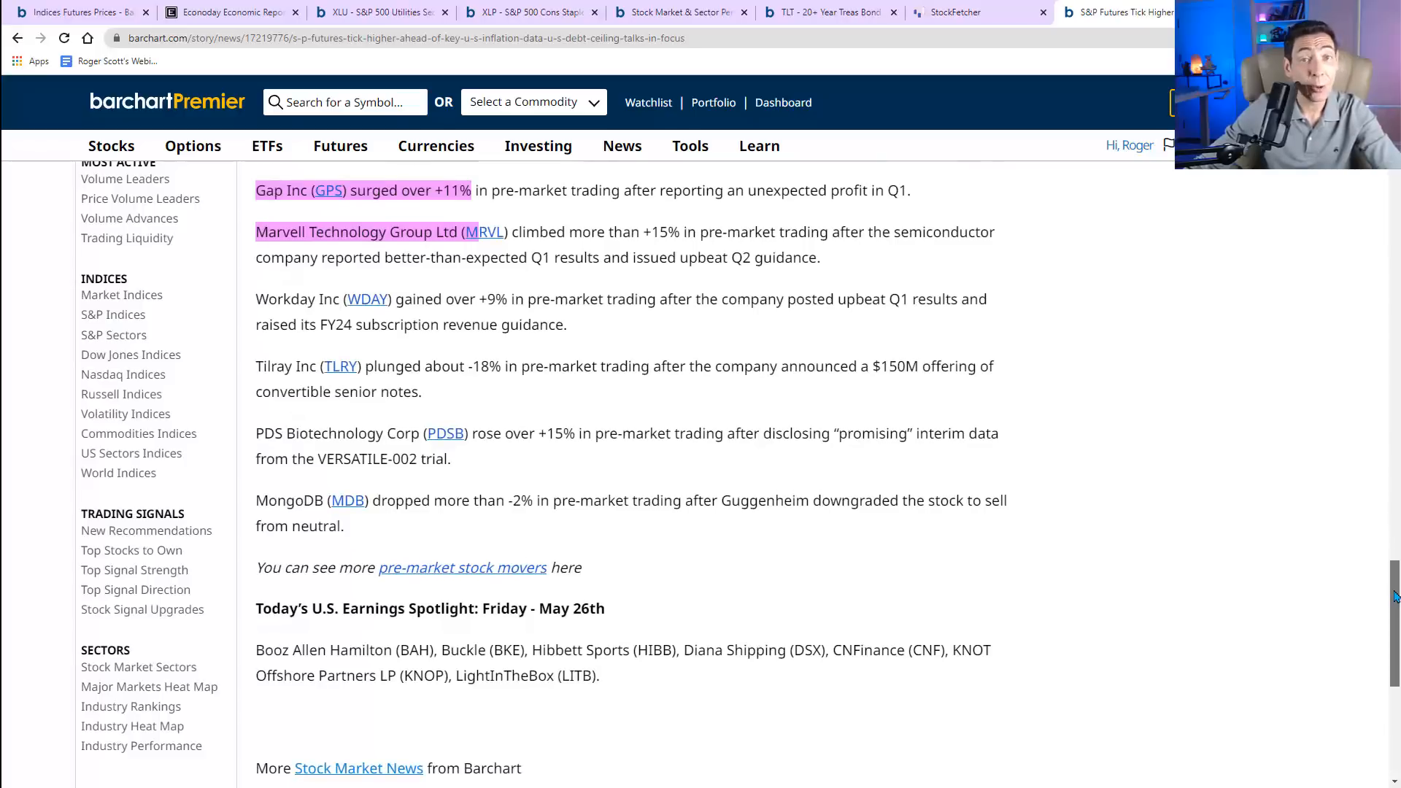
# - Show the TLT 20+ Year Treasury Bond chart scrolled down to its RSI pane
pyautogui.scroll(3)
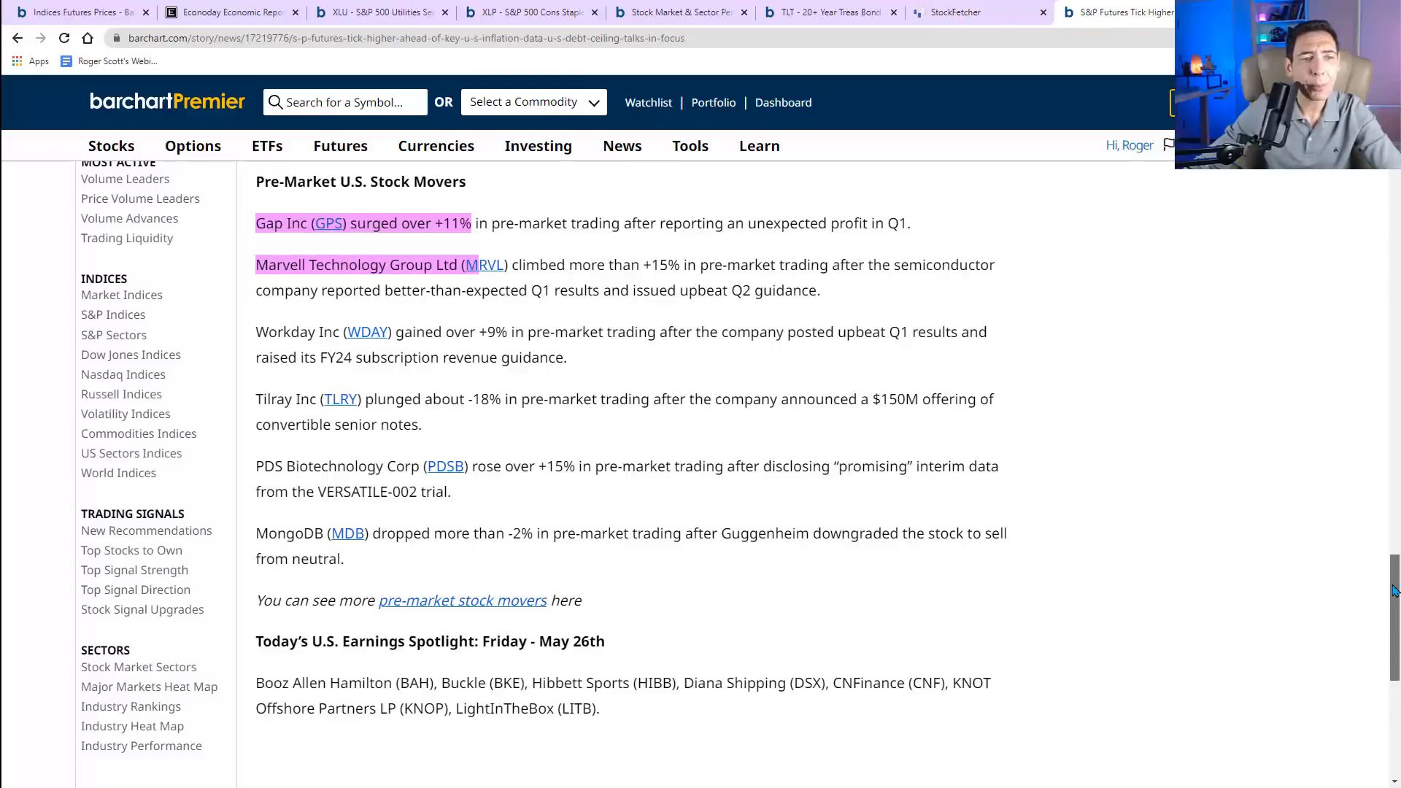
pyautogui.scroll(3)
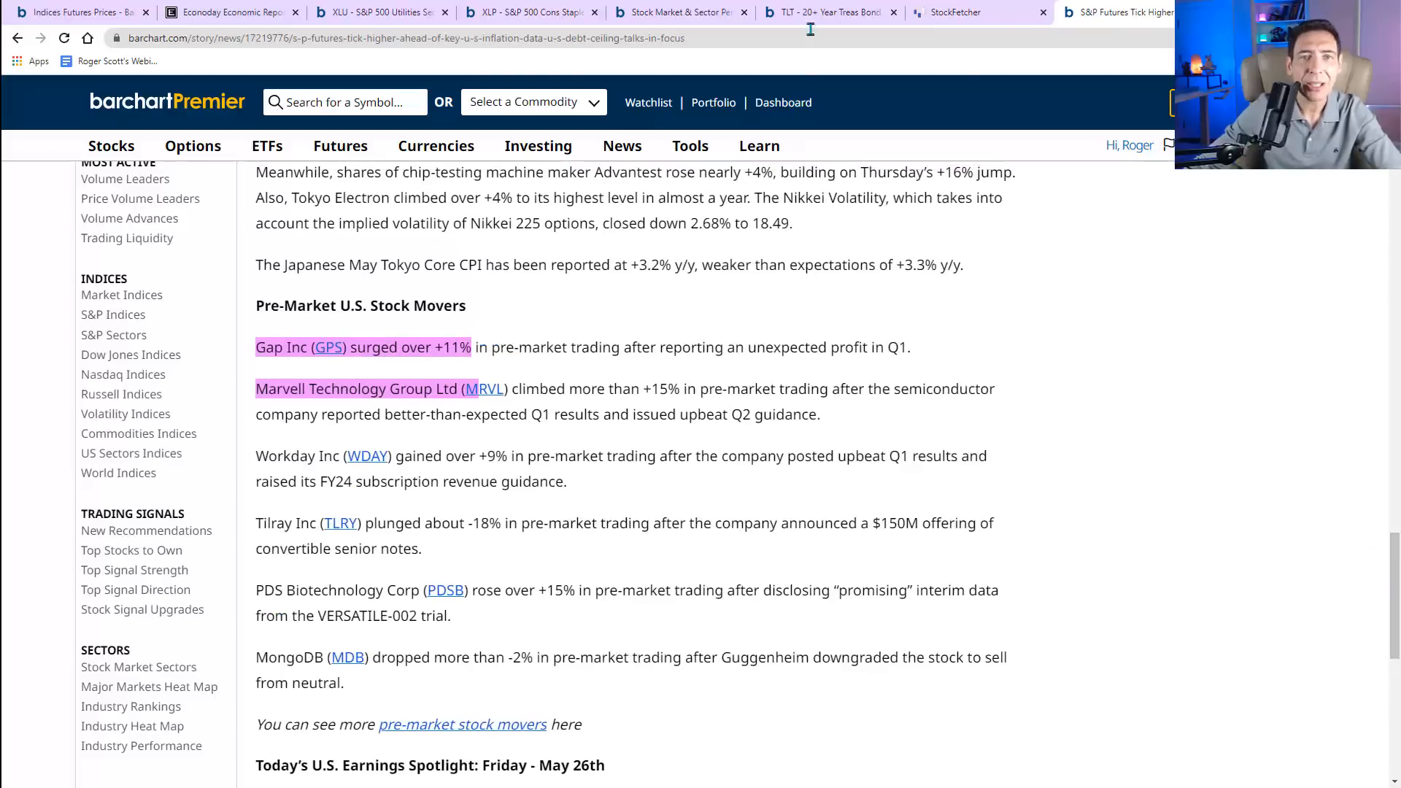
pyautogui.click(827, 12)
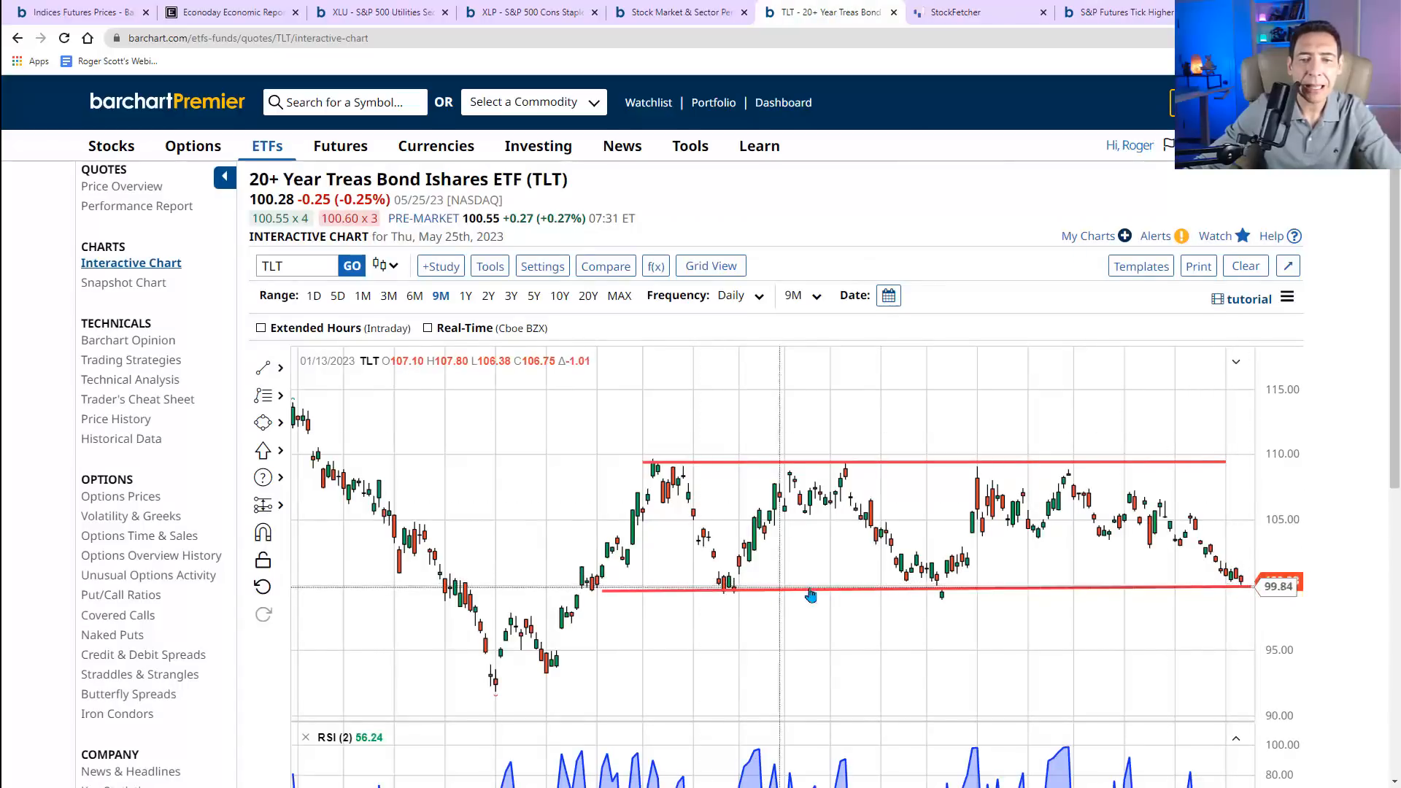
pyautogui.scroll(-3)
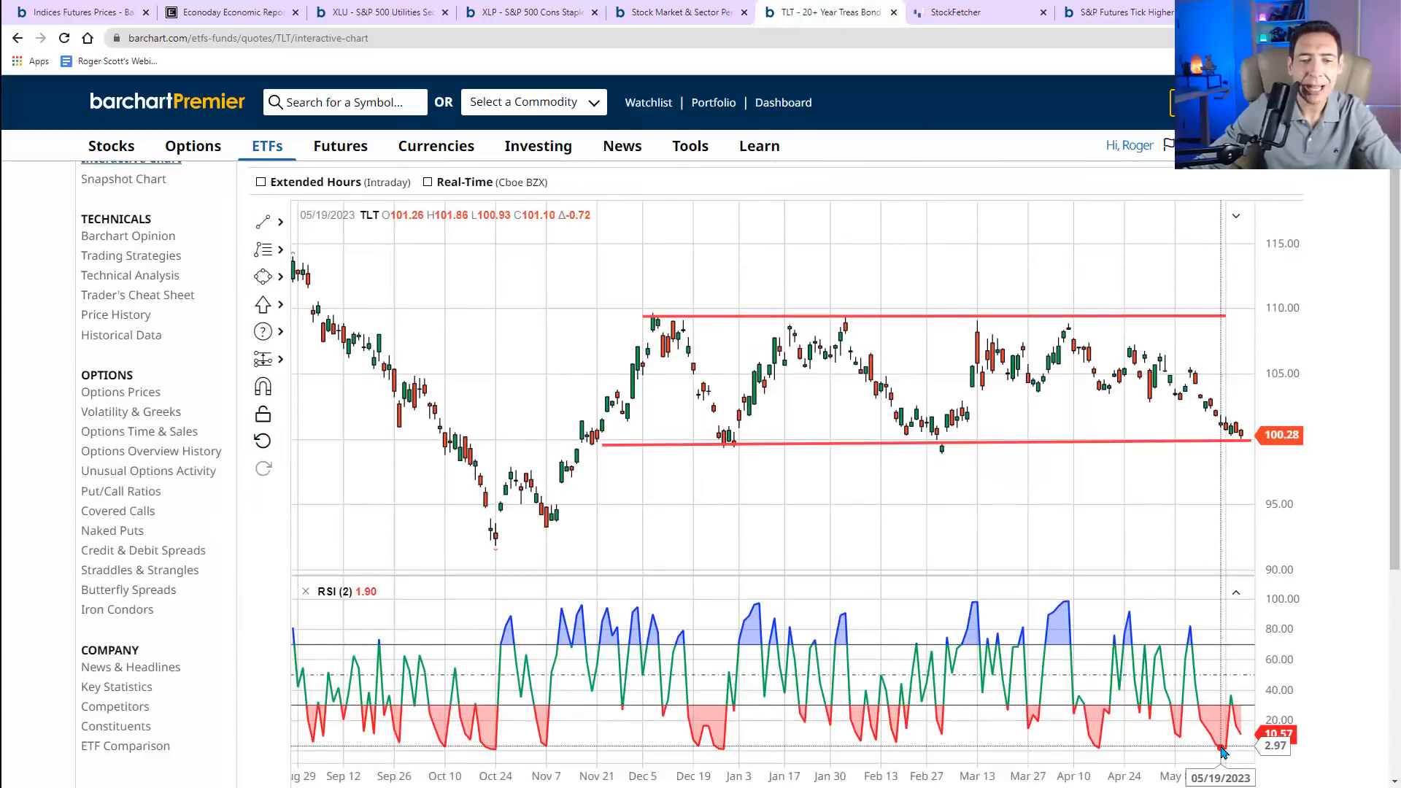
pyautogui.click(379, 12)
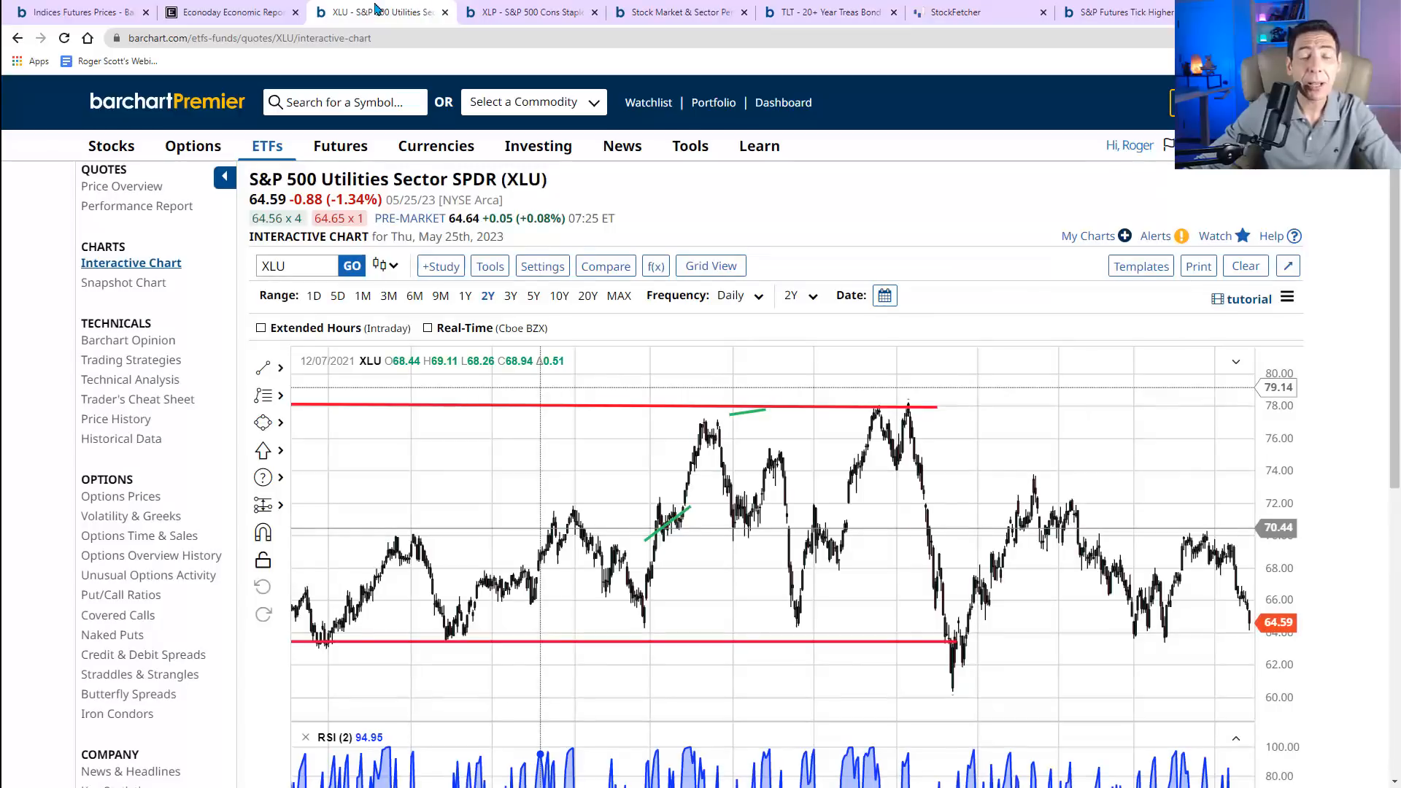
pyautogui.moveTo(384, 12)
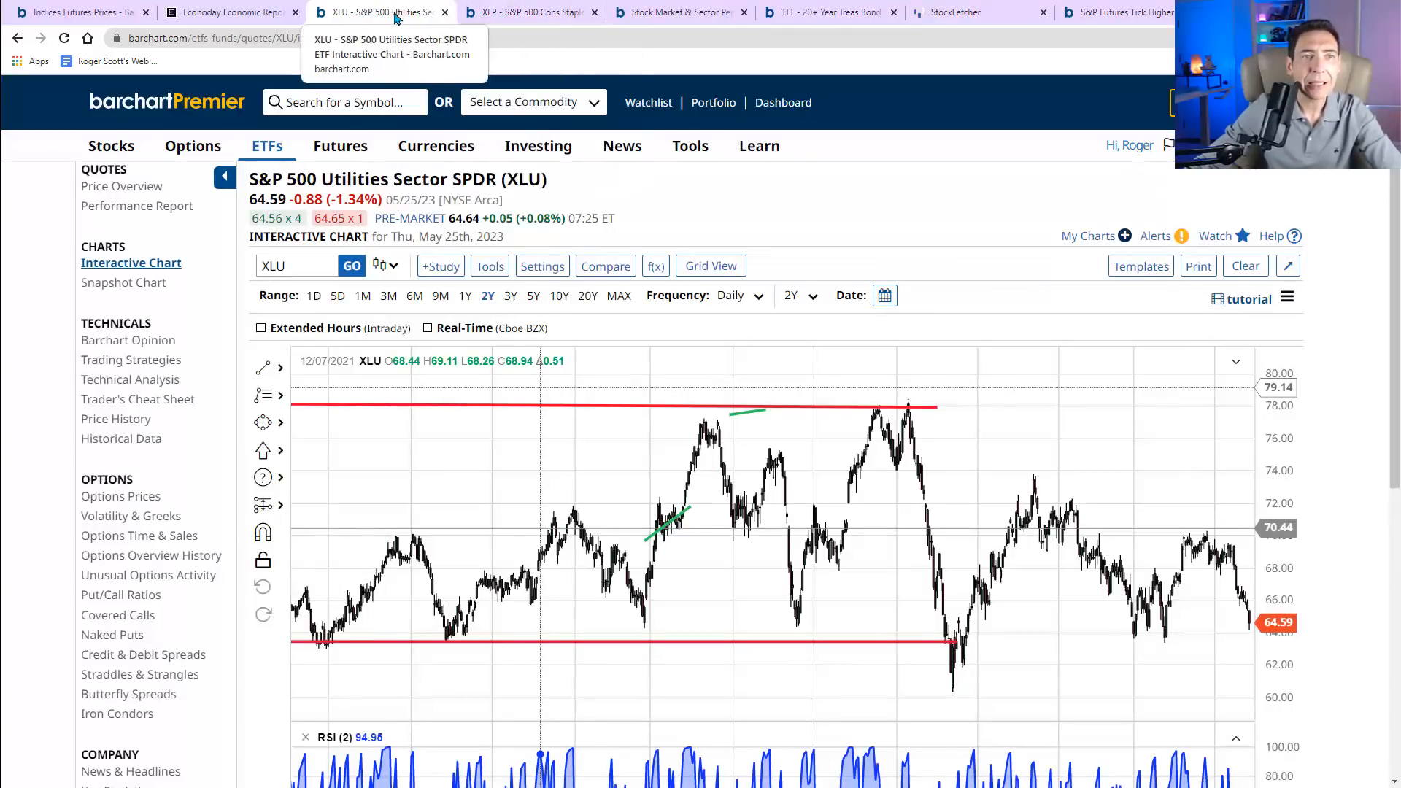
pyautogui.moveTo(679, 18)
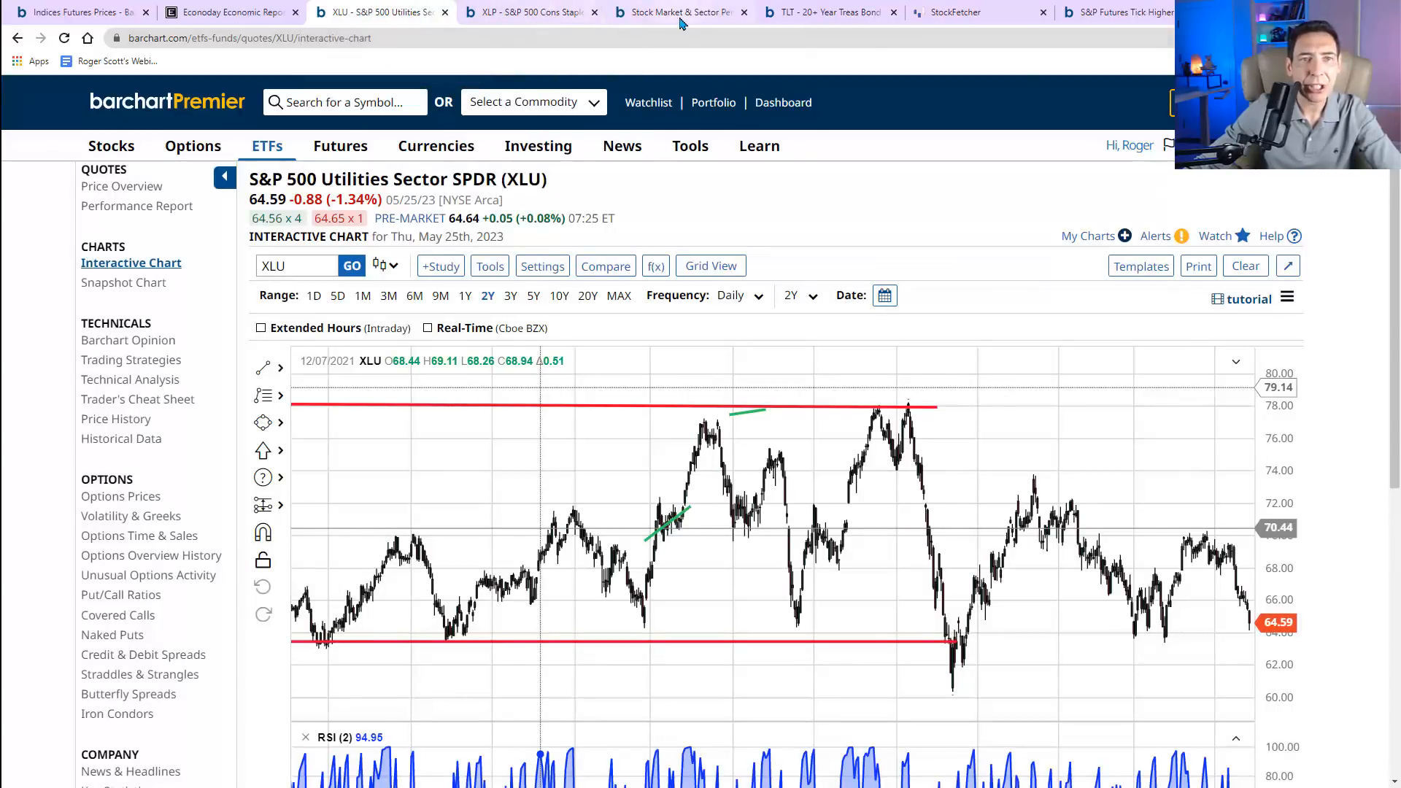
pyautogui.moveTo(530, 12)
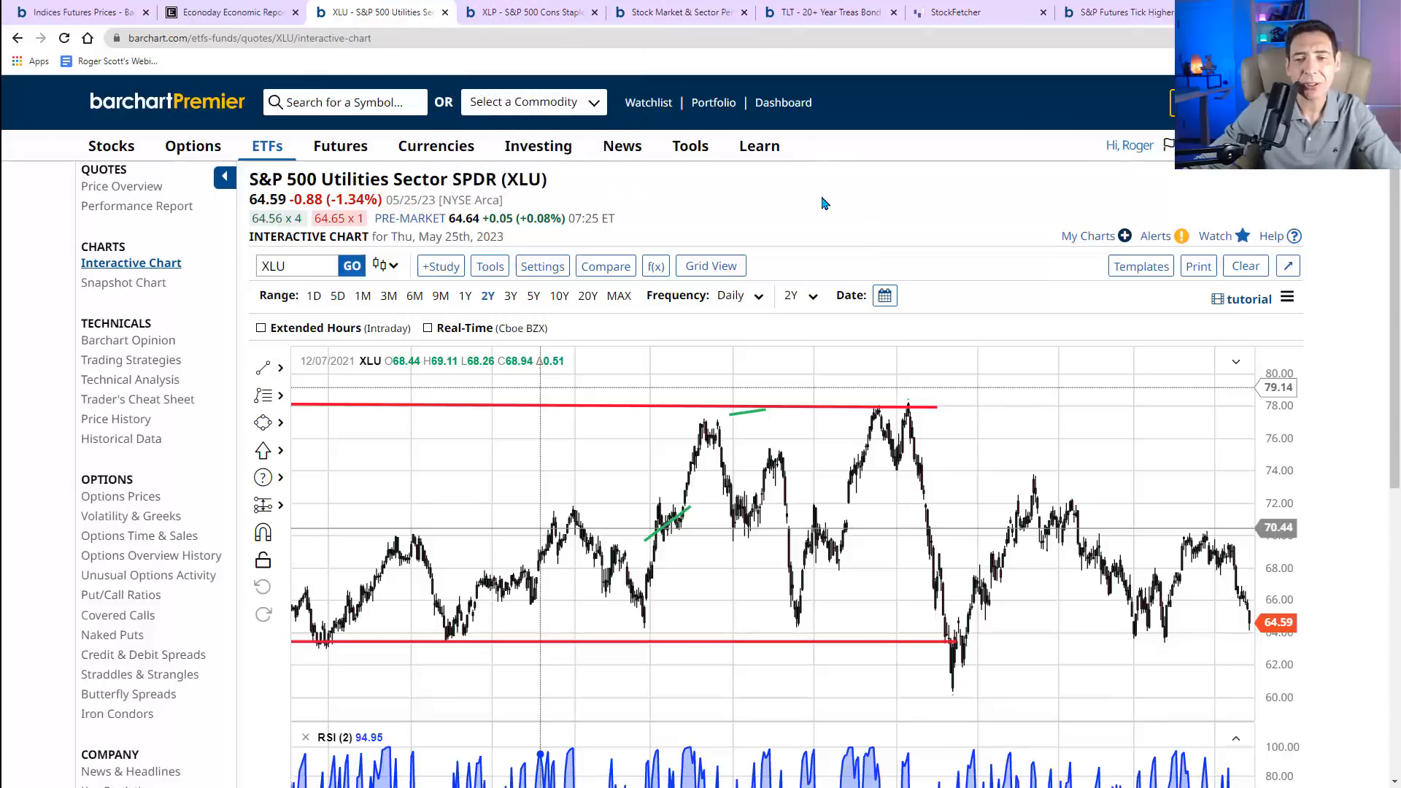
pyautogui.moveTo(1246, 620)
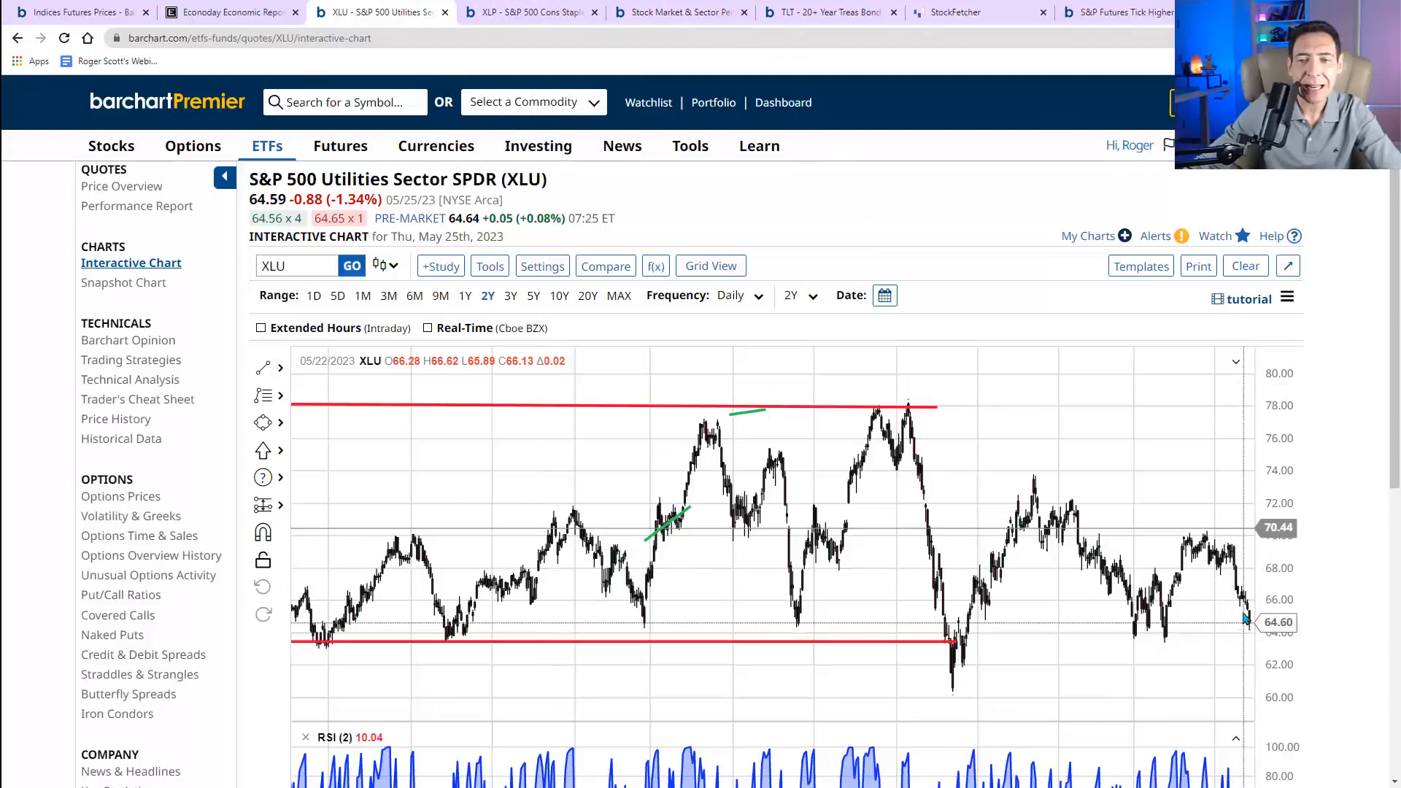
pyautogui.moveTo(889, 214)
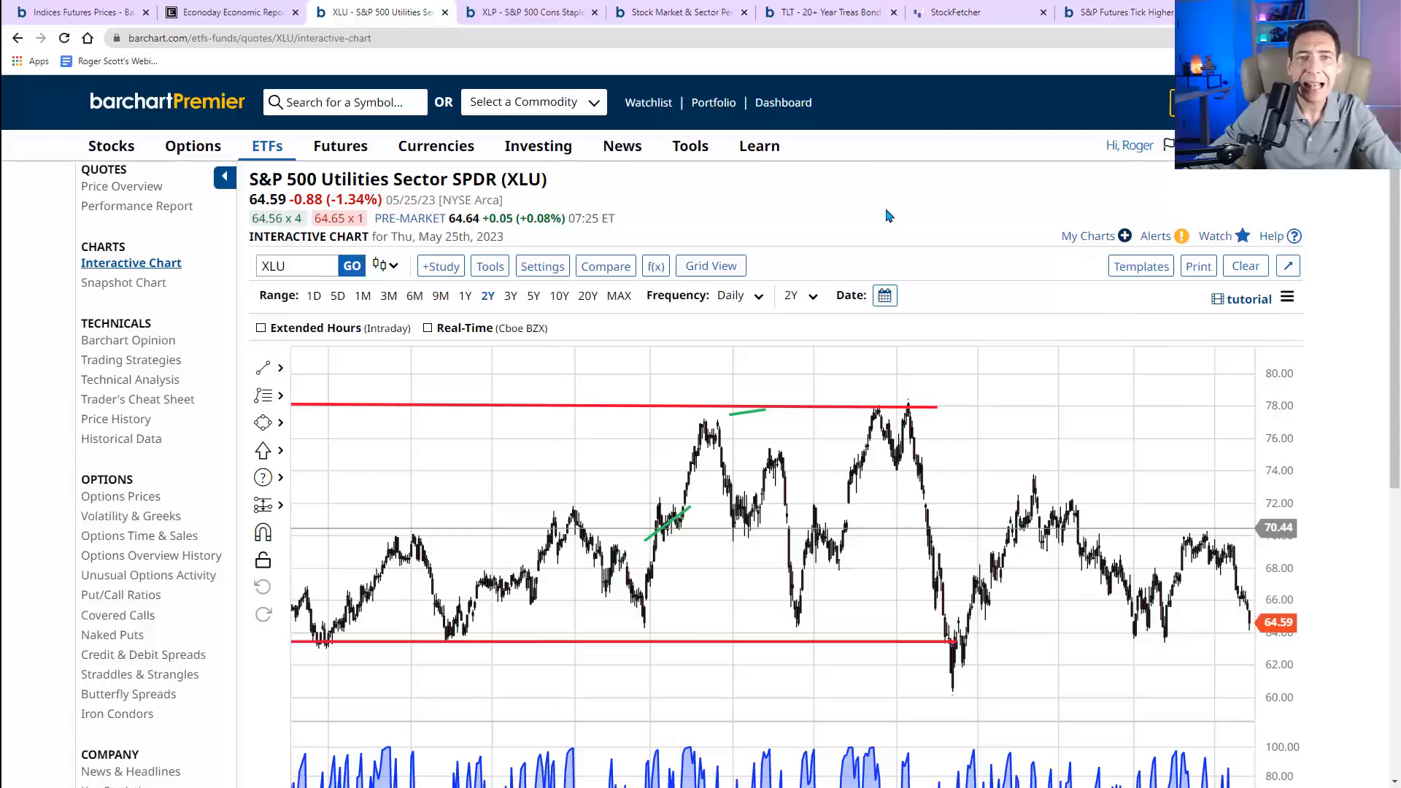
pyautogui.moveTo(361, 31)
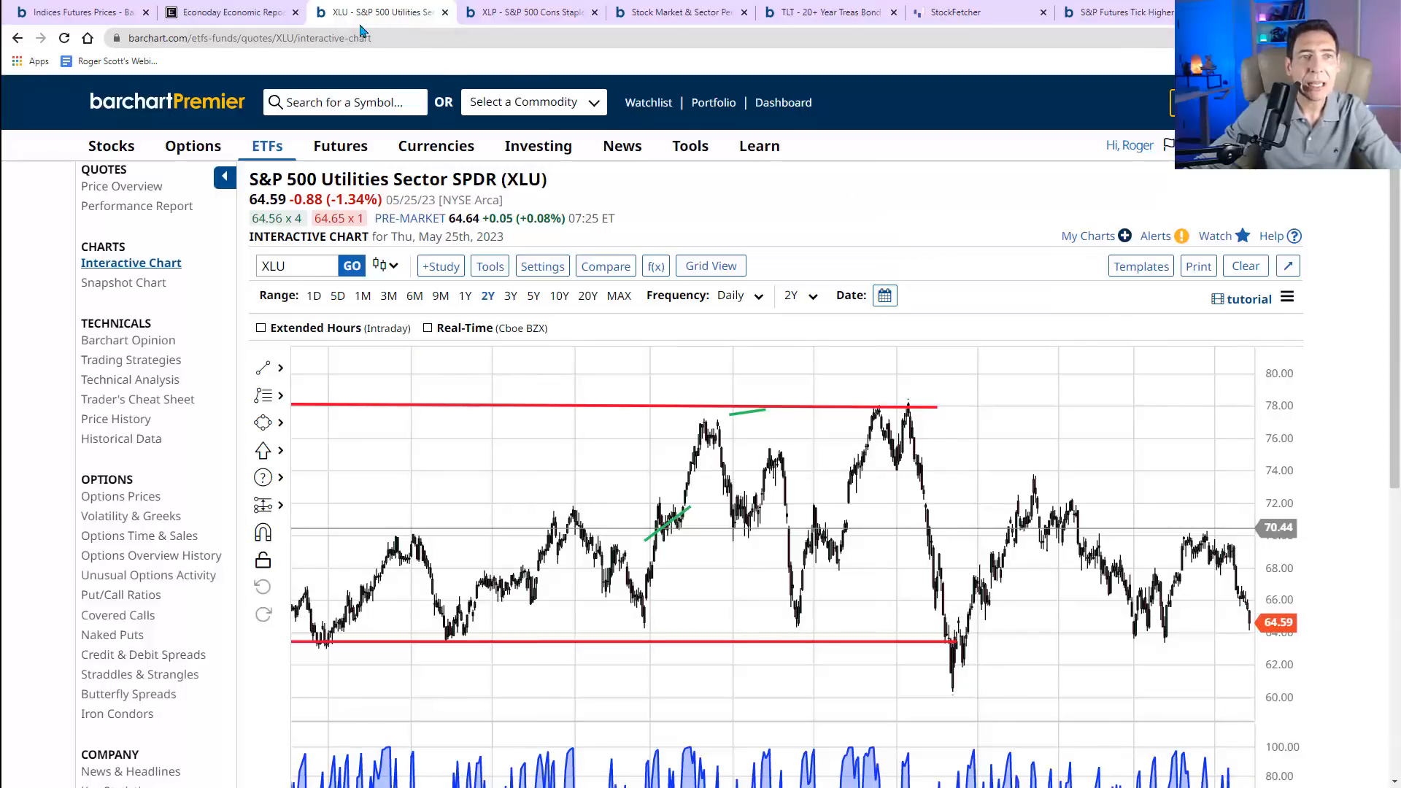
pyautogui.moveTo(379, 12)
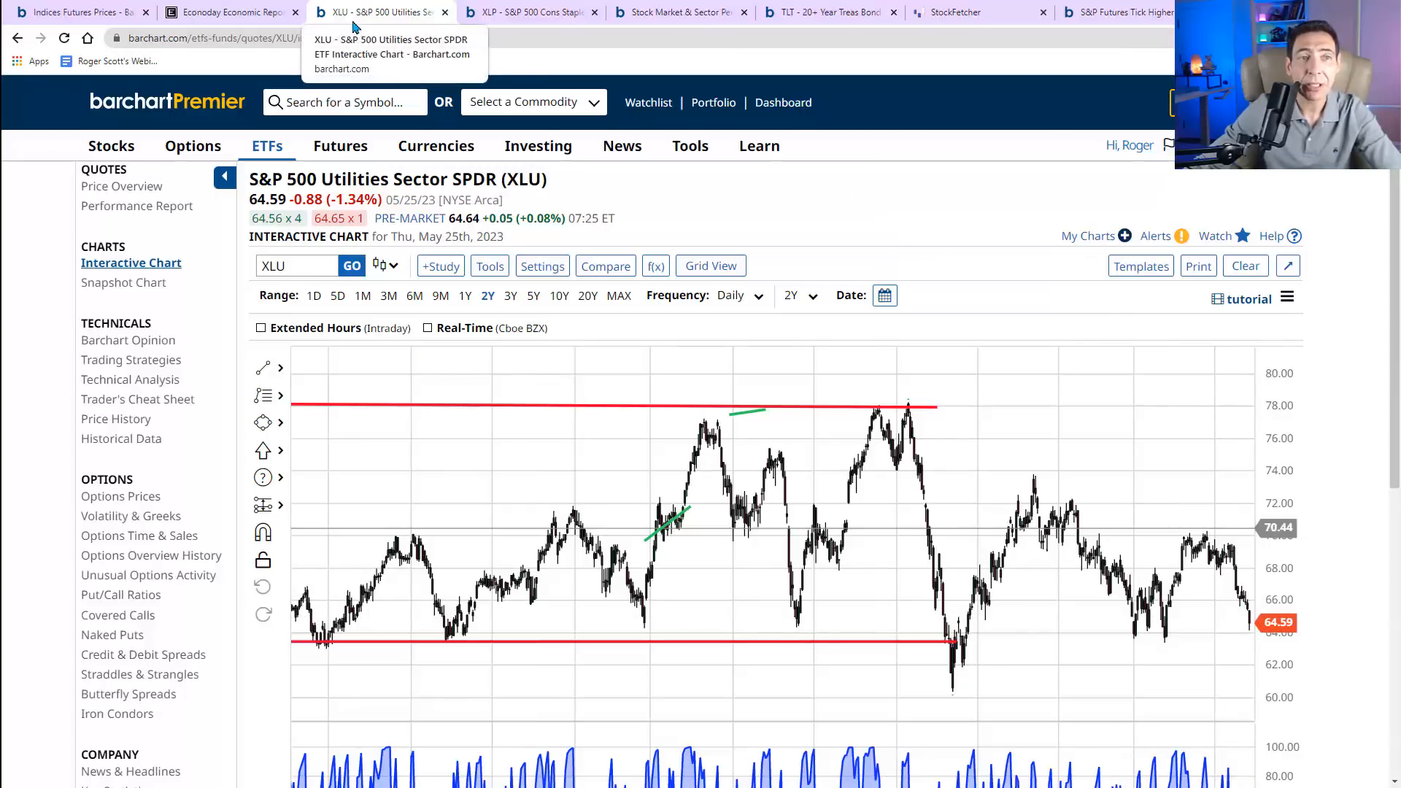
pyautogui.moveTo(530, 12)
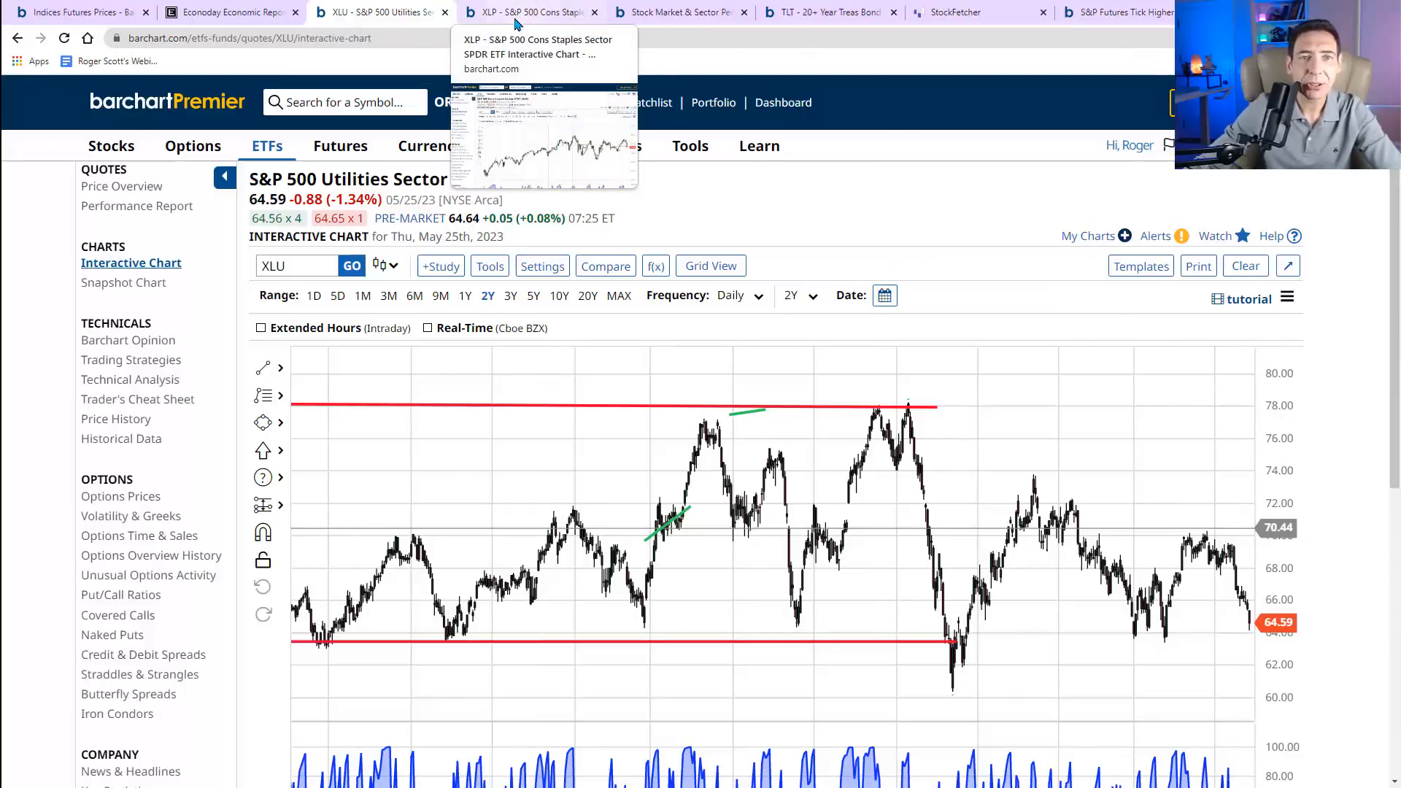
pyautogui.moveTo(741, 212)
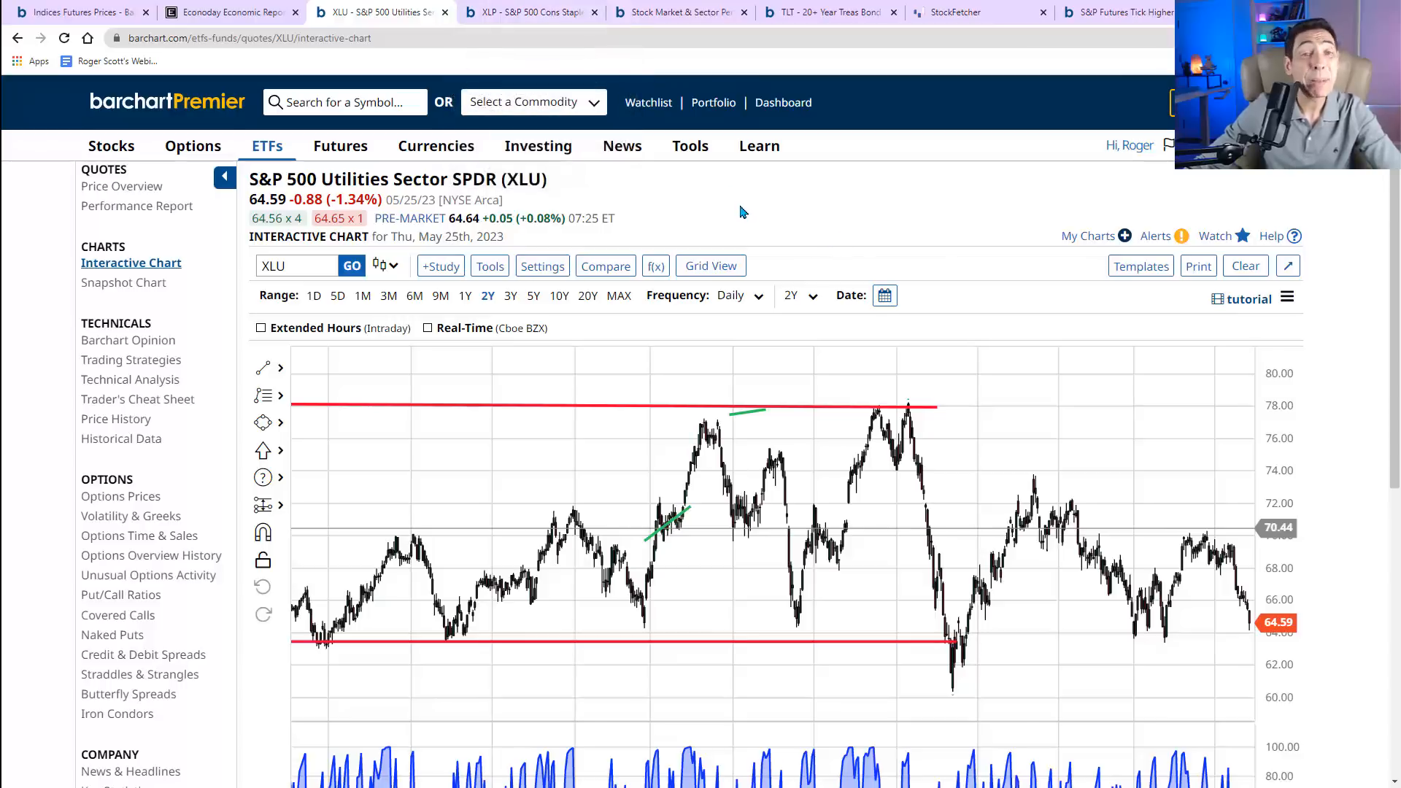
pyautogui.moveTo(726, 215)
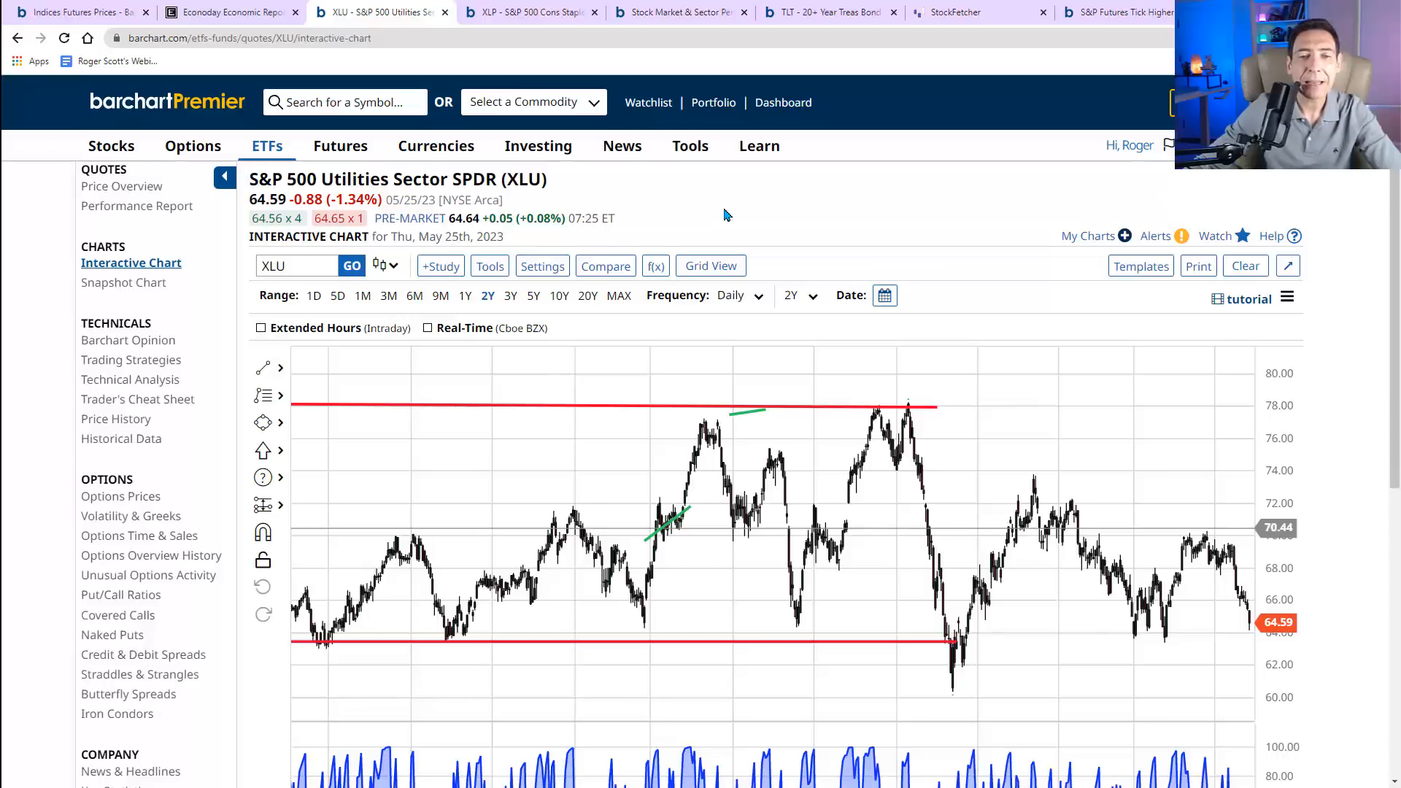
pyautogui.moveTo(736, 211)
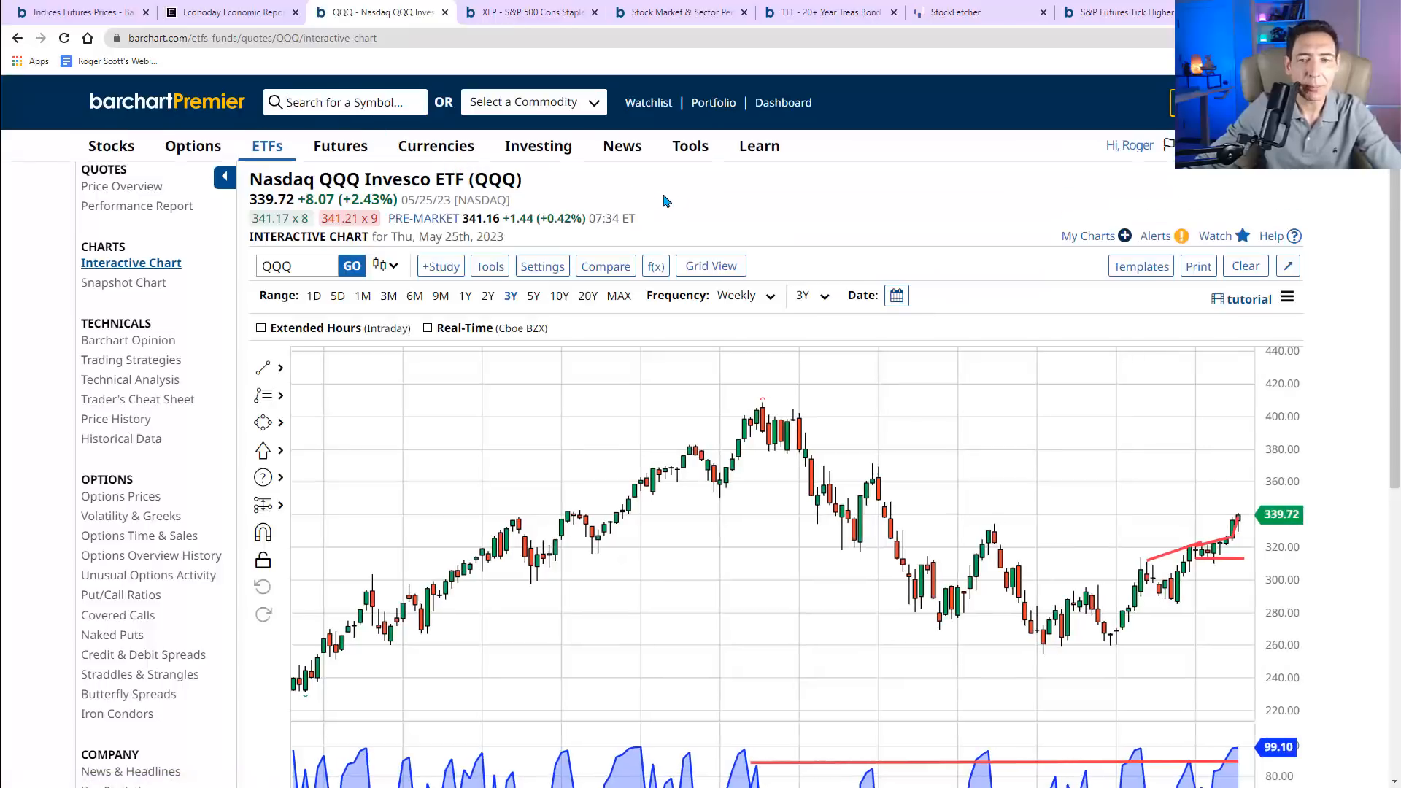
# - Scroll the QQQ chart to reveal its rising red trendlines and RSI reading 81.10
pyautogui.scroll(-3)
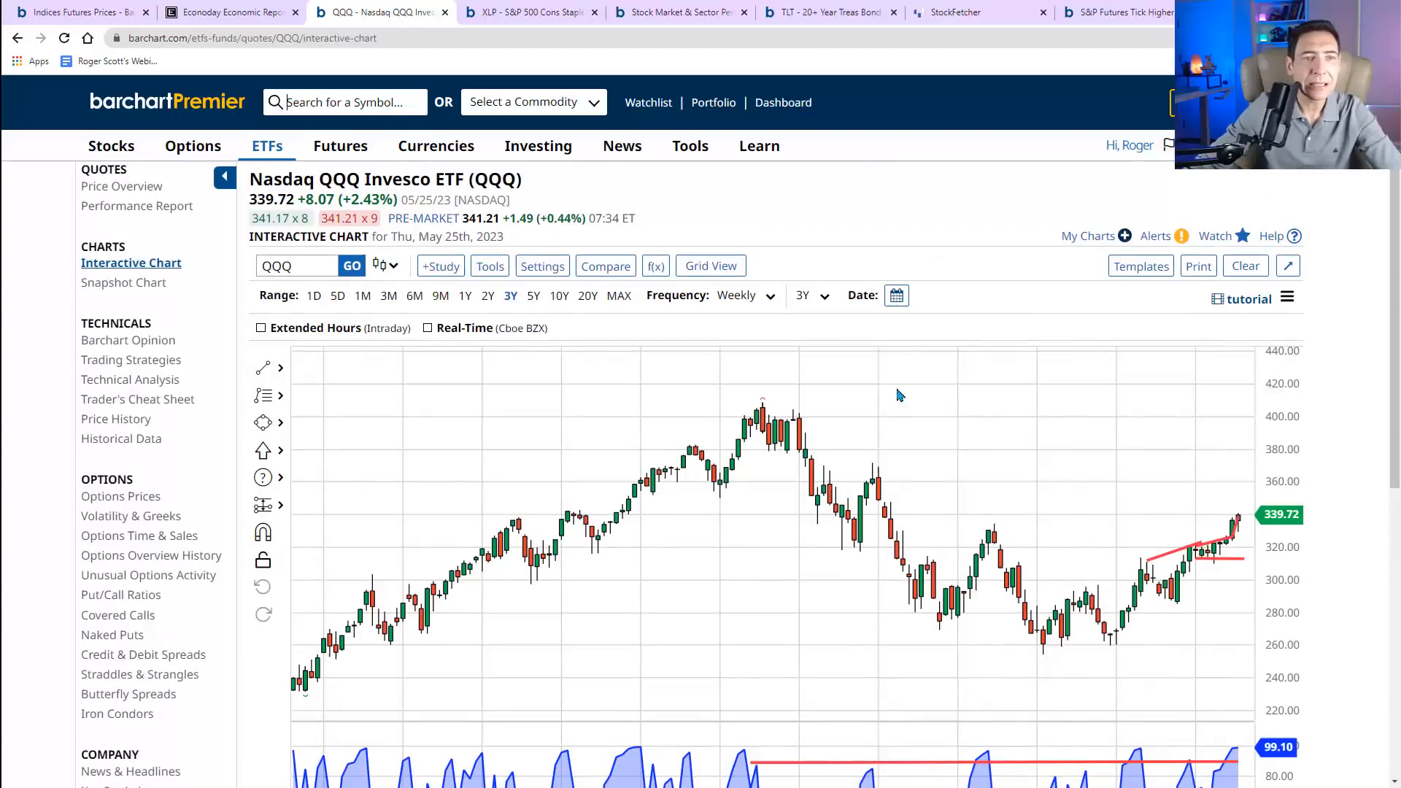
pyautogui.click(439, 296)
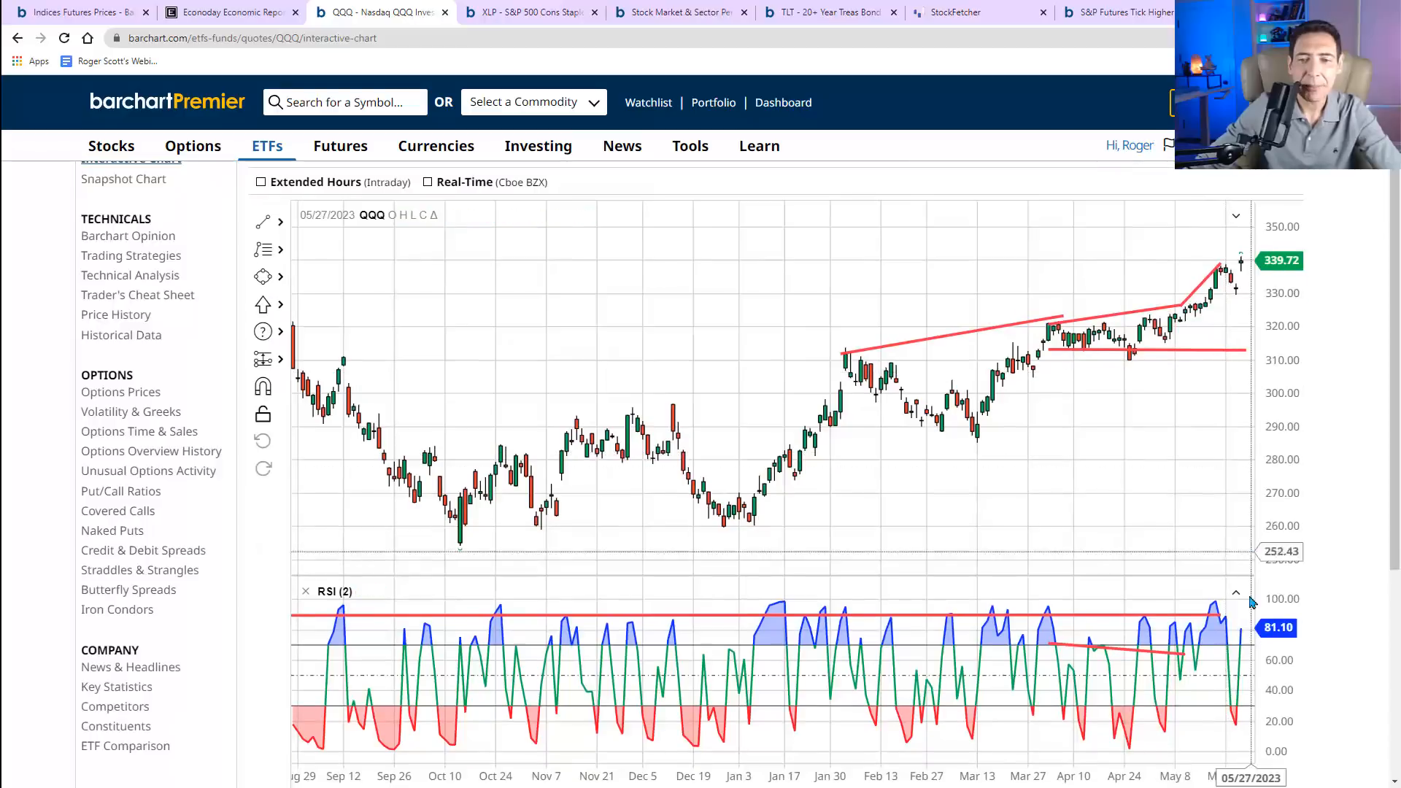
pyautogui.moveTo(1241, 630)
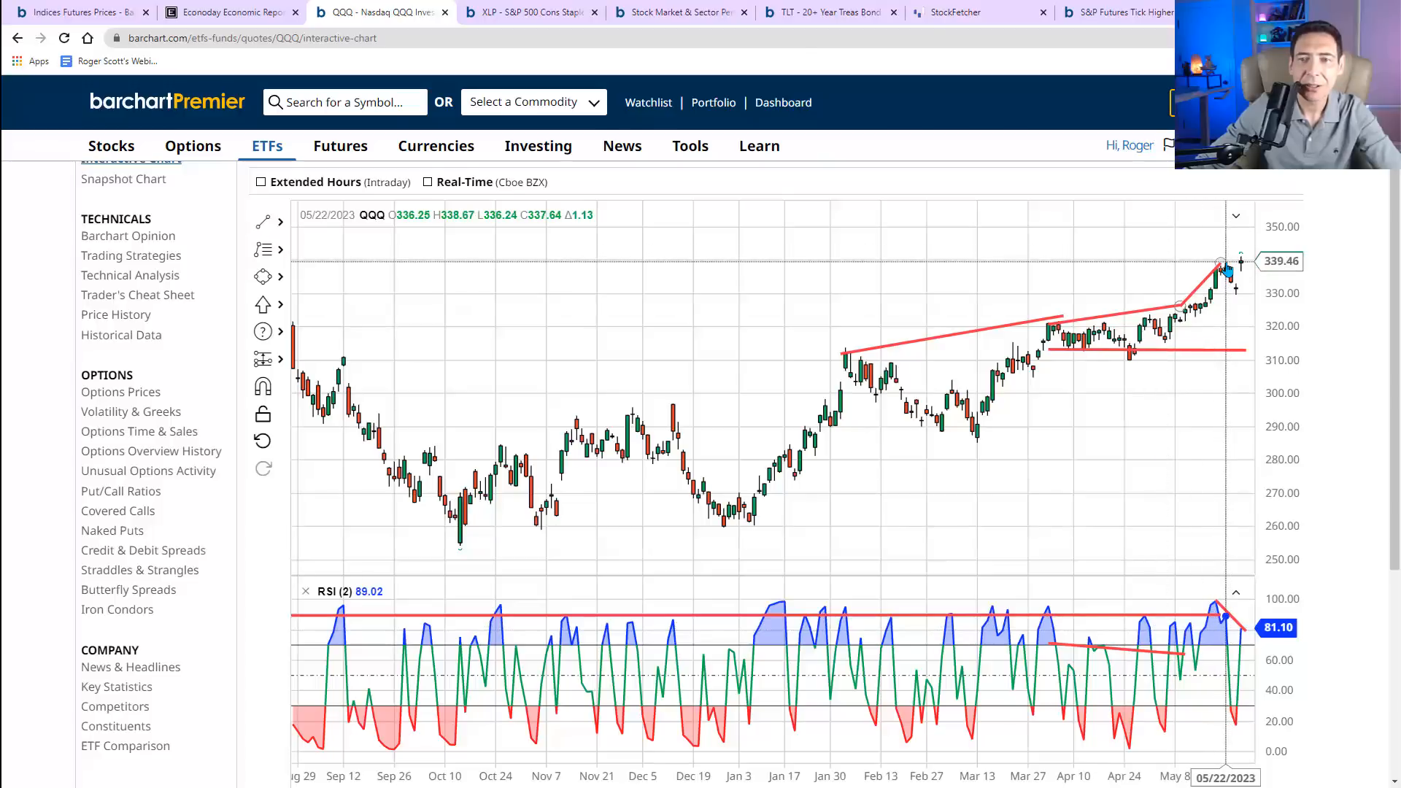
pyautogui.moveTo(1228, 262)
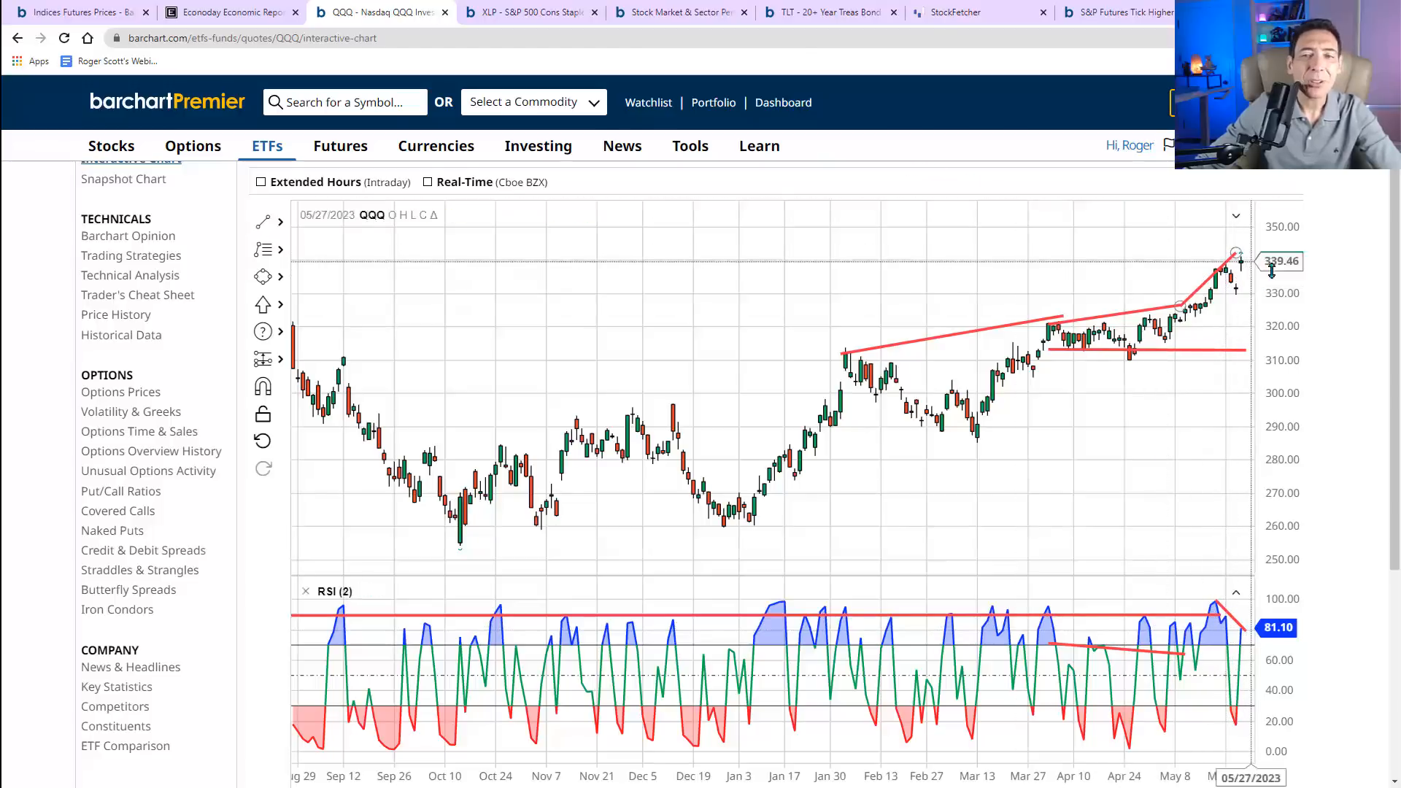
pyautogui.moveTo(1235, 293)
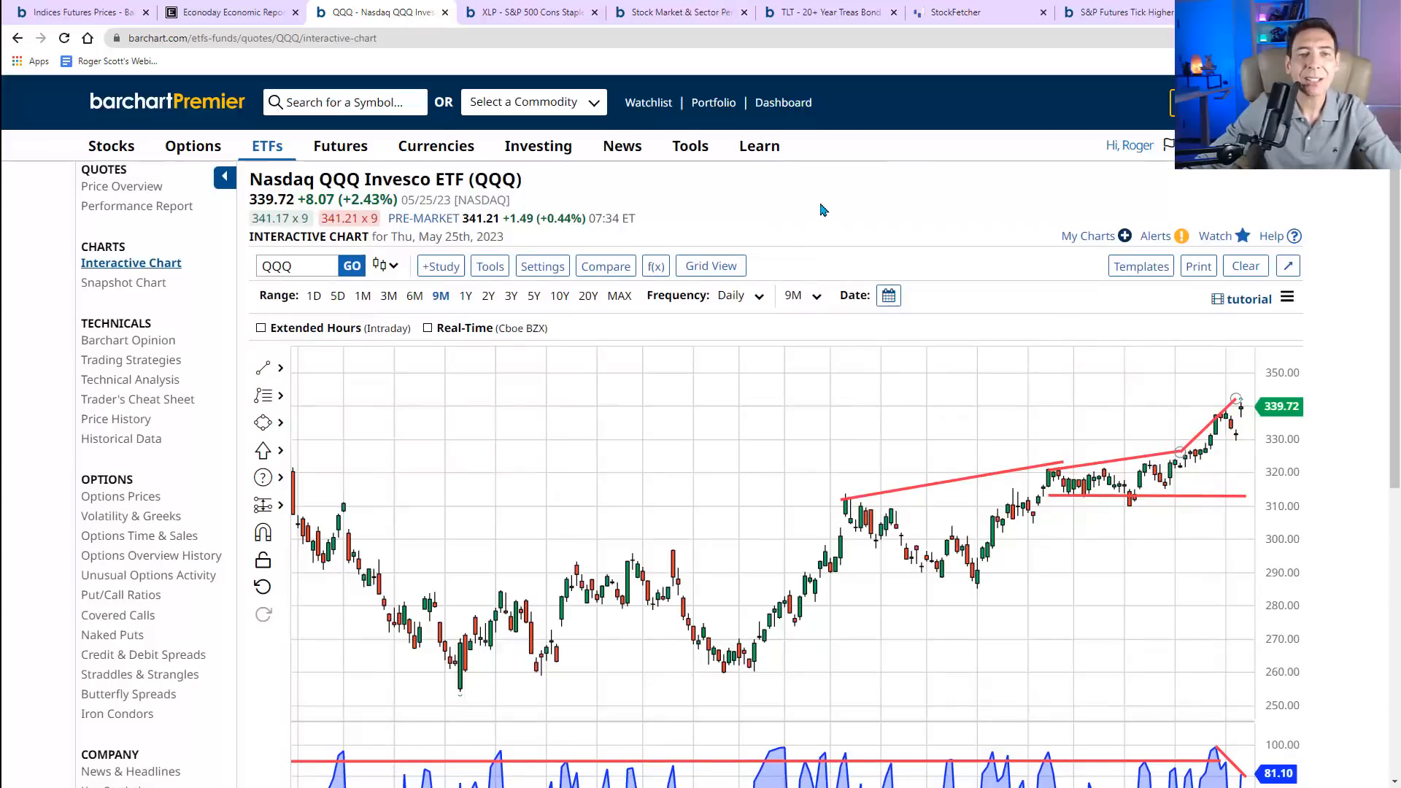
pyautogui.moveTo(1241, 411)
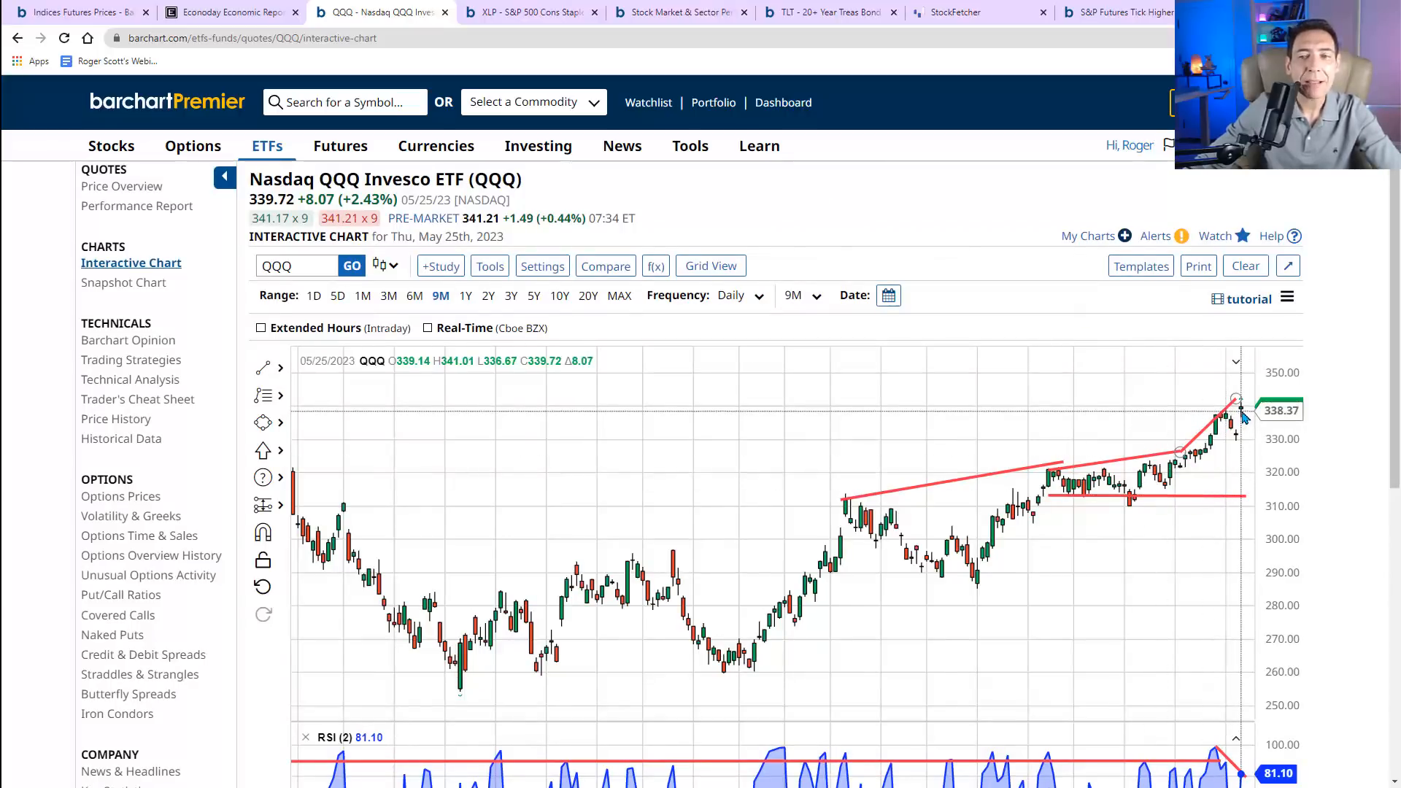
pyautogui.moveTo(700, 215)
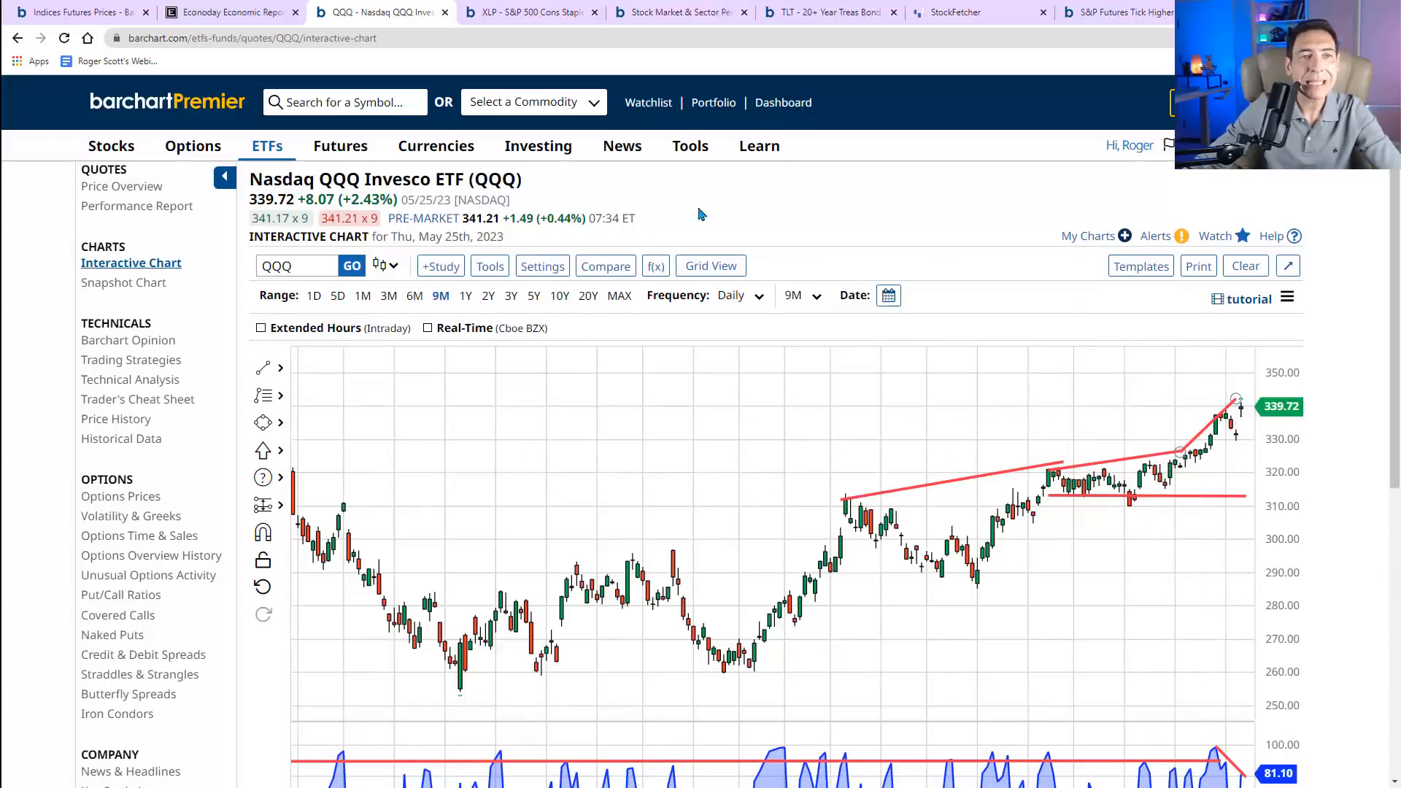
pyautogui.moveTo(865, 203)
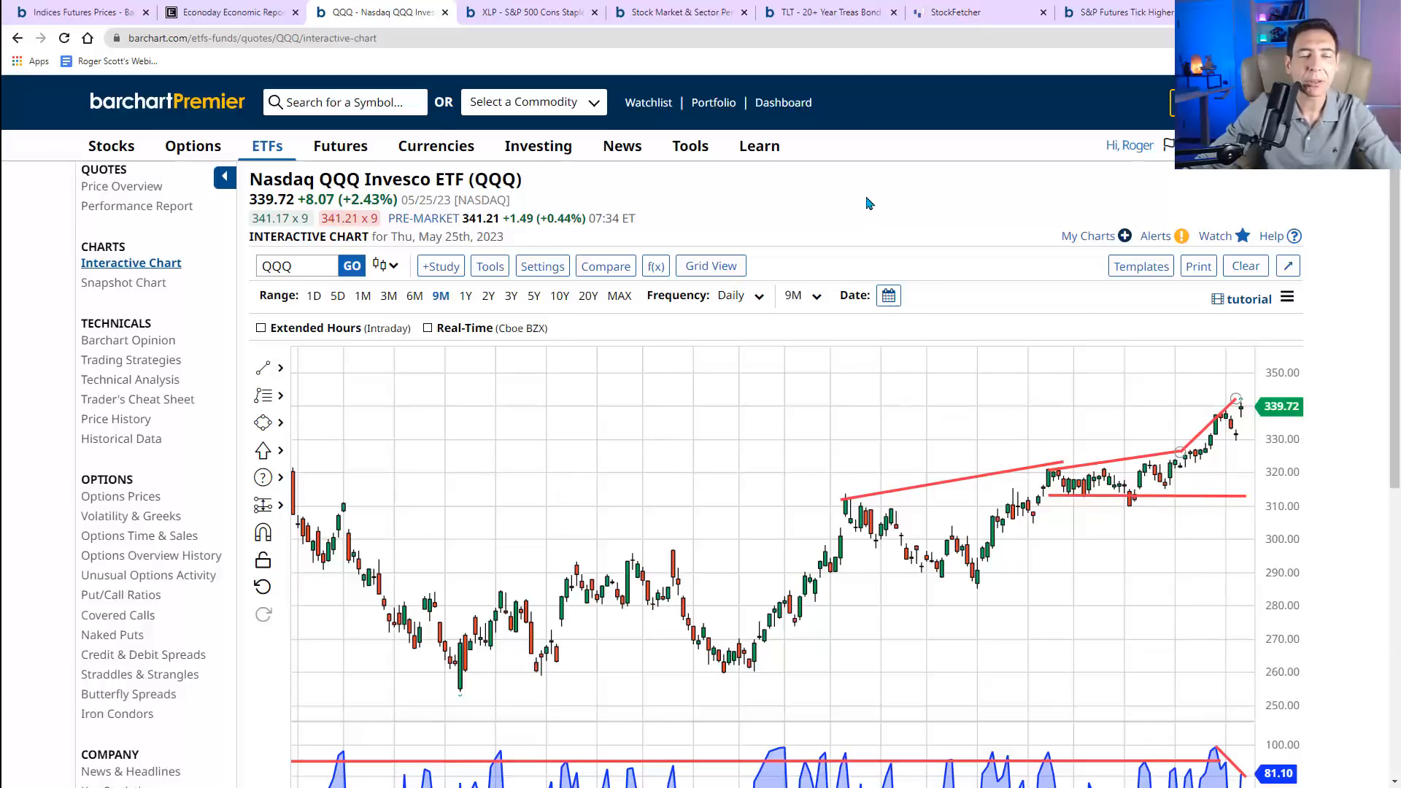
pyautogui.moveTo(855, 200)
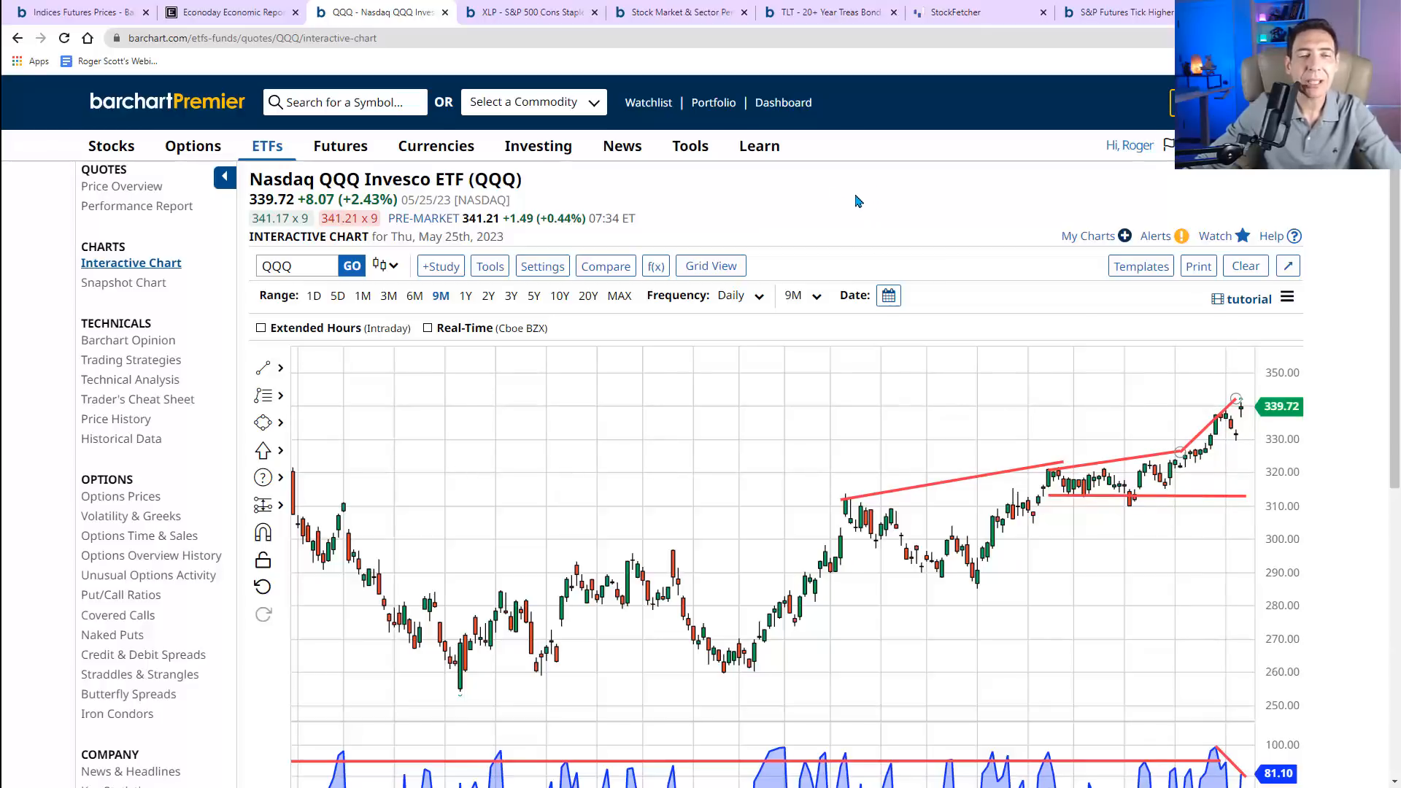
pyautogui.moveTo(849, 209)
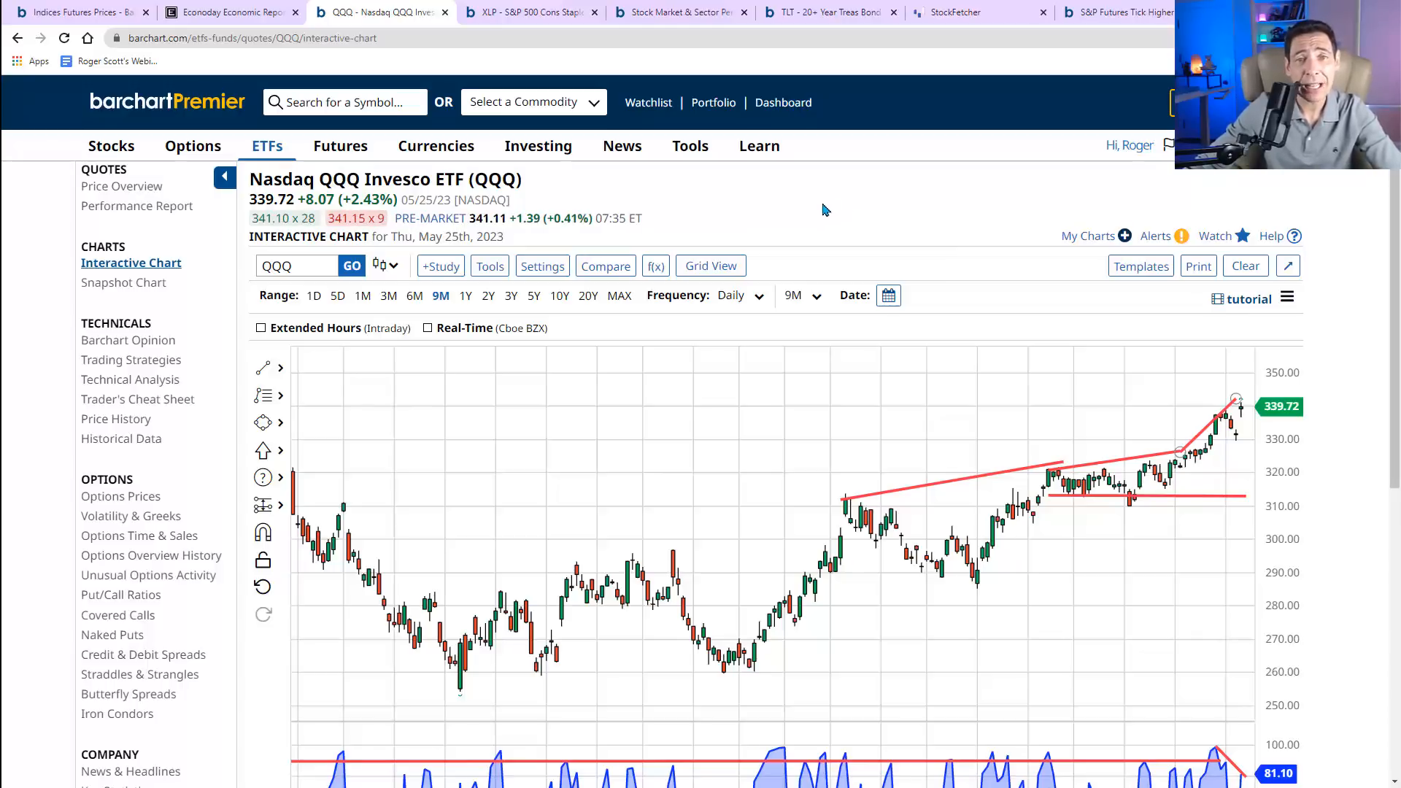
pyautogui.moveTo(793, 208)
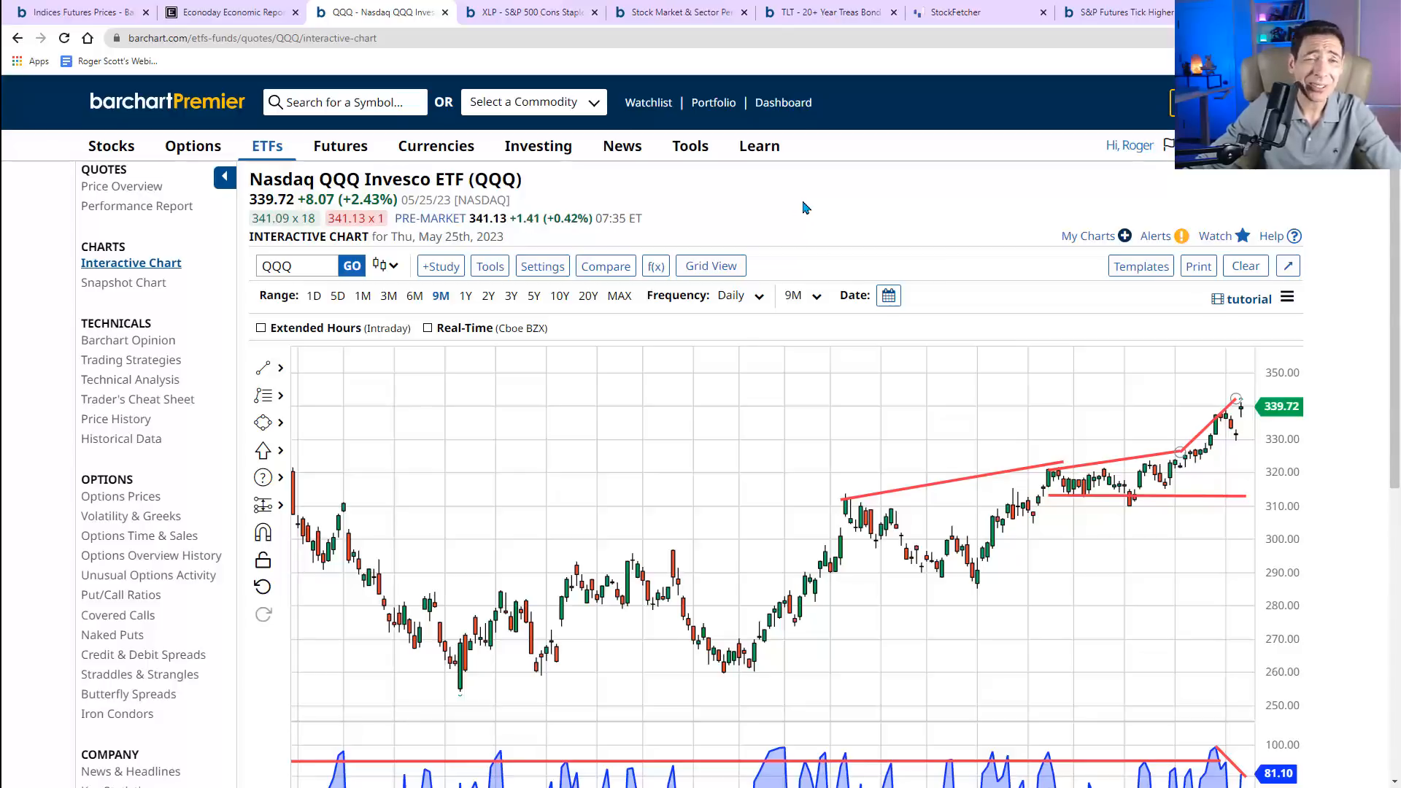
pyautogui.moveTo(795, 207)
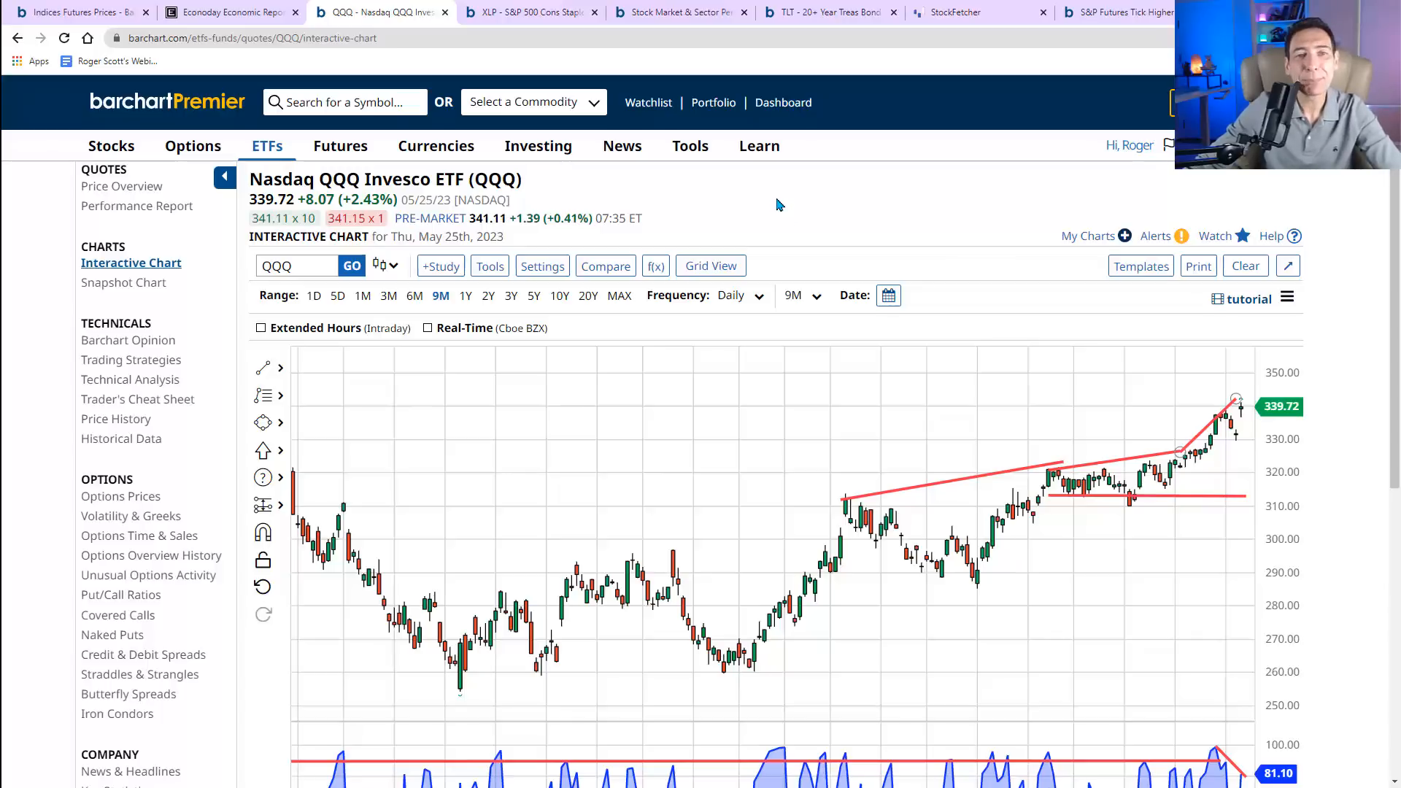
pyautogui.moveTo(771, 220)
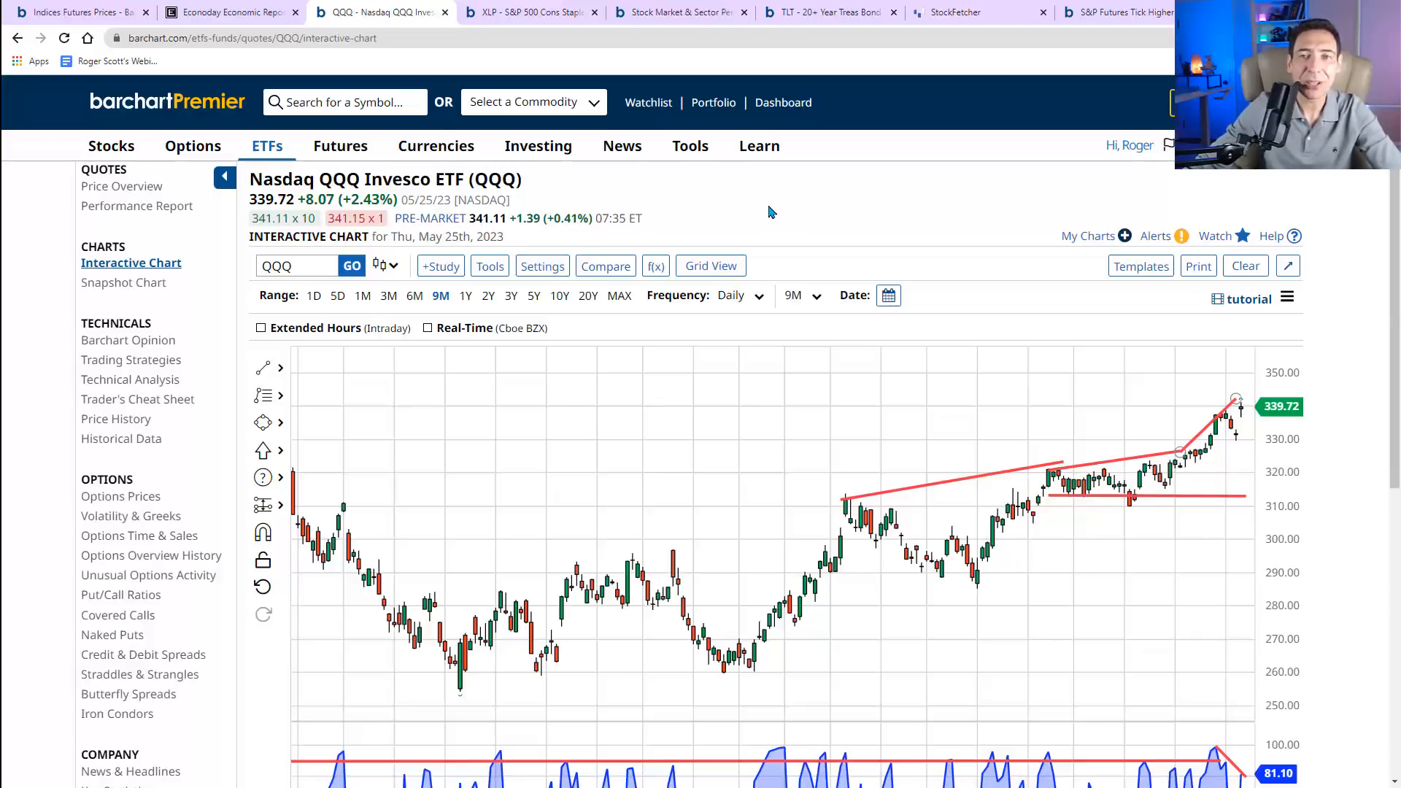
pyautogui.moveTo(789, 206)
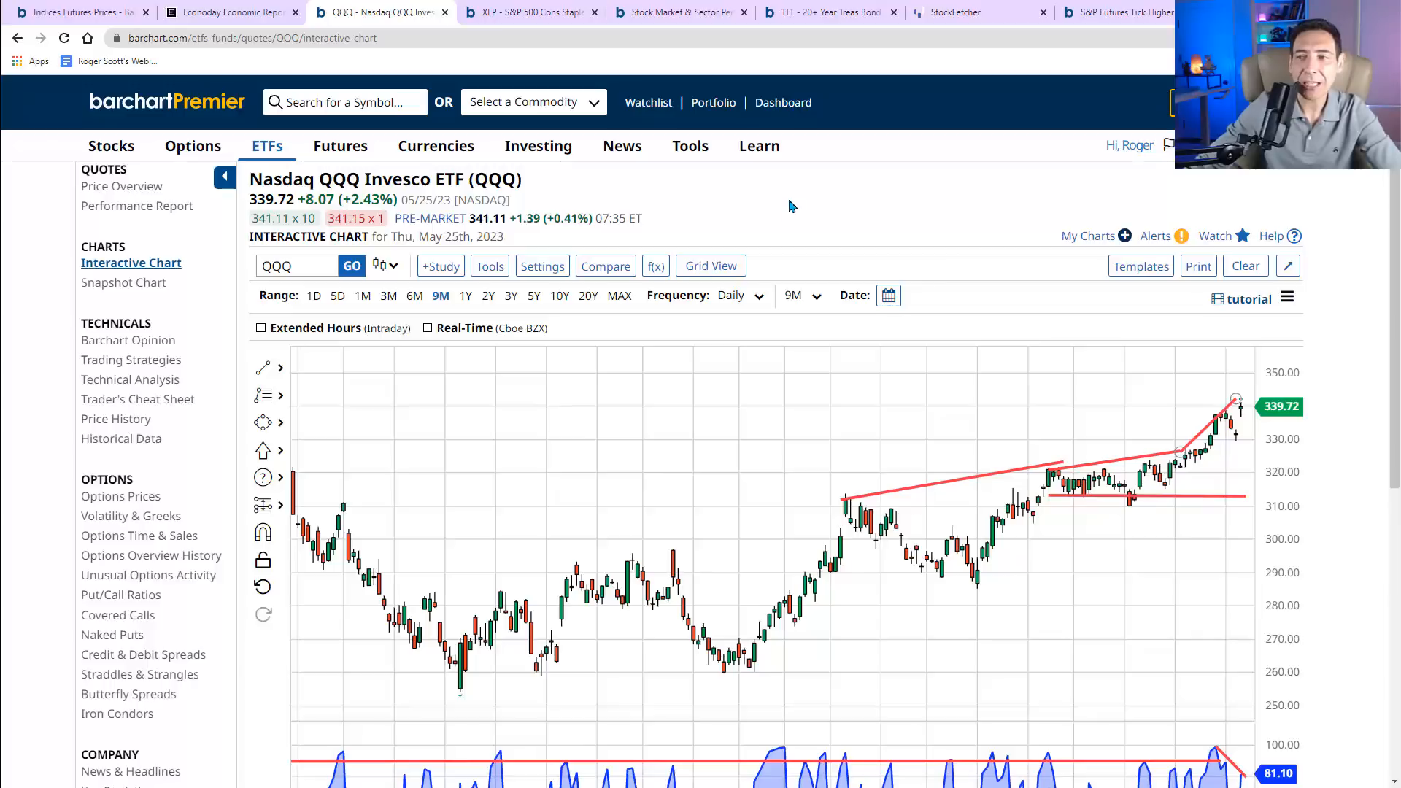
pyautogui.moveTo(794, 218)
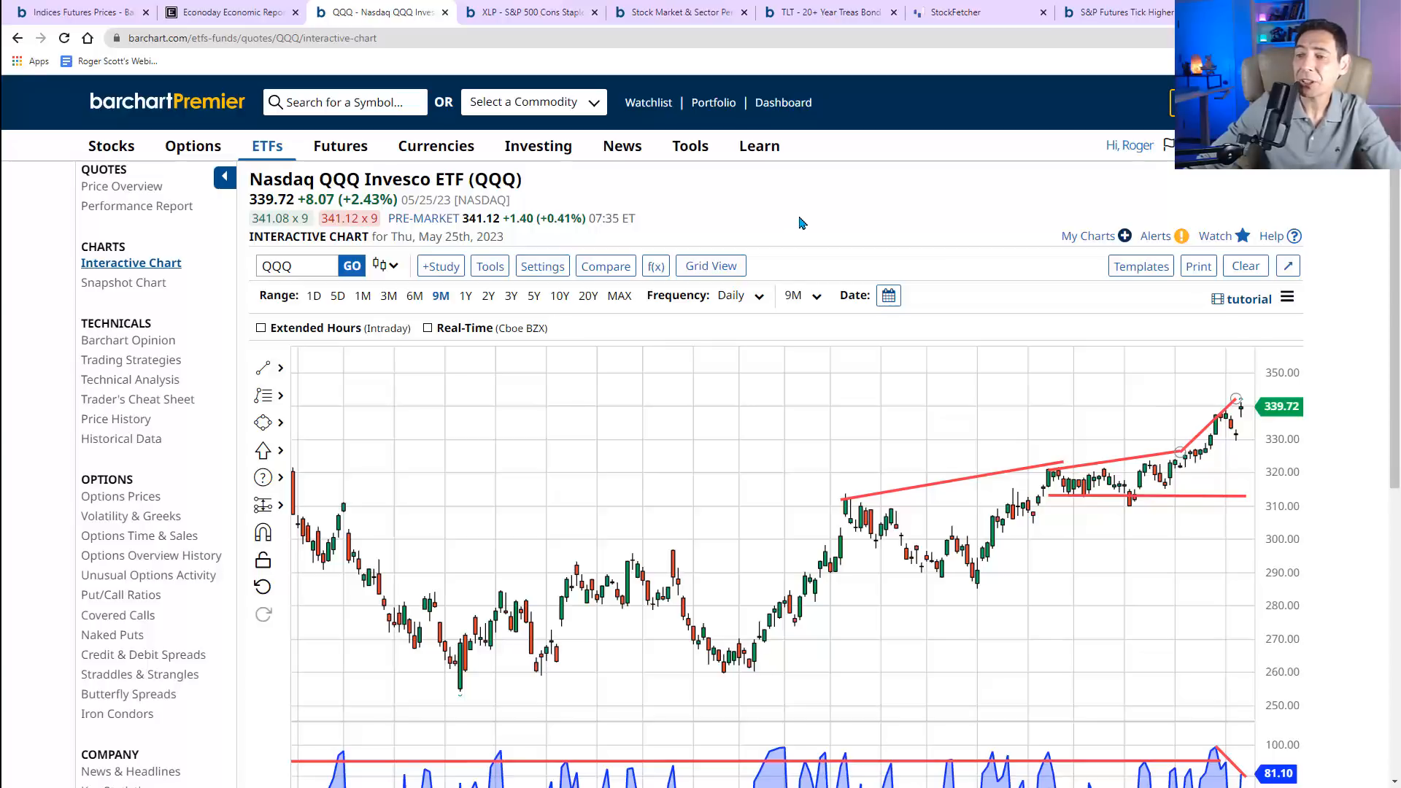
pyautogui.moveTo(804, 216)
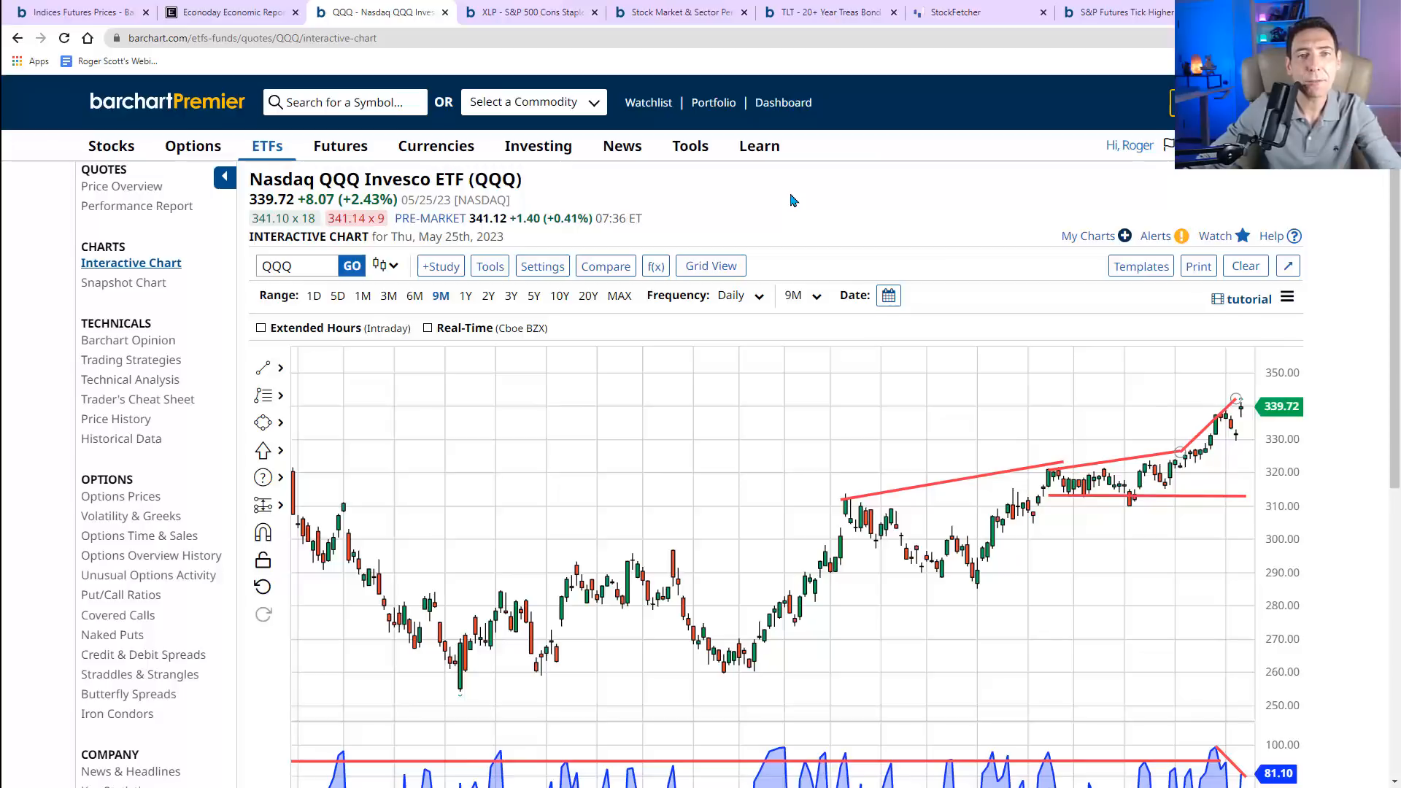
pyautogui.moveTo(793, 208)
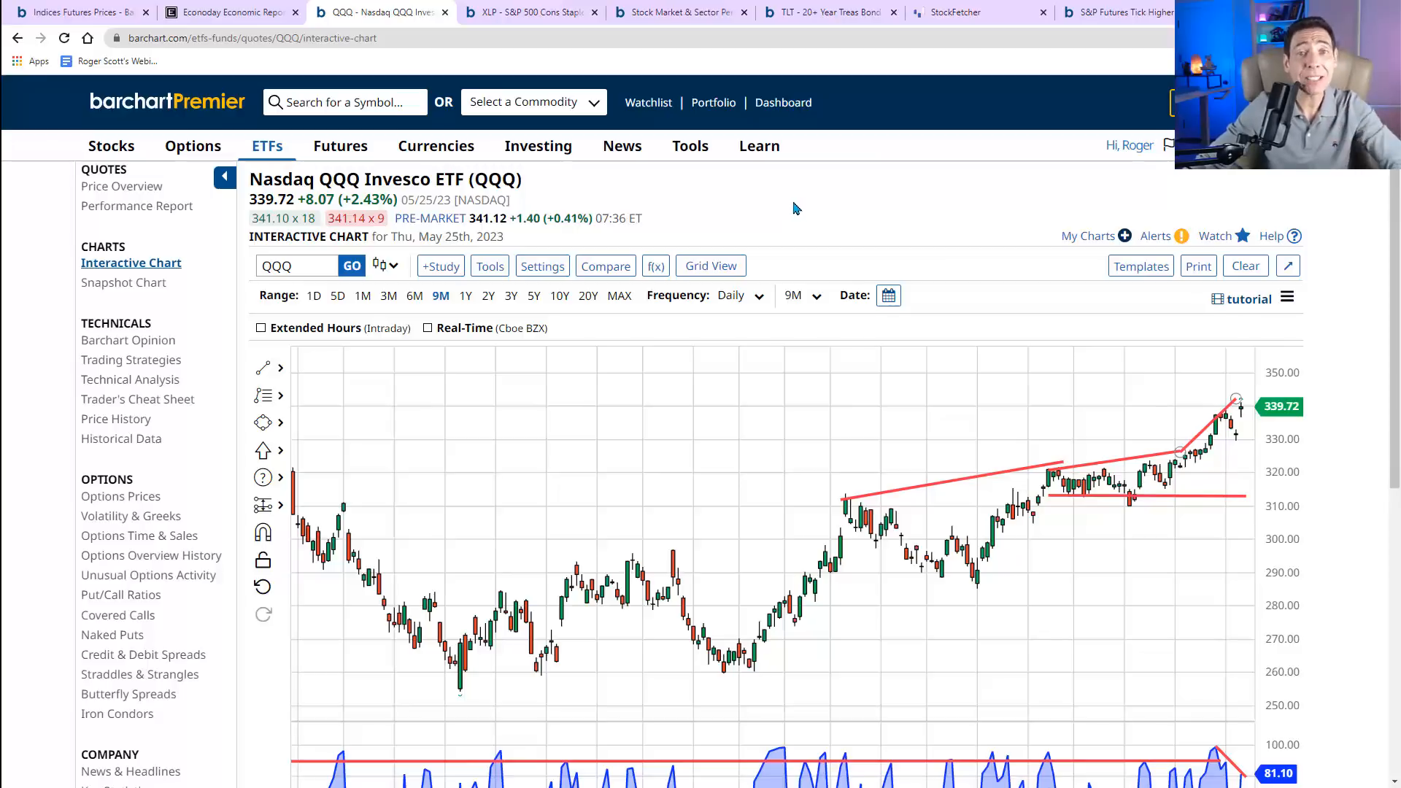
pyautogui.moveTo(788, 210)
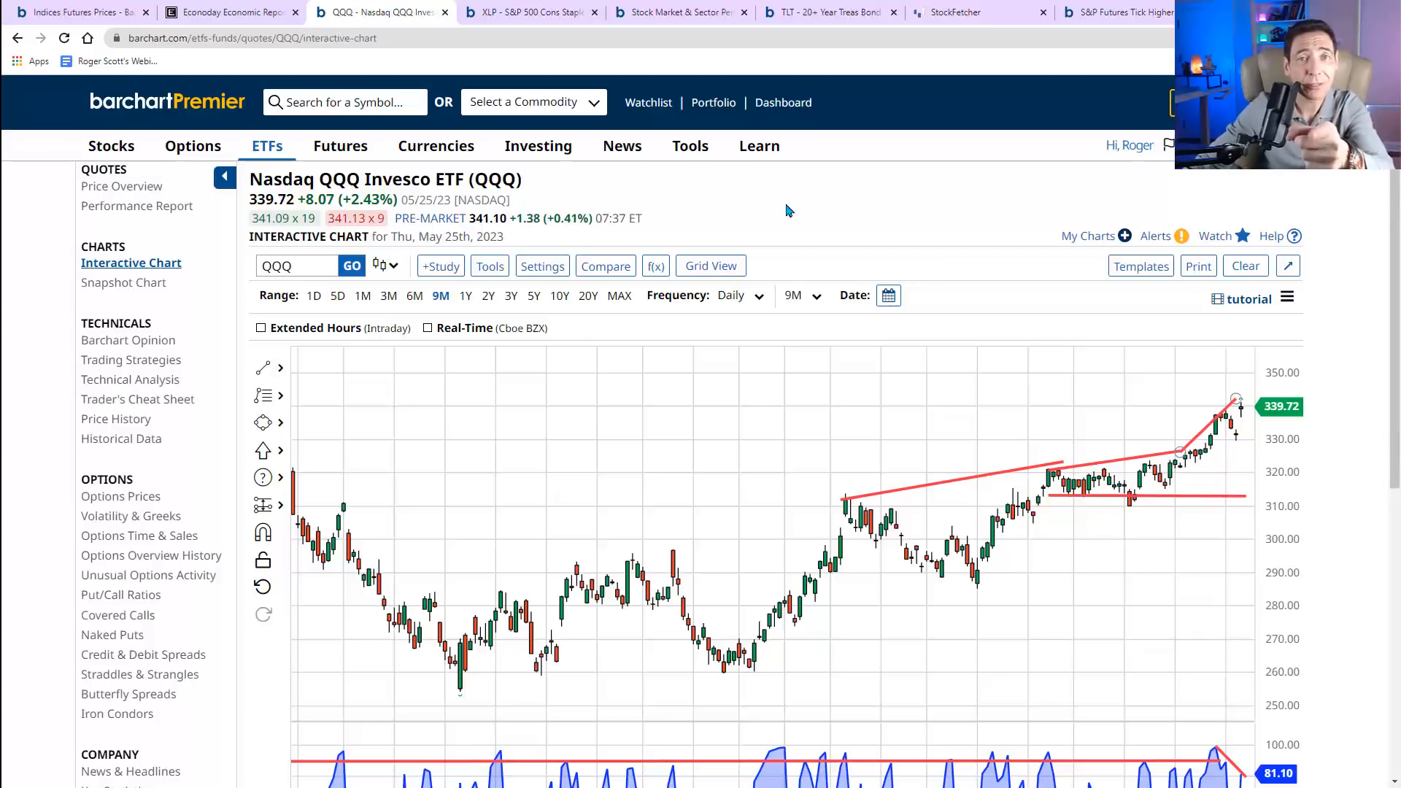
pyautogui.moveTo(779, 217)
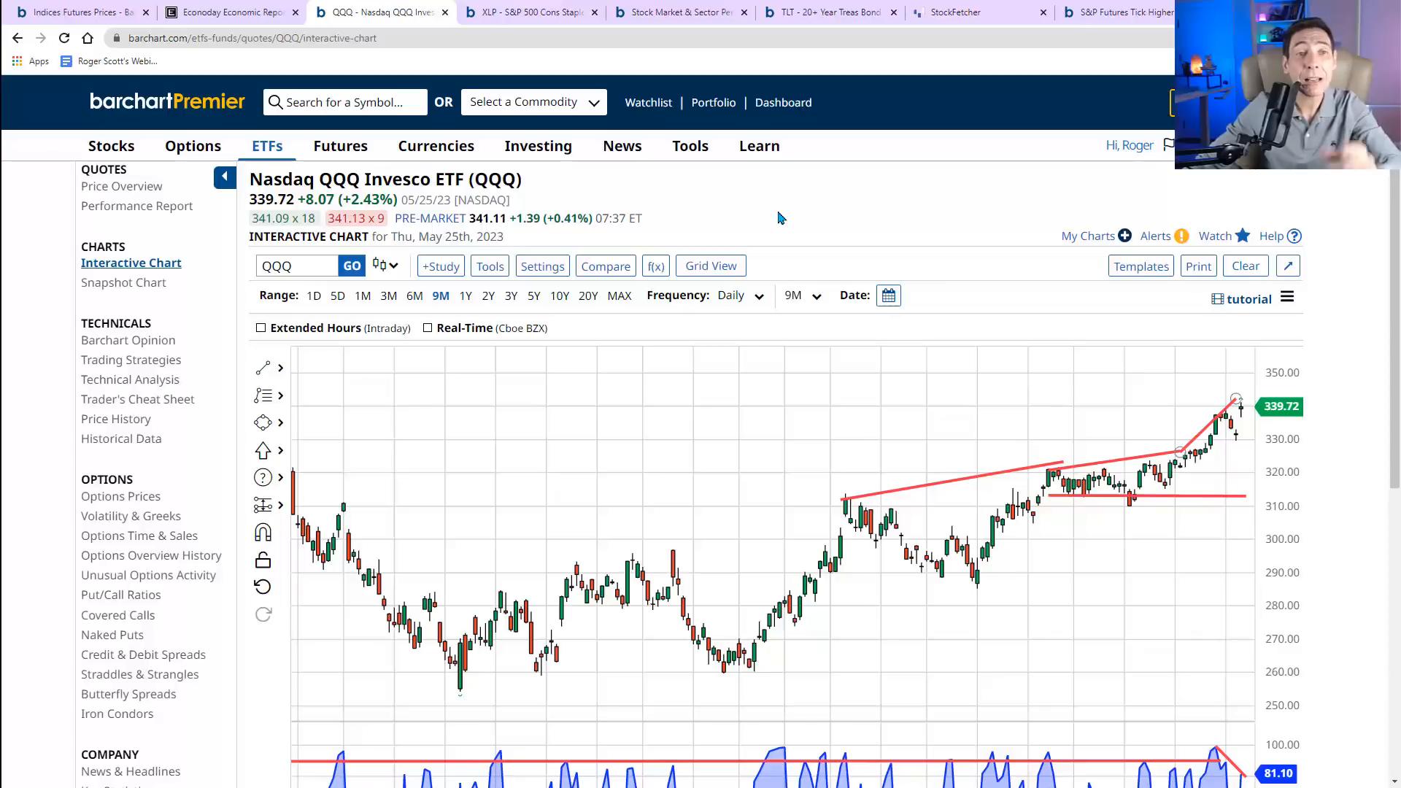